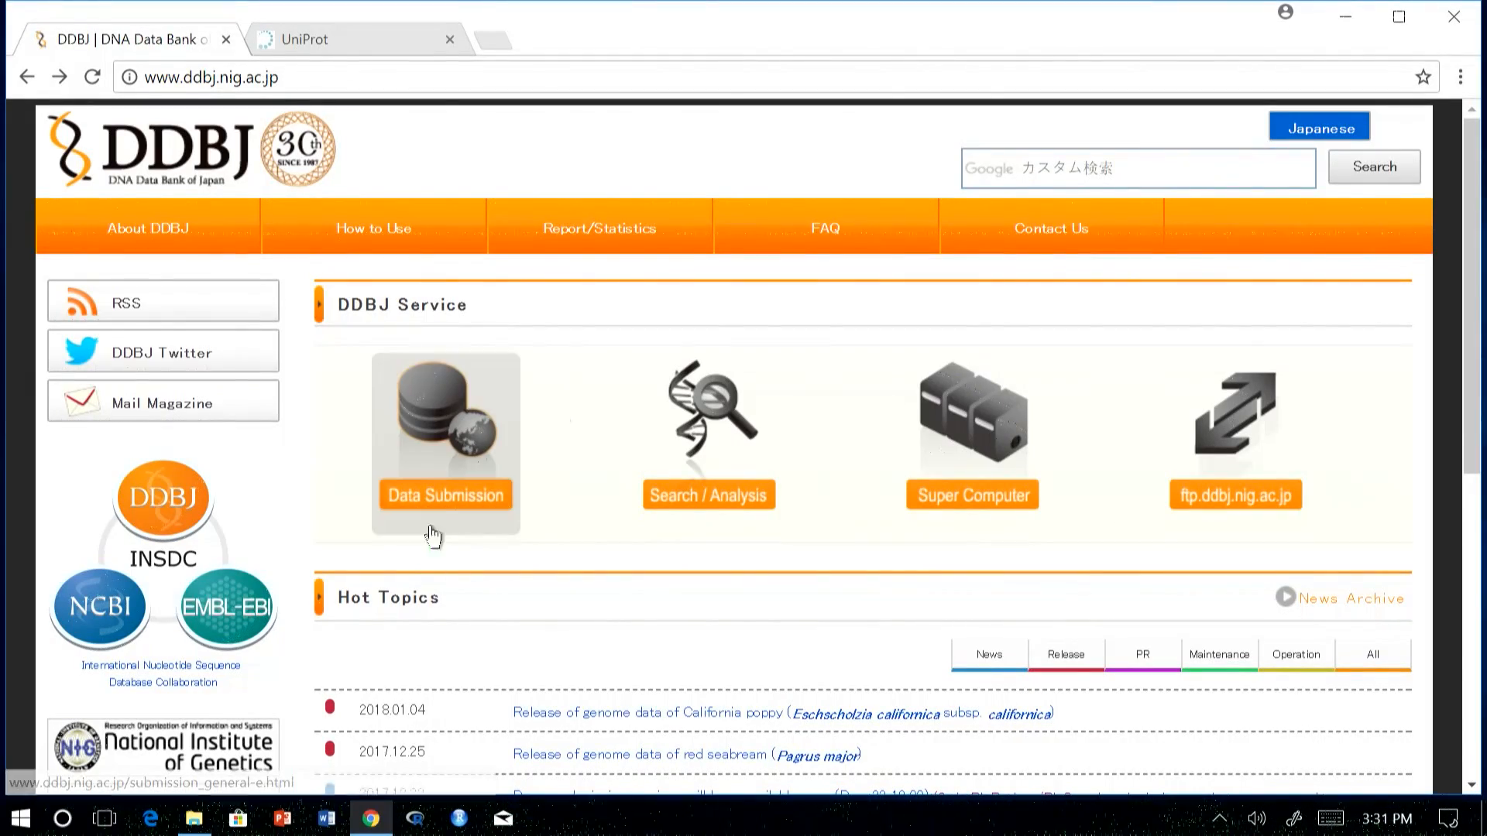
mouse_move(971, 513)
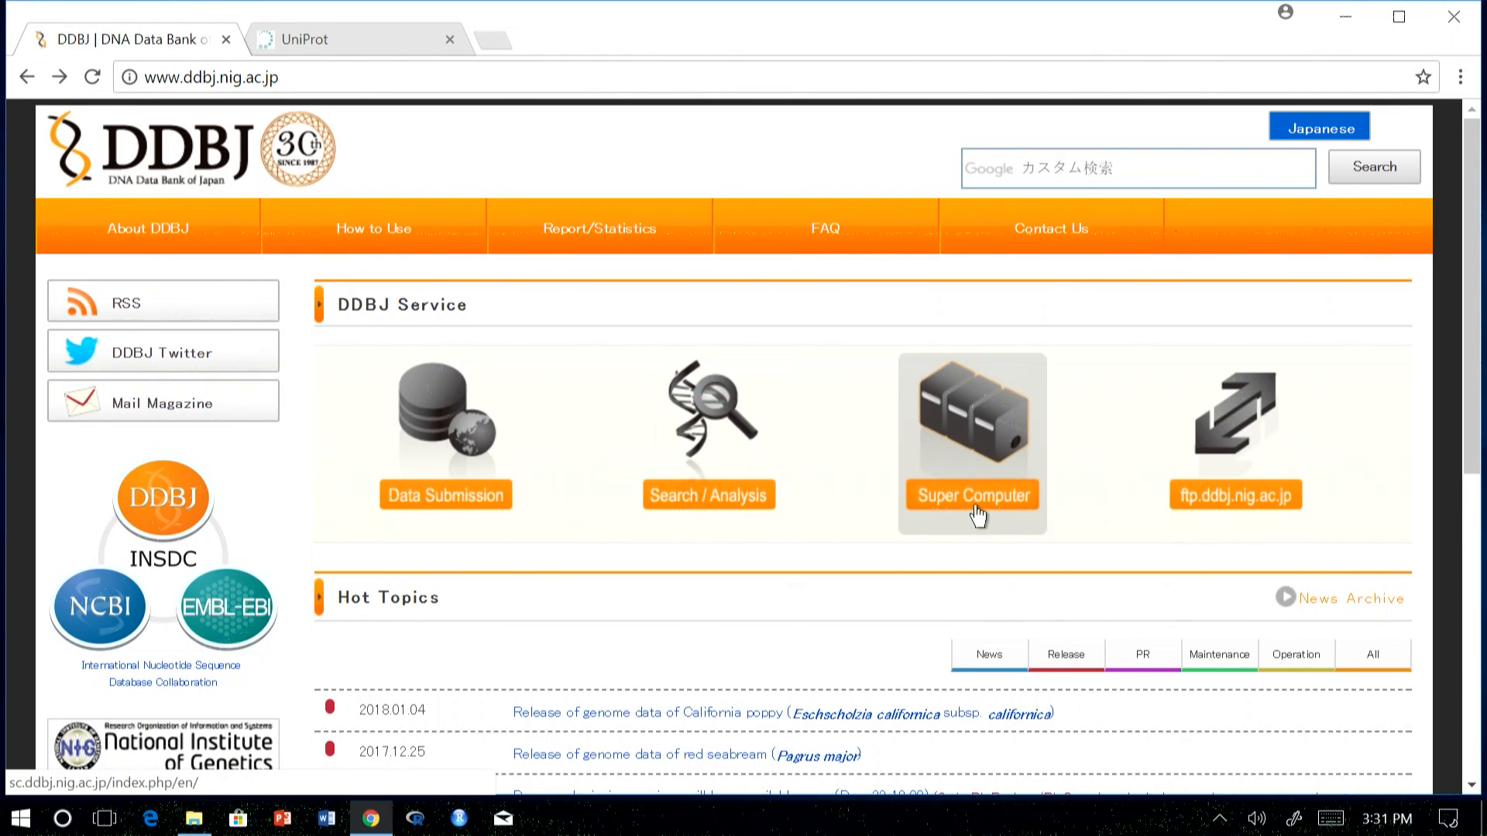
mouse_move(956, 519)
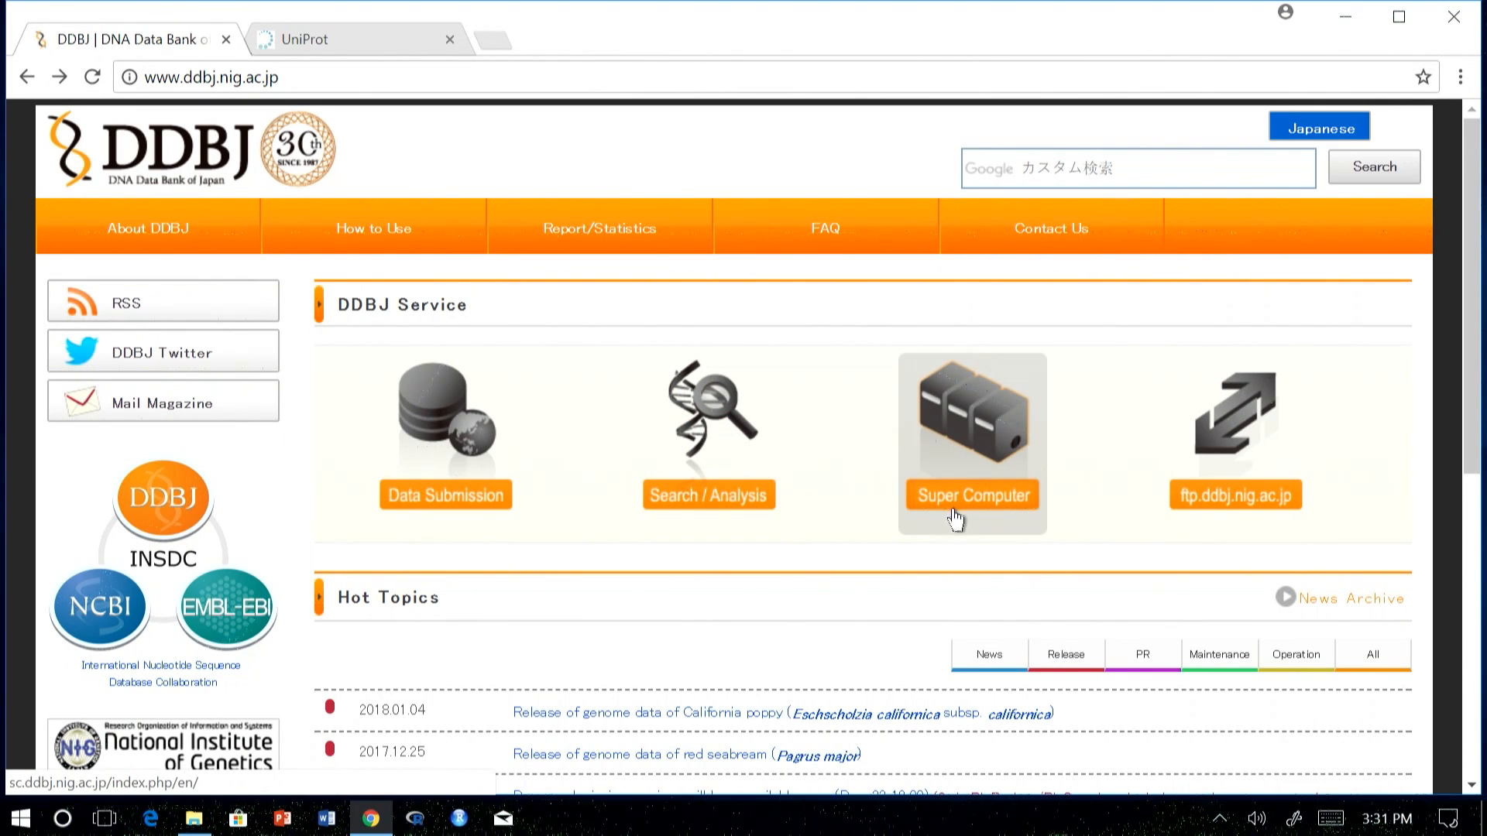
mouse_move(464, 518)
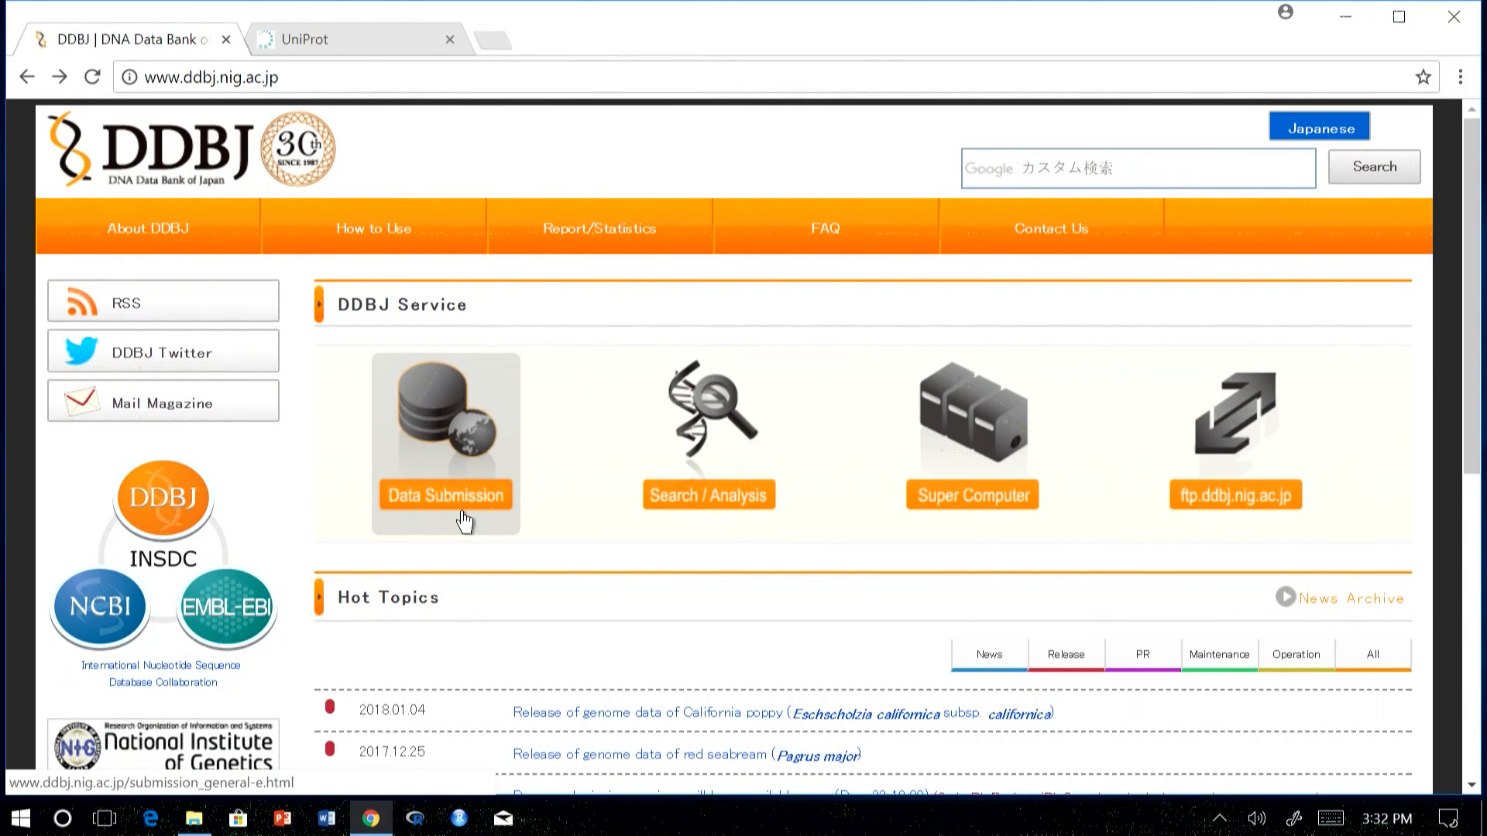
mouse_move(708, 465)
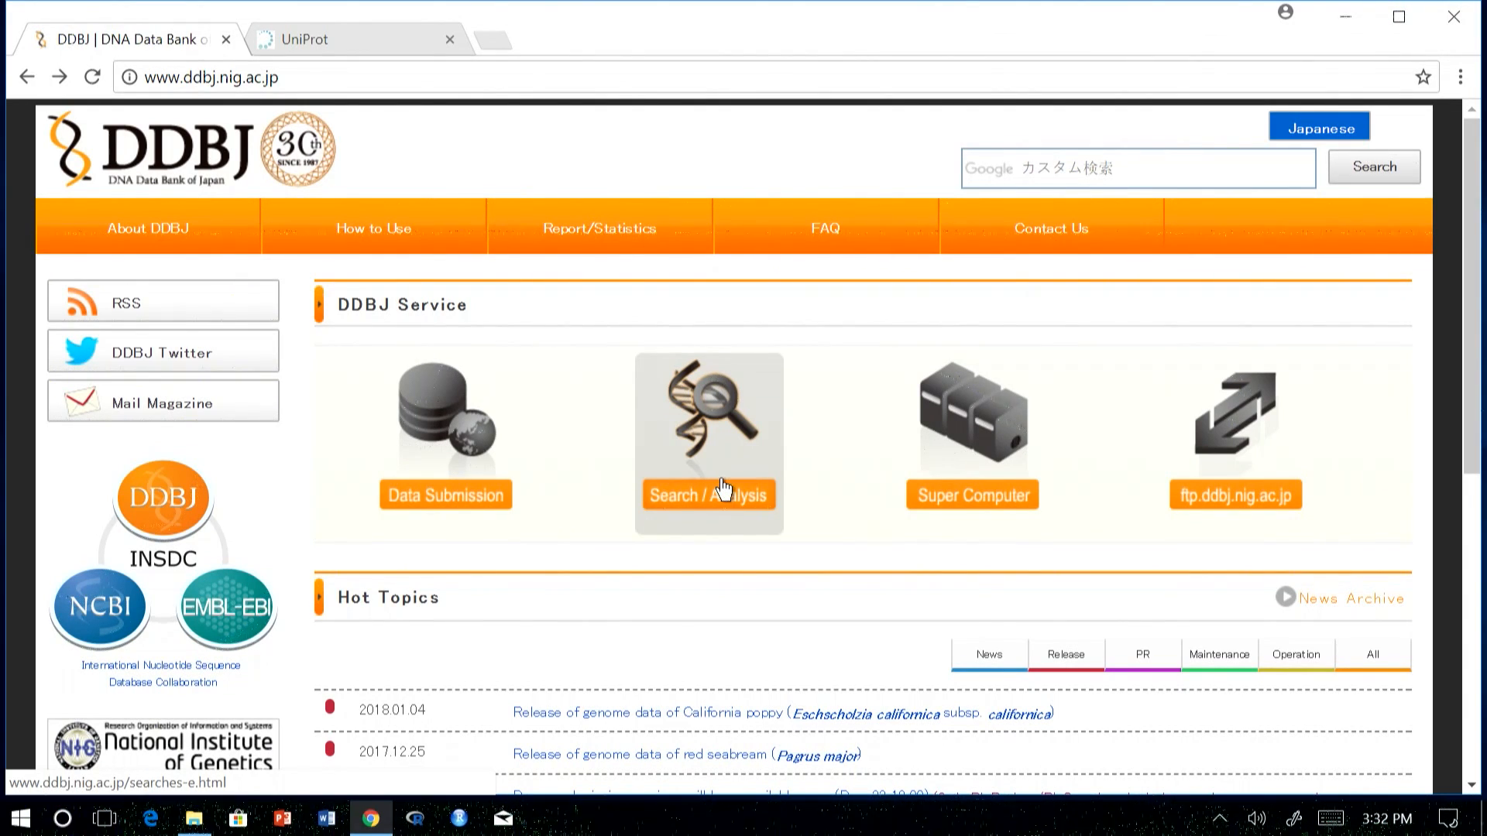
mouse_move(943, 544)
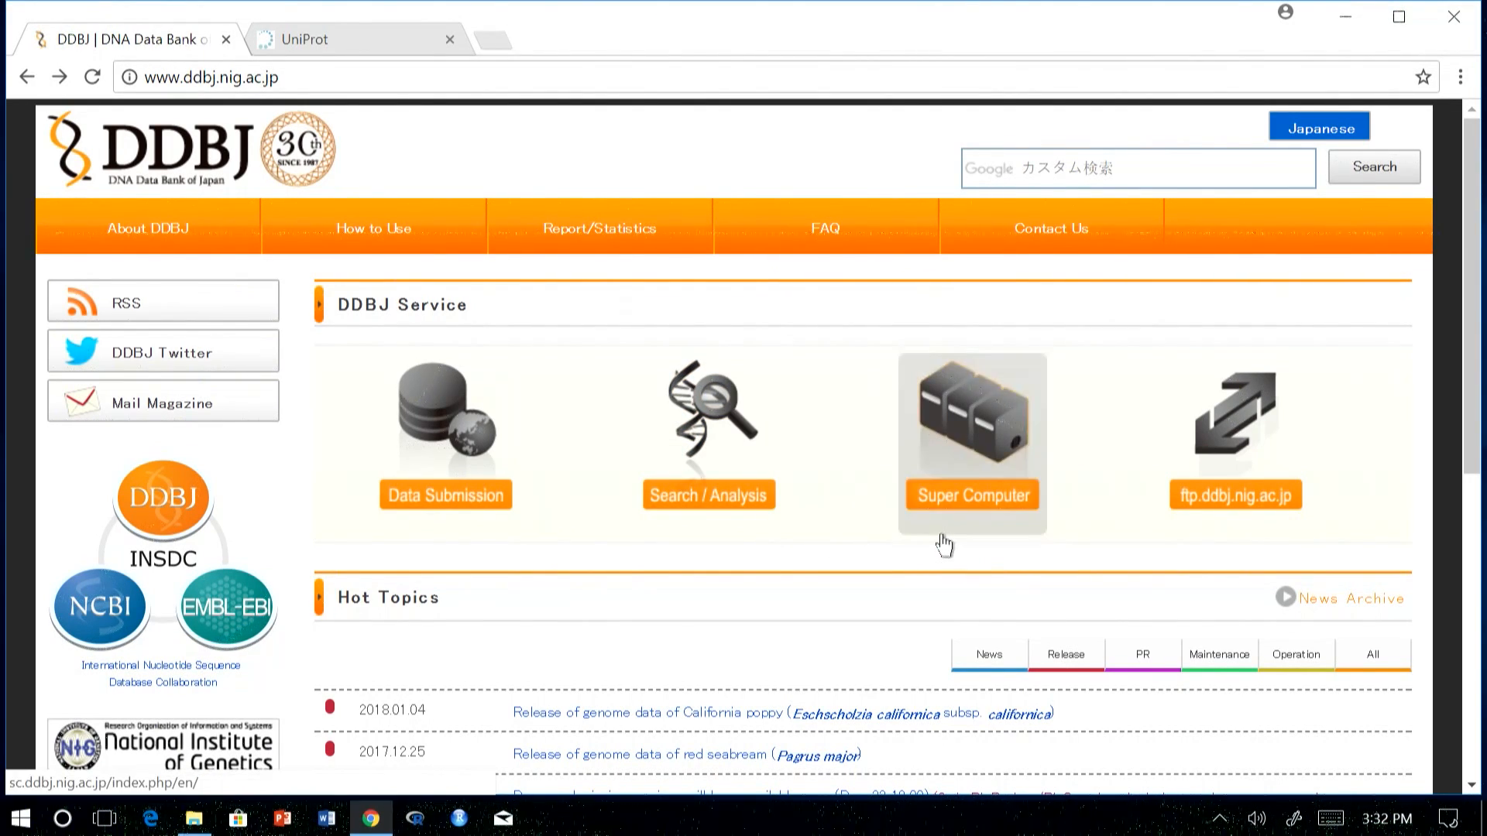
mouse_move(986, 517)
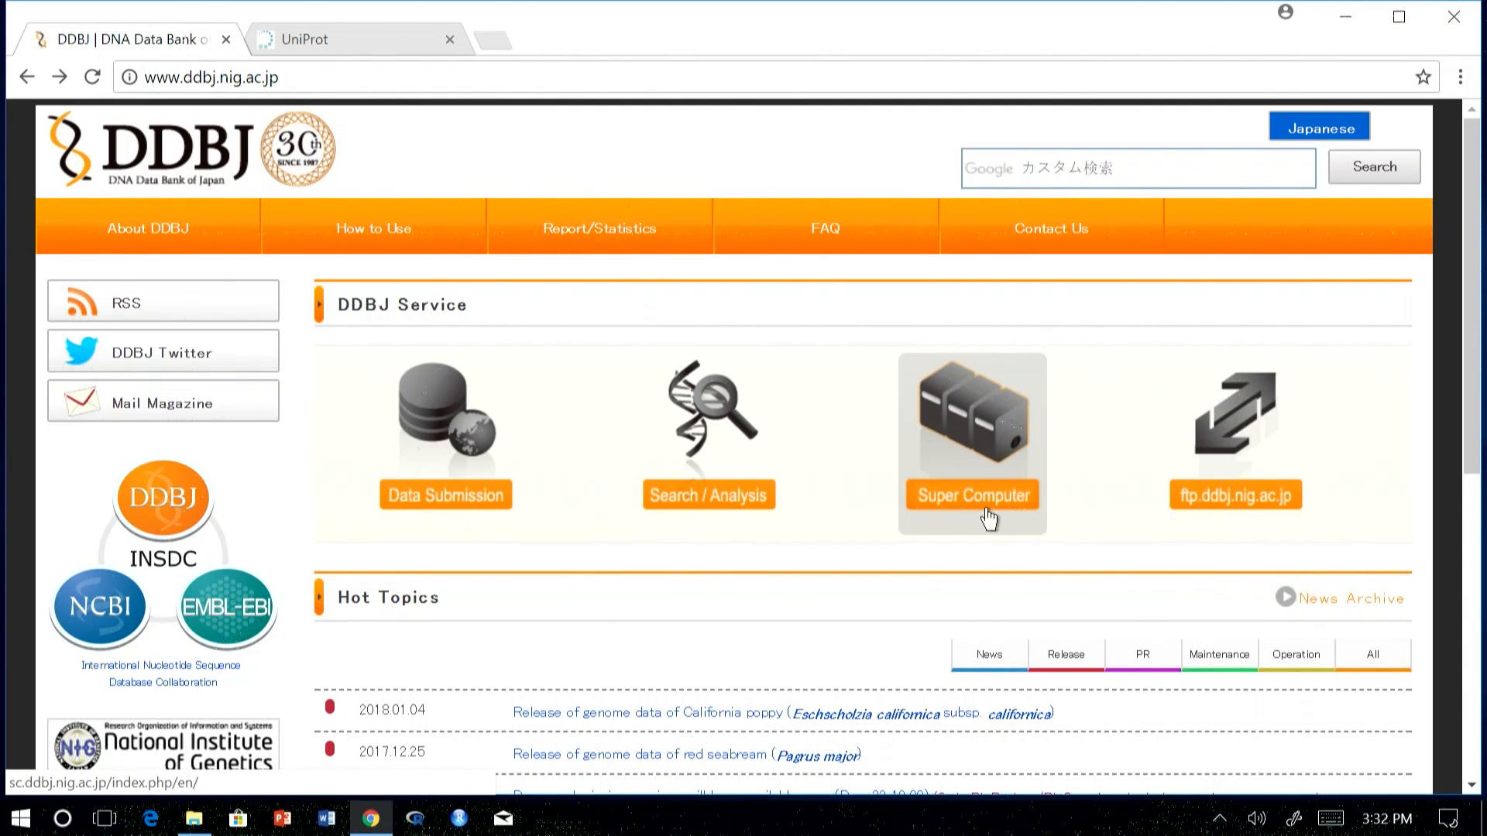
mouse_move(919, 557)
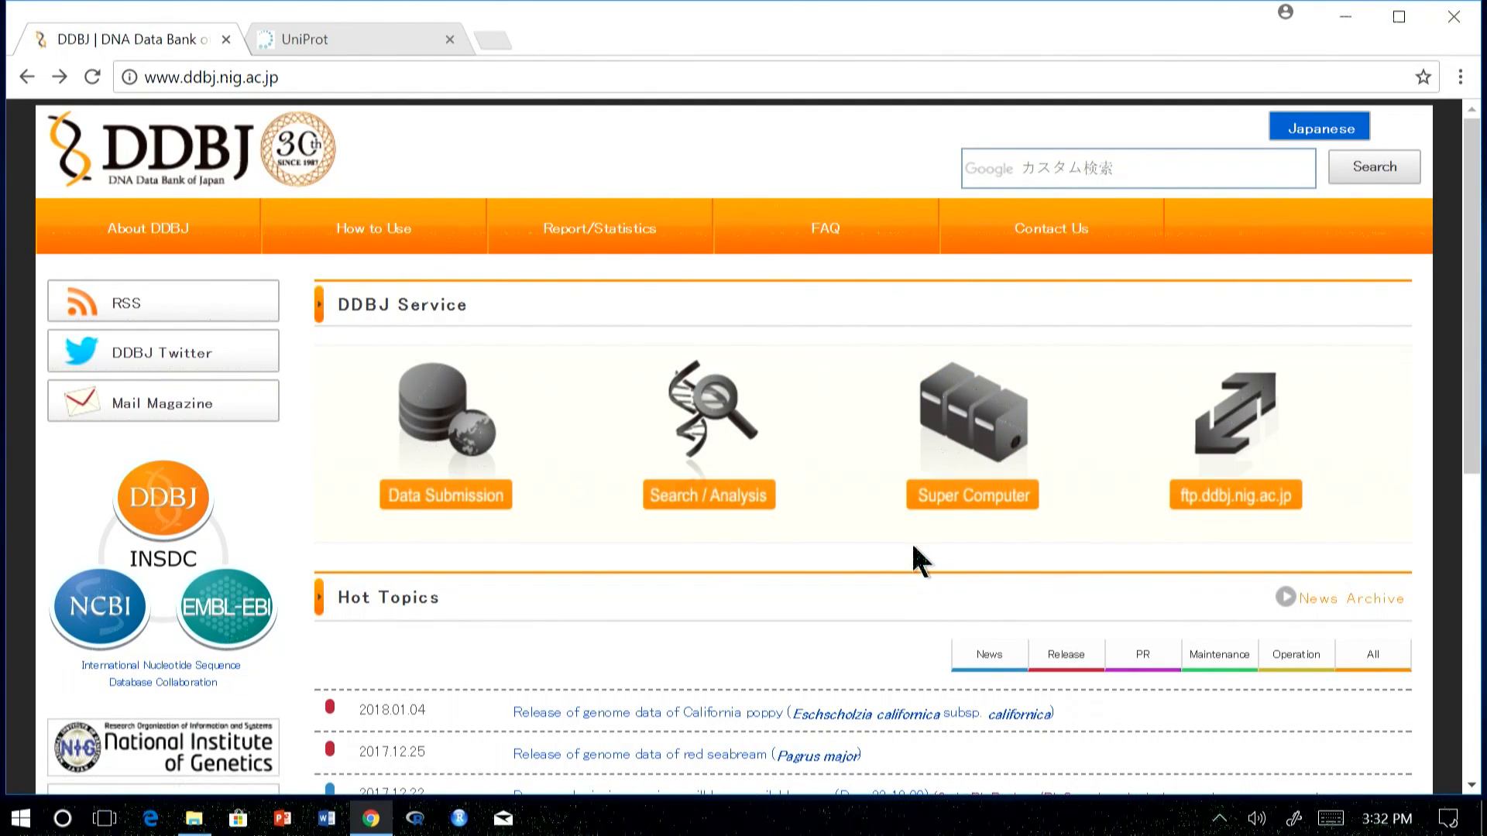
mouse_move(950, 520)
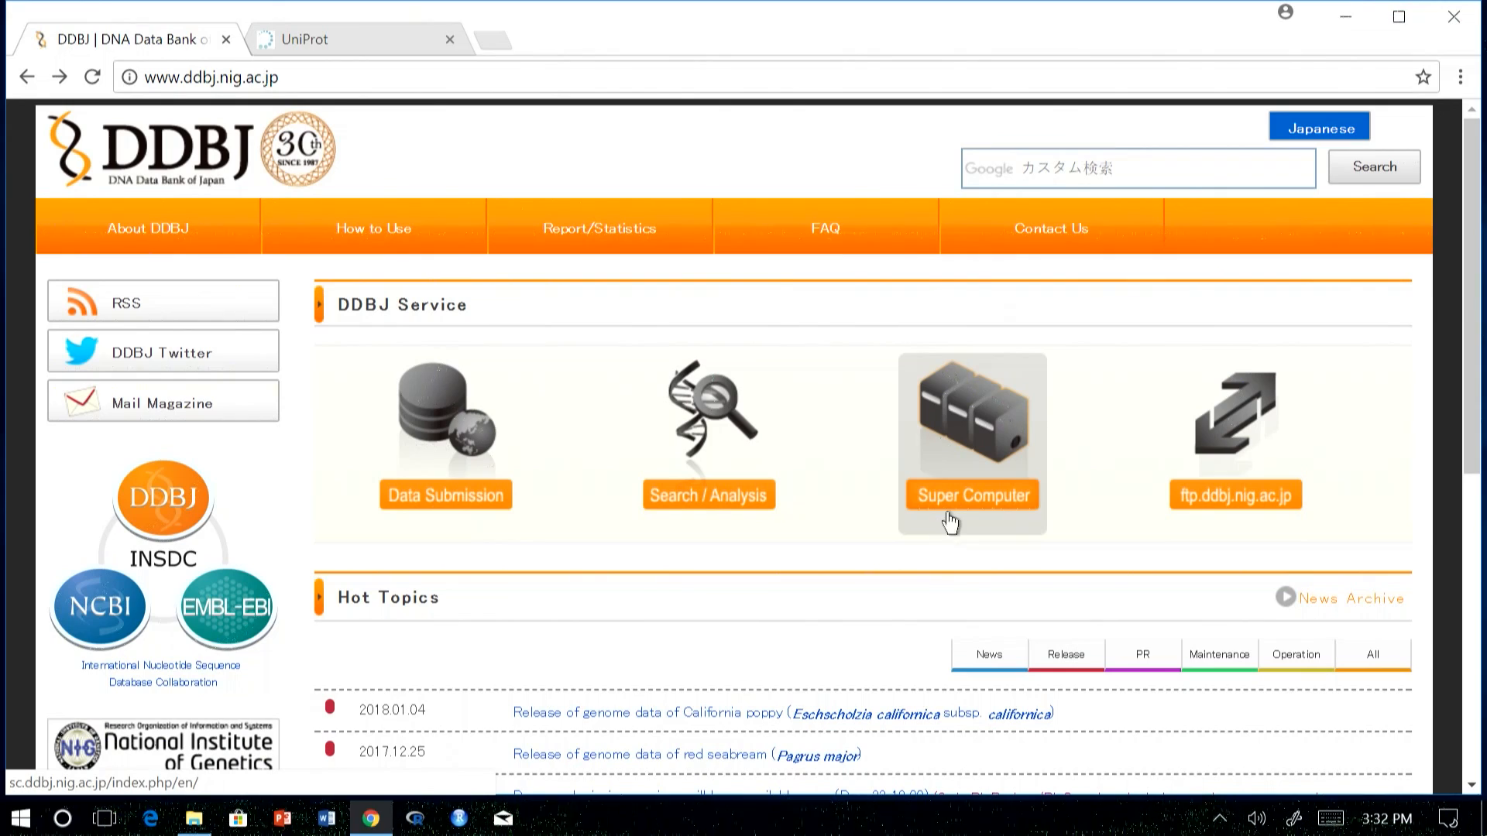
mouse_move(1250, 536)
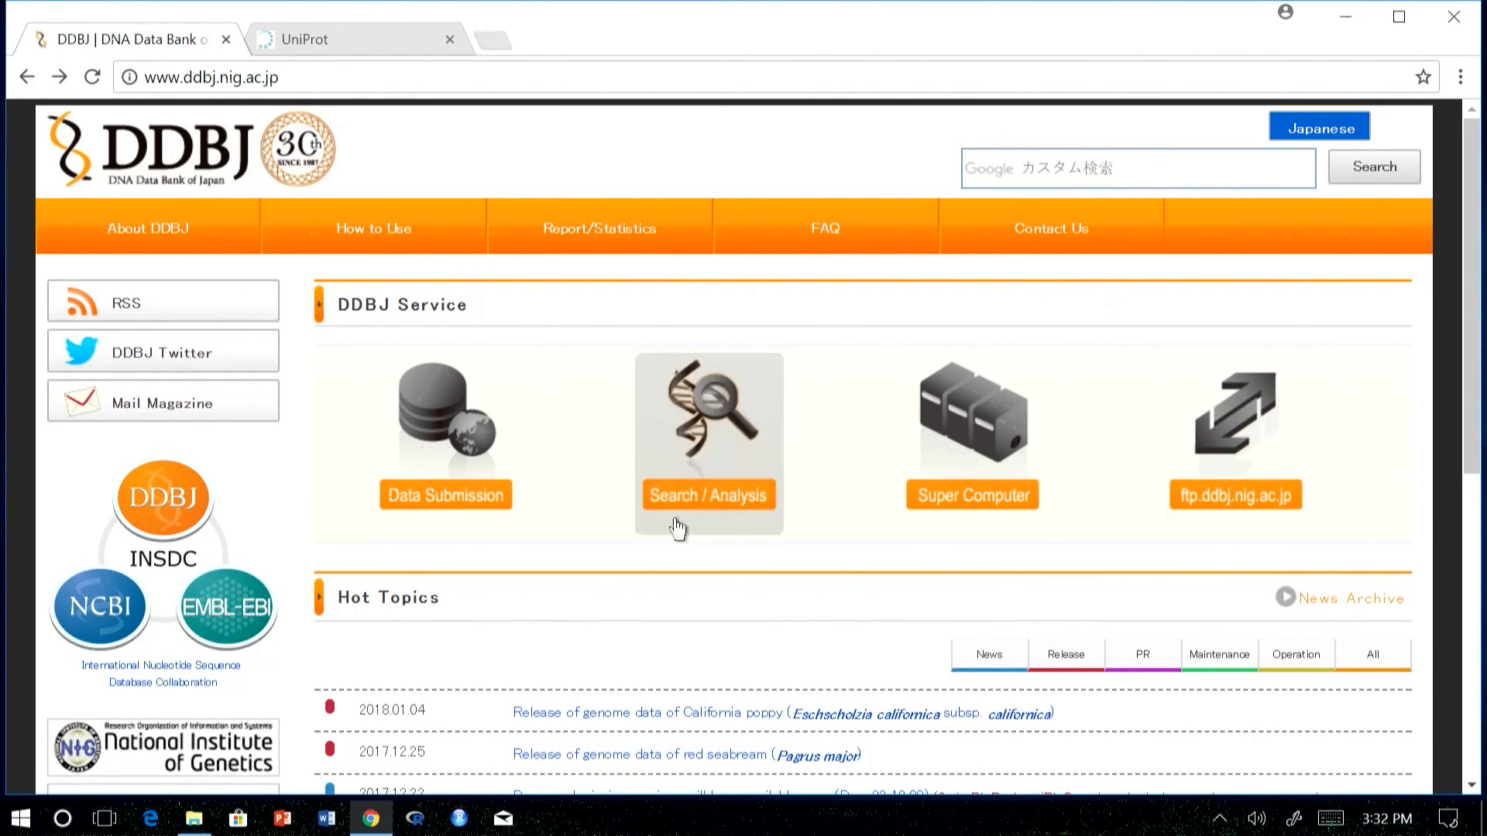
mouse_move(447, 474)
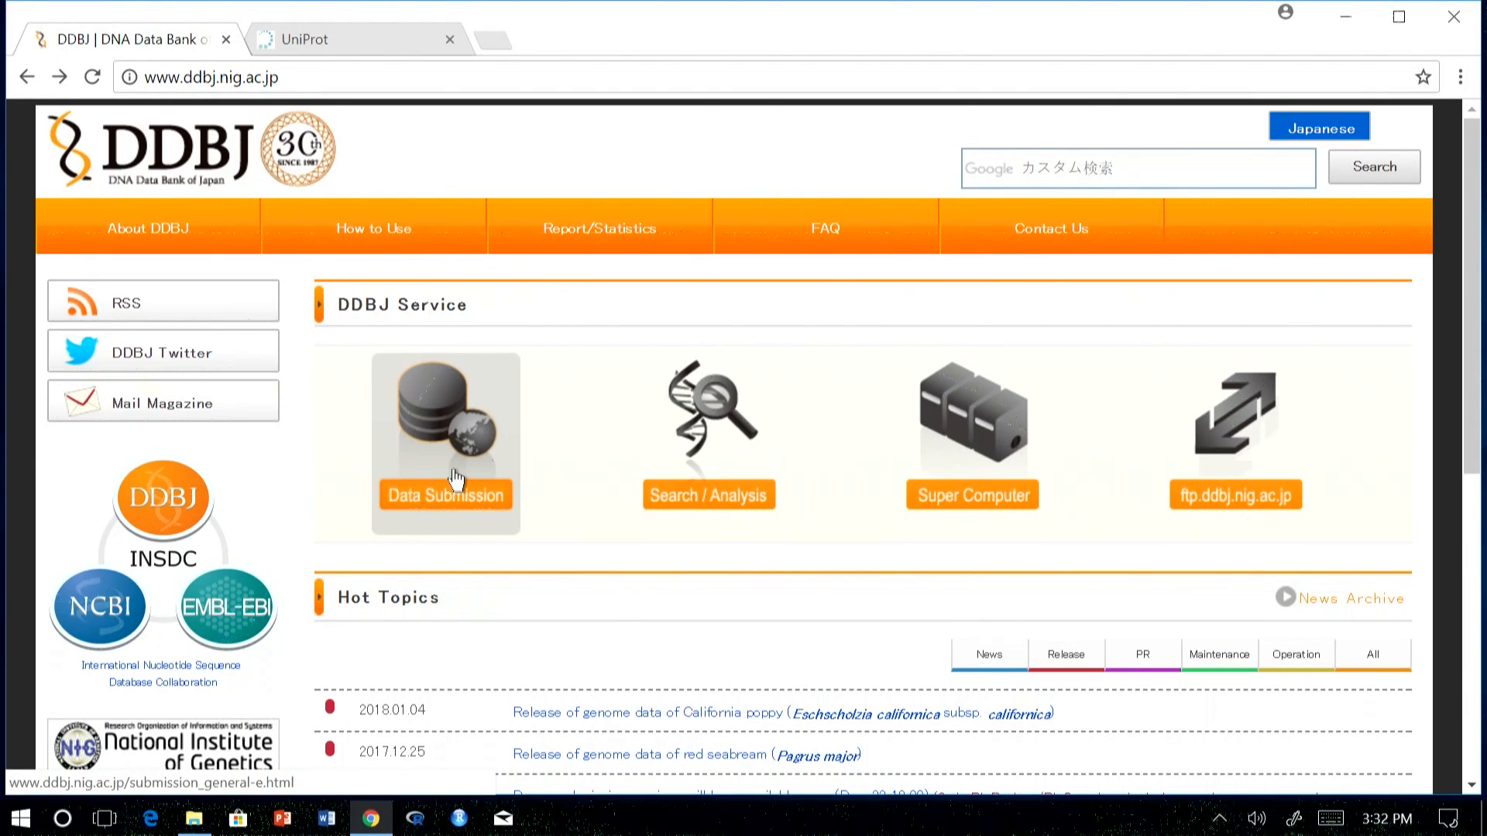
mouse_move(454, 465)
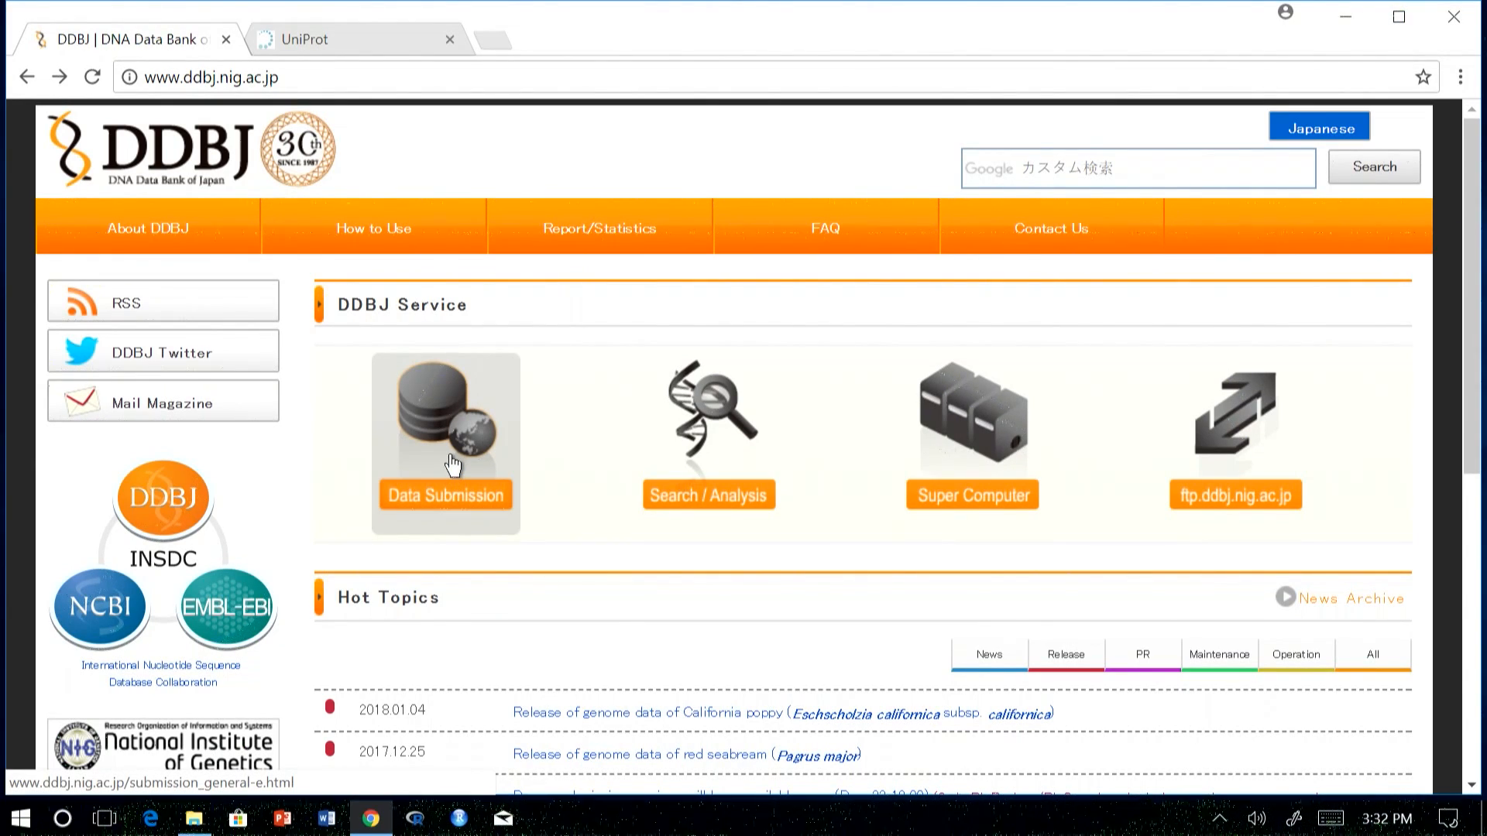
- From Data Submission, open the DDBJ Nucleotide Sequence Submission System (NSSS) page at How to submit
left_click(445, 442)
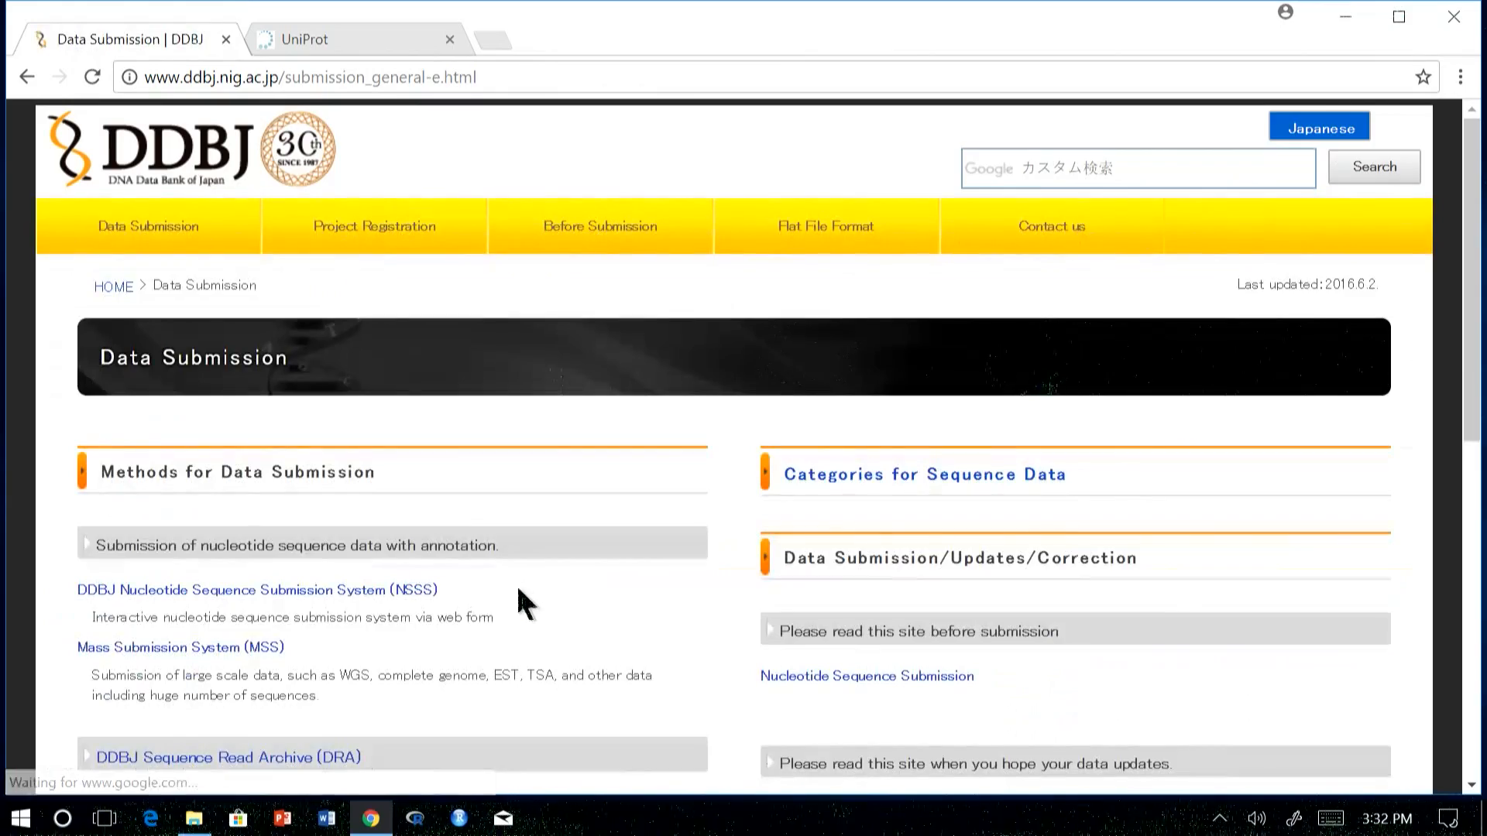
scroll("down", 3)
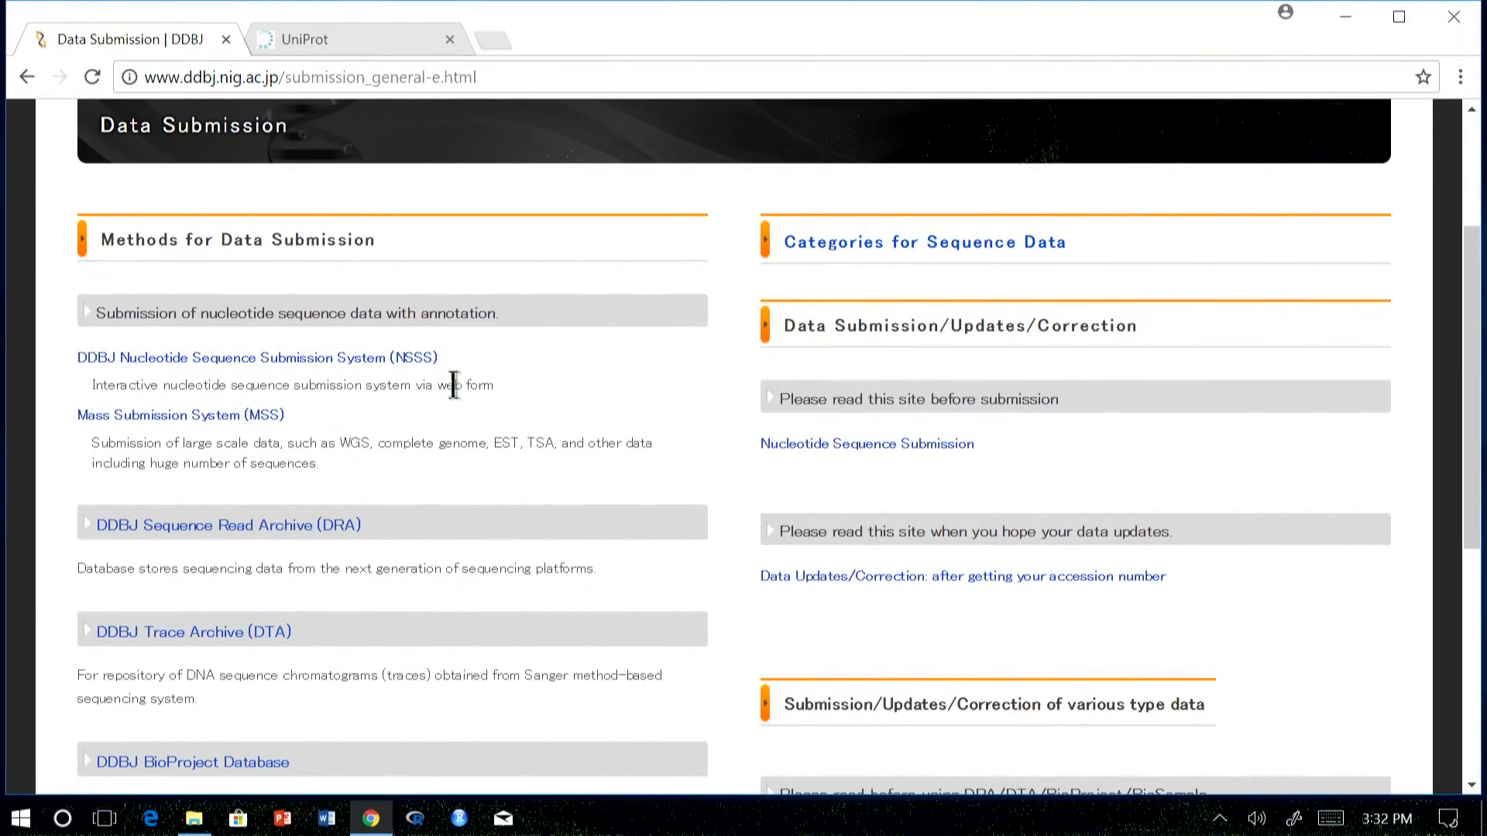
mouse_move(384, 427)
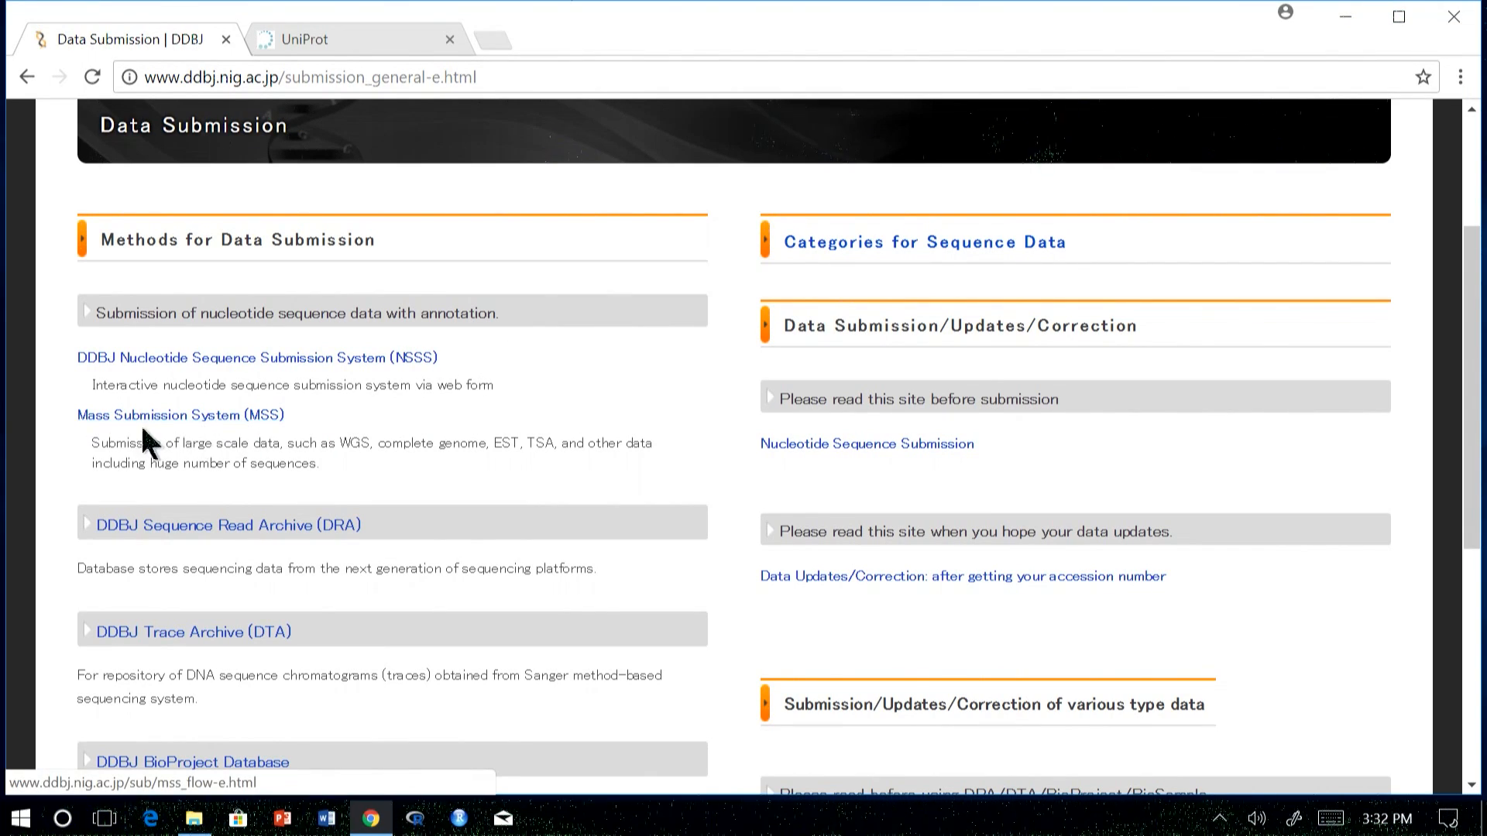
mouse_move(317, 442)
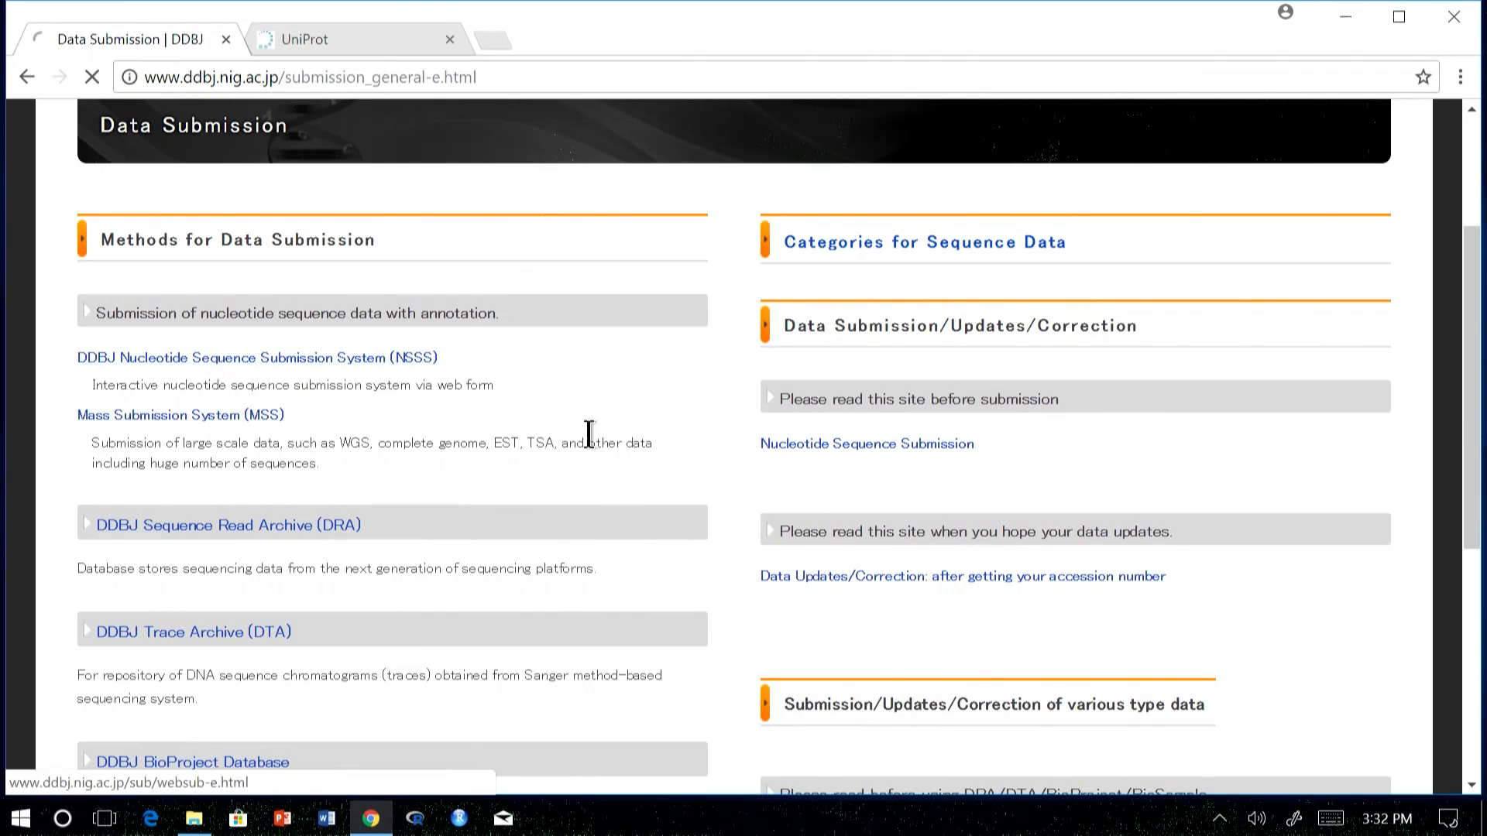
left_click(256, 358)
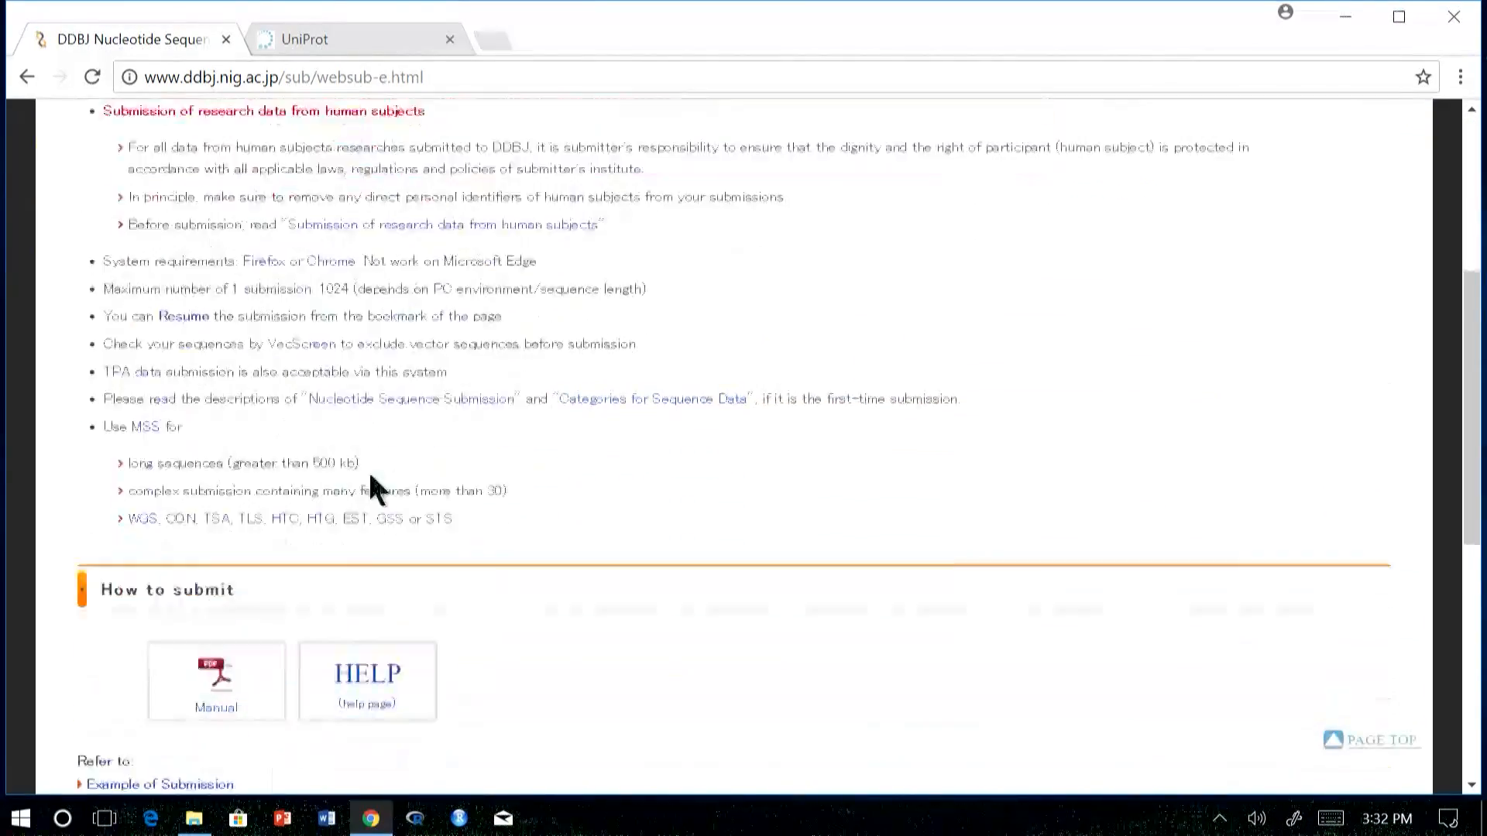
scroll("down", 3)
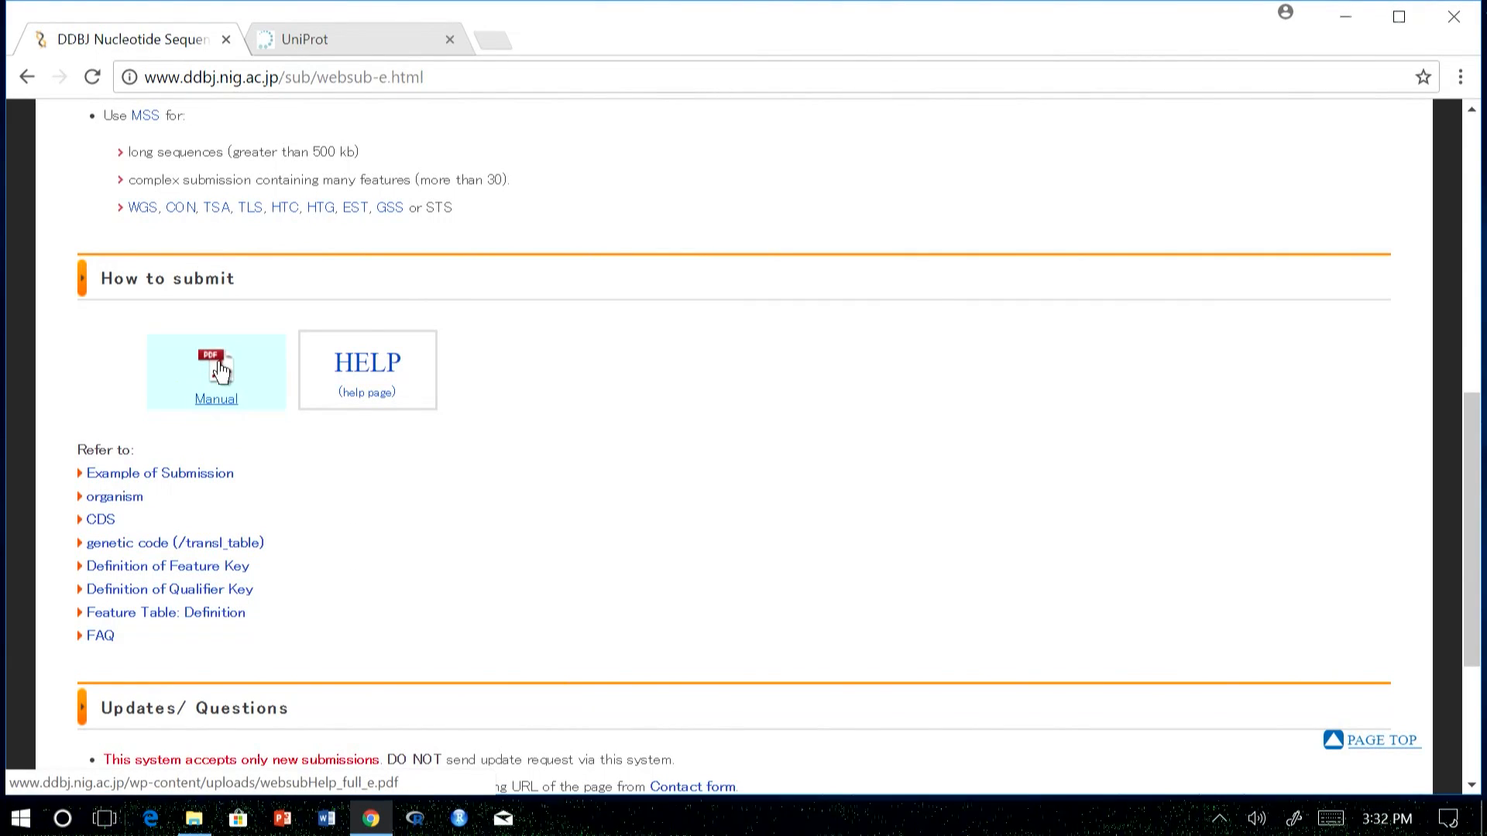
- Open the NSSS-Help PDF manual and read its submission outline through page 2
left_click(216, 370)
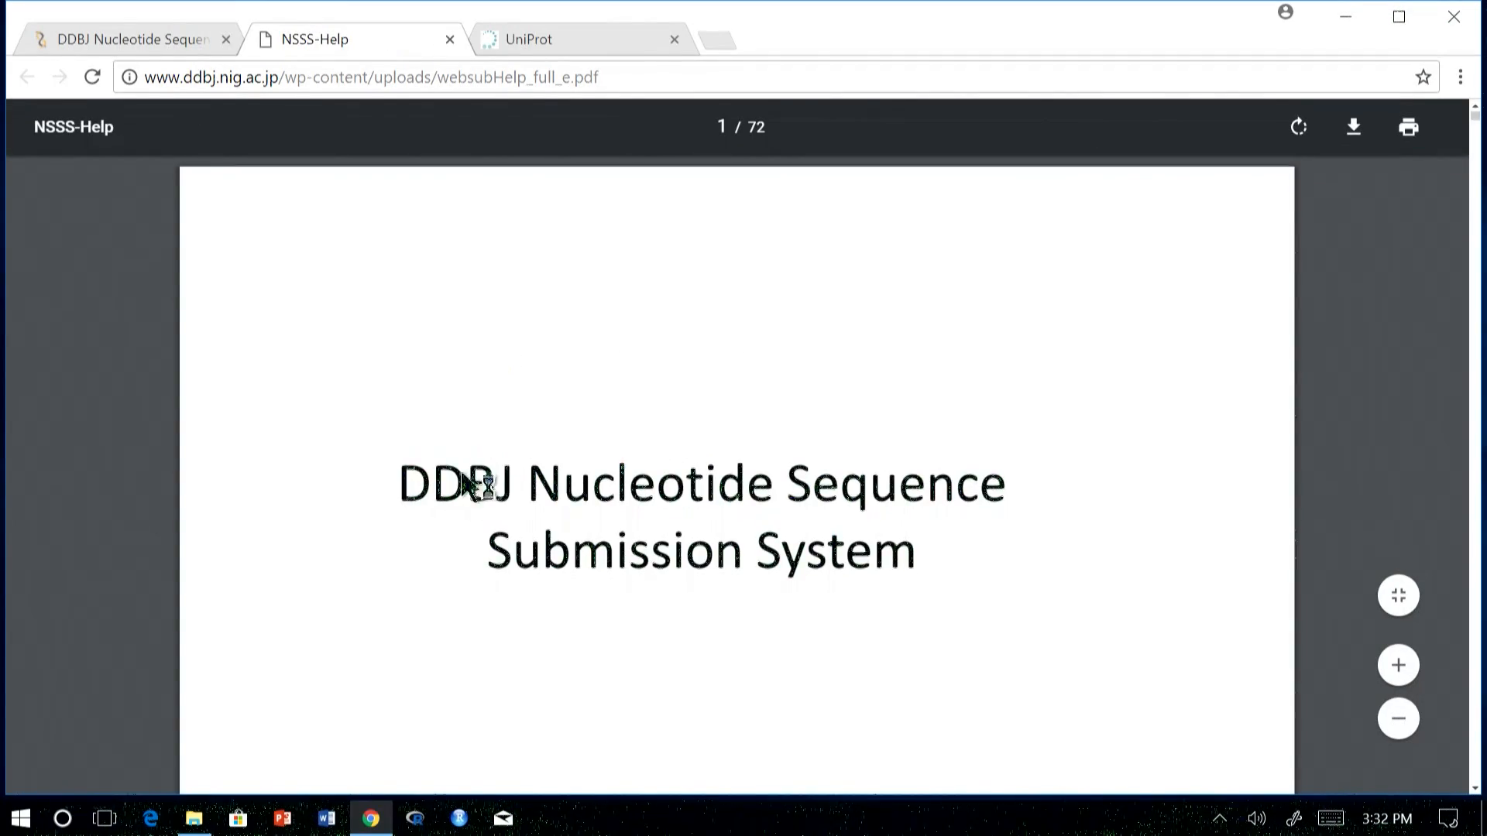
scroll("down", 3)
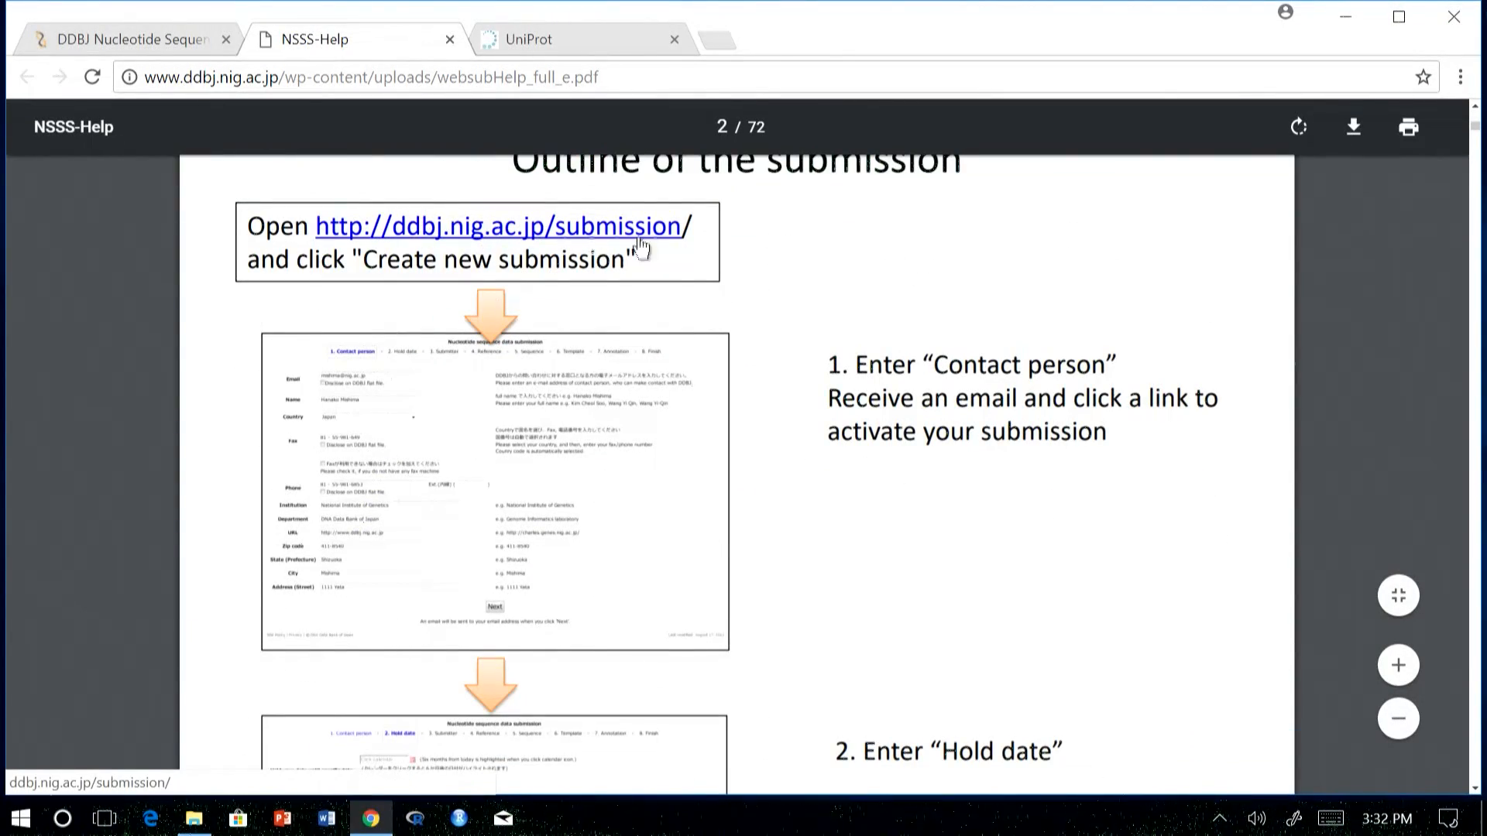
mouse_move(454, 410)
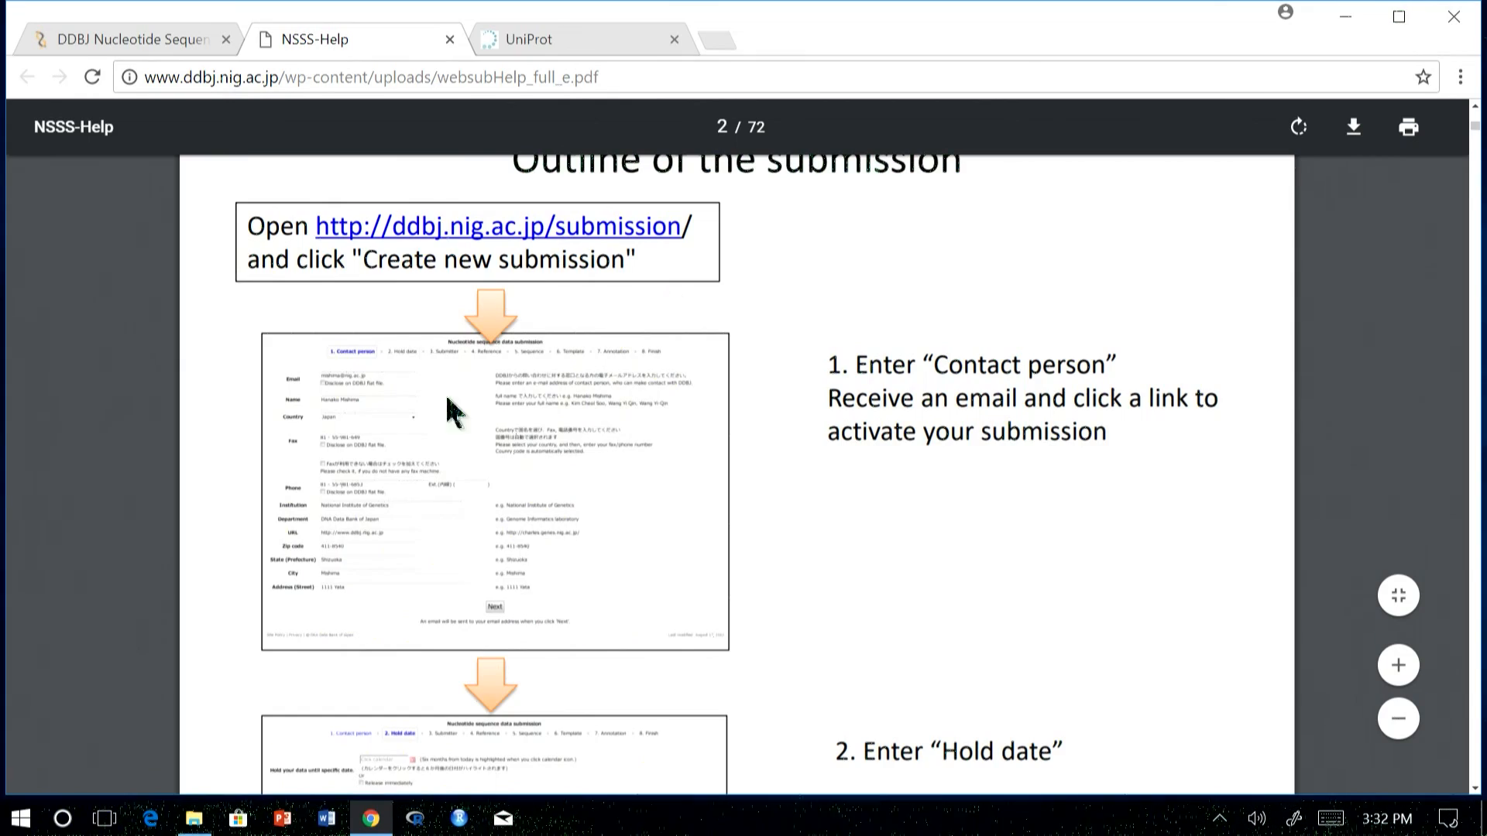
scroll("down", 3)
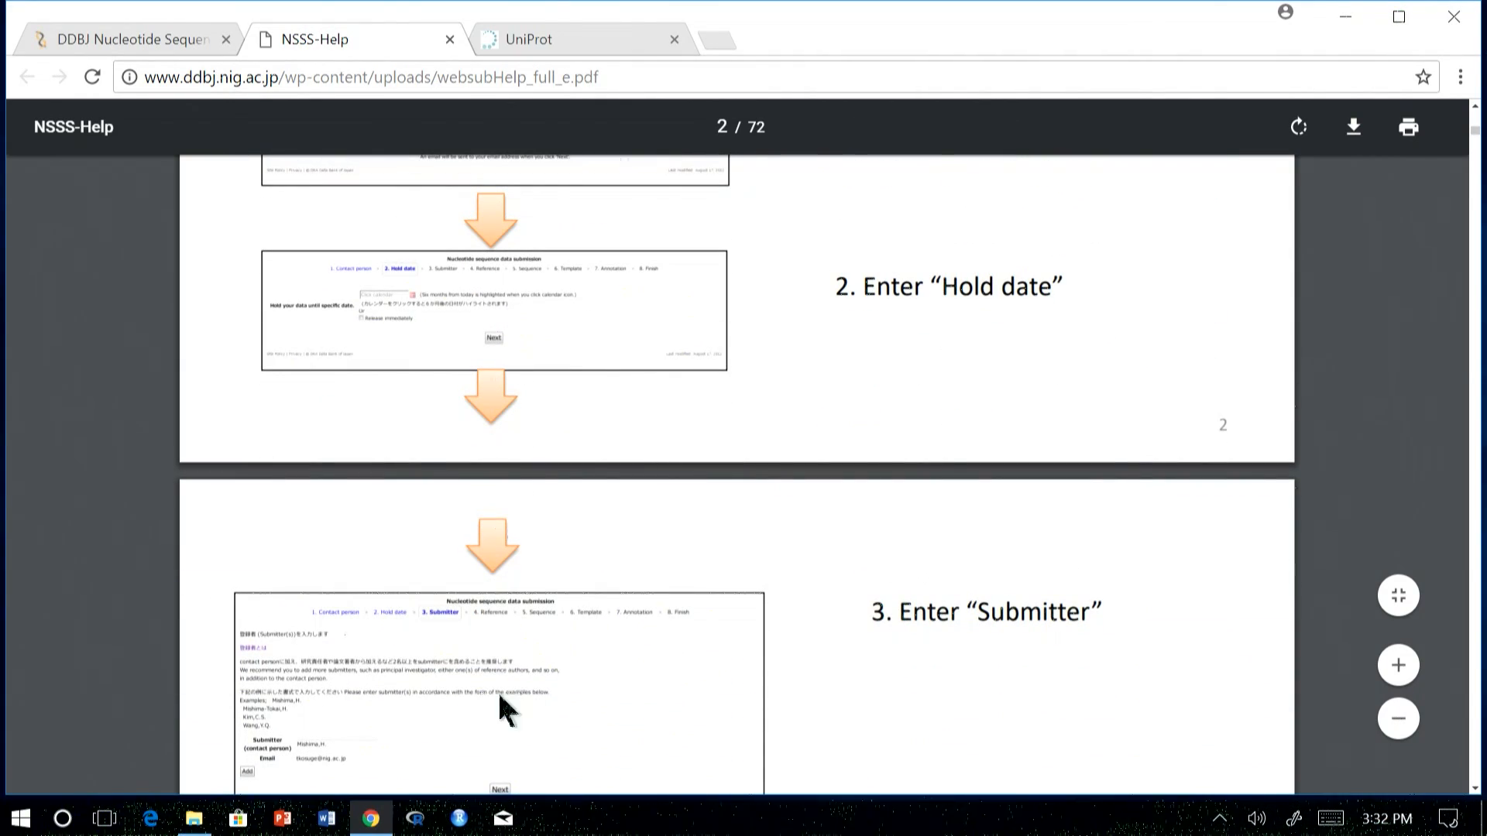
mouse_move(451, 40)
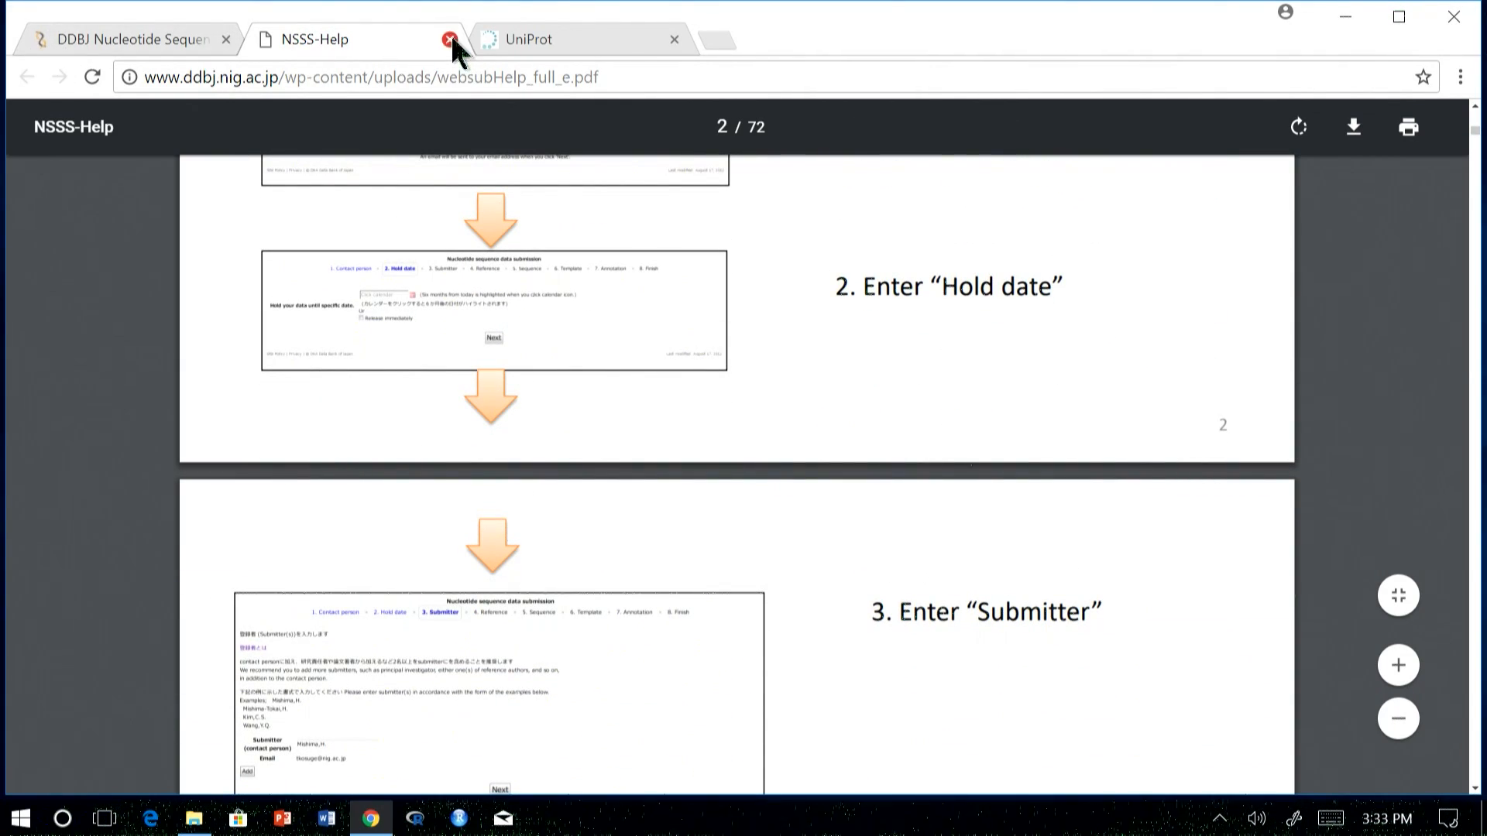
left_click(449, 38)
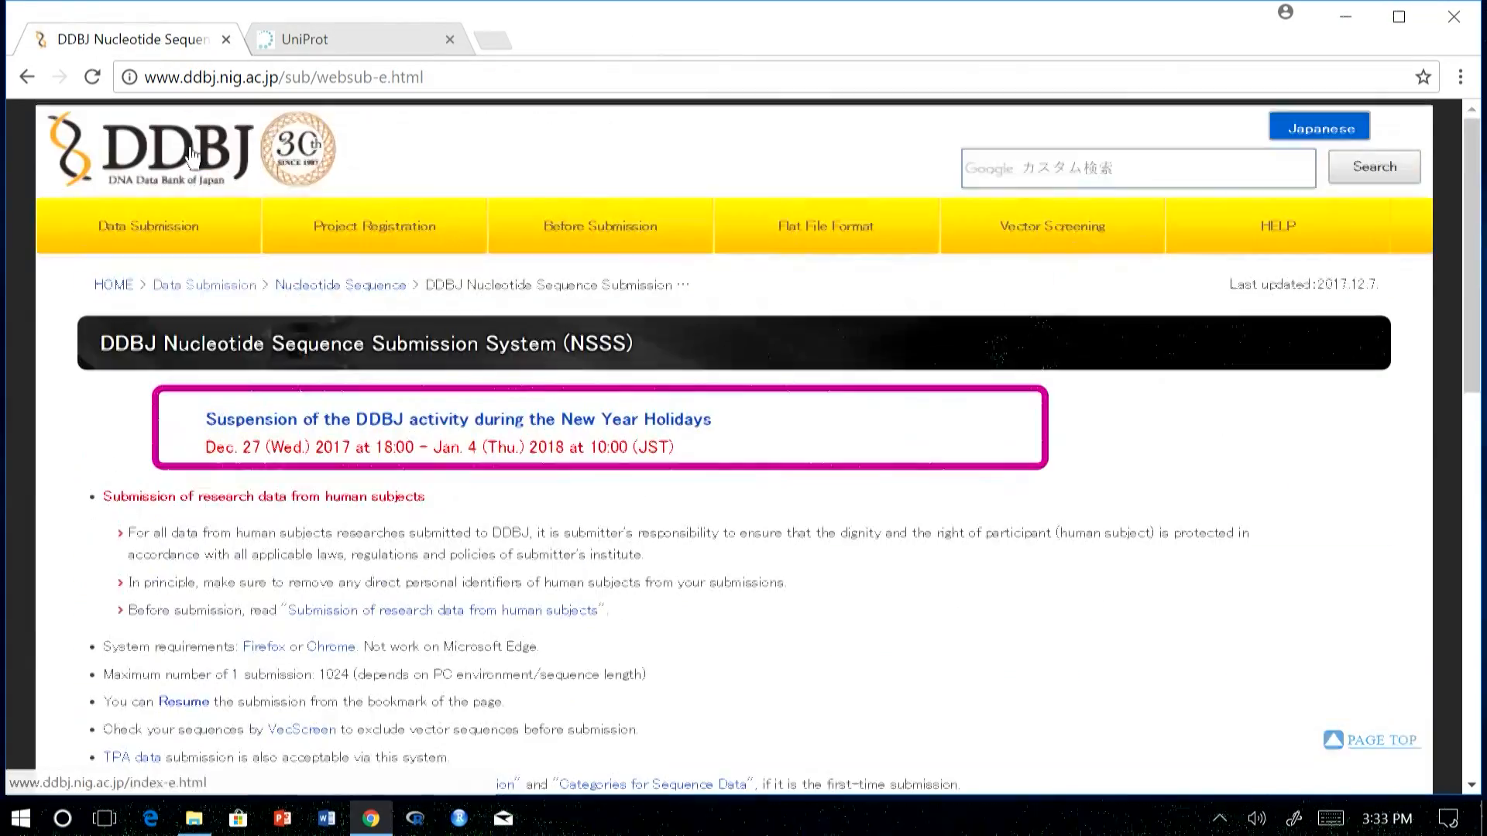
left_click(148, 226)
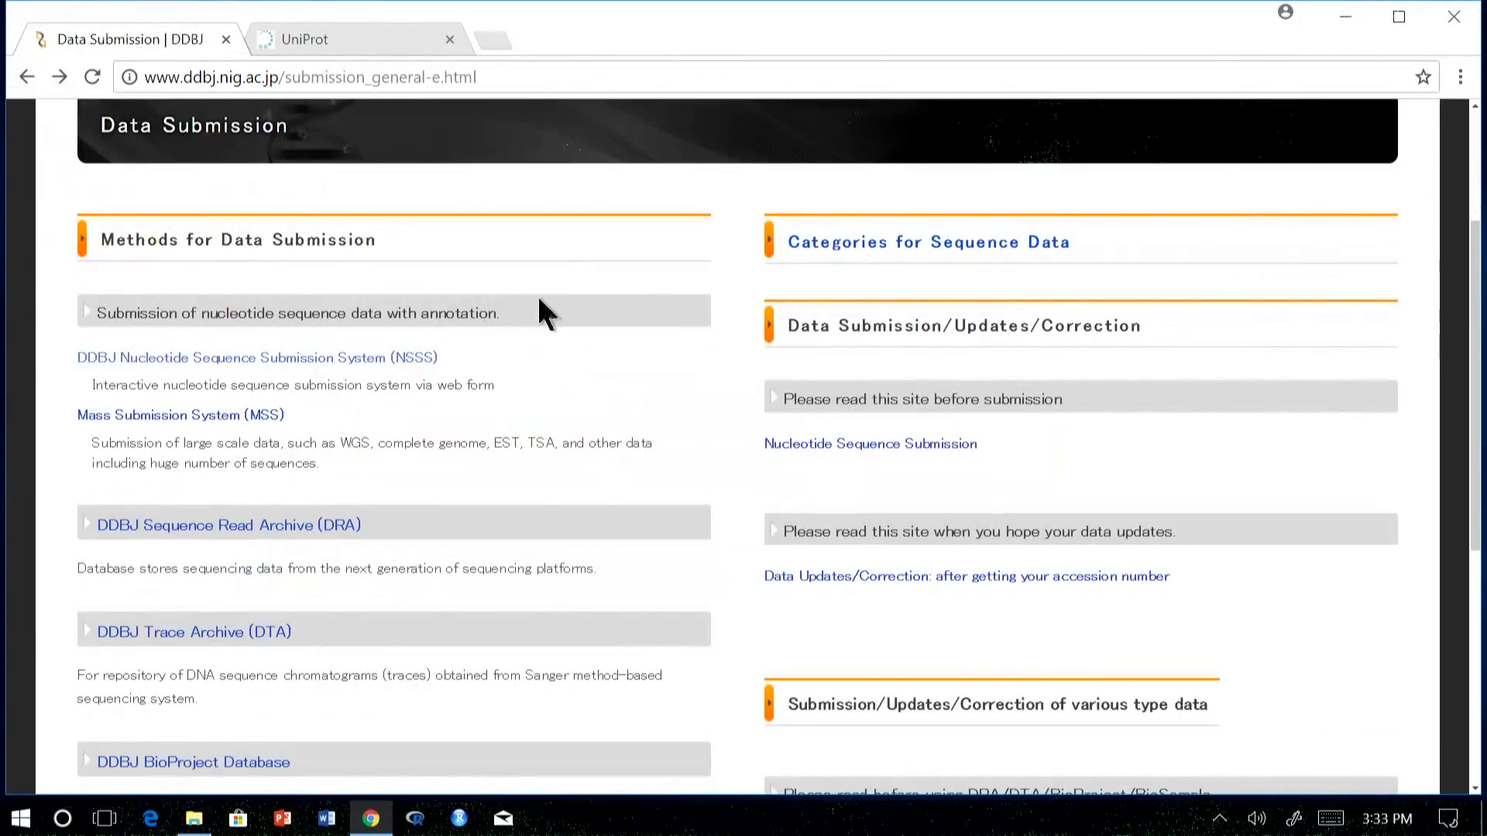
left_click(26, 78)
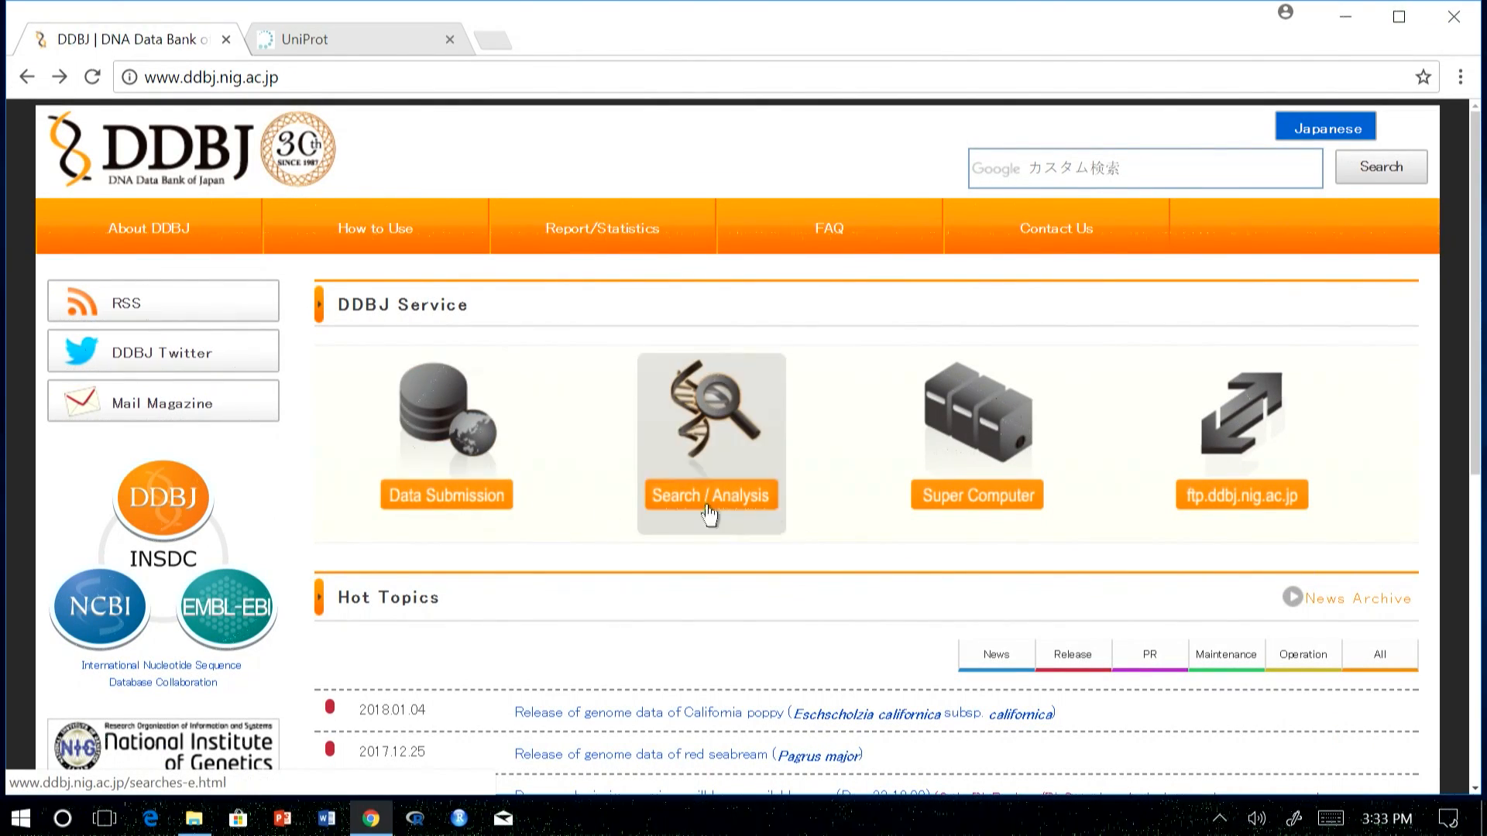
mouse_move(730, 467)
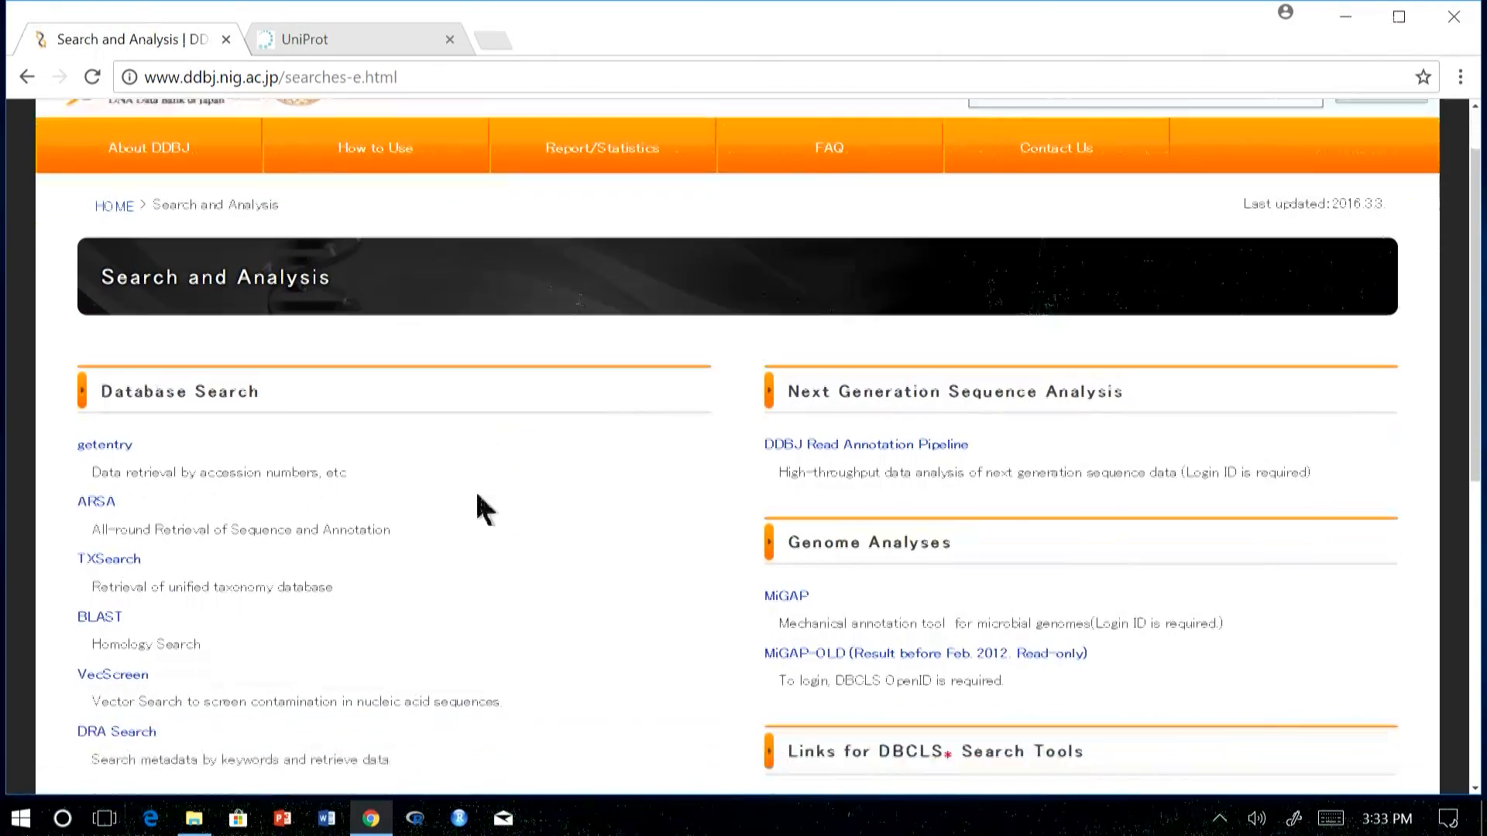
scroll("down", 3)
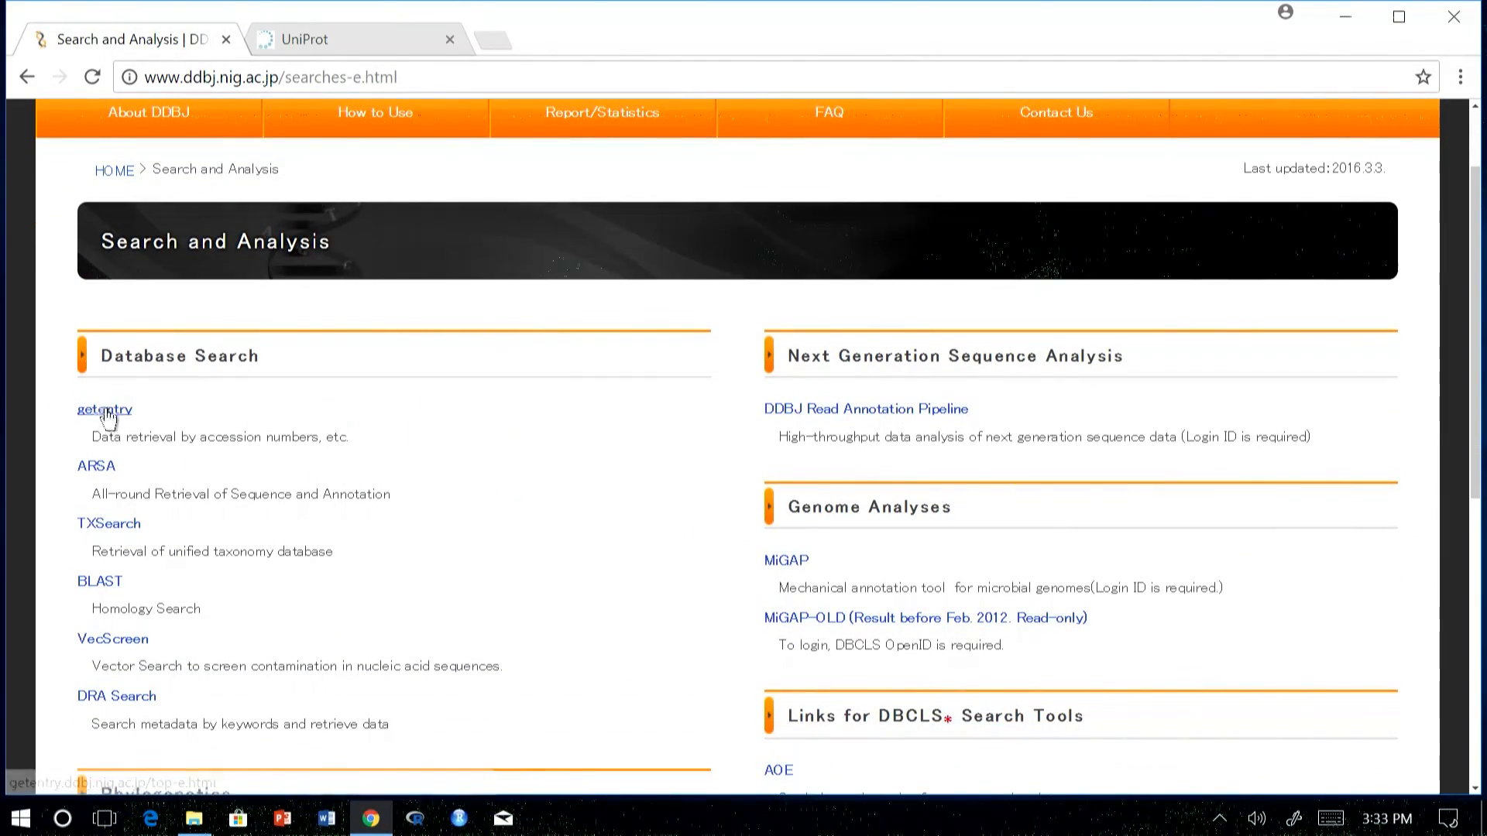
mouse_move(94, 466)
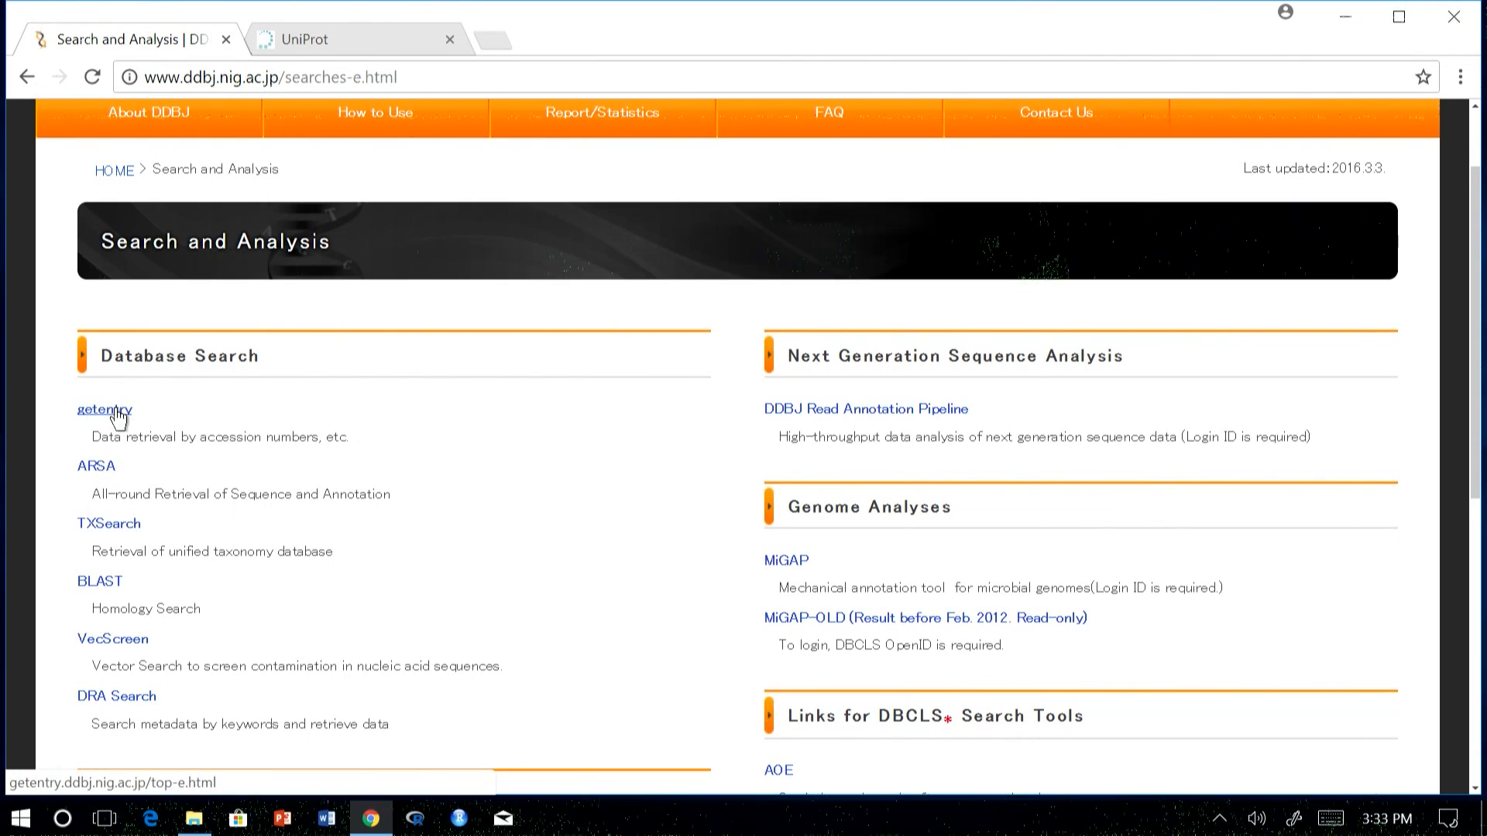
double_click(229, 437)
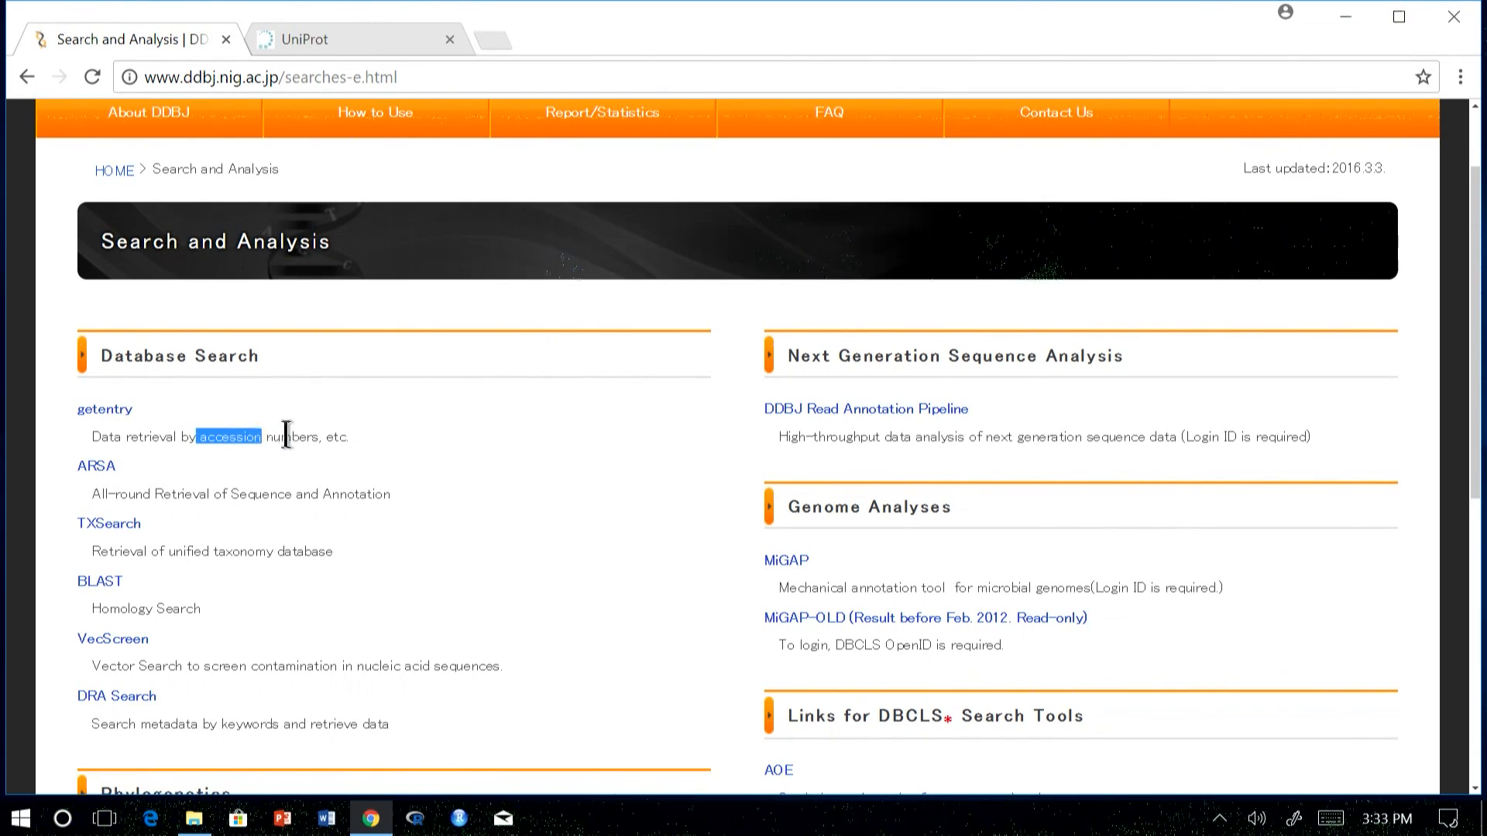
mouse_move(80, 514)
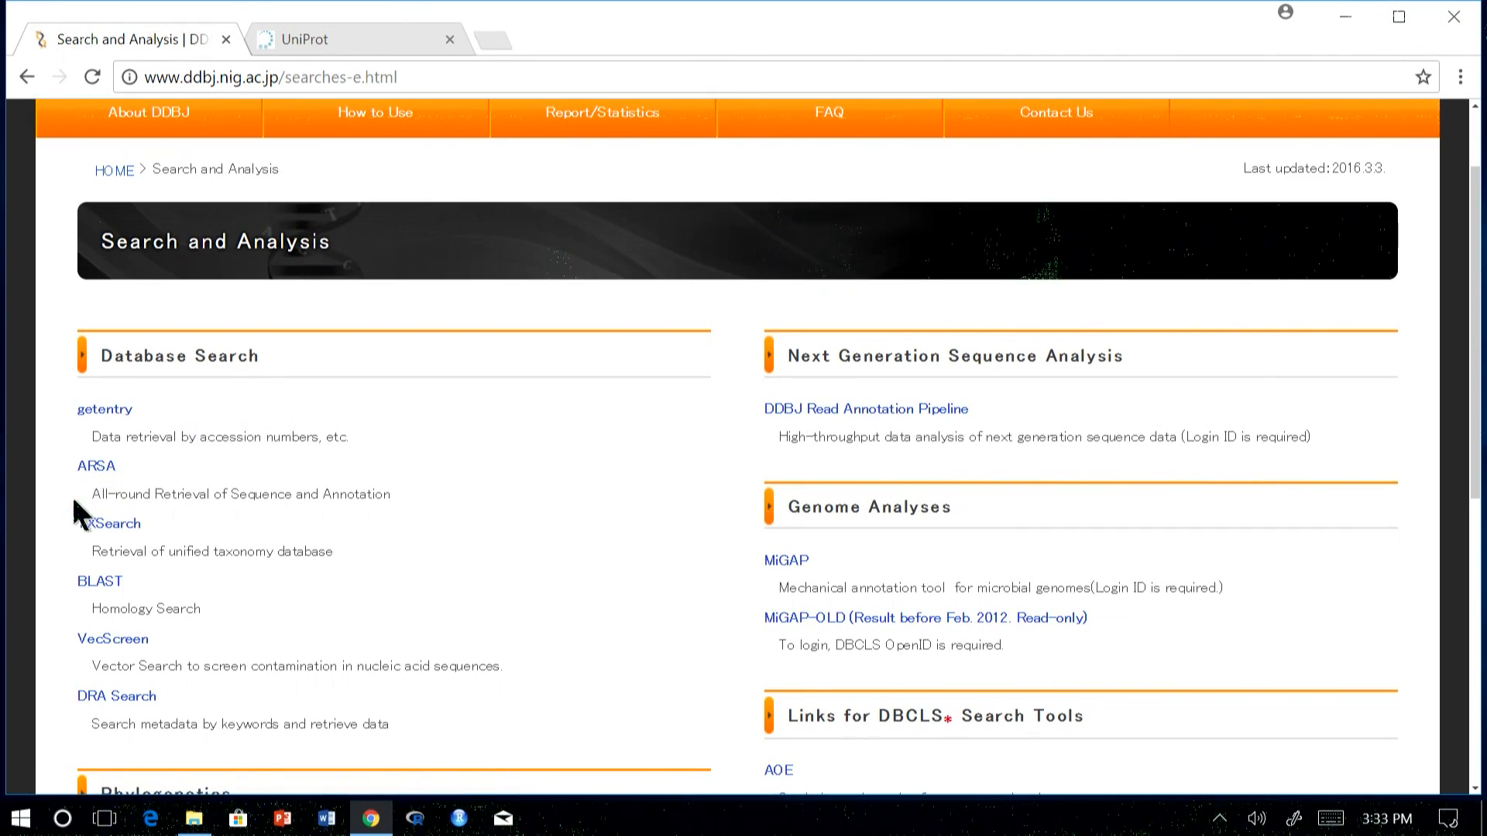
double_click(149, 492)
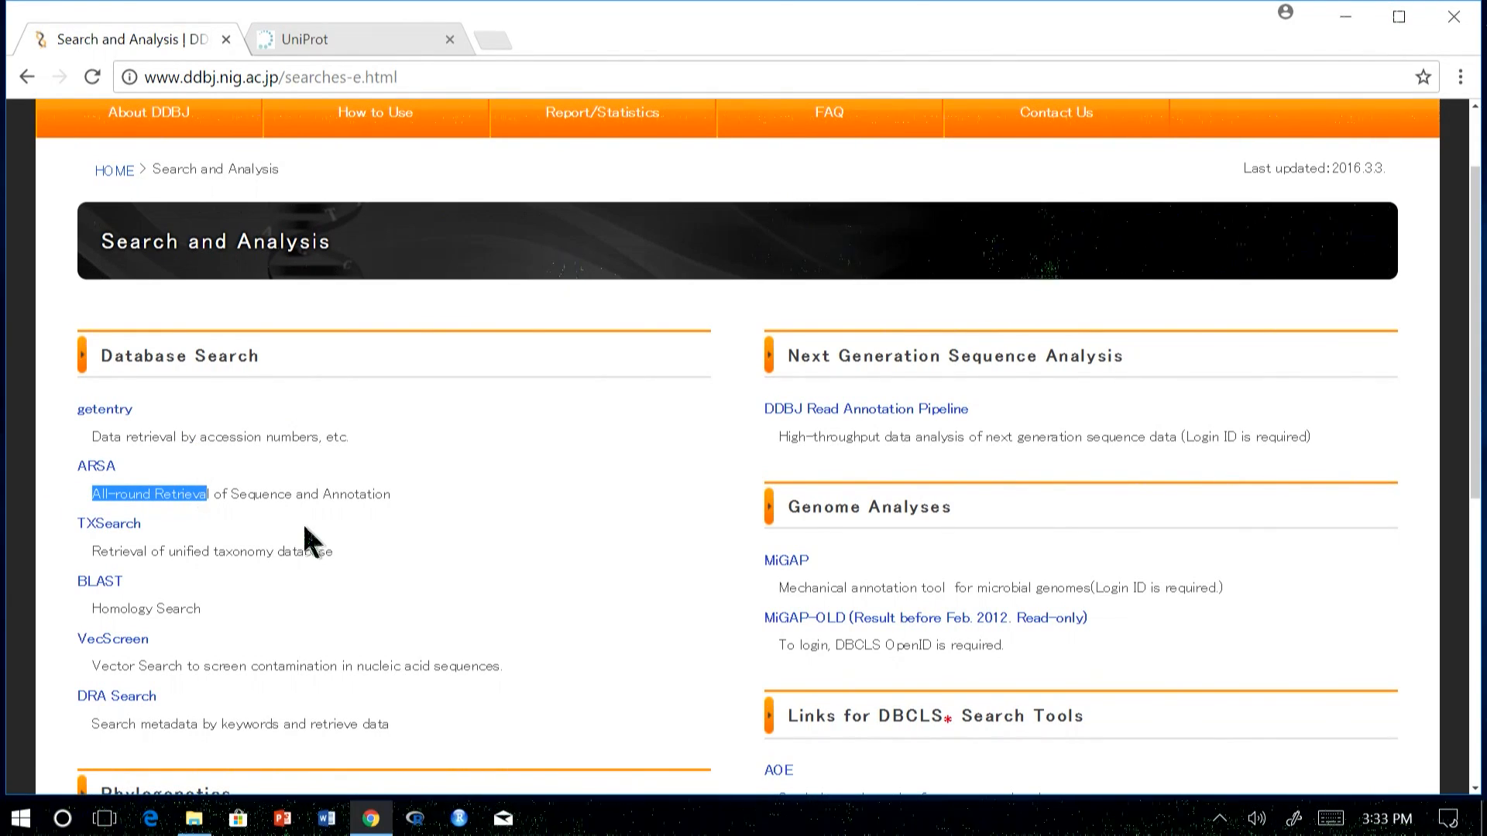
mouse_move(147, 541)
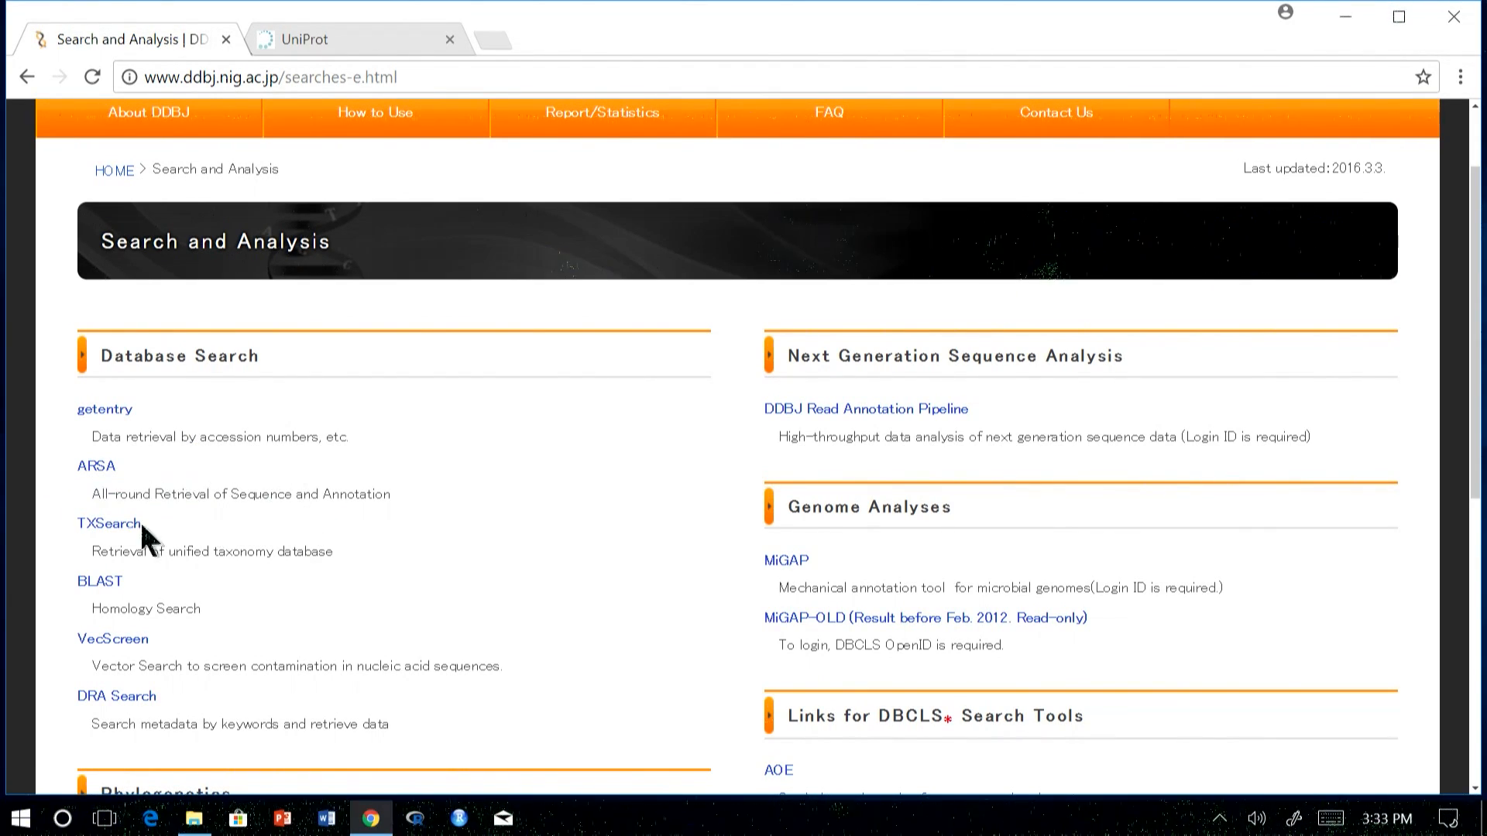
mouse_move(88, 629)
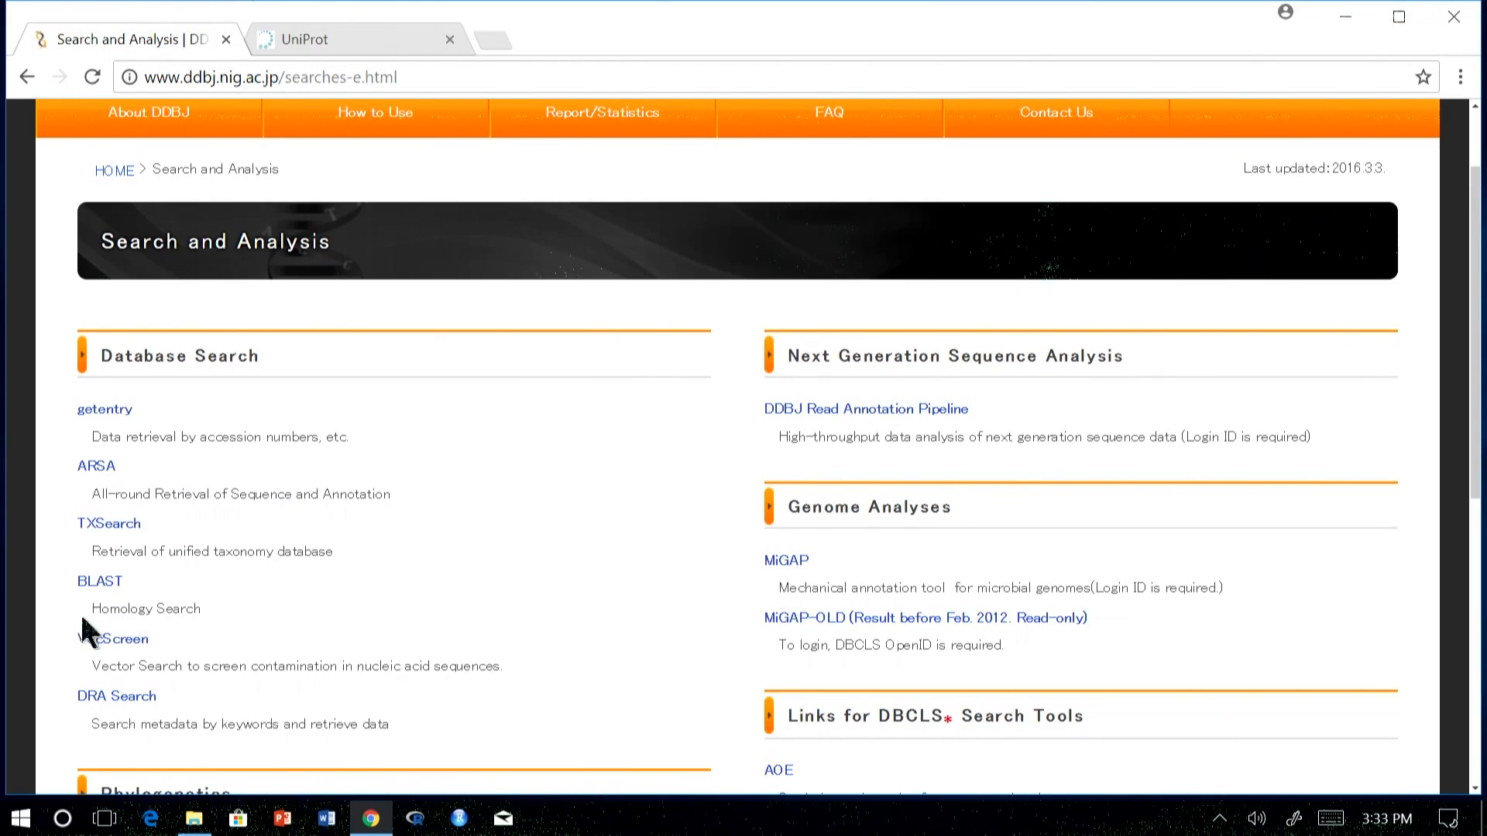
mouse_move(189, 531)
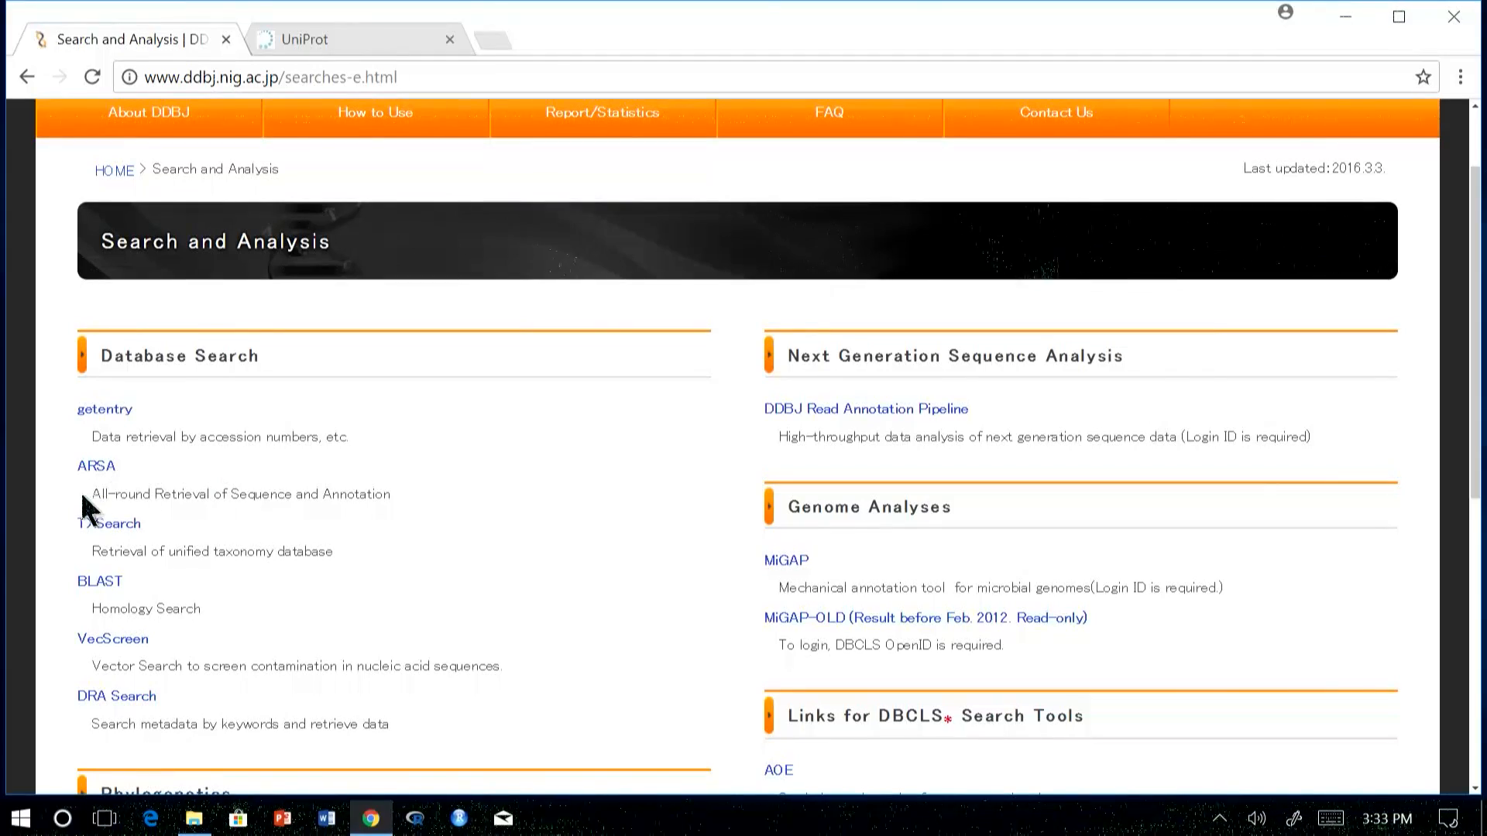
mouse_move(114, 436)
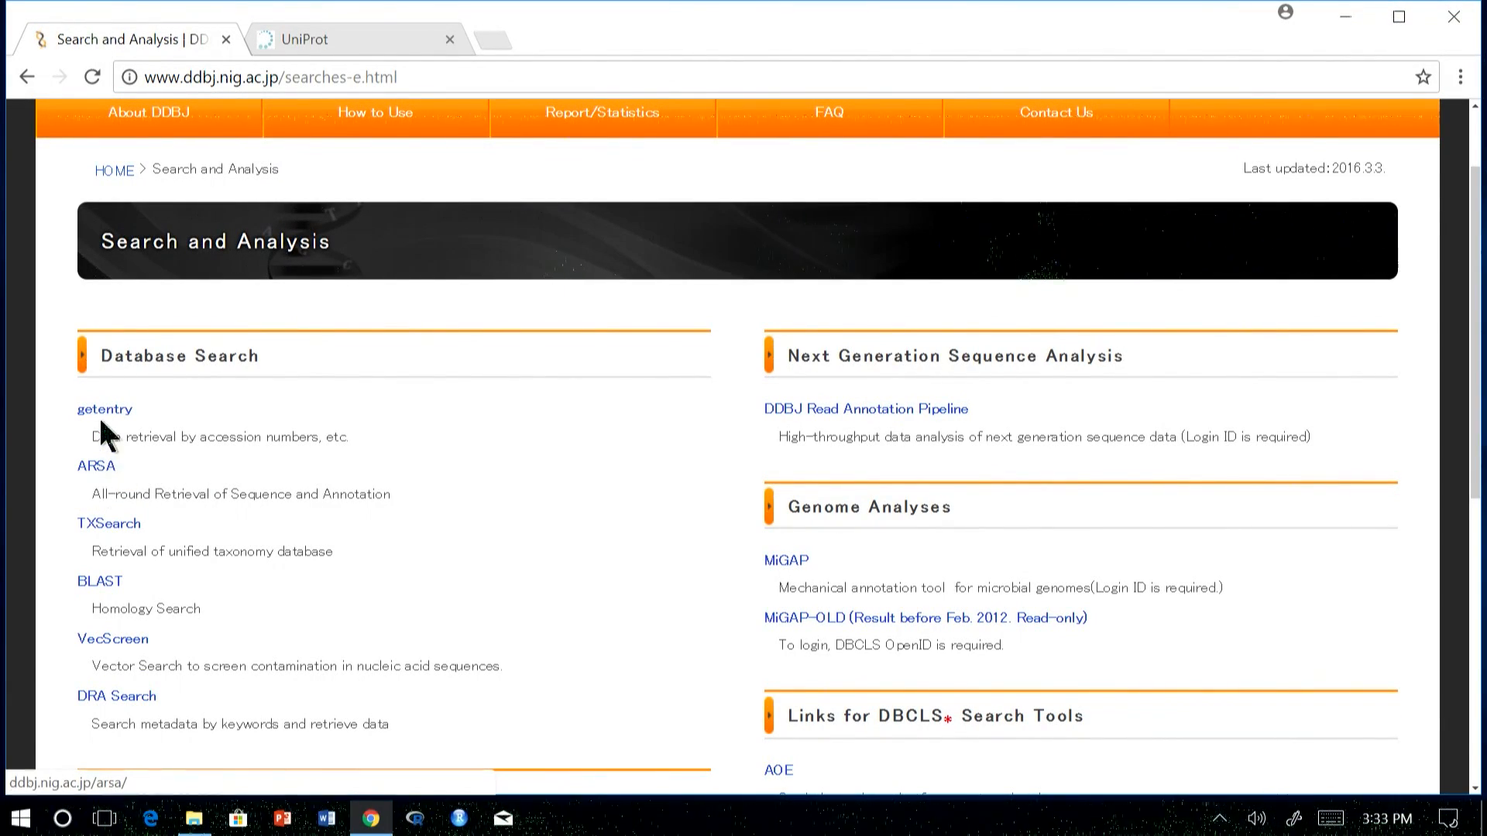
left_click(96, 466)
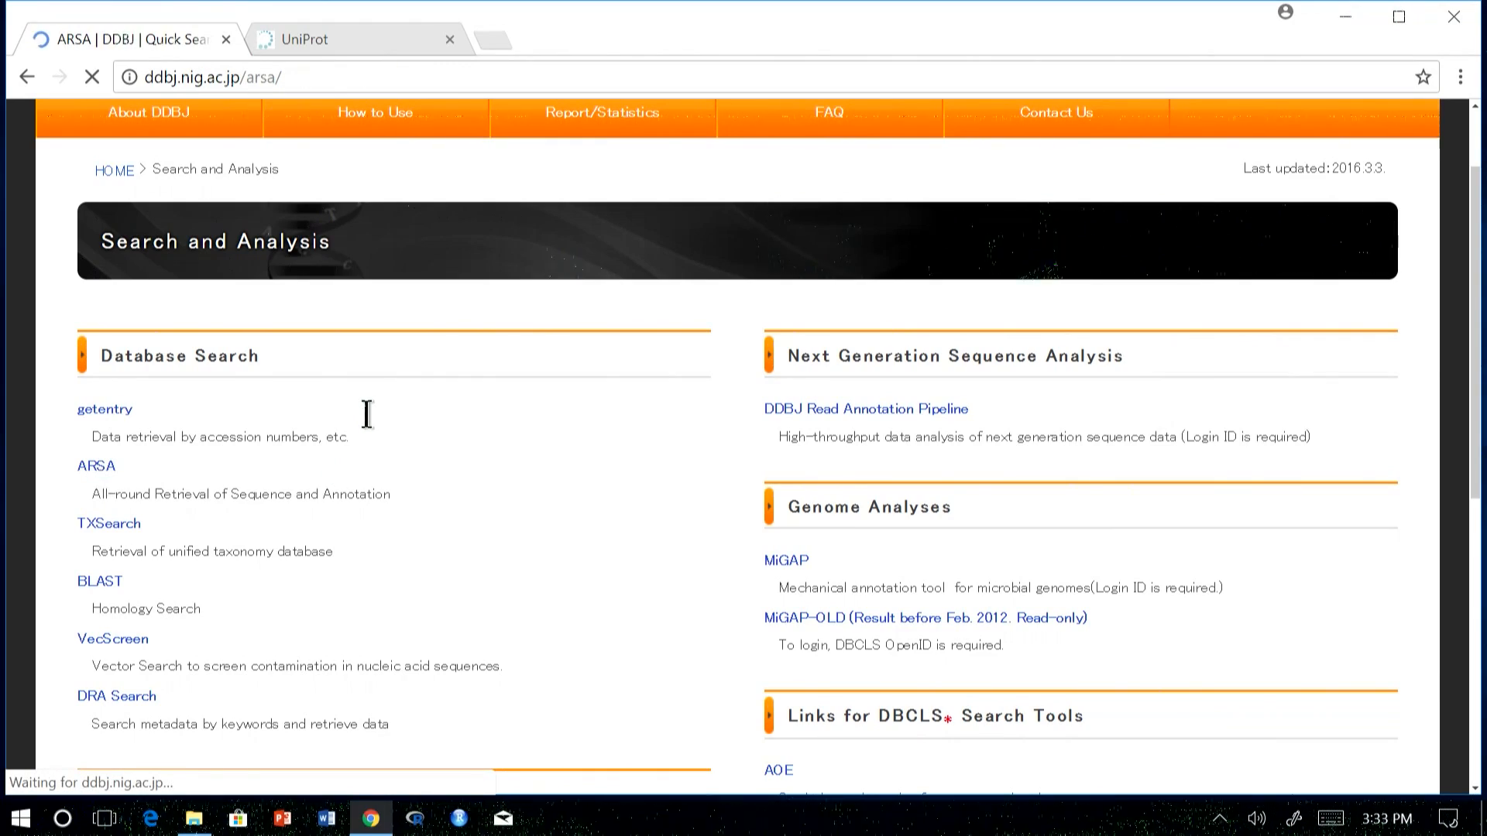
left_click(96, 467)
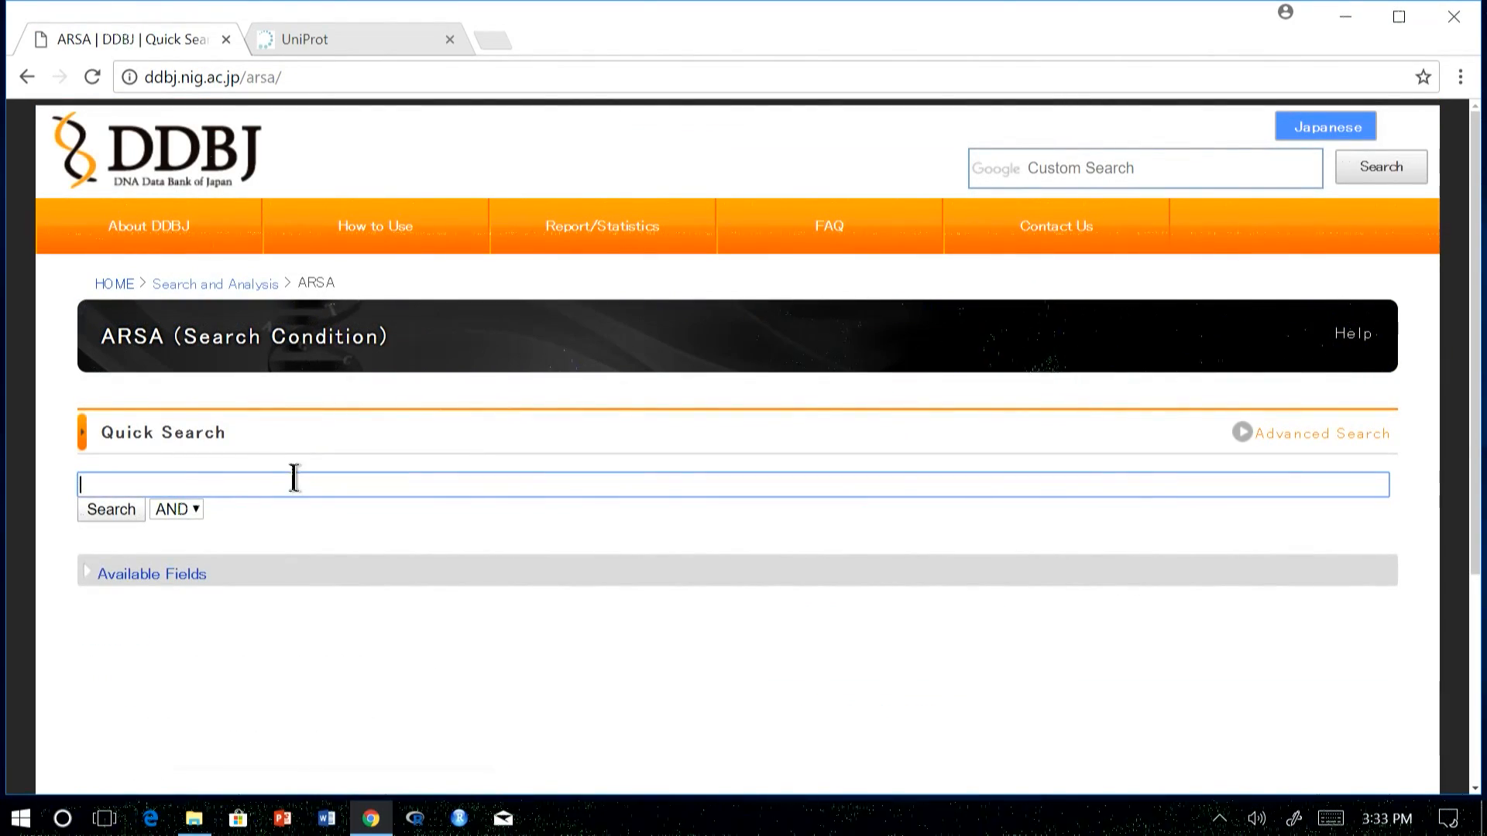
type("my")
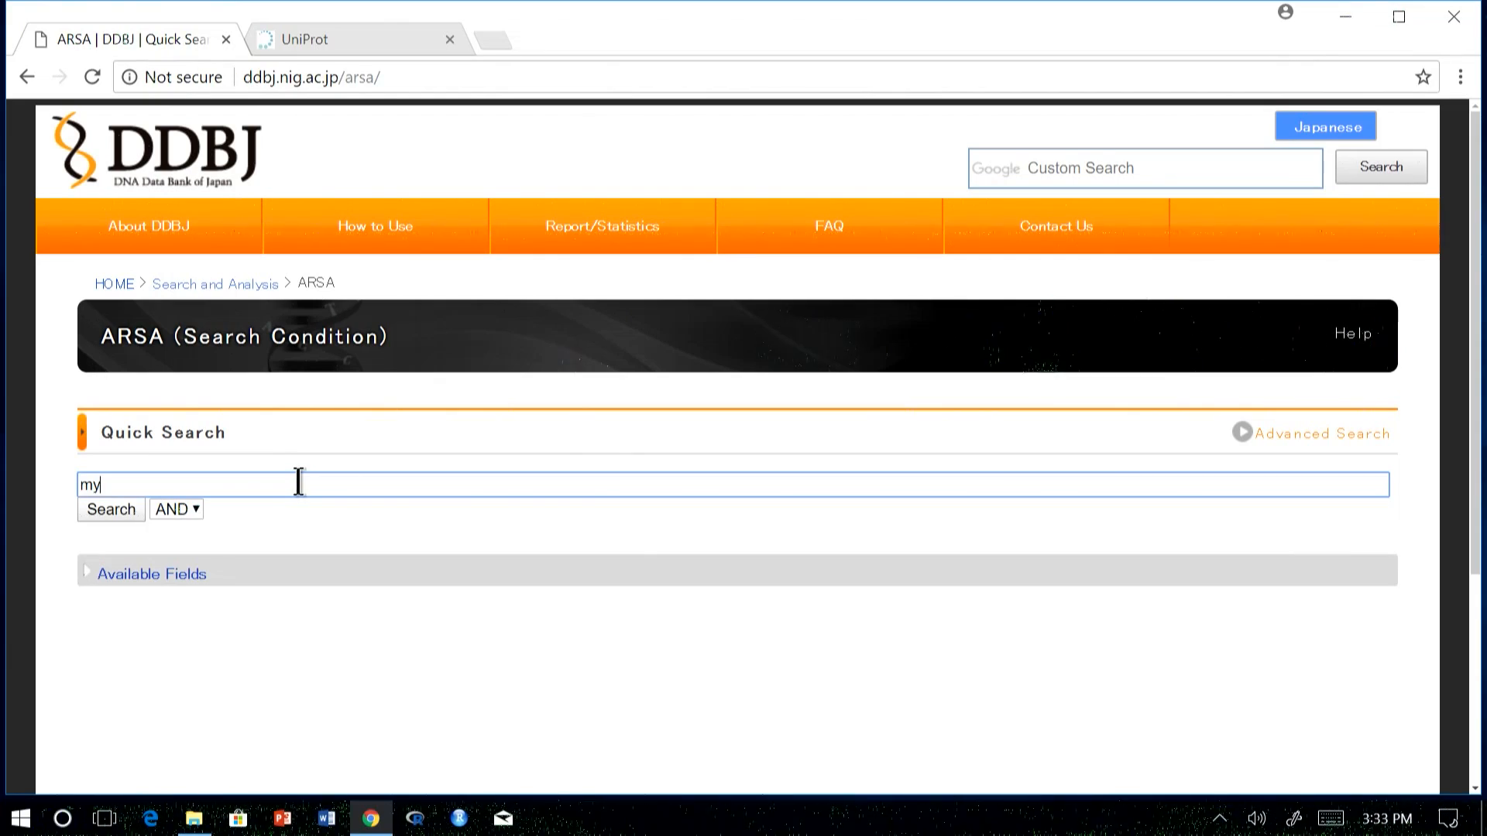
type("oglobin")
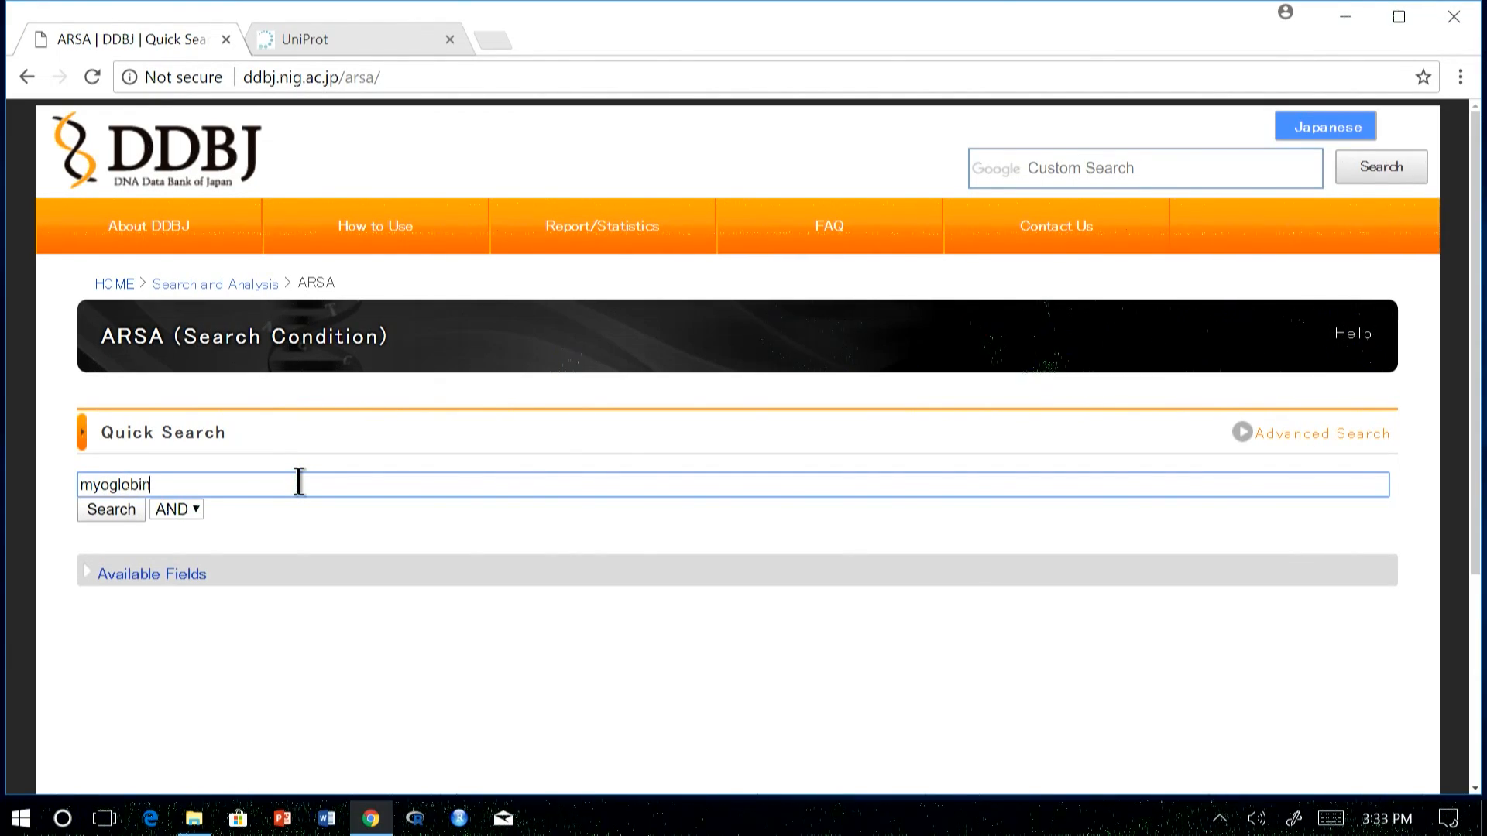
left_click(110, 510)
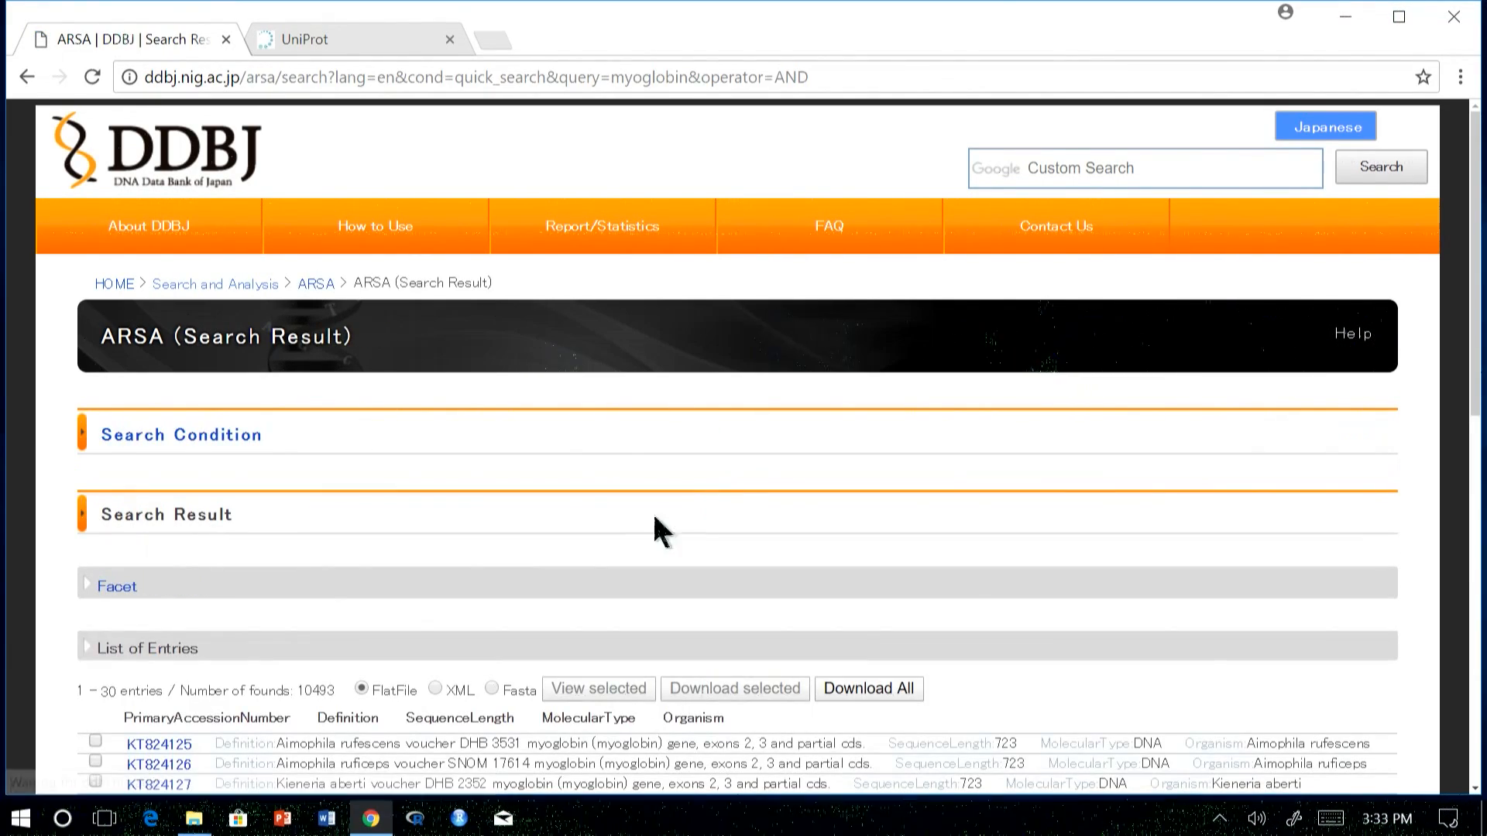
scroll("down", 3)
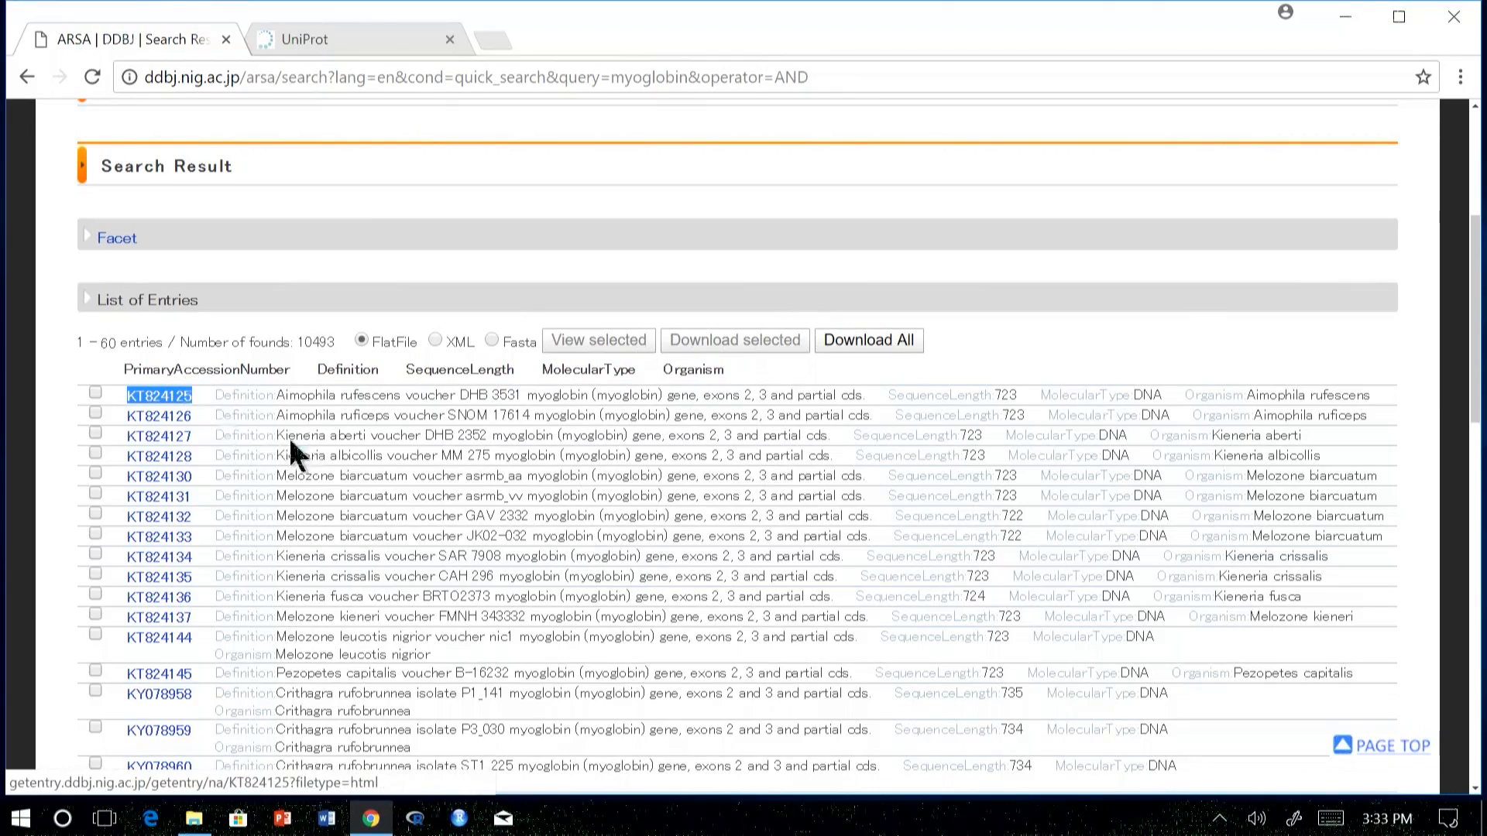
left_click(28, 78)
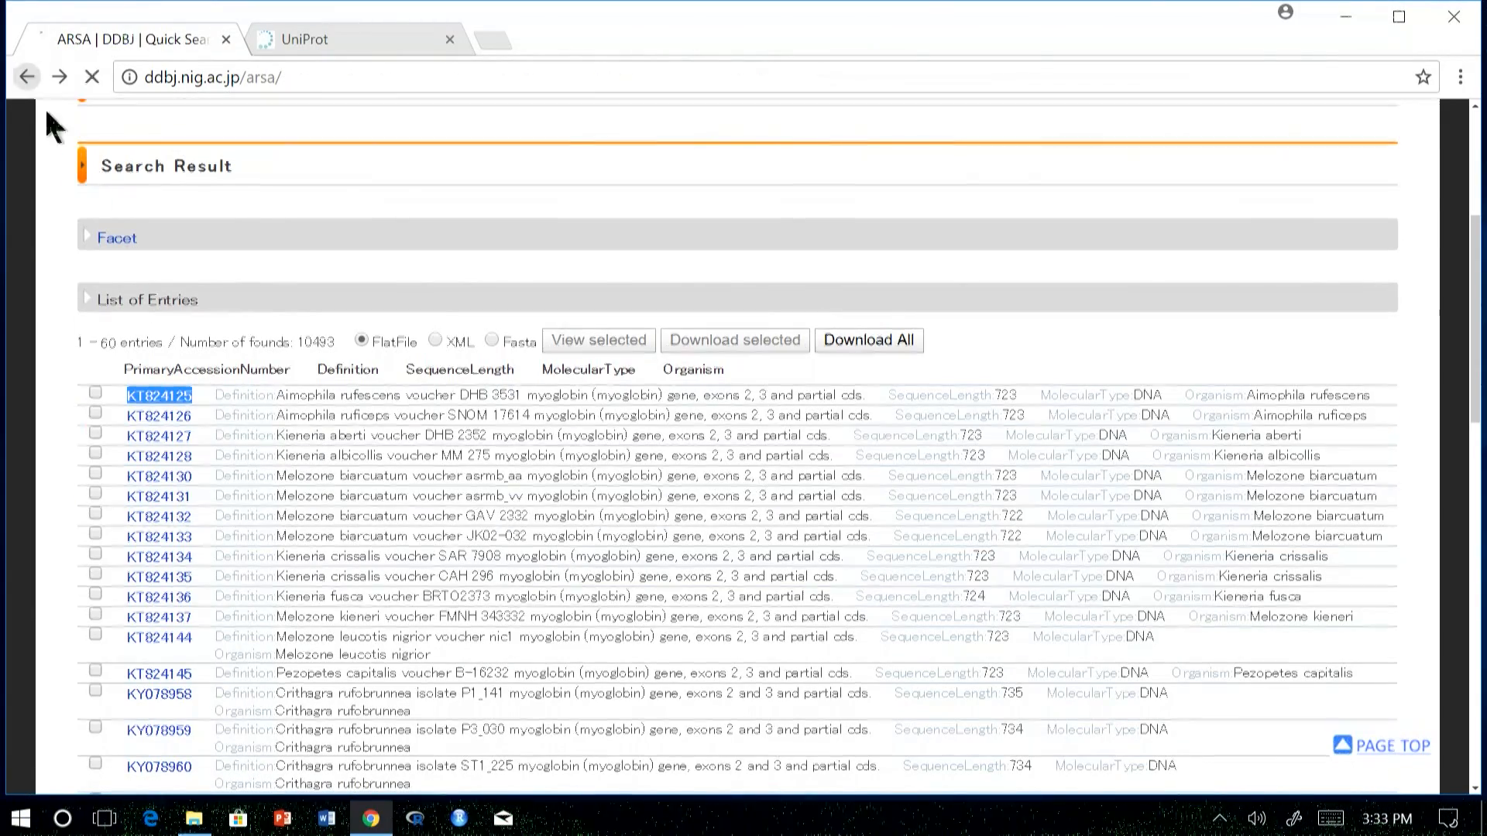
left_click(26, 77)
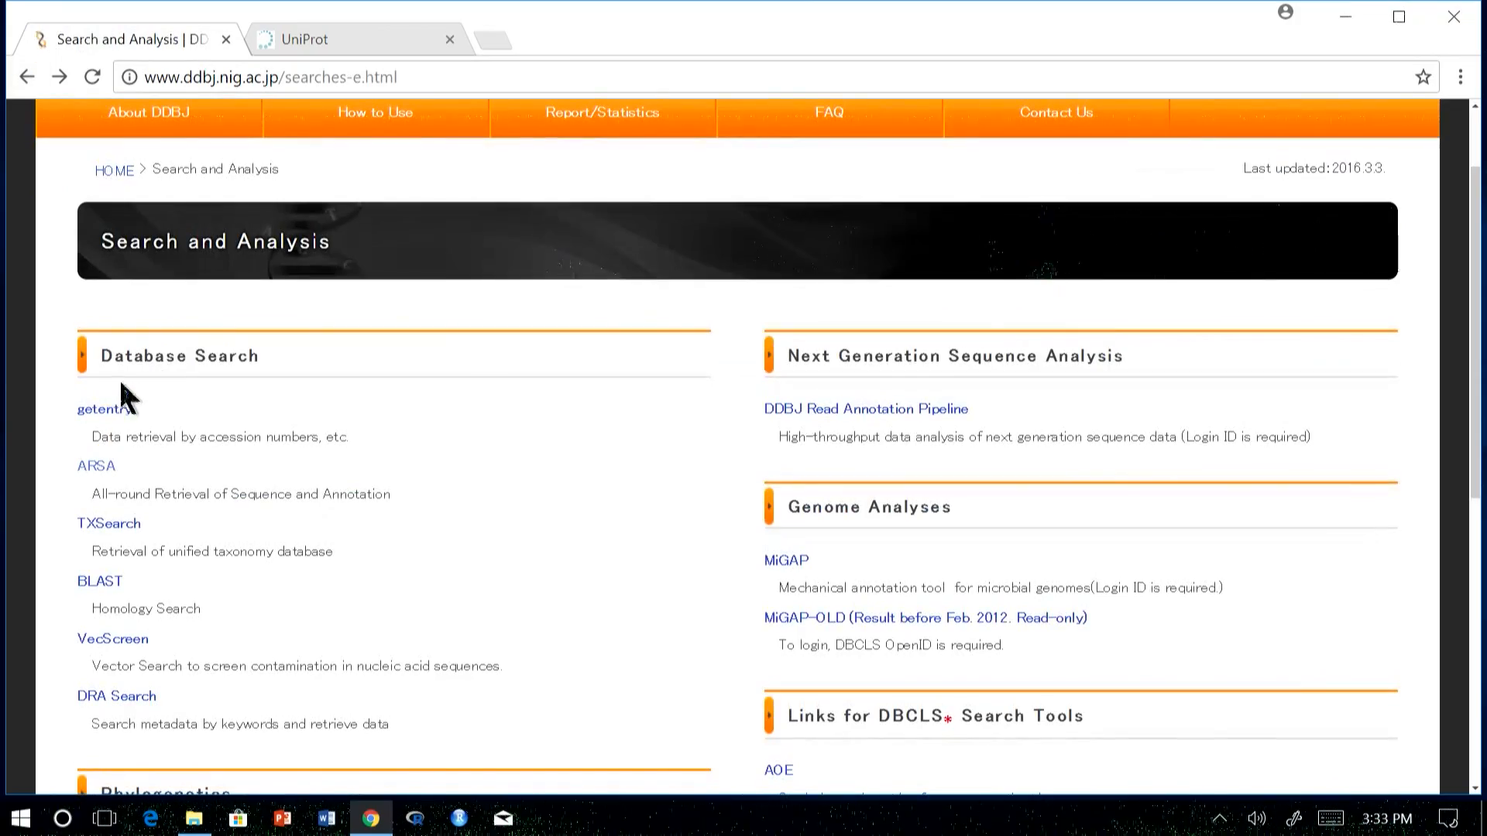
- Retrieve the flat-file entry for accession KT824125 with getentry
left_click(104, 409)
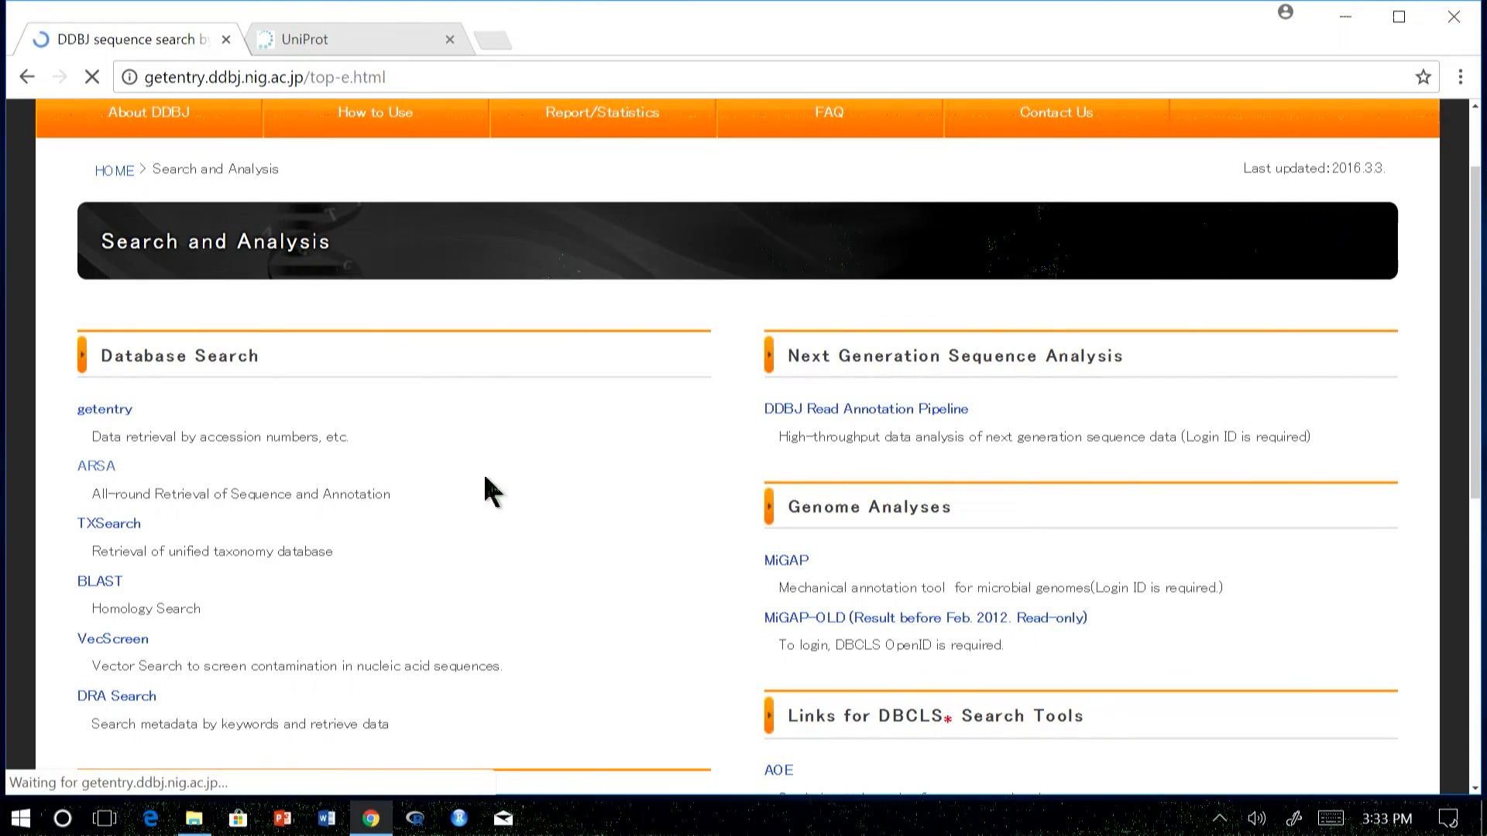
left_click(104, 409)
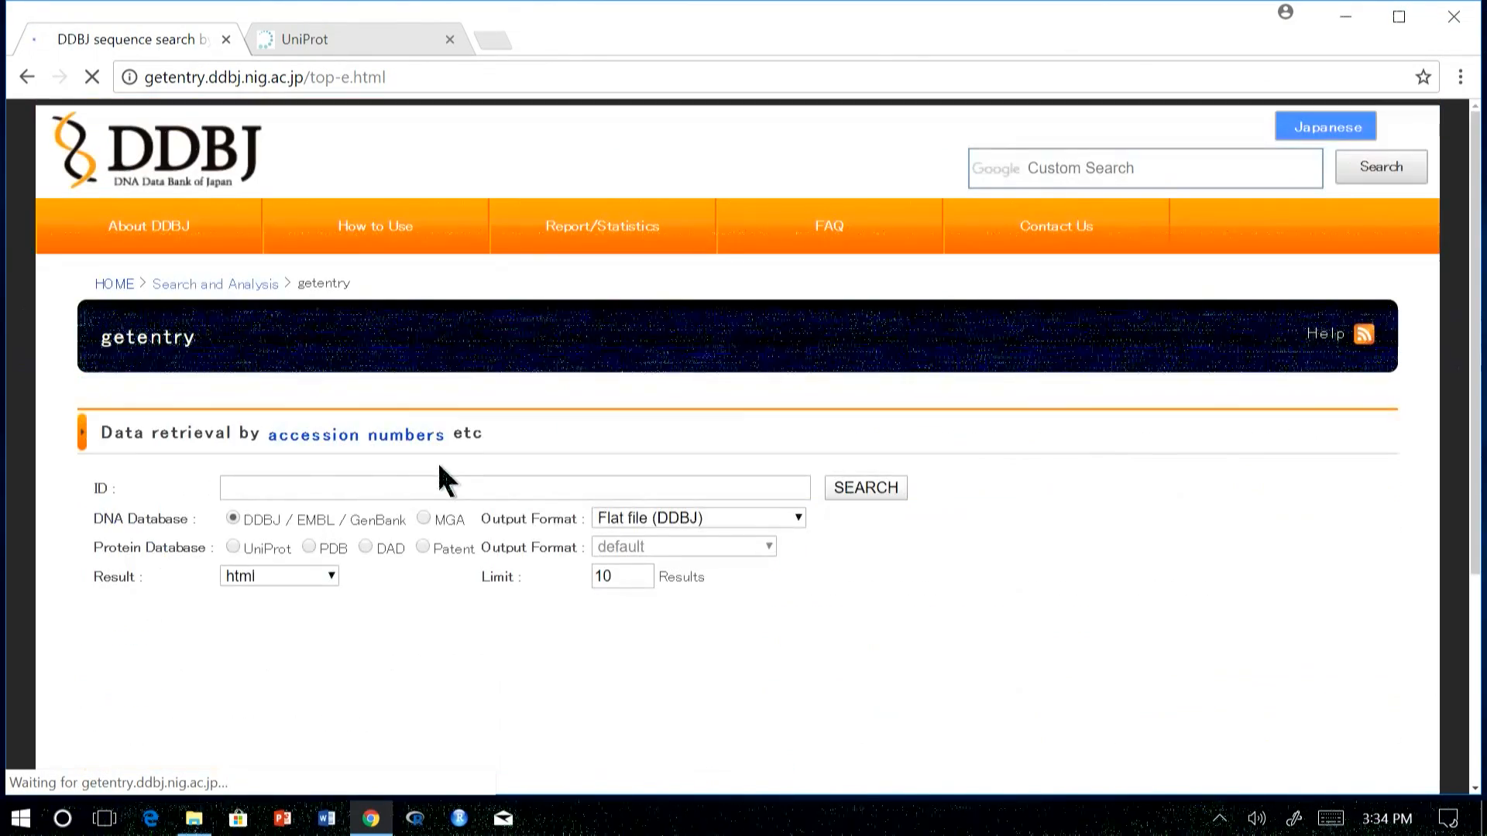
type("KT824125")
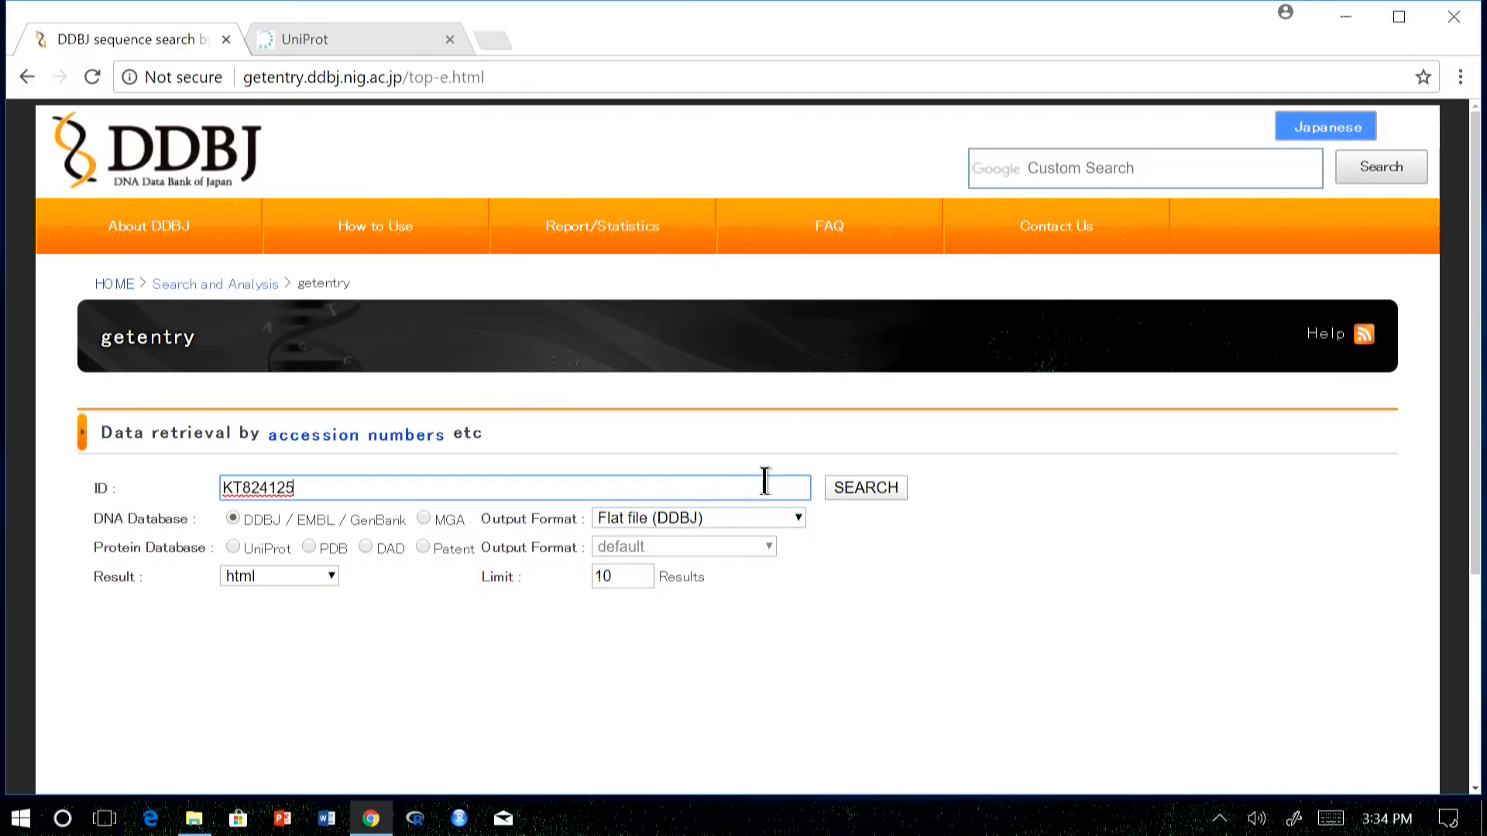
left_click(863, 488)
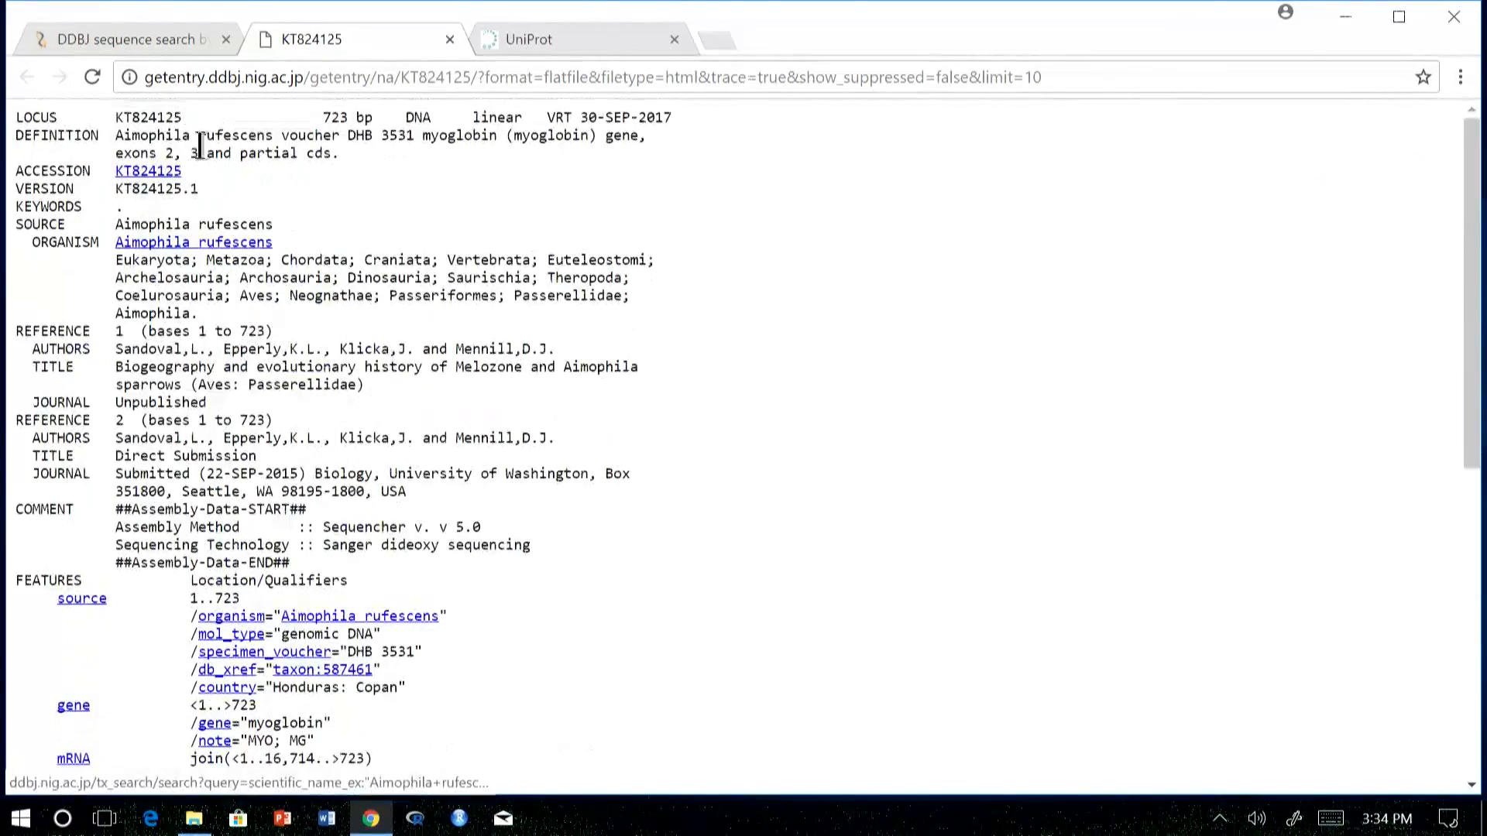
- Return from the KT824125 entry to the Search and Analysis page
left_click(26, 78)
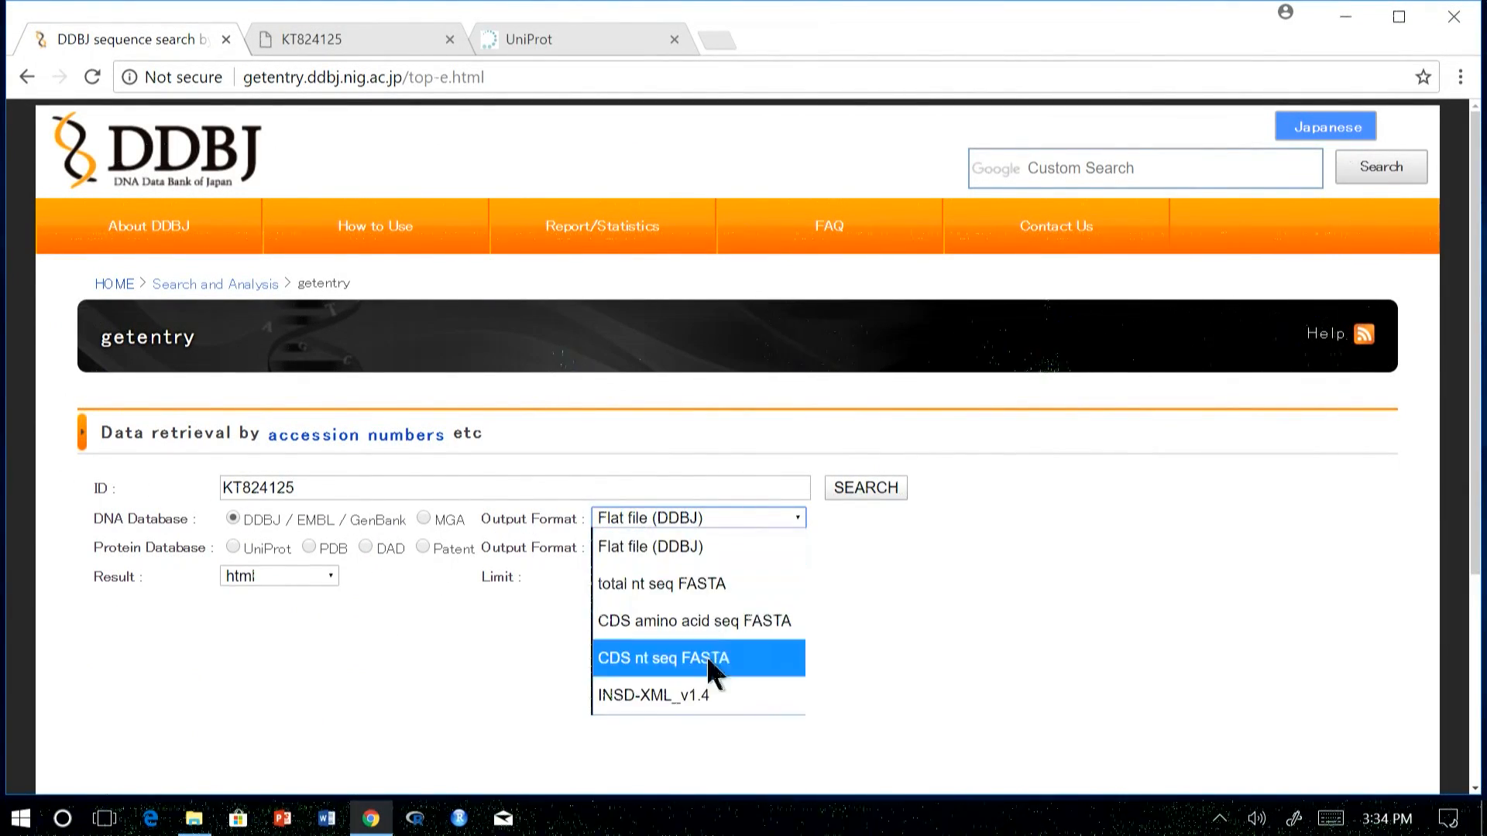
left_click(214, 282)
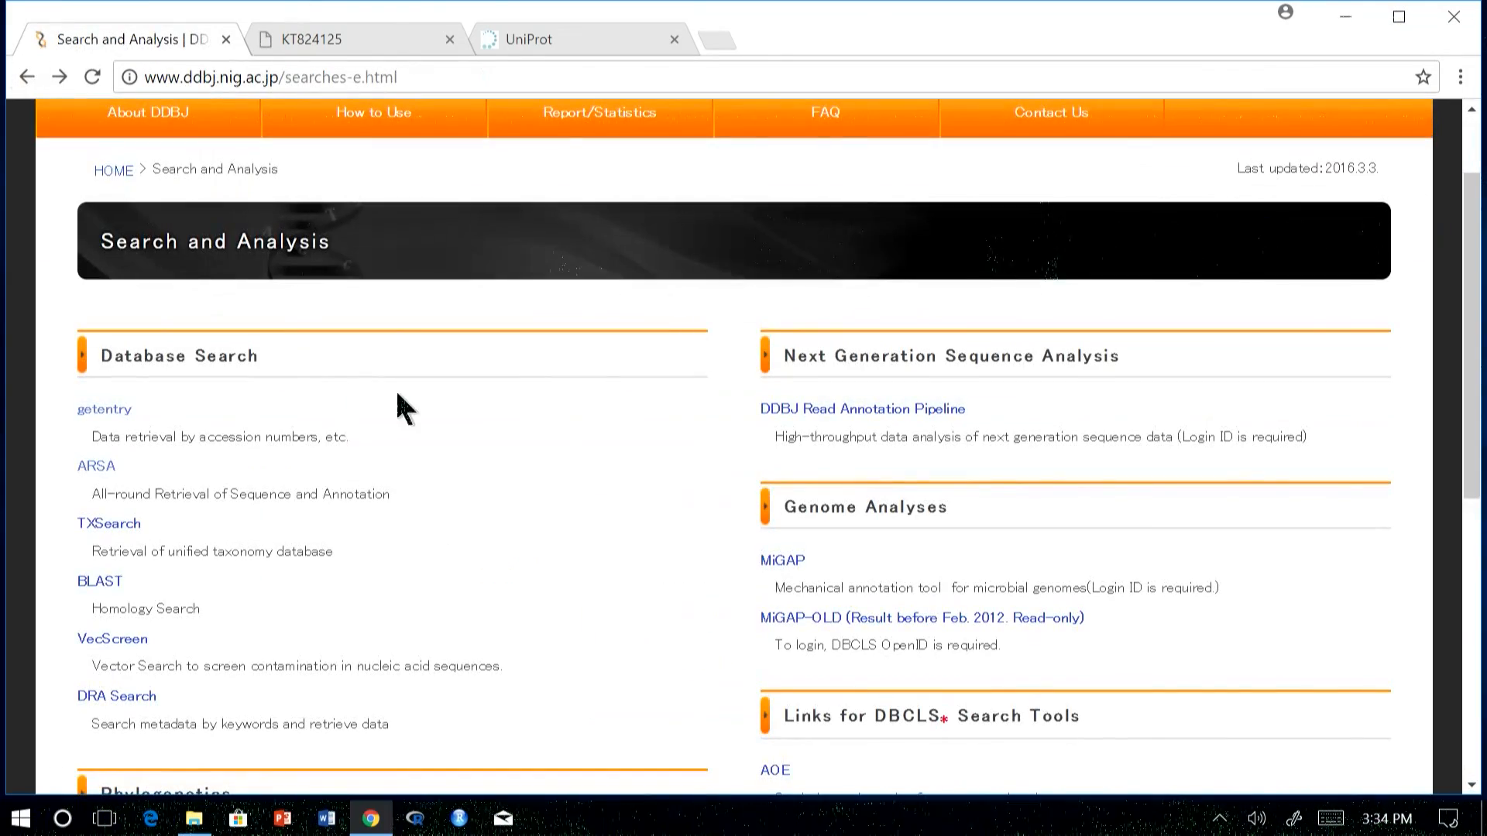
- Go to the ARSA advanced search form and show its query examples
left_click(95, 466)
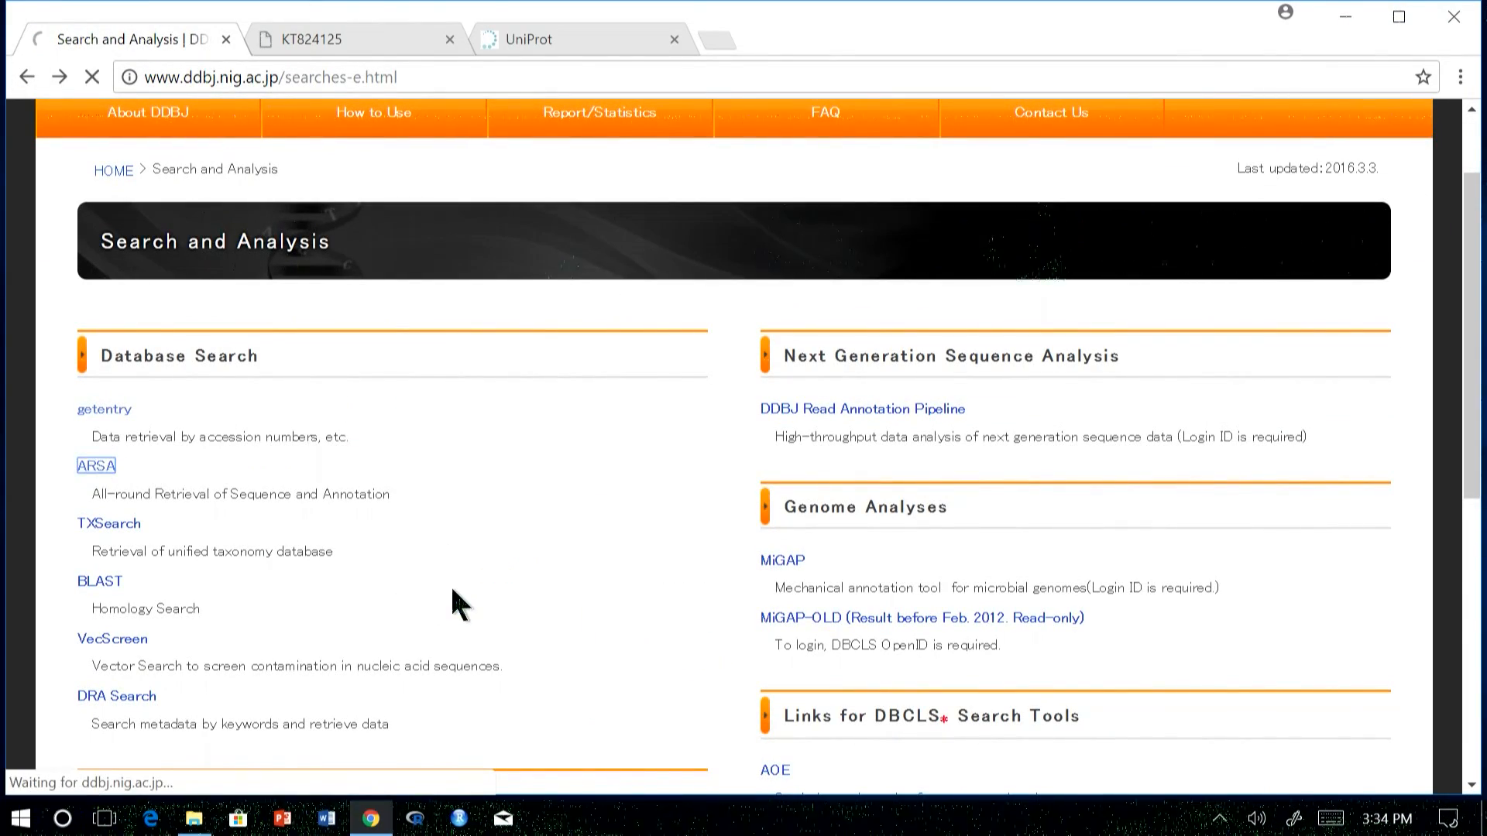
left_click(96, 466)
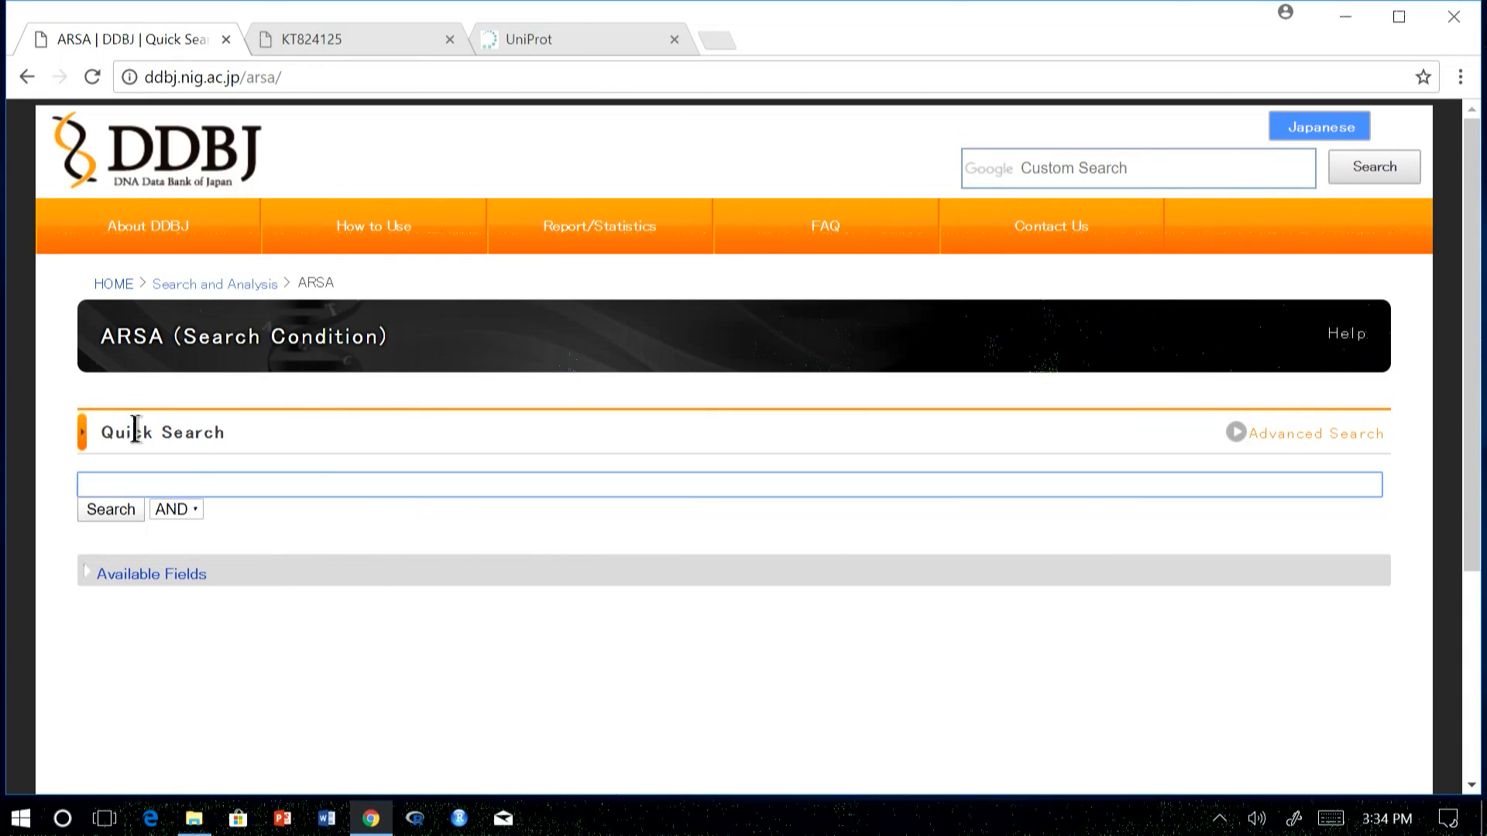
mouse_move(517, 476)
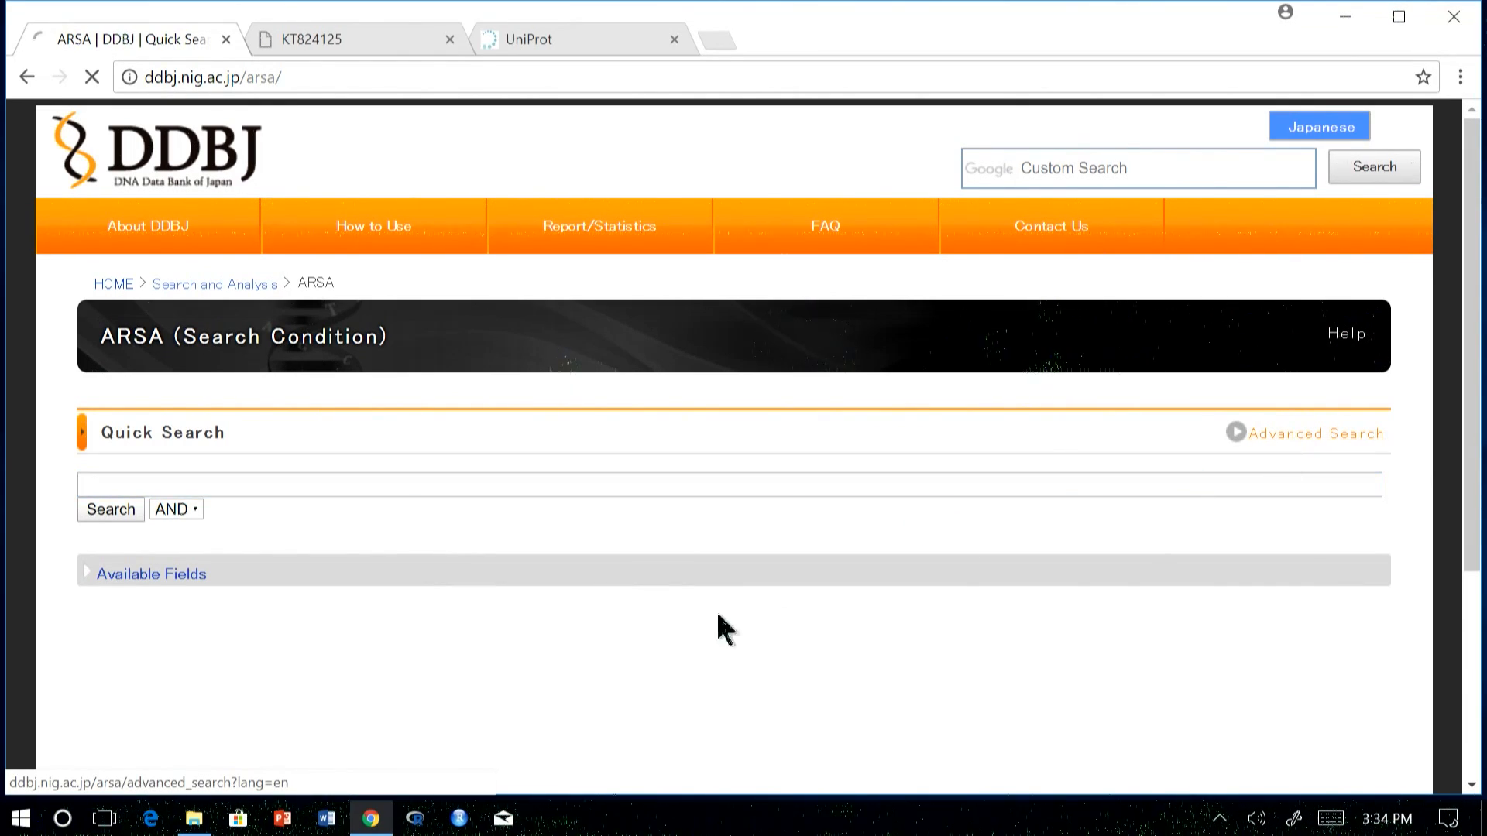
left_click(1317, 434)
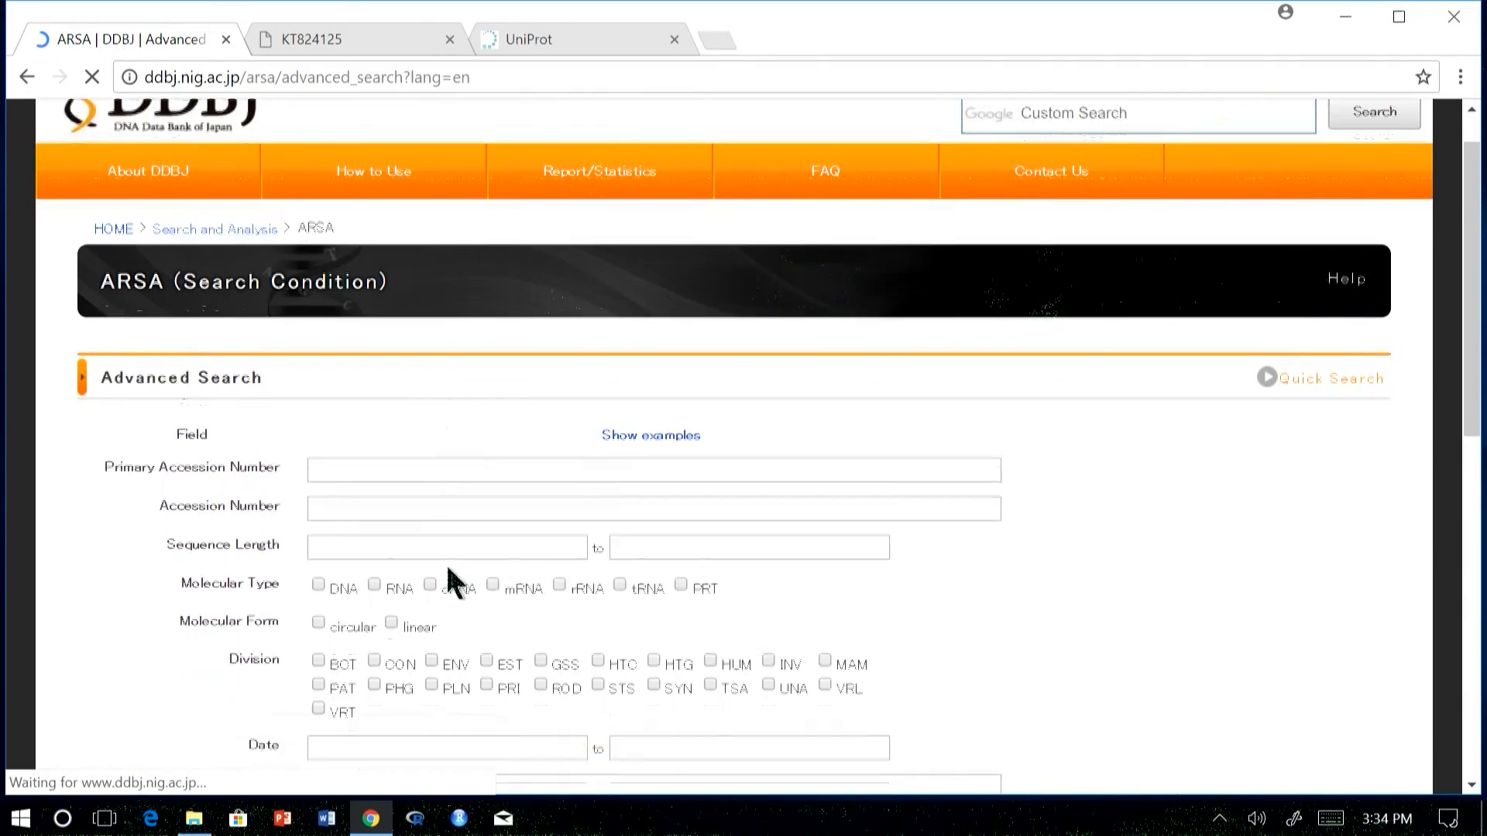
scroll("down", 3)
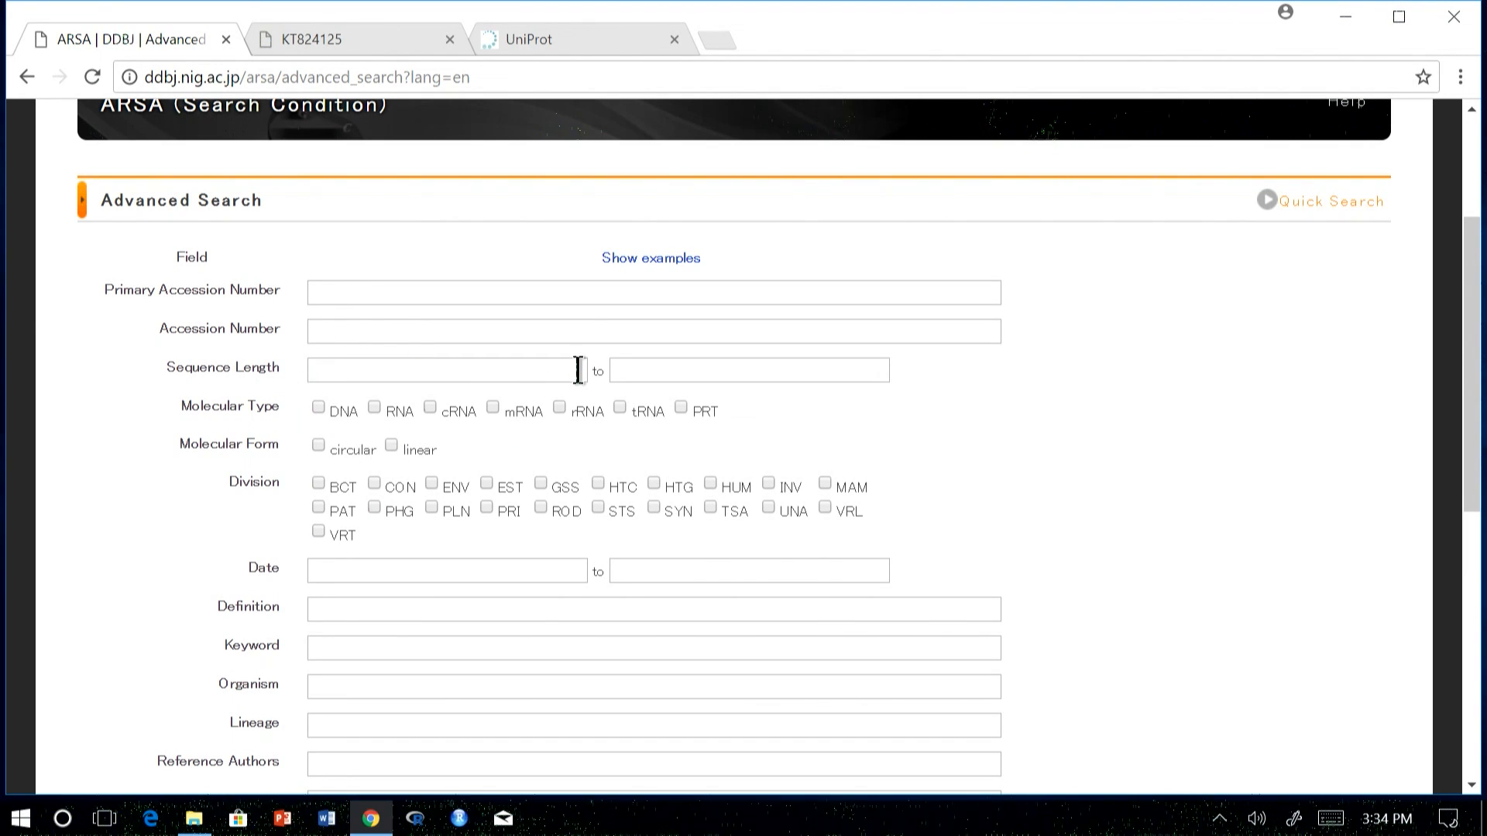
mouse_move(565, 319)
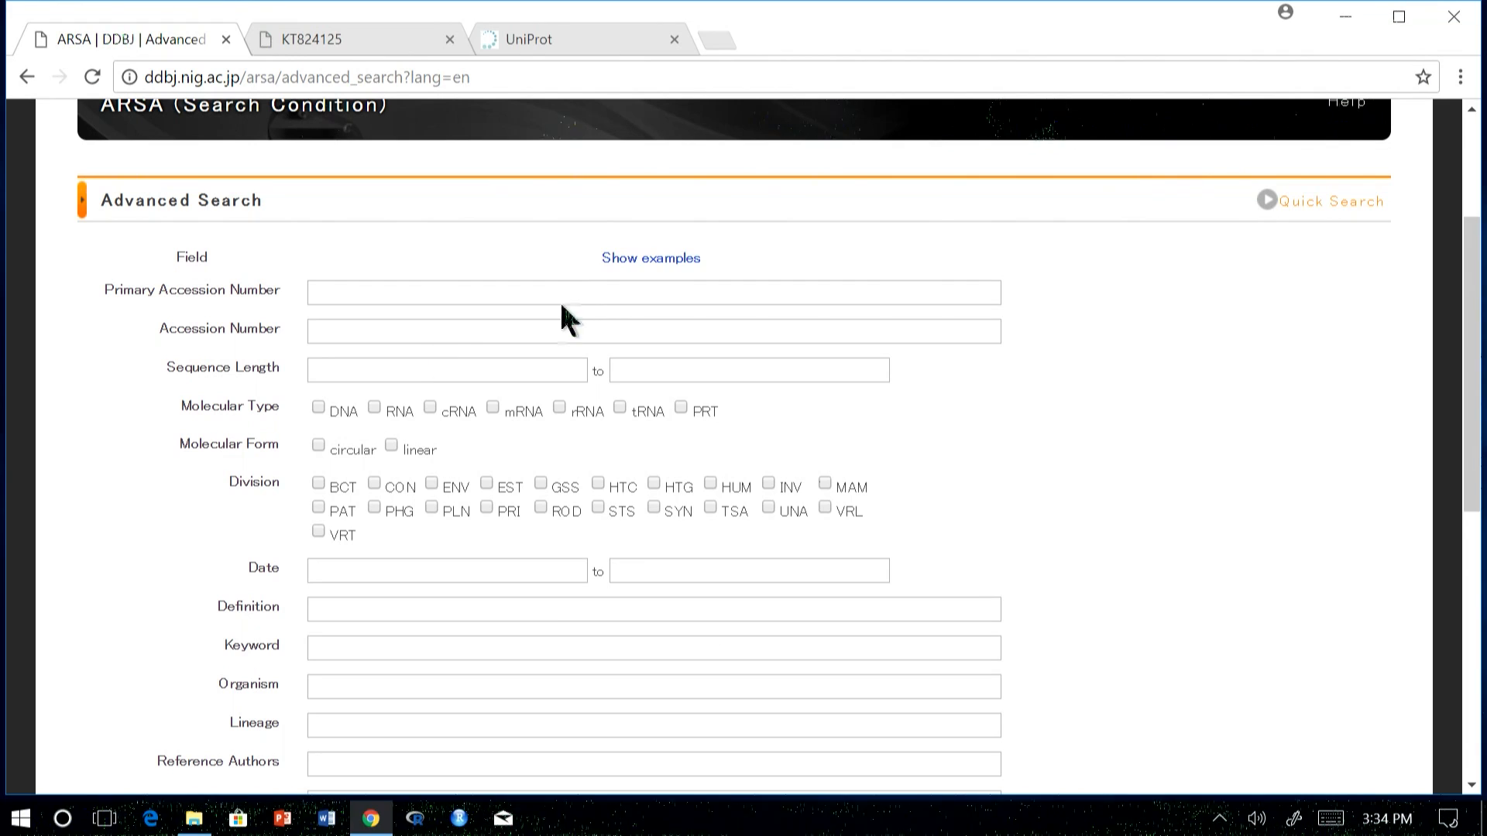
mouse_move(594, 652)
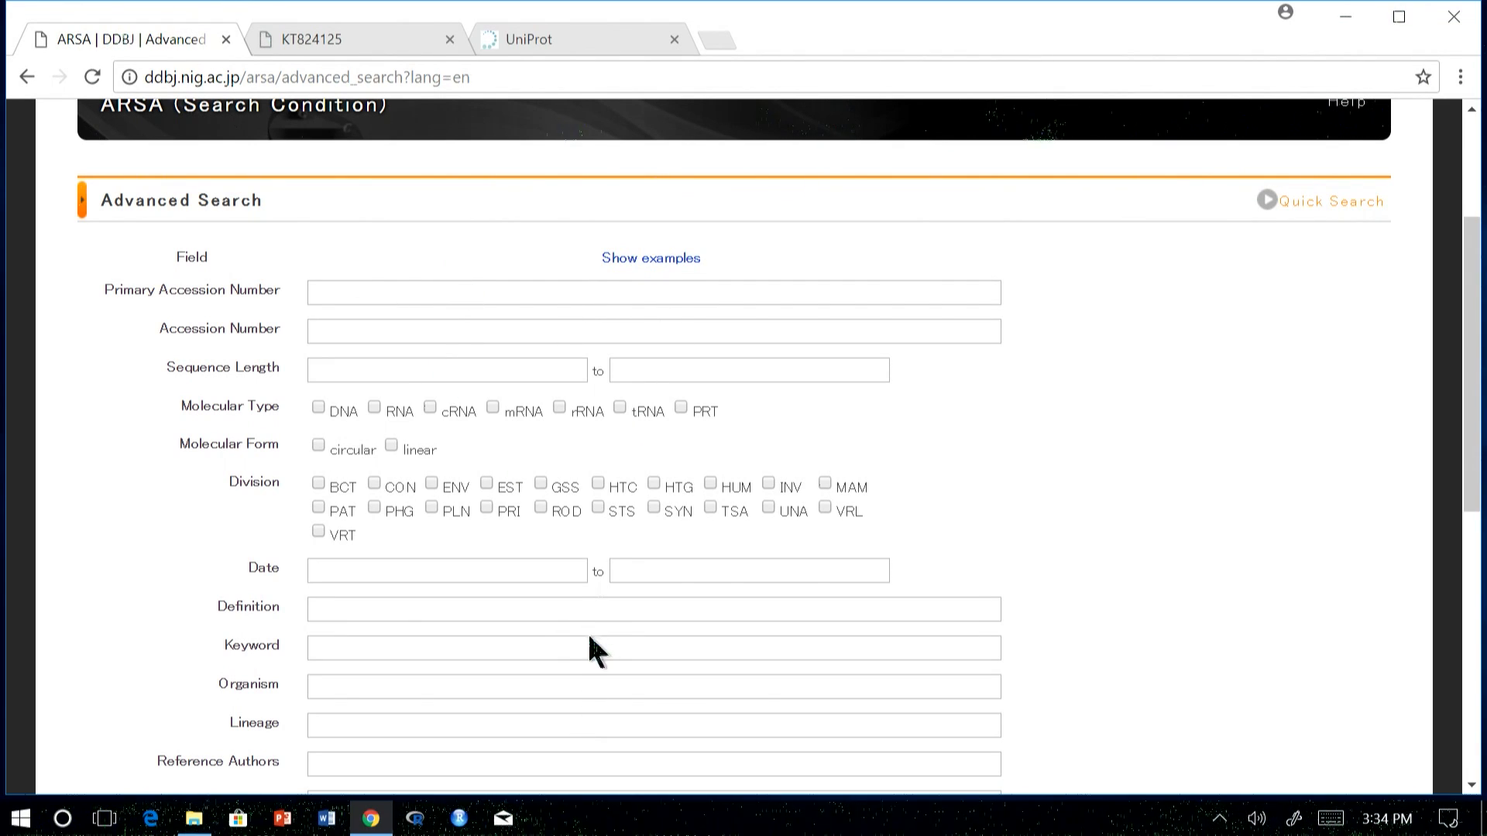
mouse_move(651, 259)
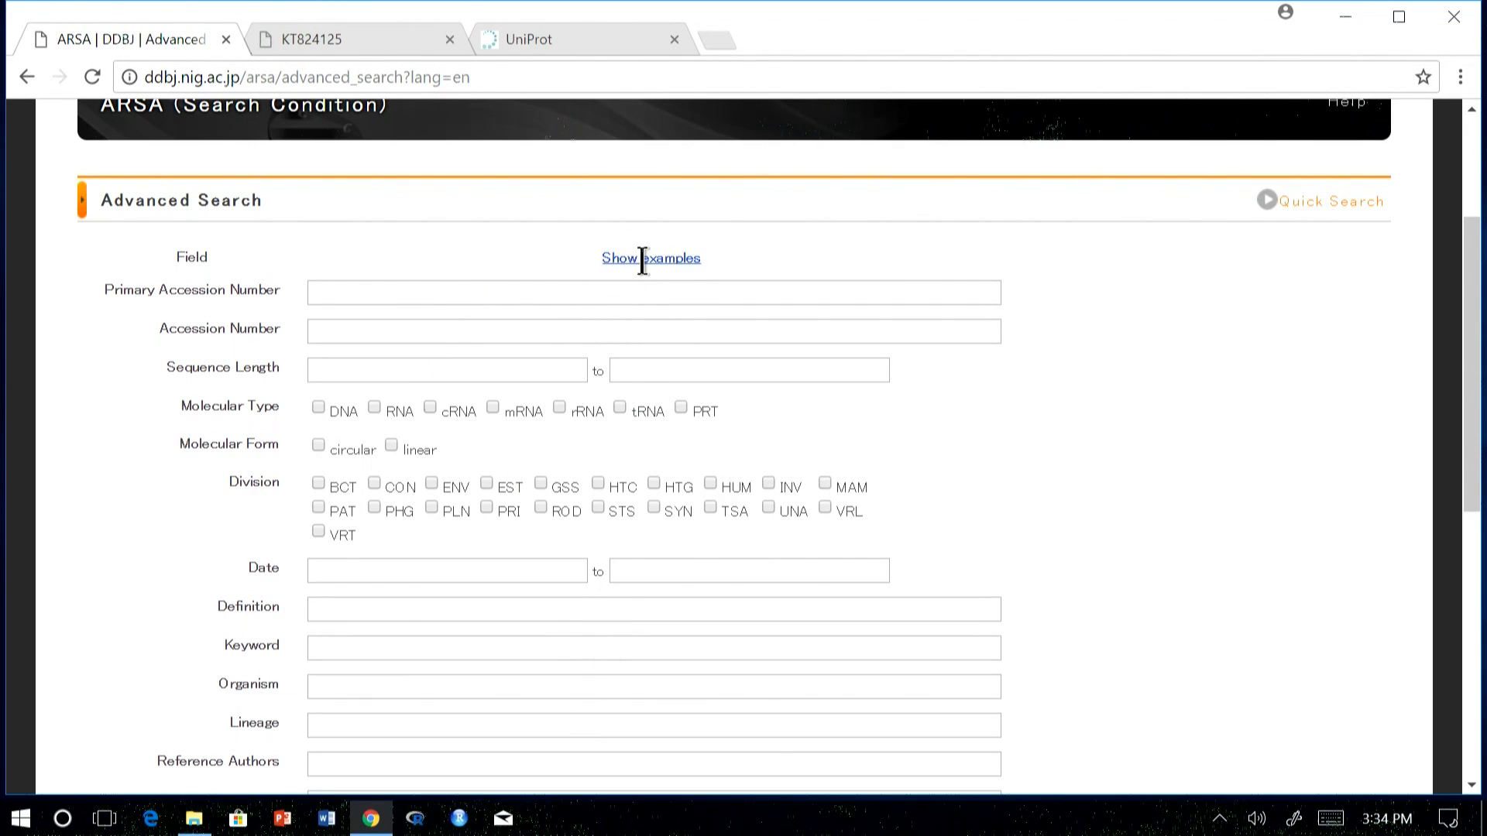
left_click(651, 259)
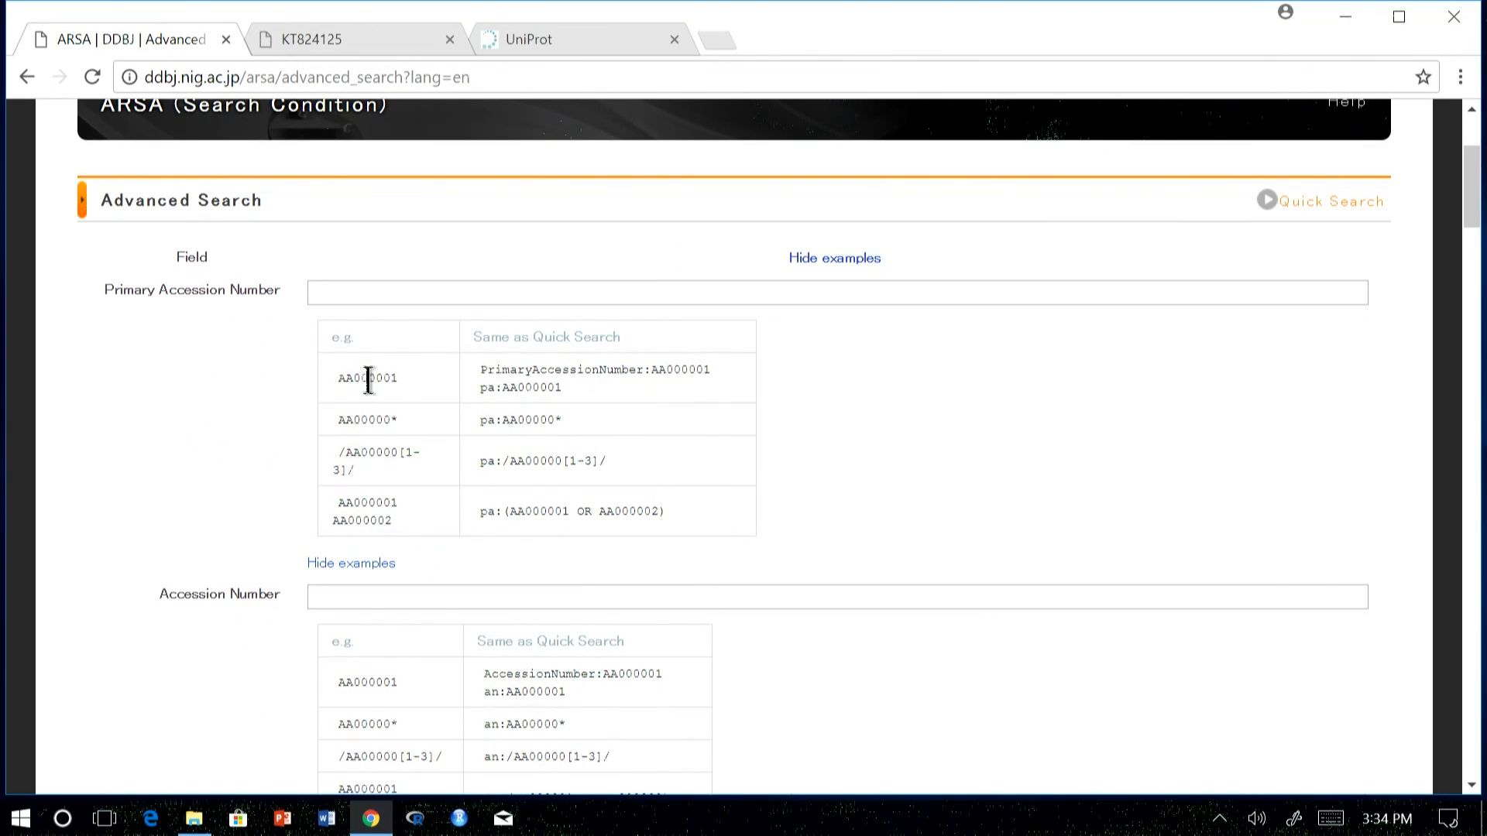
mouse_move(344, 429)
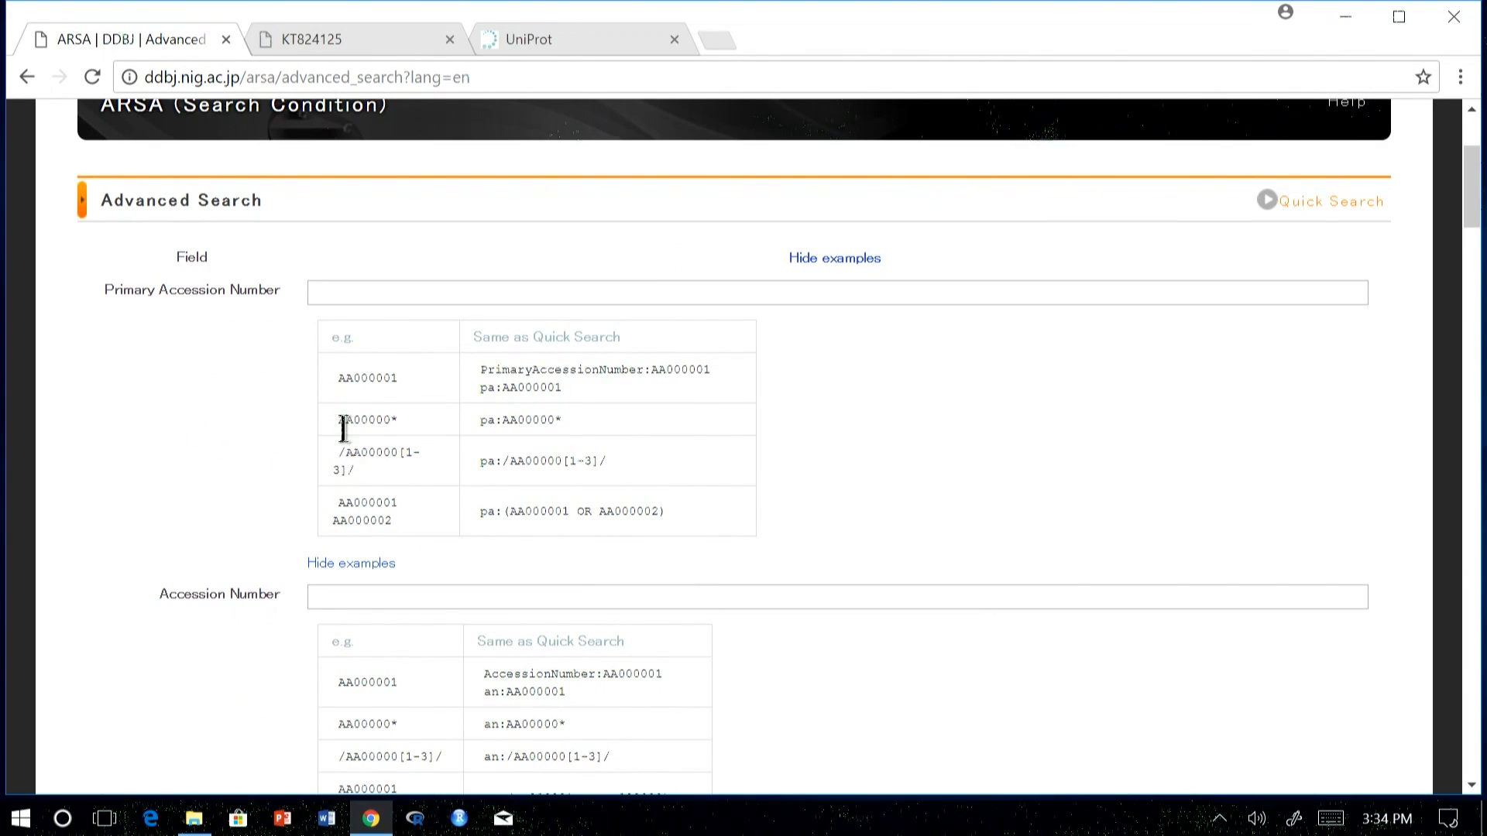
mouse_move(370, 488)
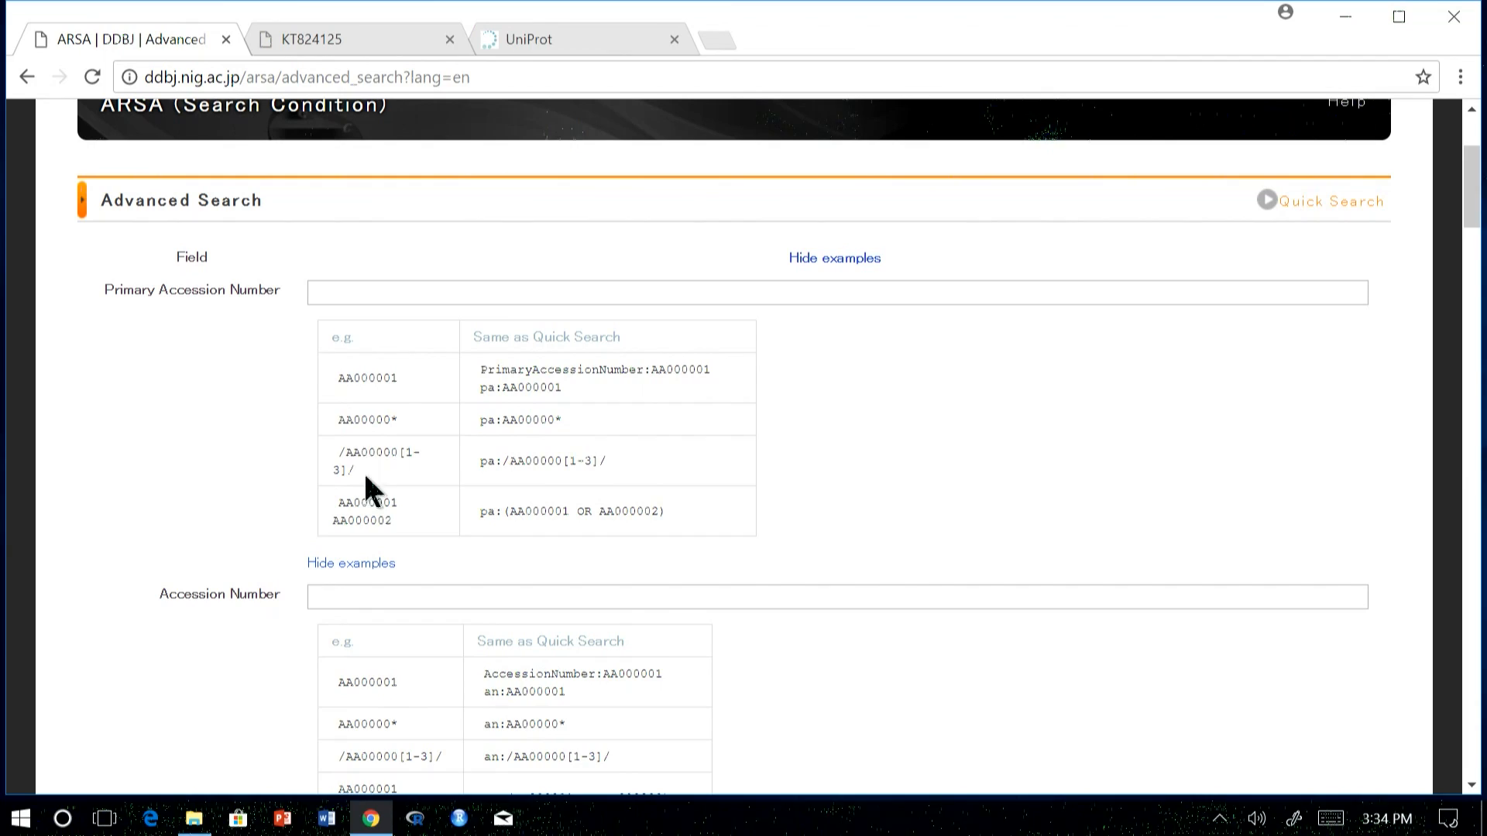
- Search for primary accession numbers matching AA00000*, listing nine entries
double_click(366, 420)
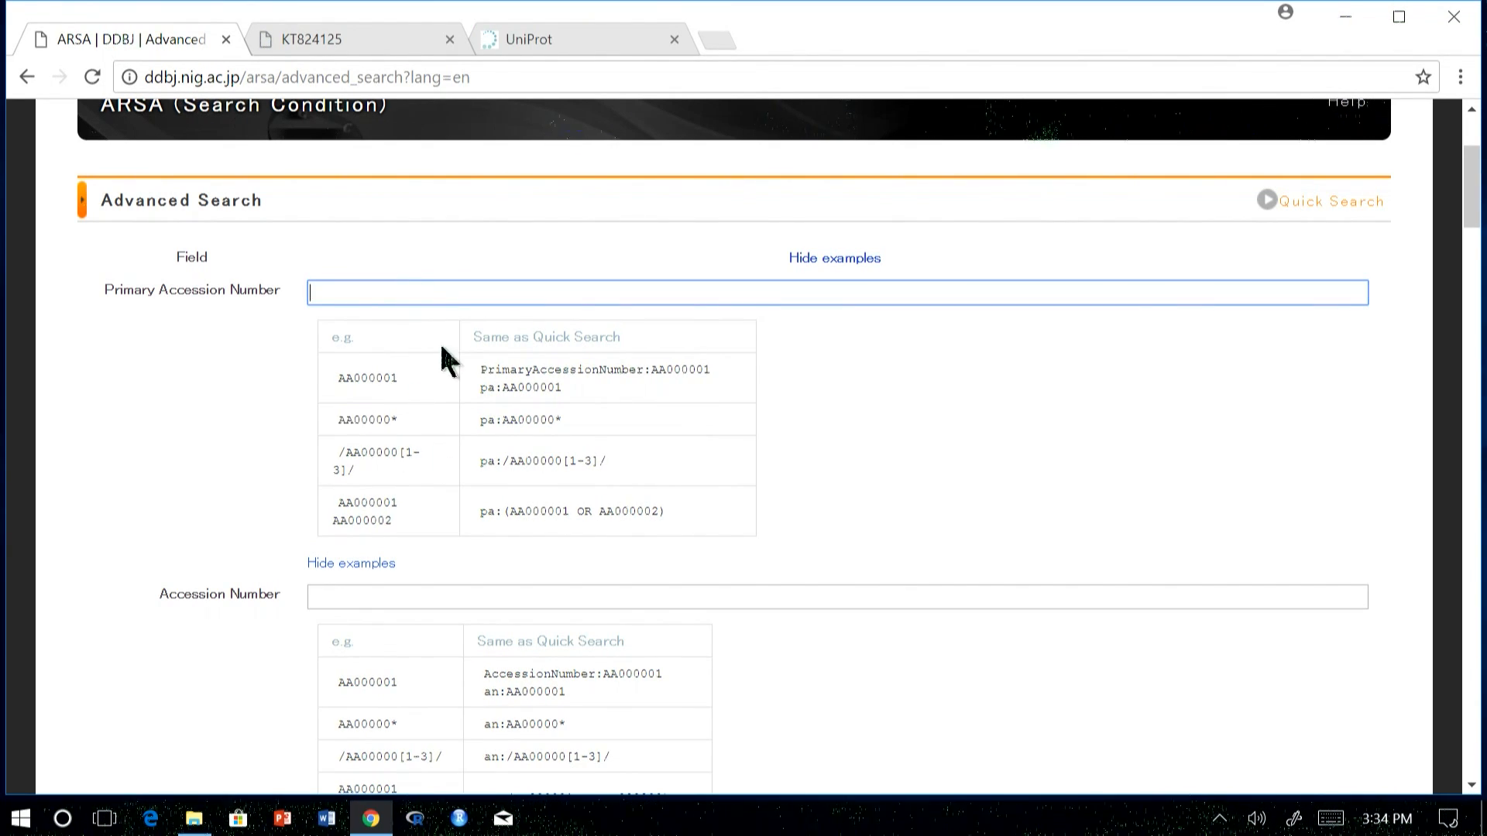
type("AA00000*")
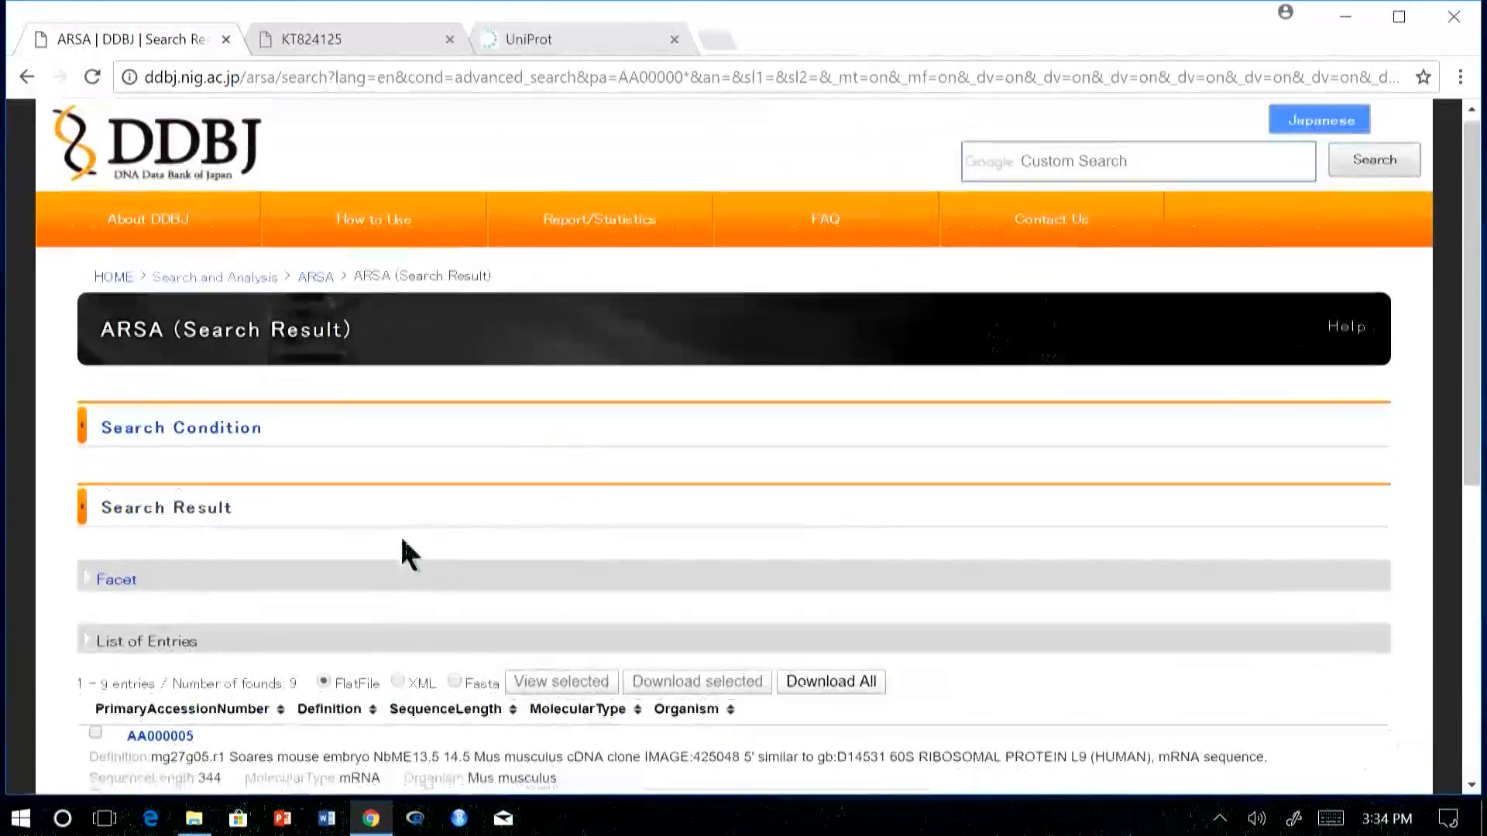
- Back on the advanced form, select the equivalent quick query pa:AA00000* from the examples
scroll("down", 3)
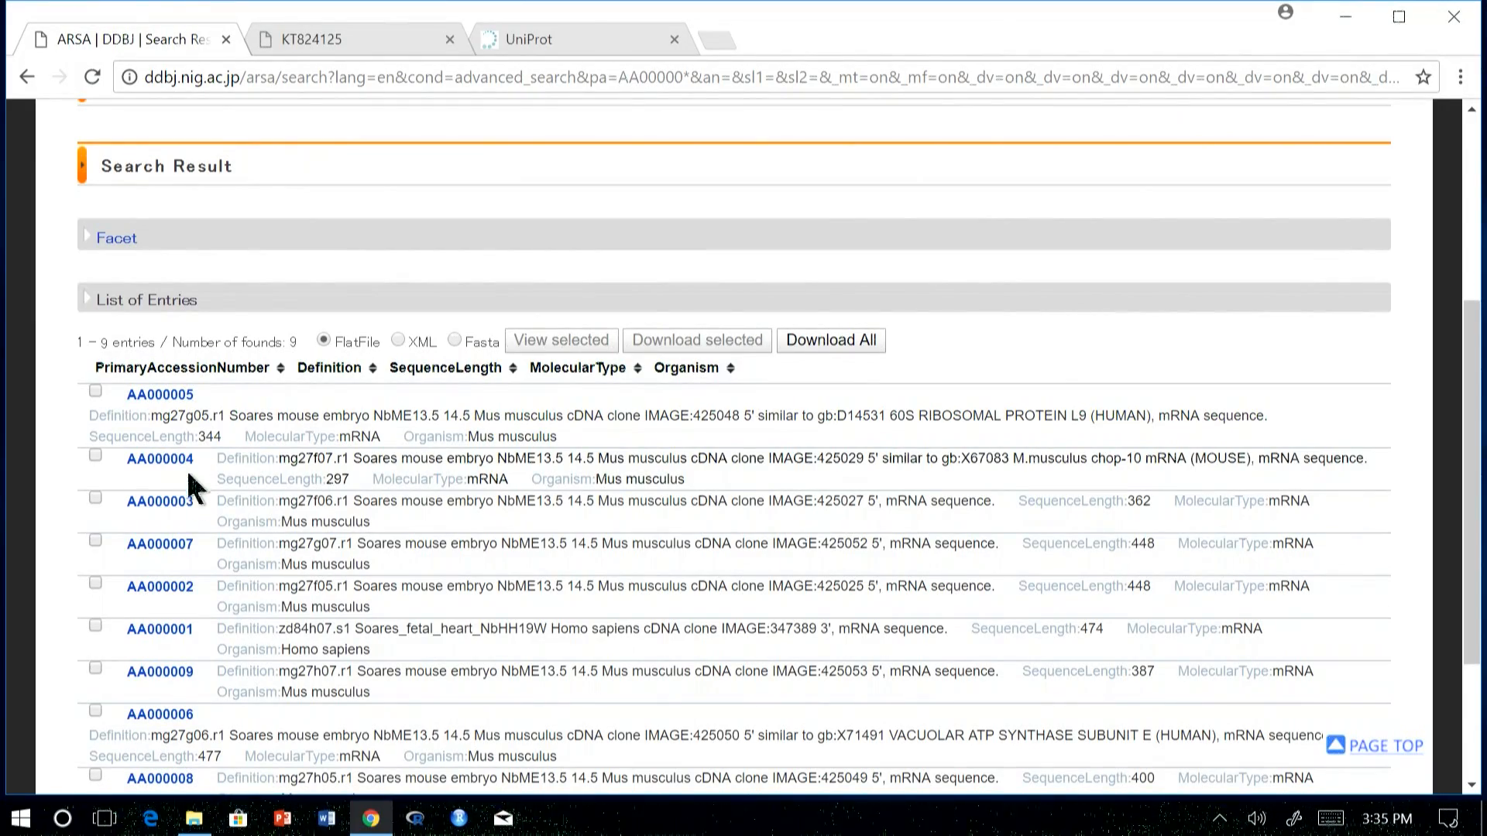
scroll("up", 3)
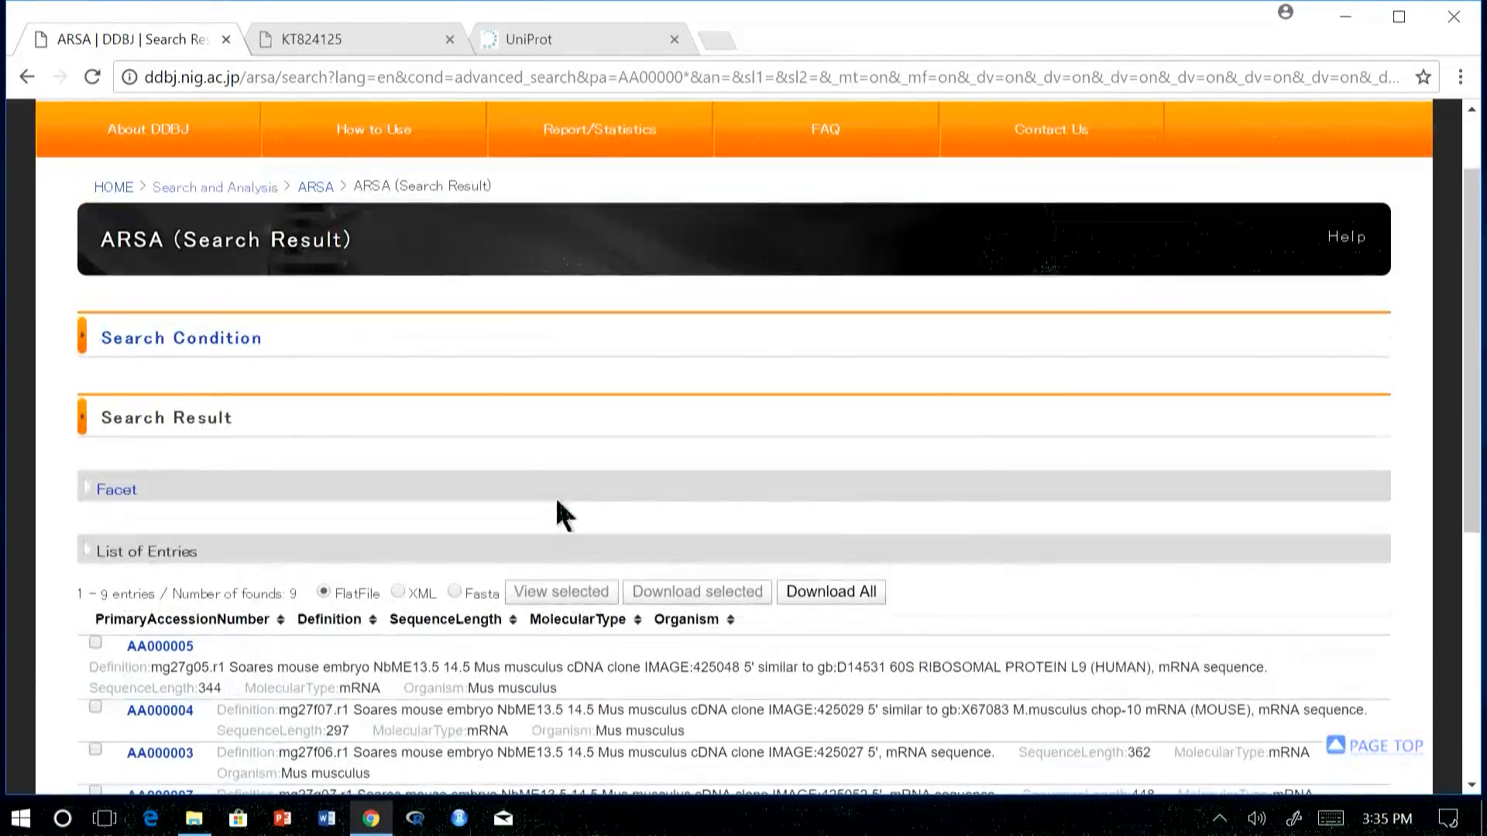
left_click(26, 77)
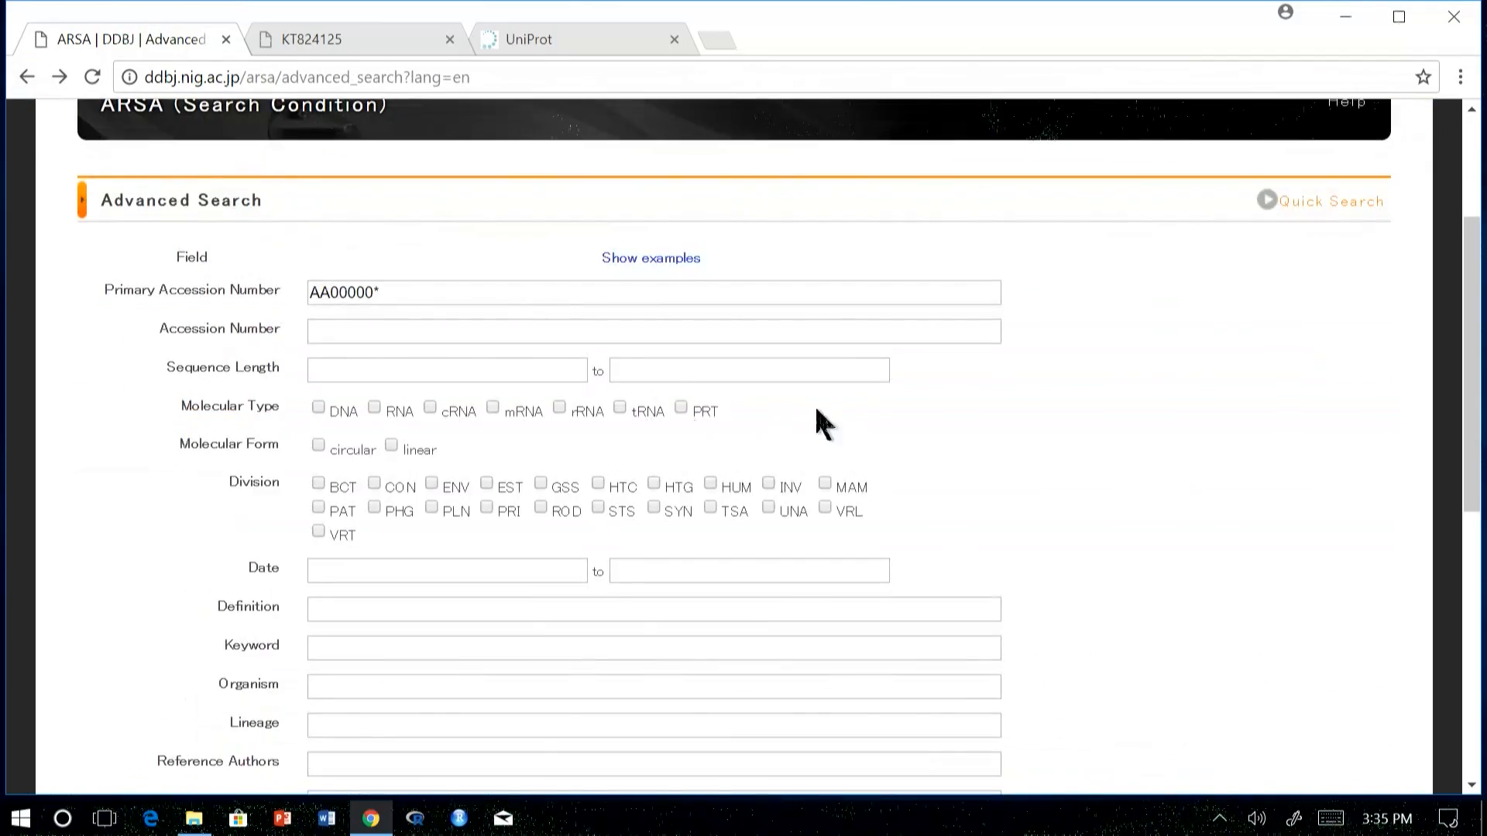
scroll("up", 3)
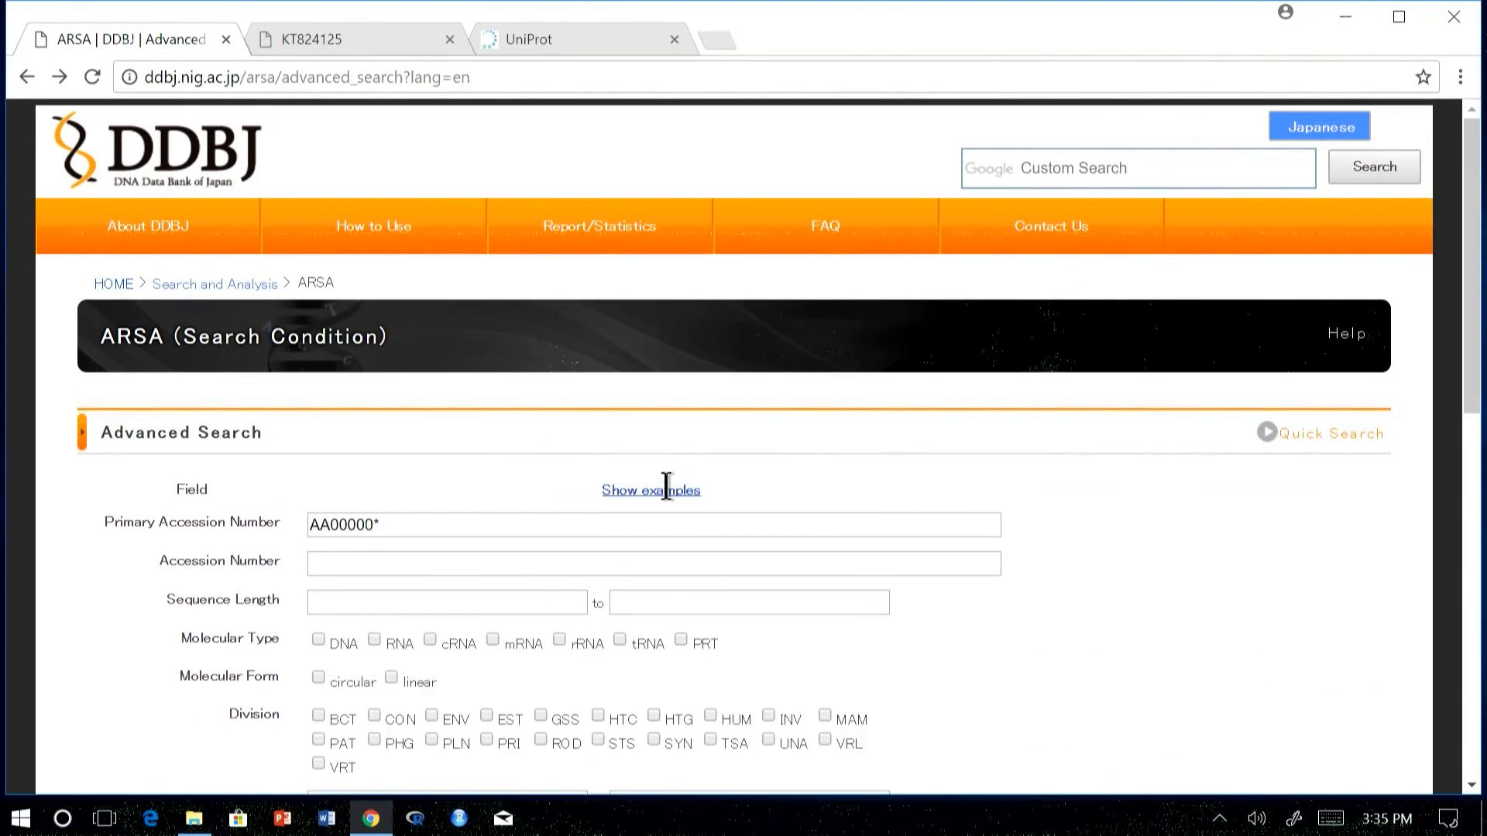
left_click(650, 490)
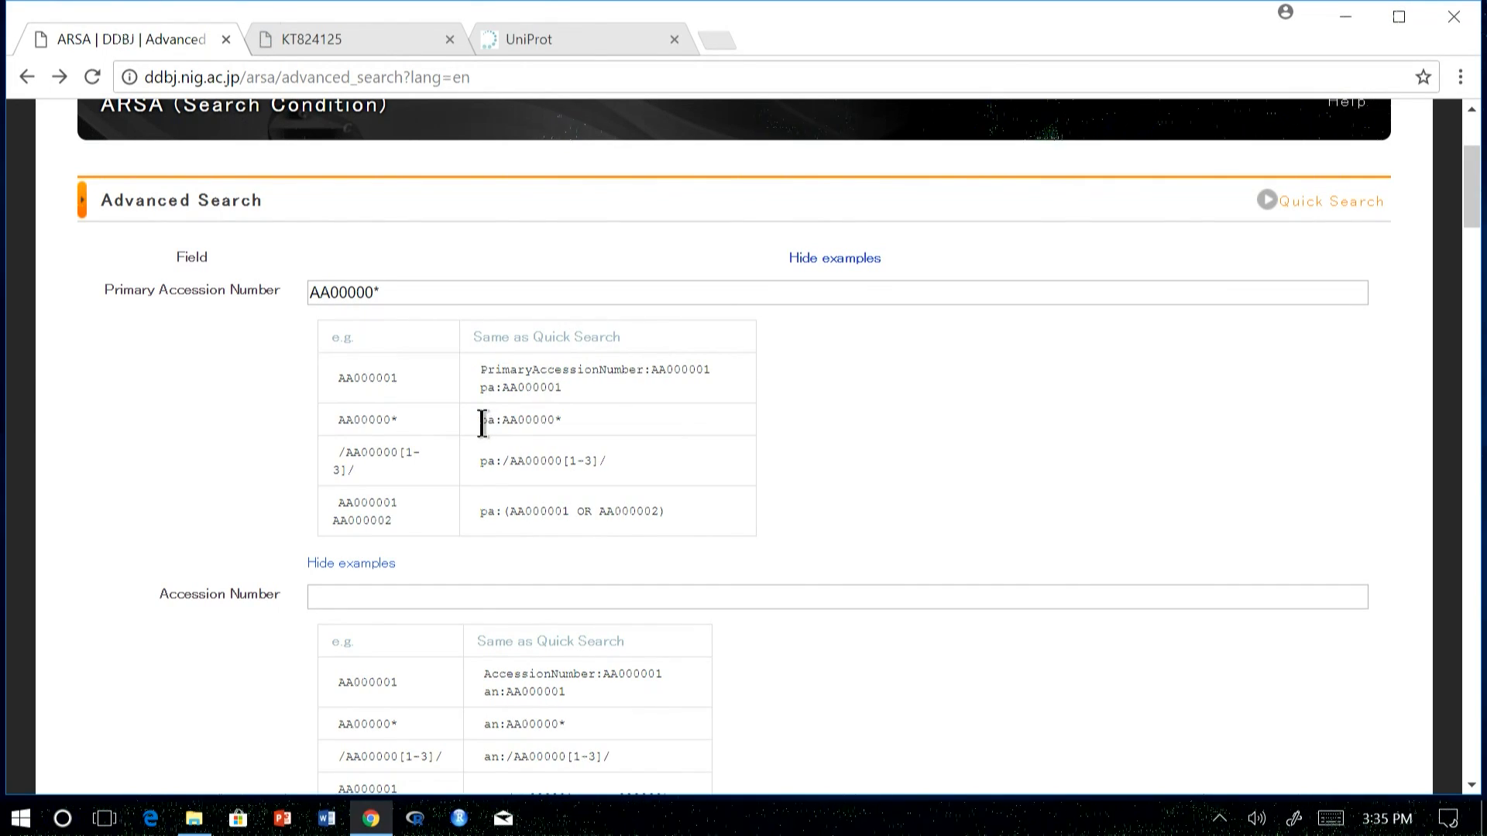
double_click(521, 420)
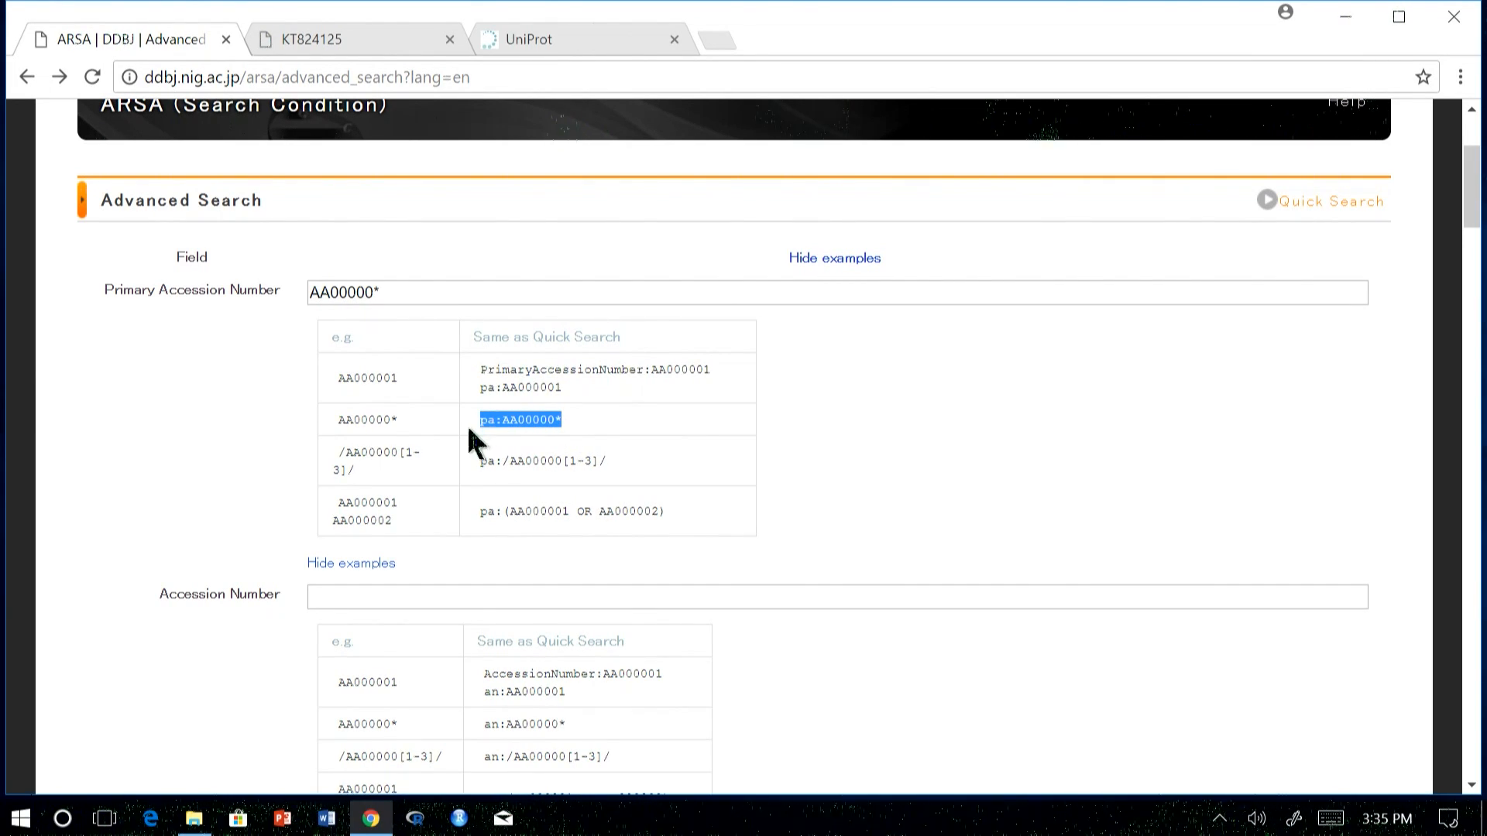
mouse_move(488, 446)
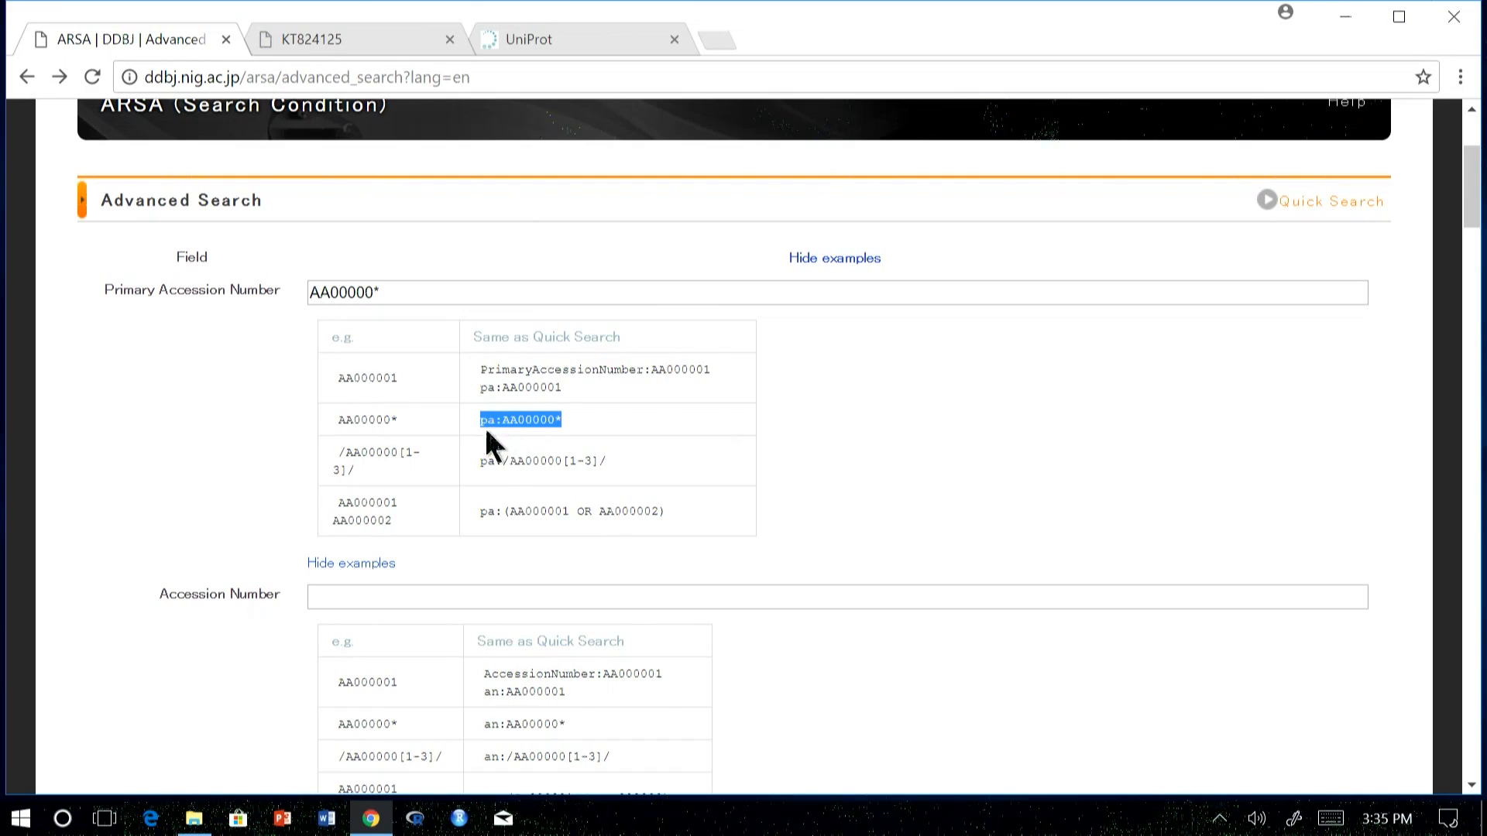
- Run pa:AA00000* as an ARSA quick search for the same nine entries, then return to the form
scroll("up", 3)
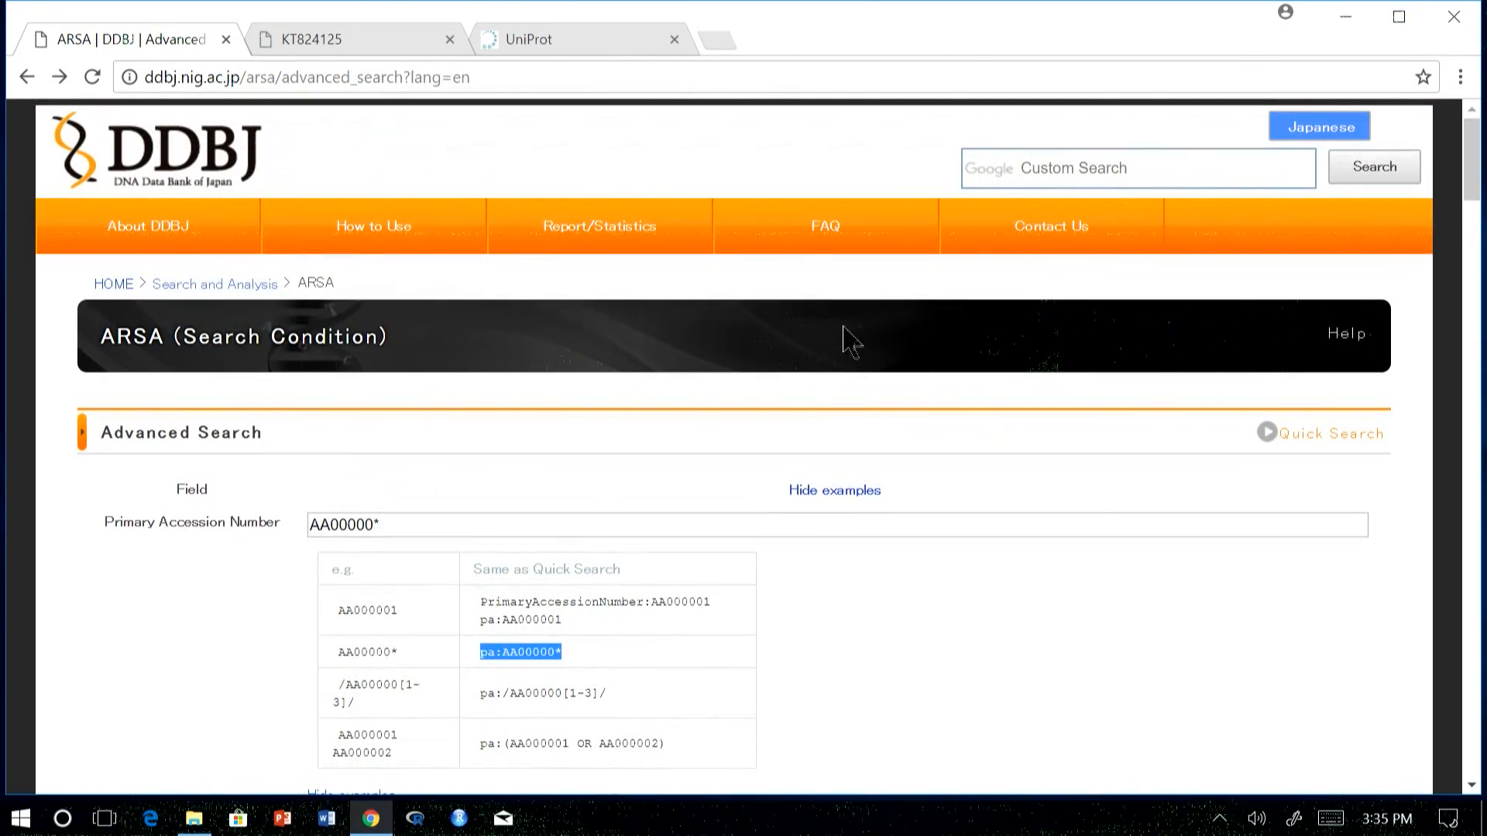
mouse_move(214, 283)
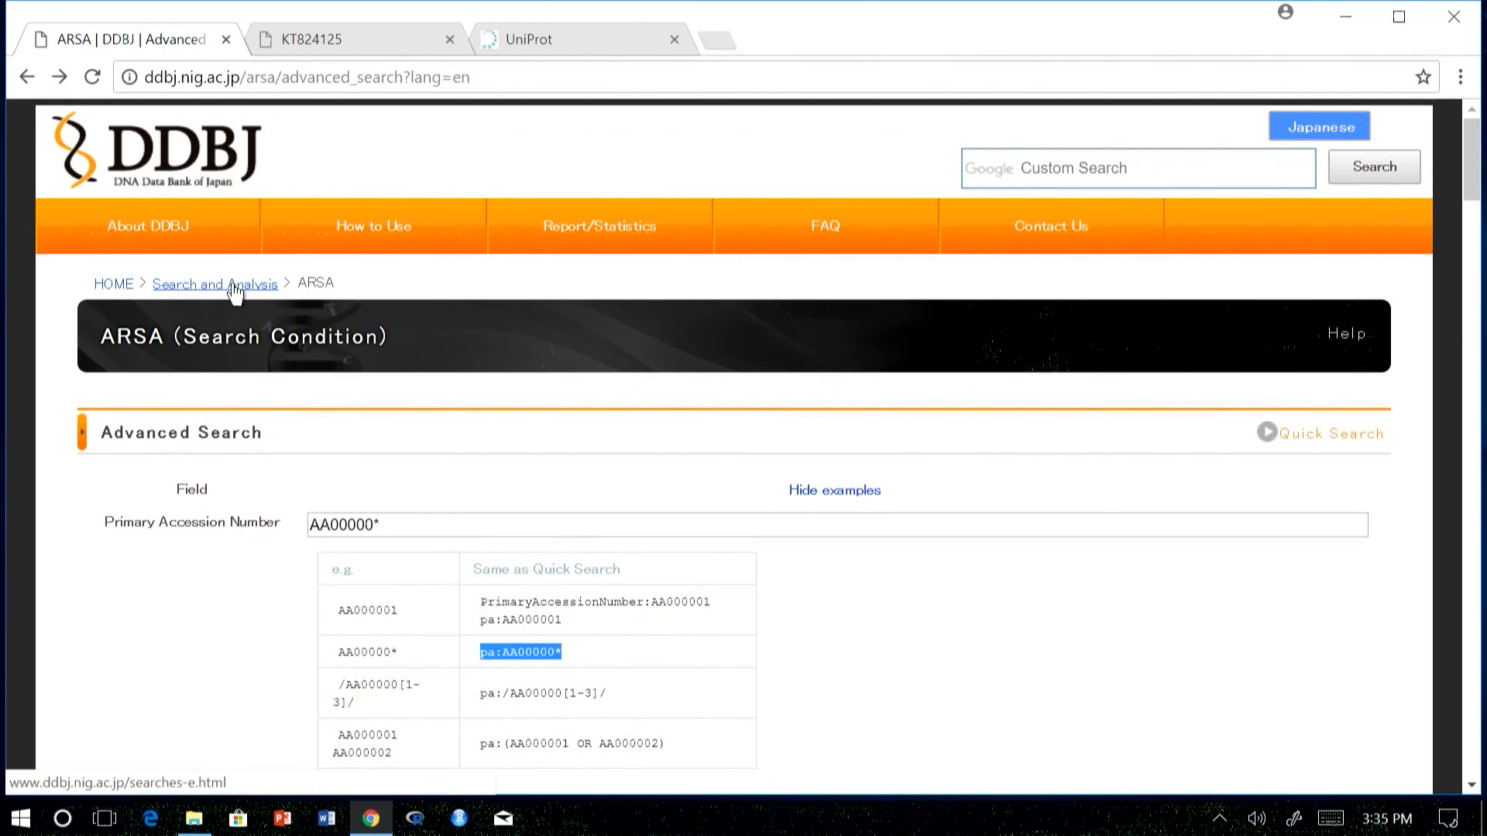
left_click(1330, 434)
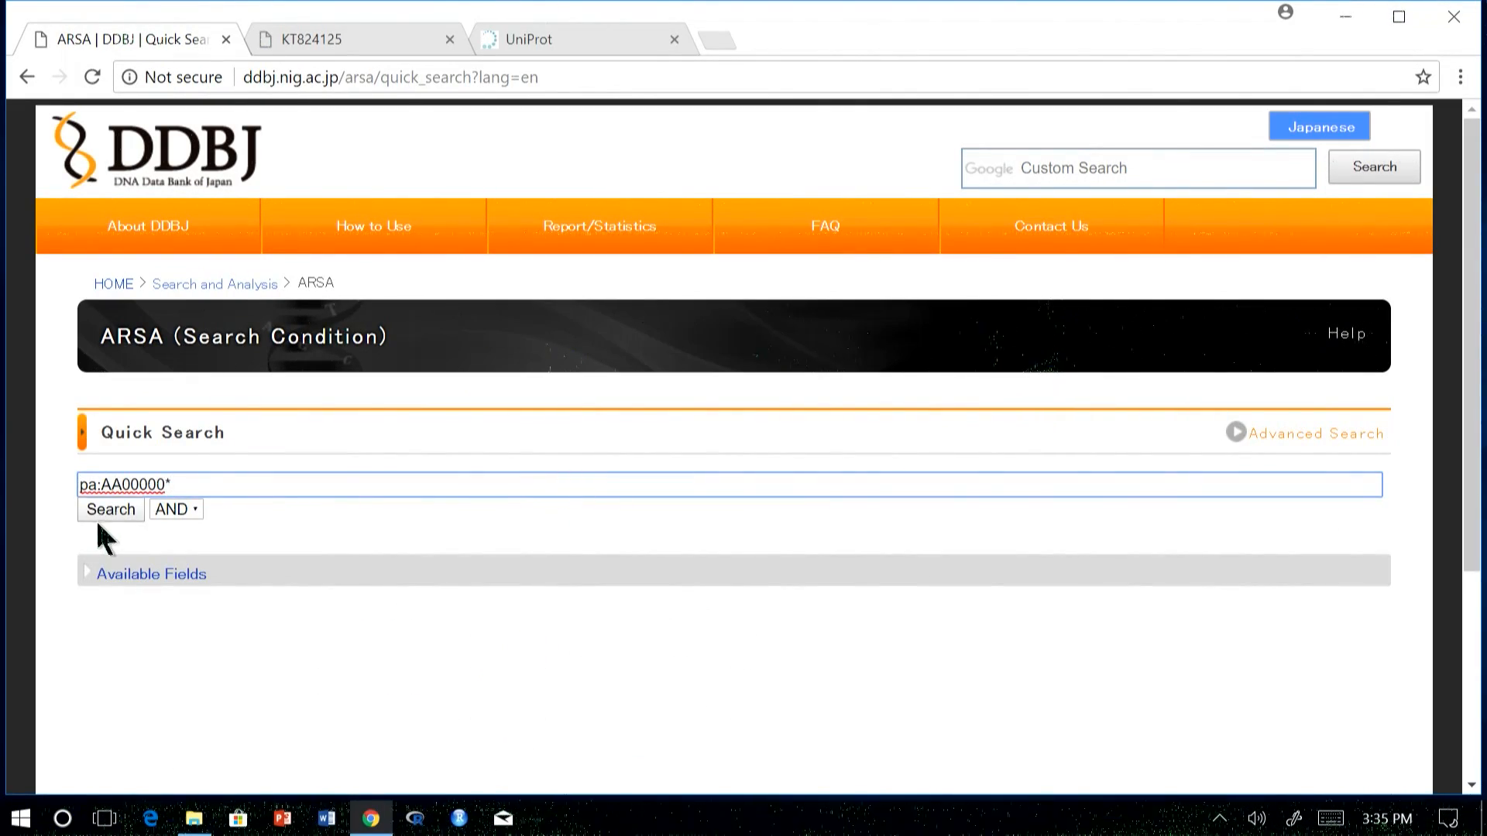
left_click(110, 510)
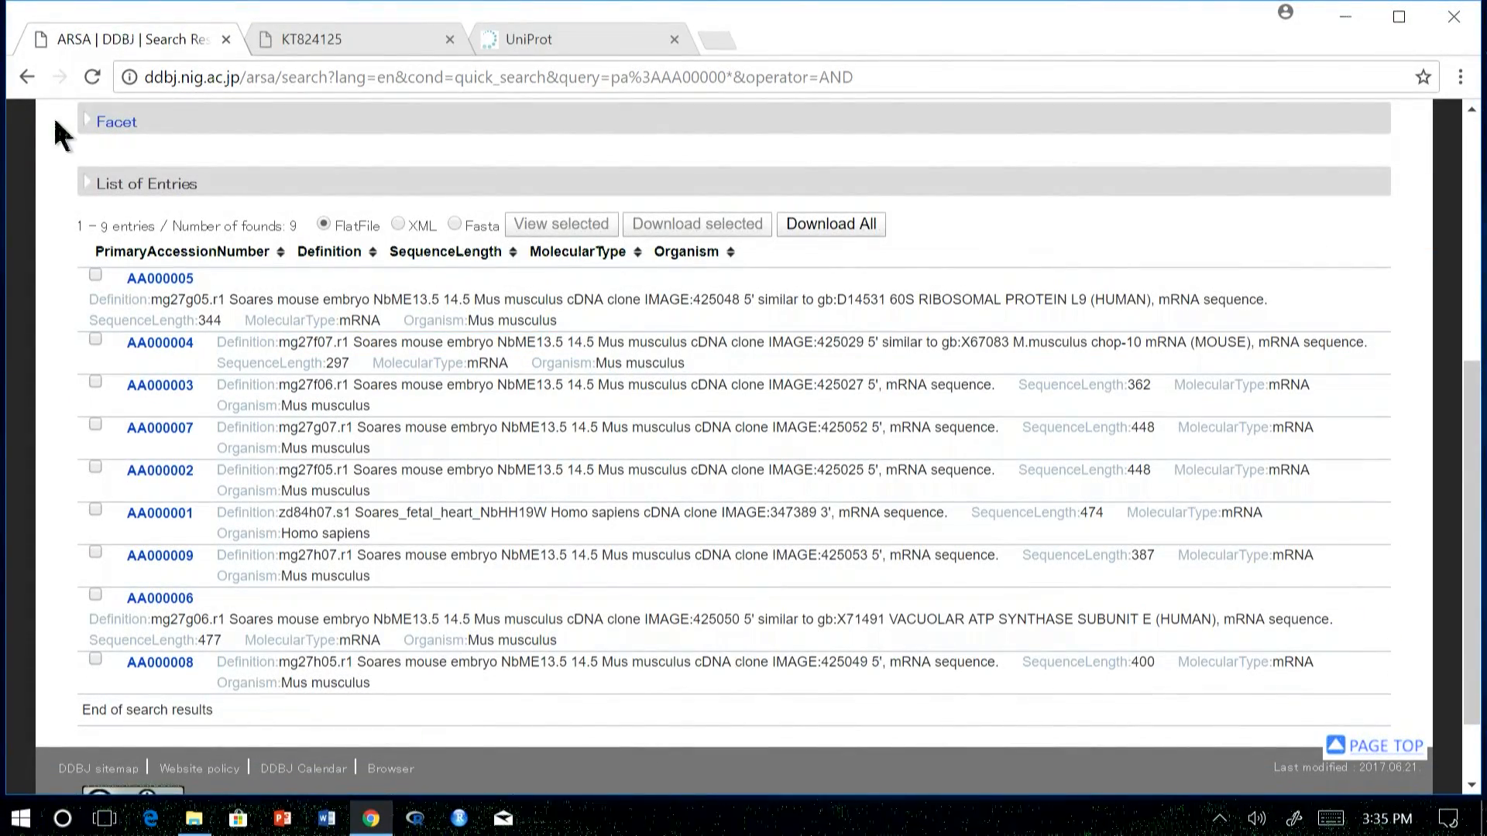
left_click(27, 77)
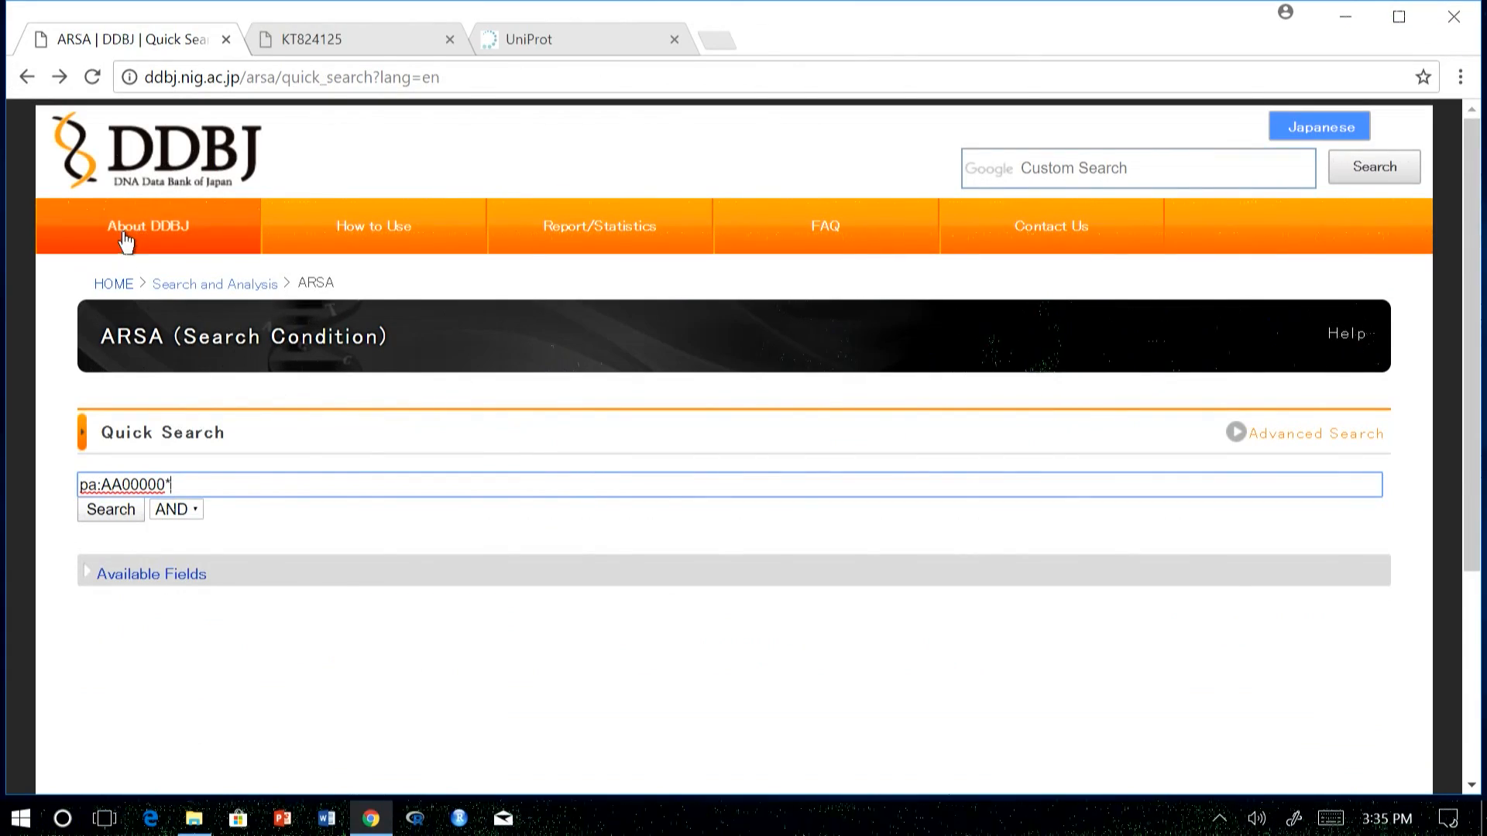
- Go to the DDBJ home page and open the supercomputer service site
left_click(110, 509)
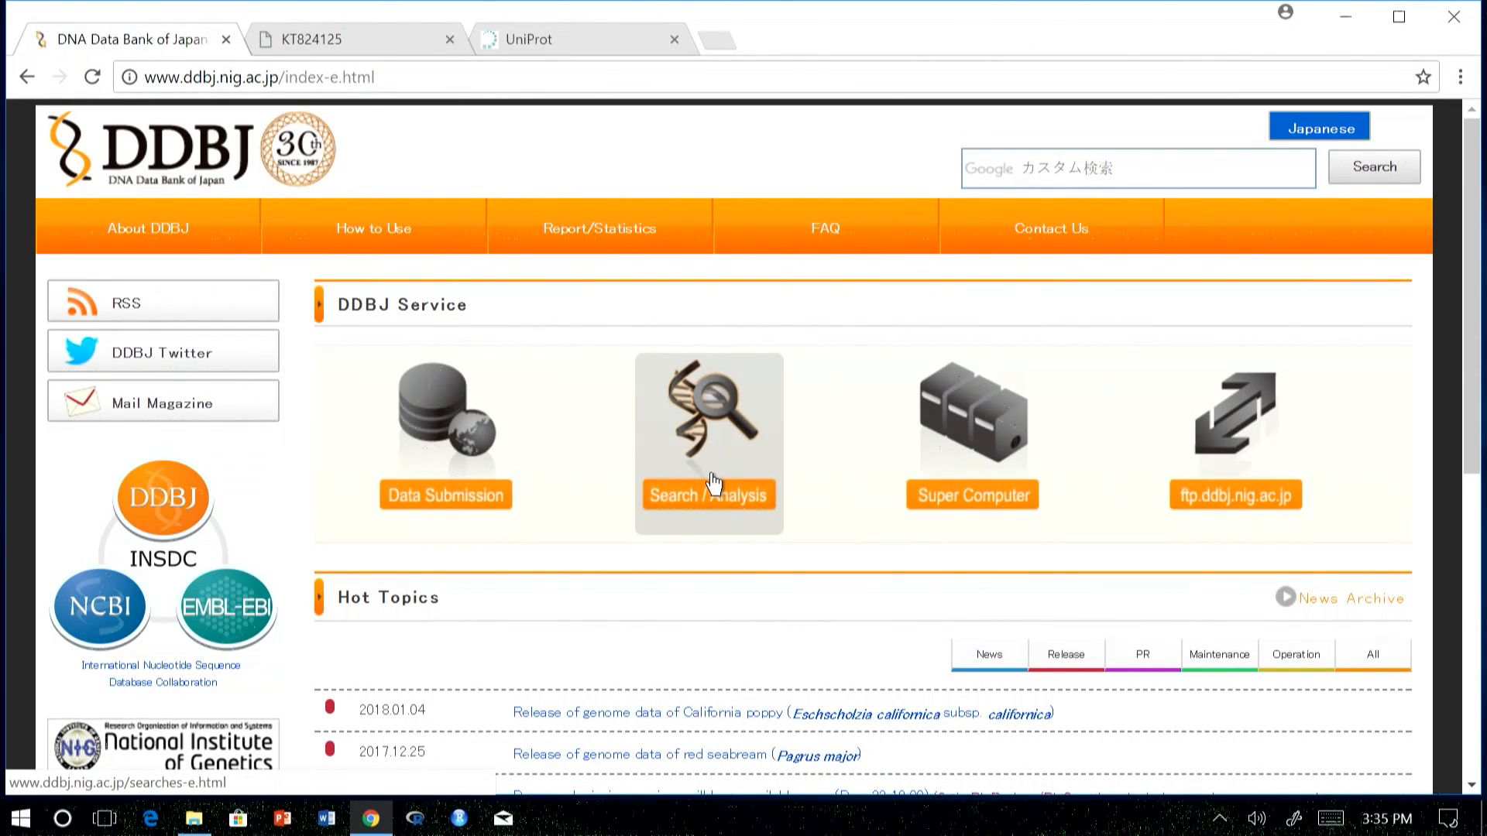
mouse_move(728, 528)
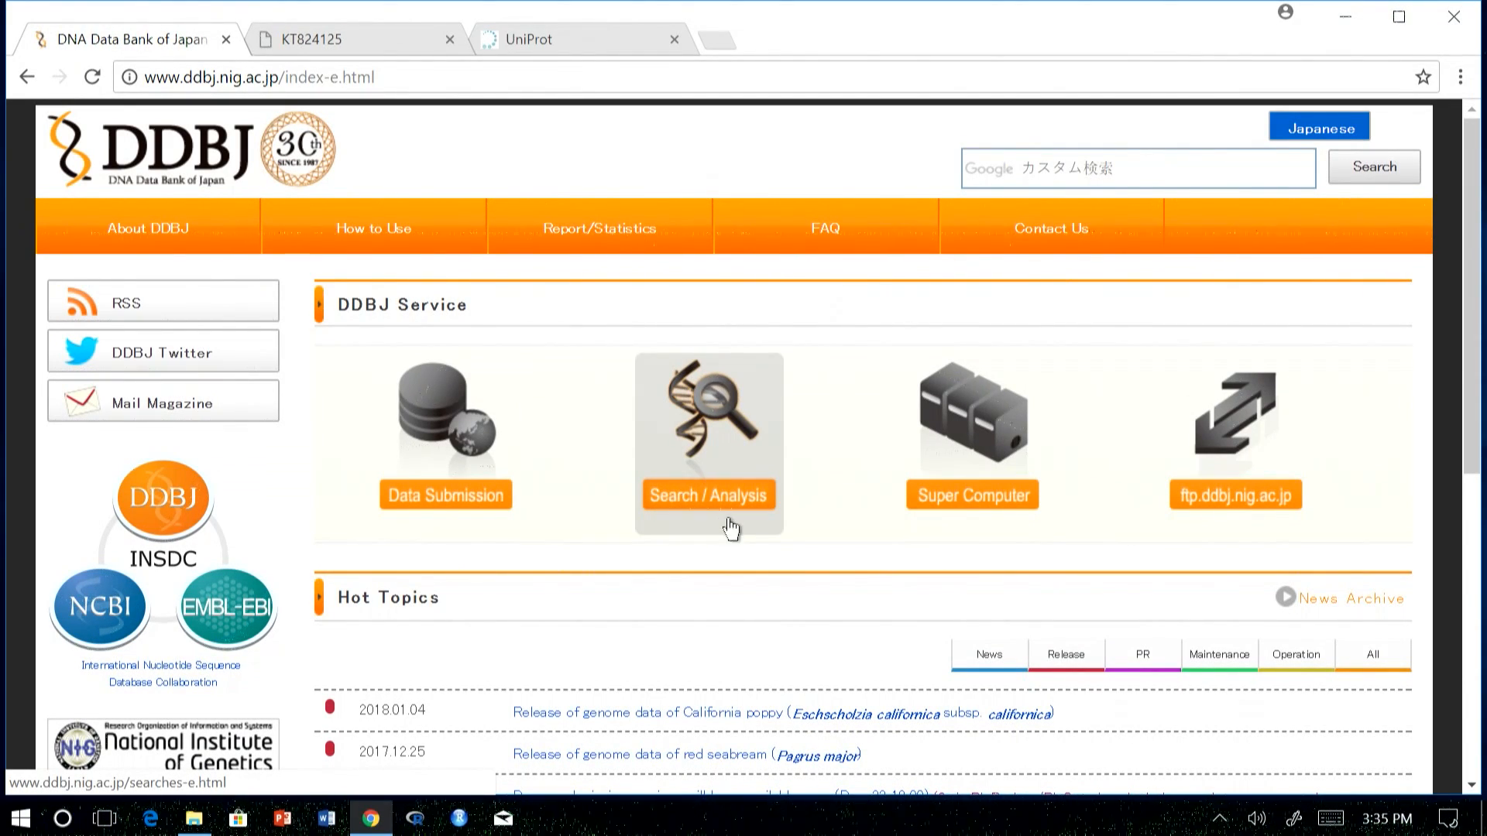
mouse_move(971, 494)
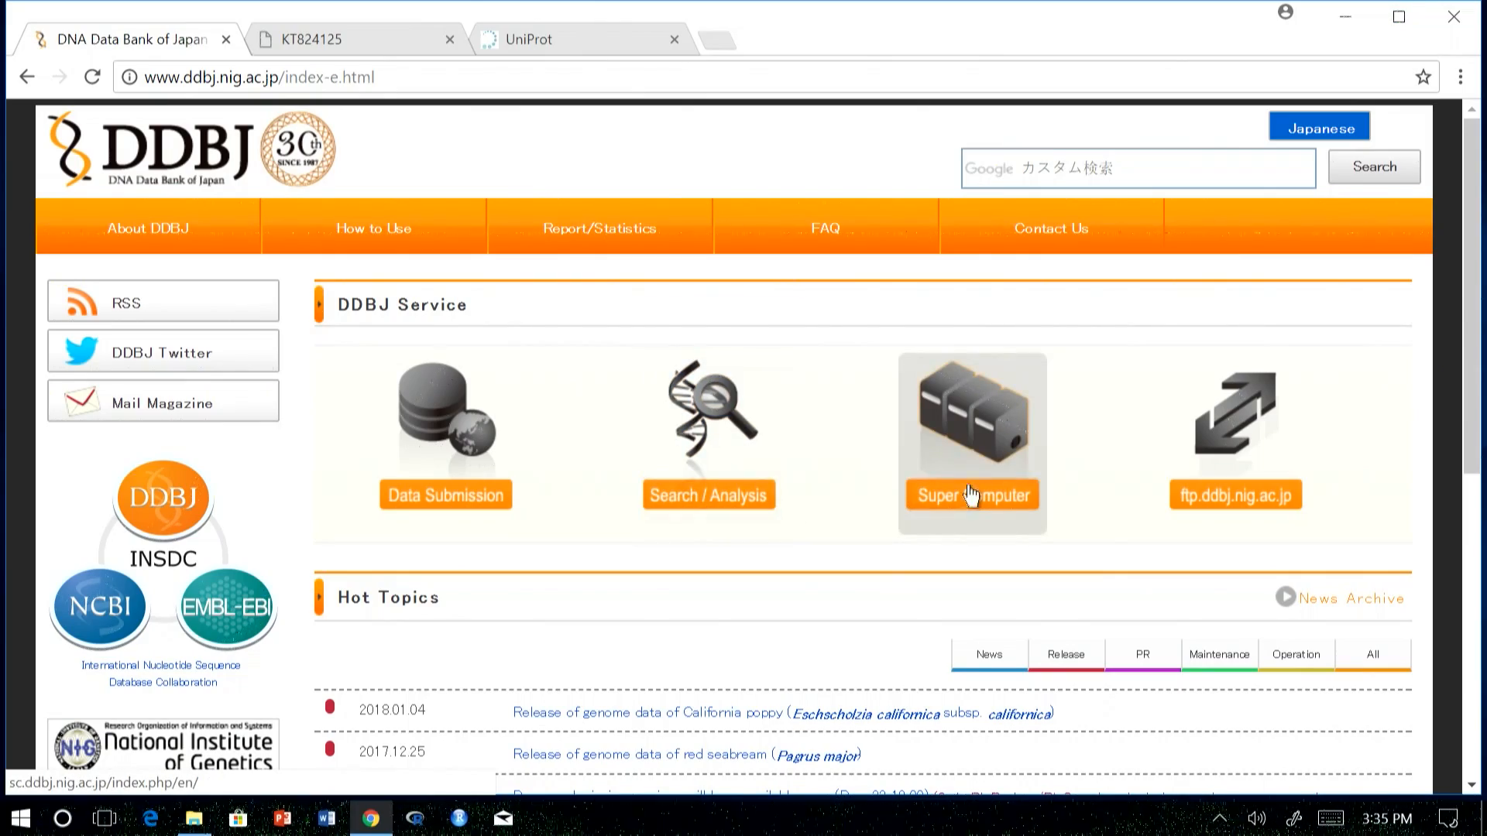
left_click(971, 494)
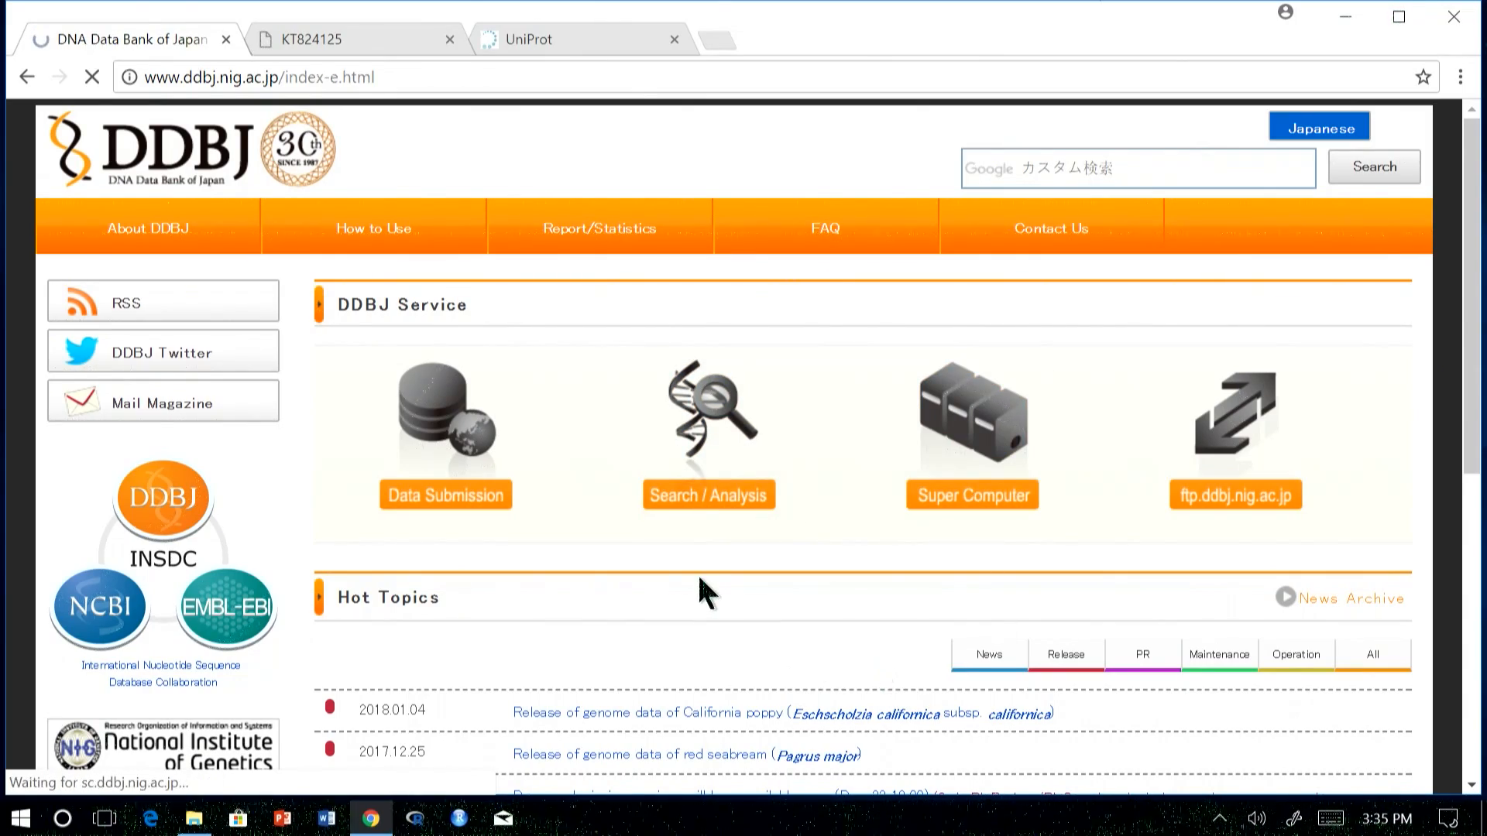
left_click(971, 494)
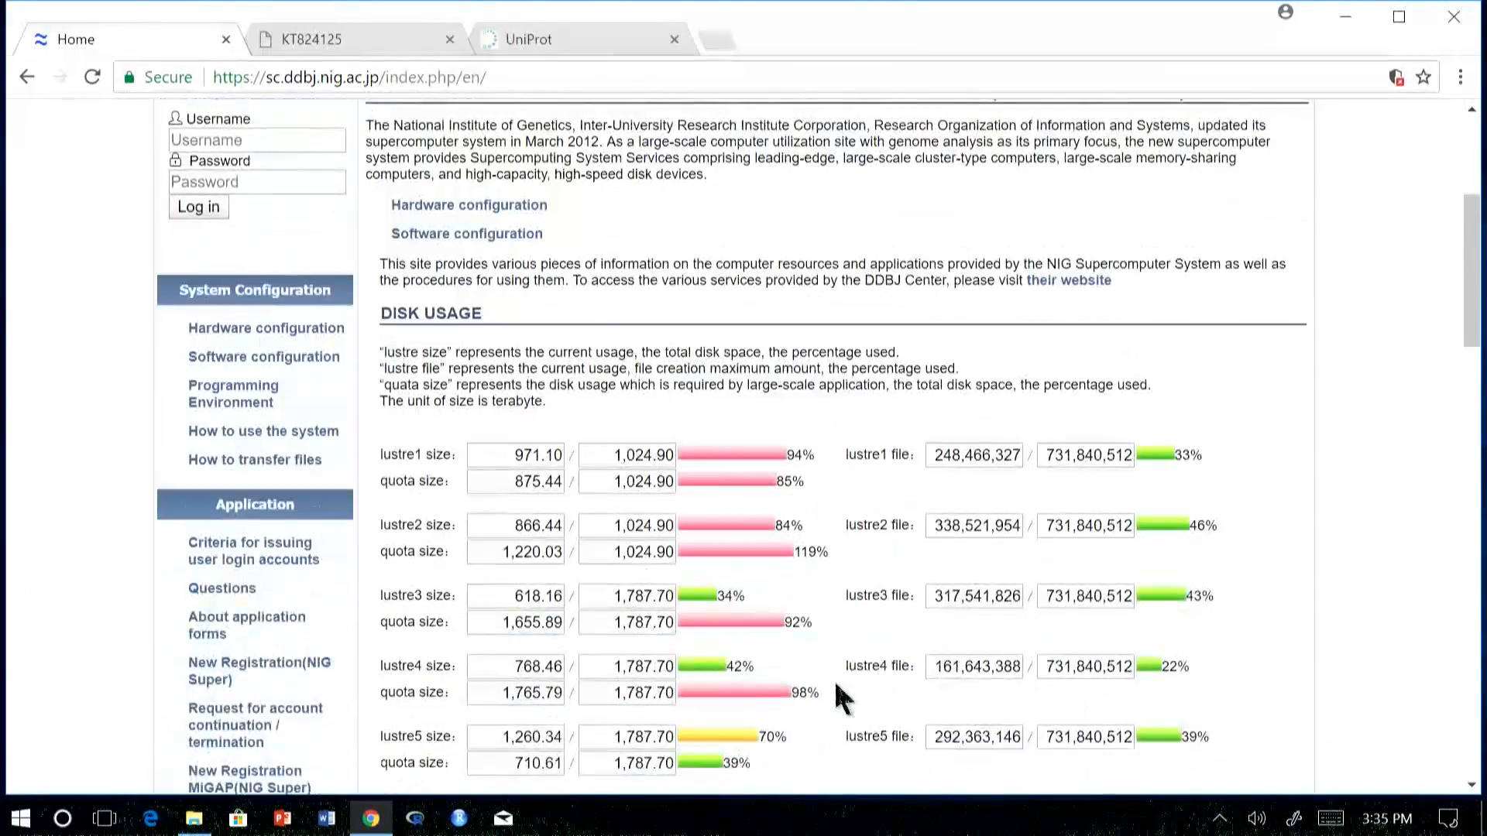
mouse_move(631, 478)
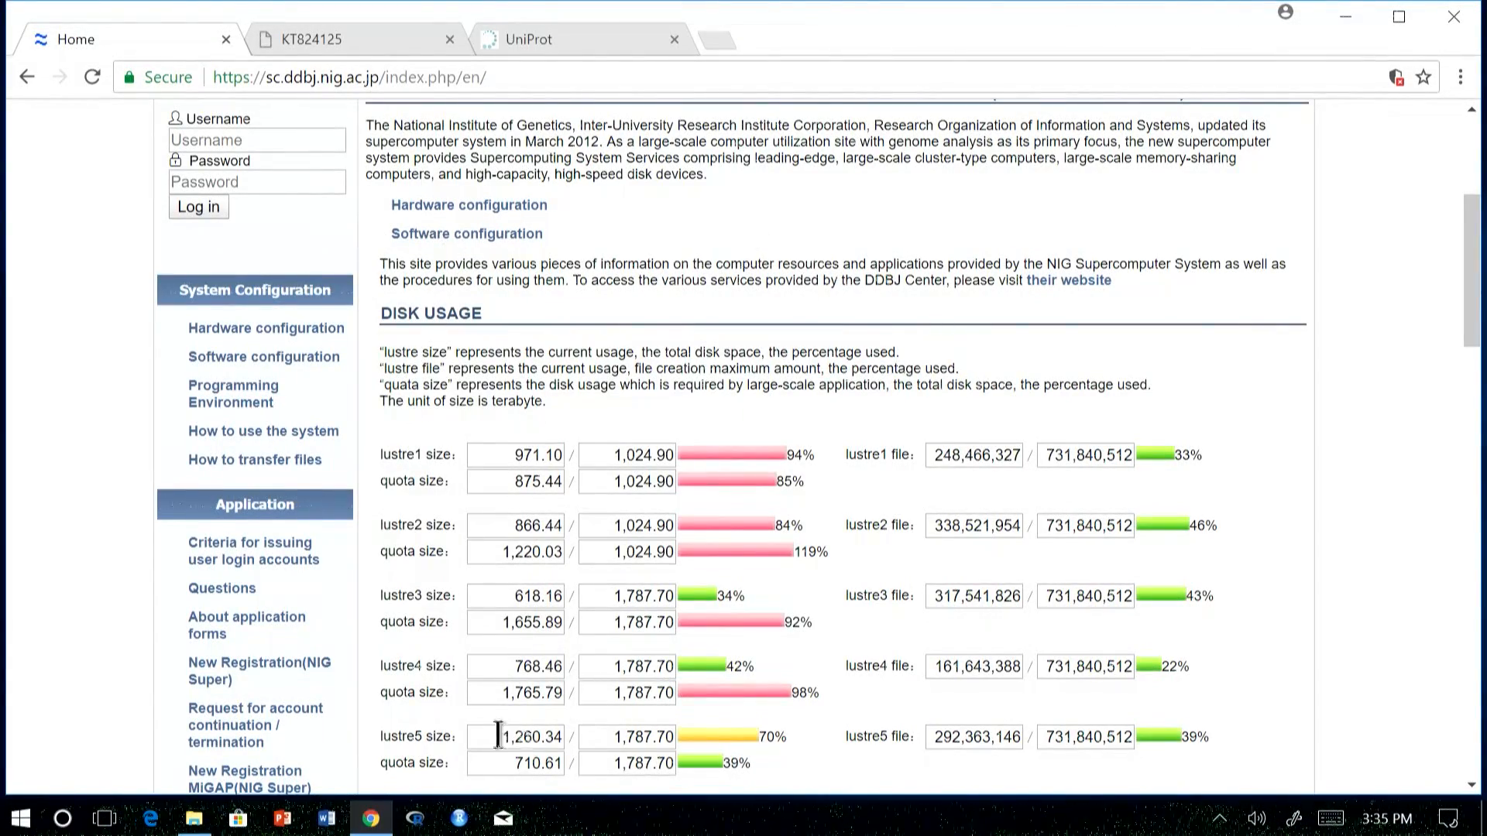
mouse_move(263, 430)
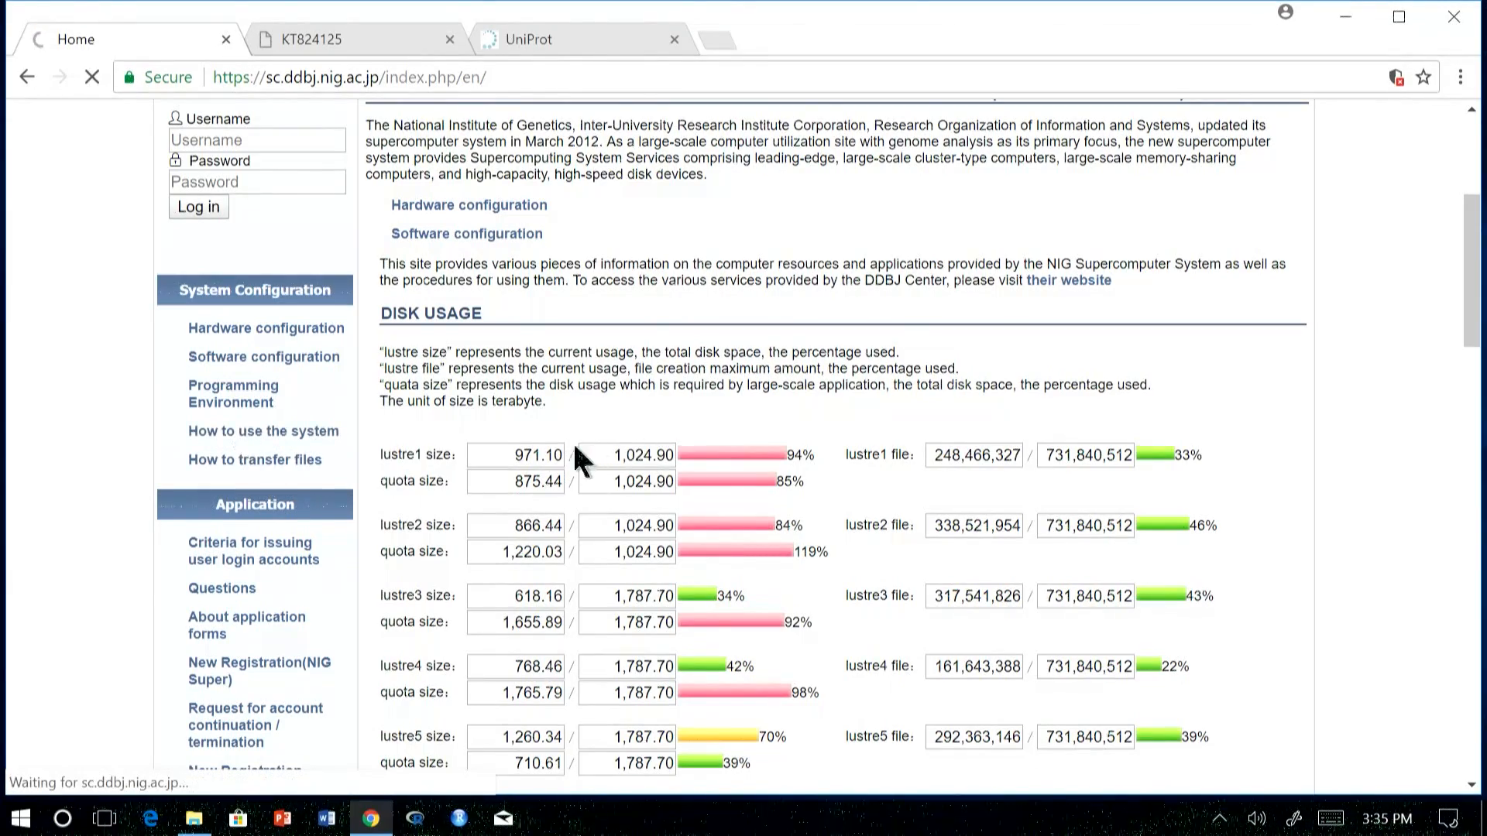
- View the supercomputer guide on how to use the system, then move on to UniProt
left_click(264, 430)
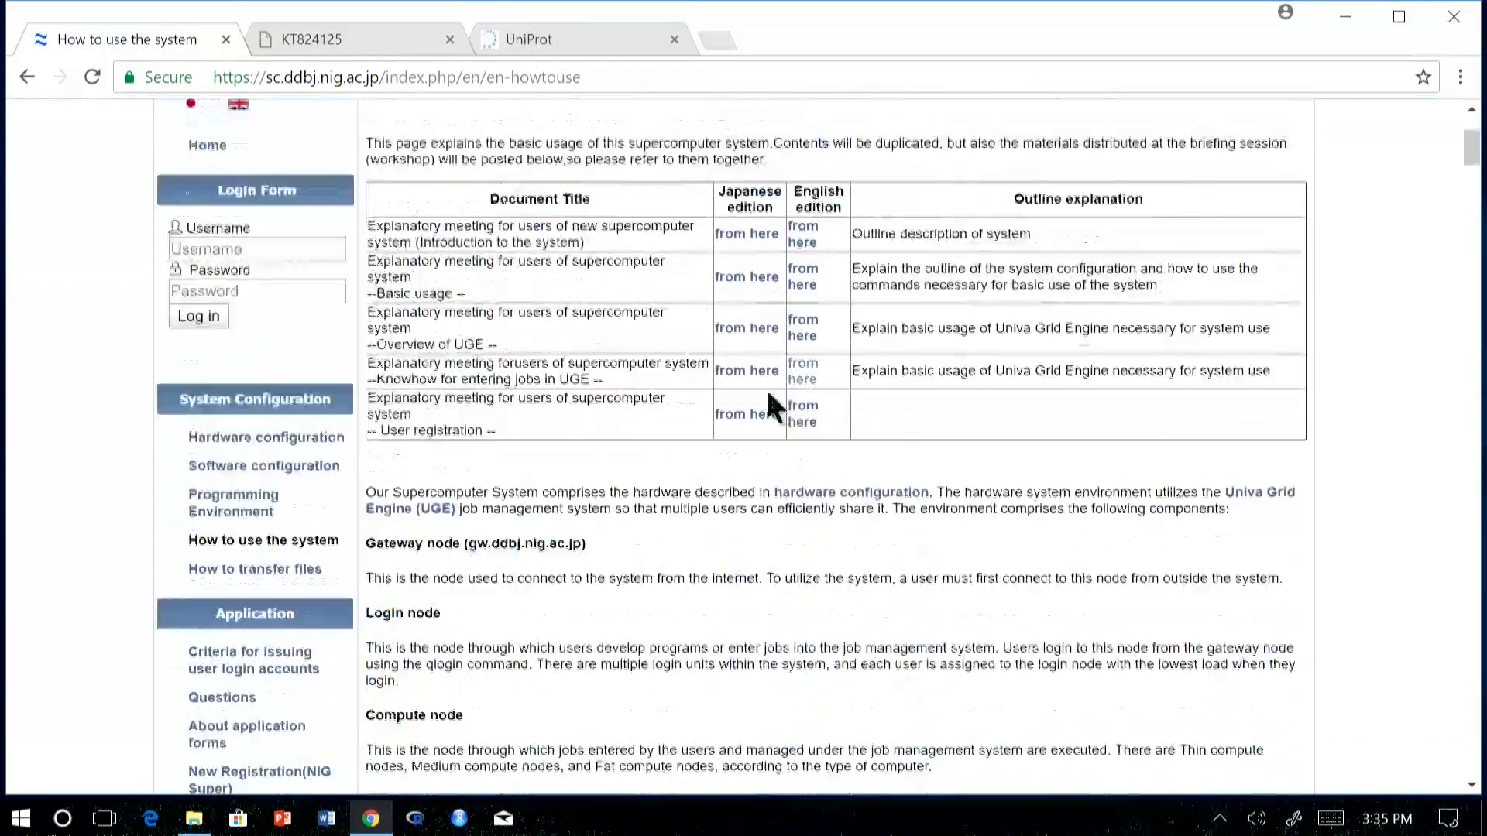
scroll("up", 3)
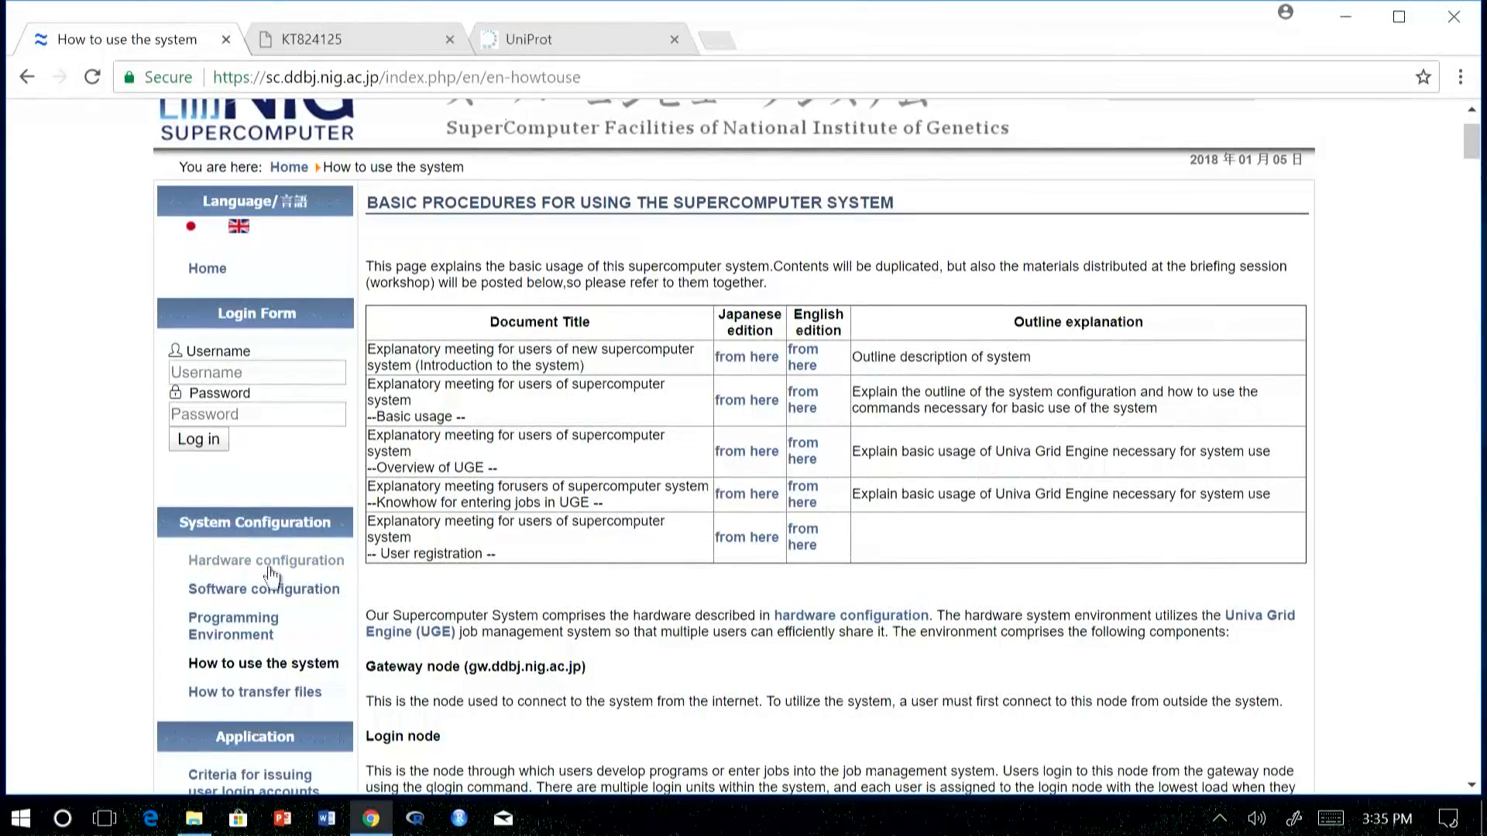
mouse_move(256, 691)
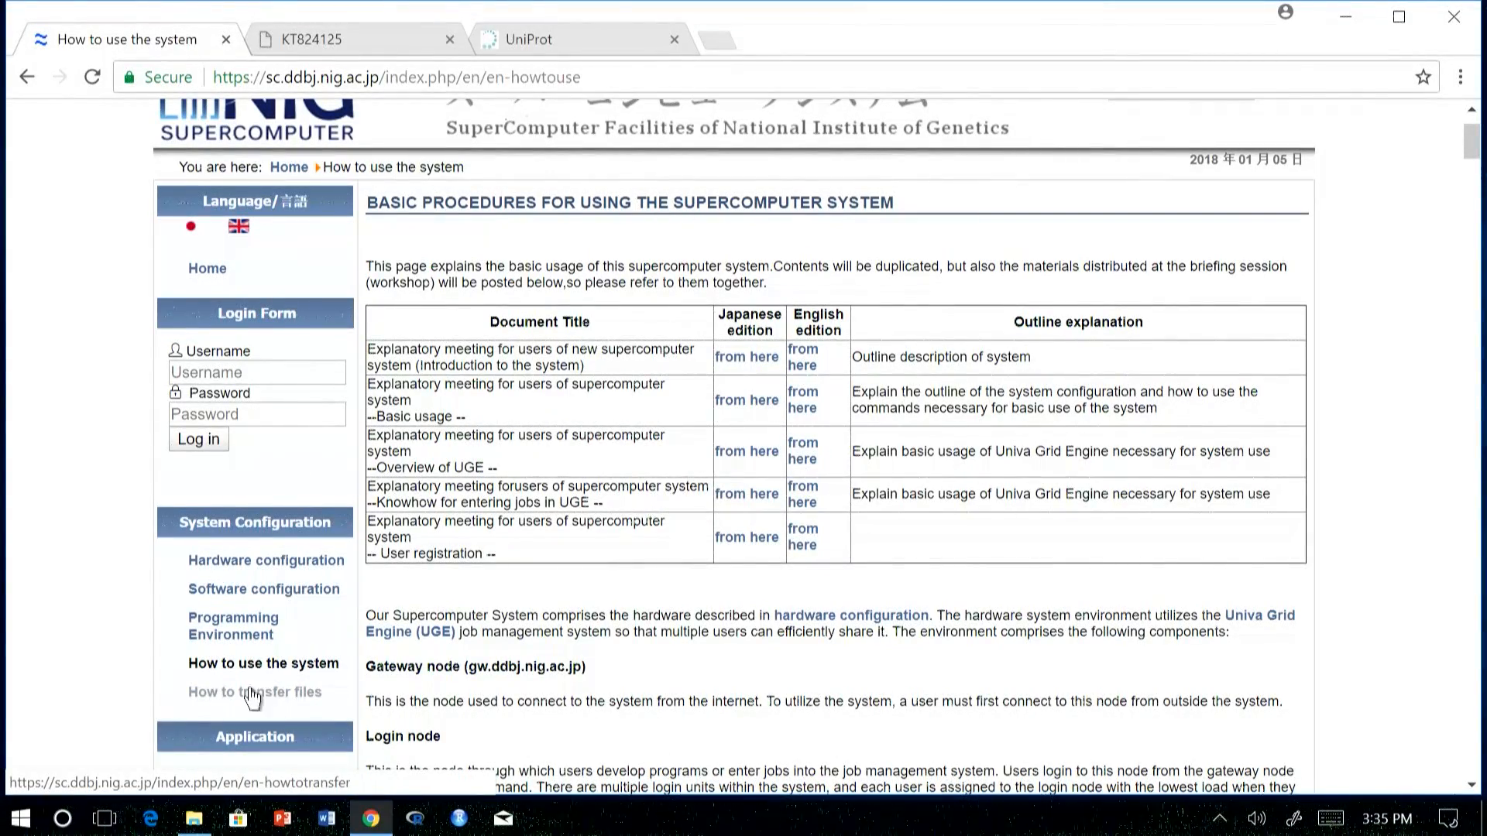
mouse_move(264, 561)
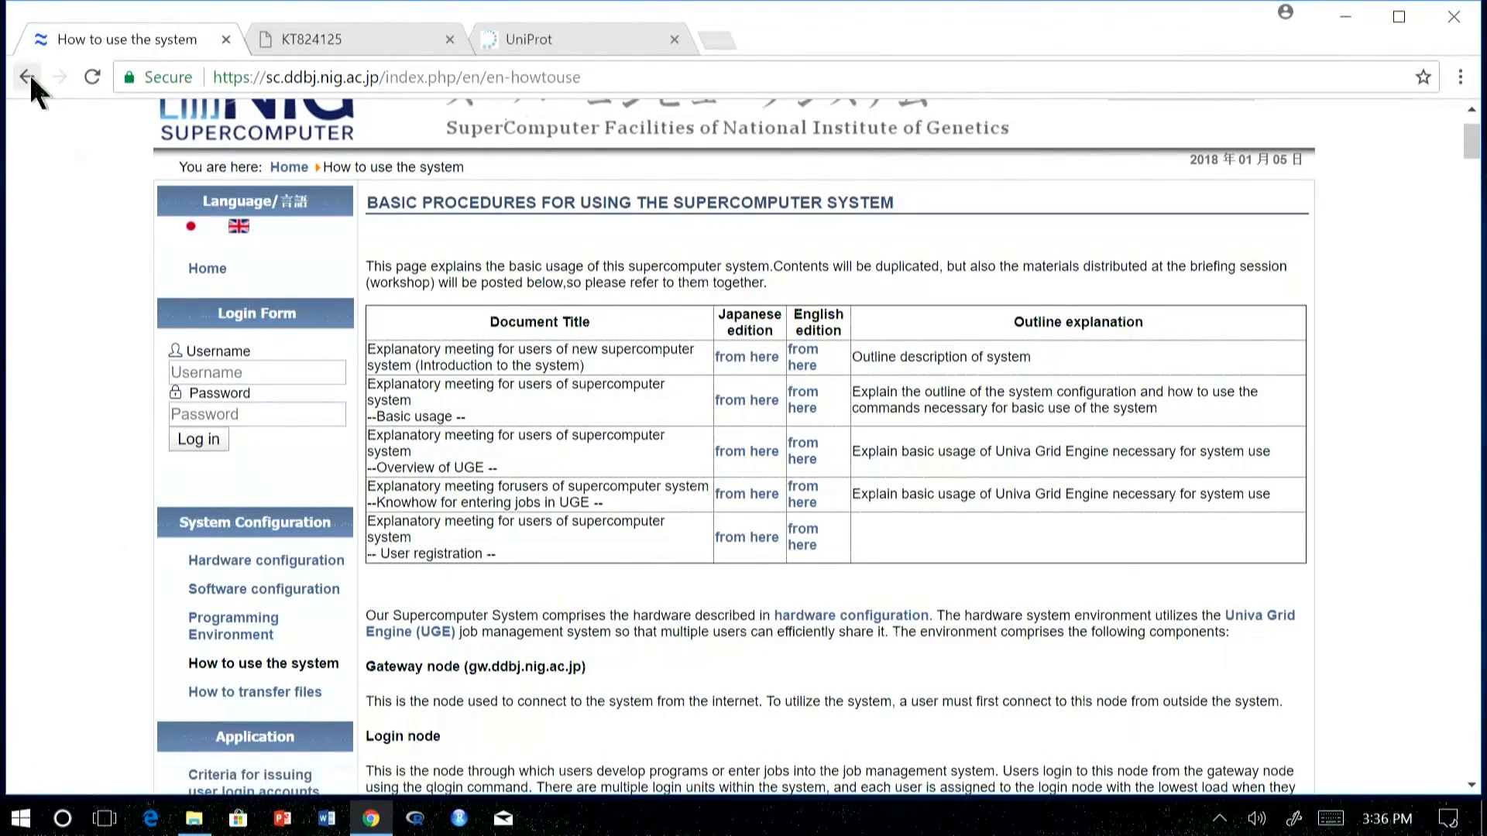
left_click(26, 78)
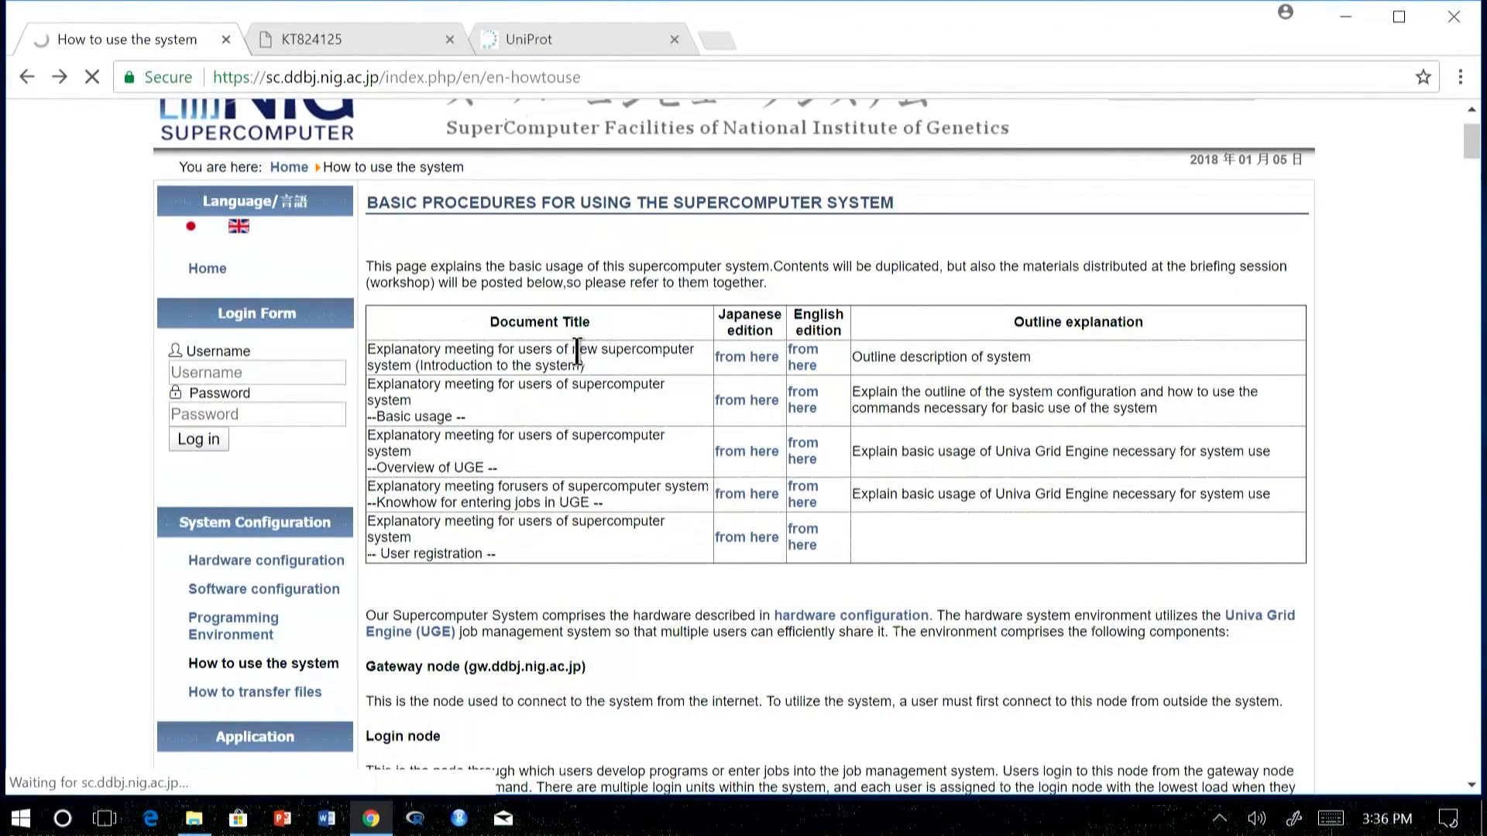
left_click(206, 267)
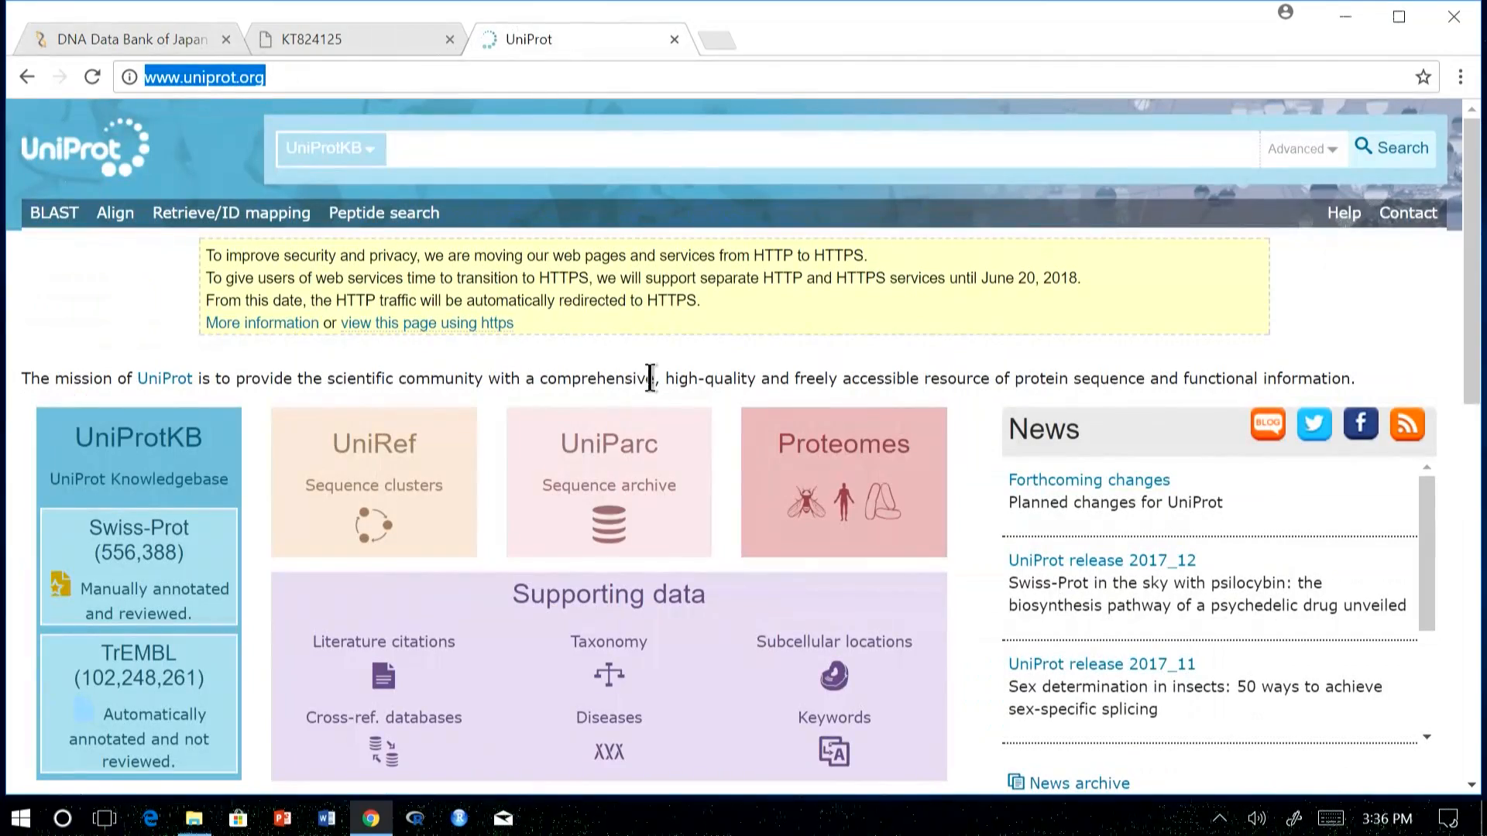
mouse_move(467, 423)
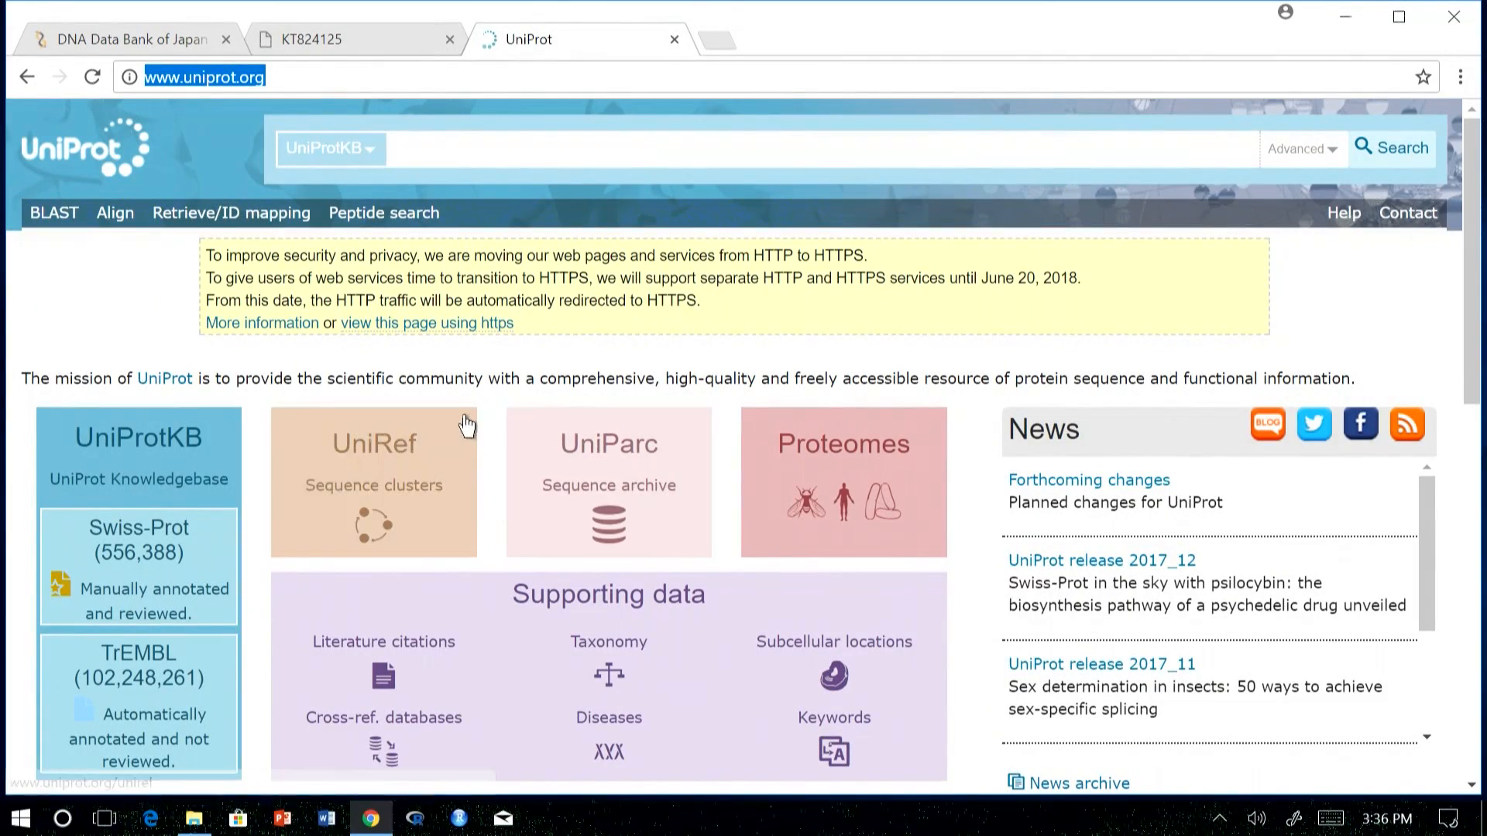
scroll("down", 3)
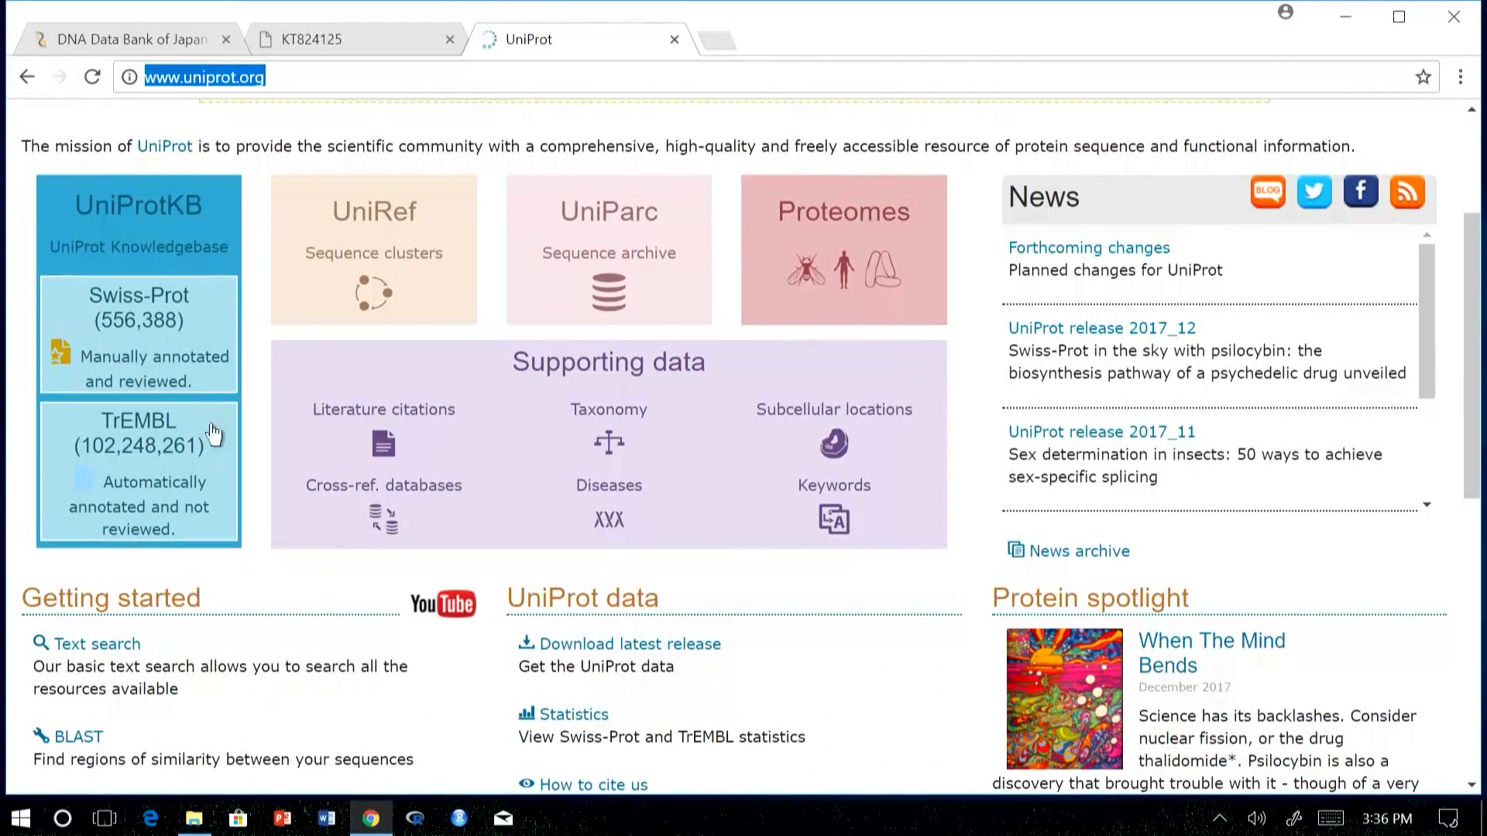
mouse_move(104, 412)
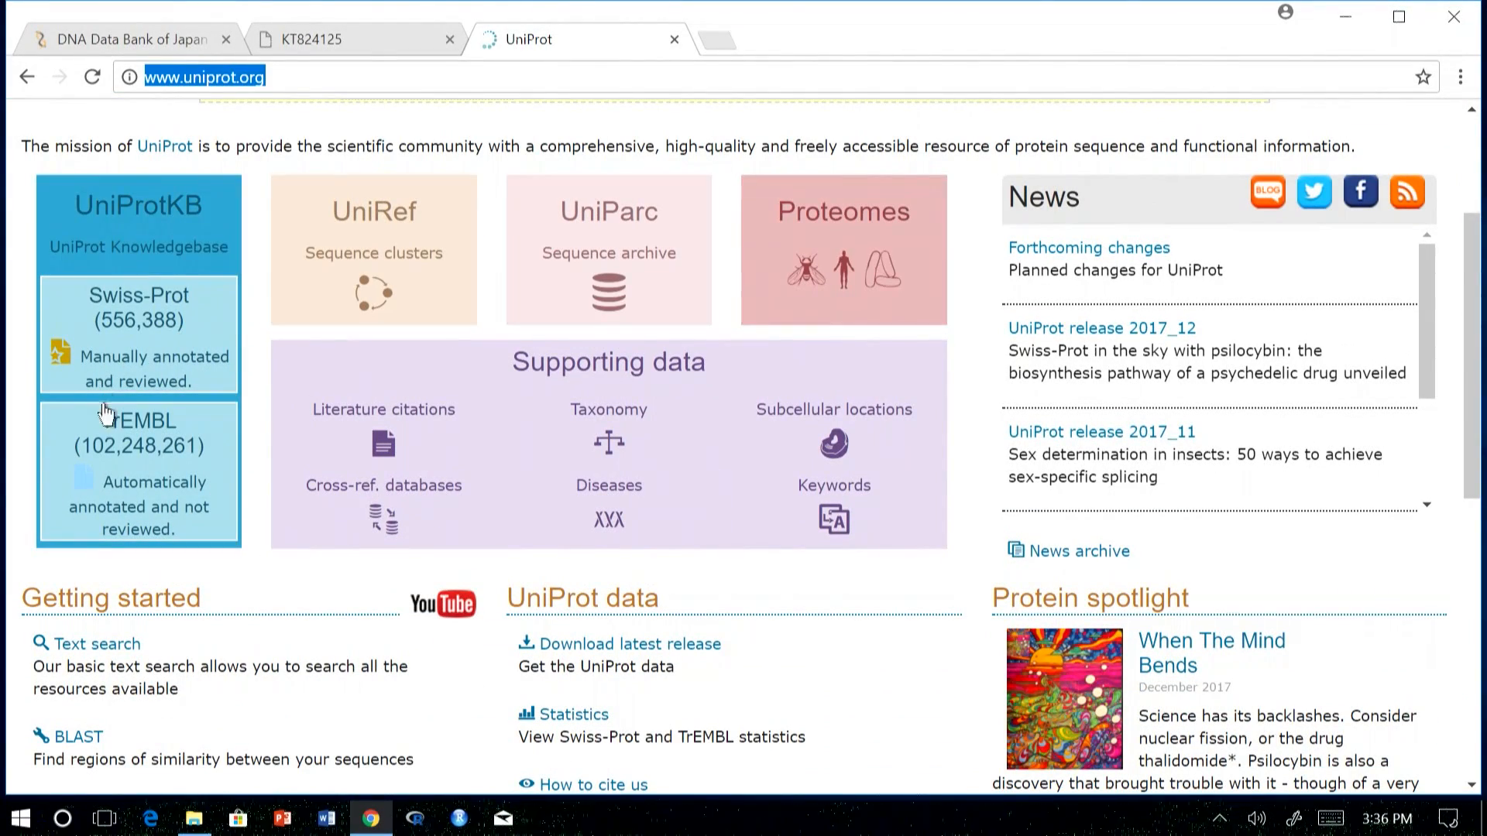
mouse_move(133, 450)
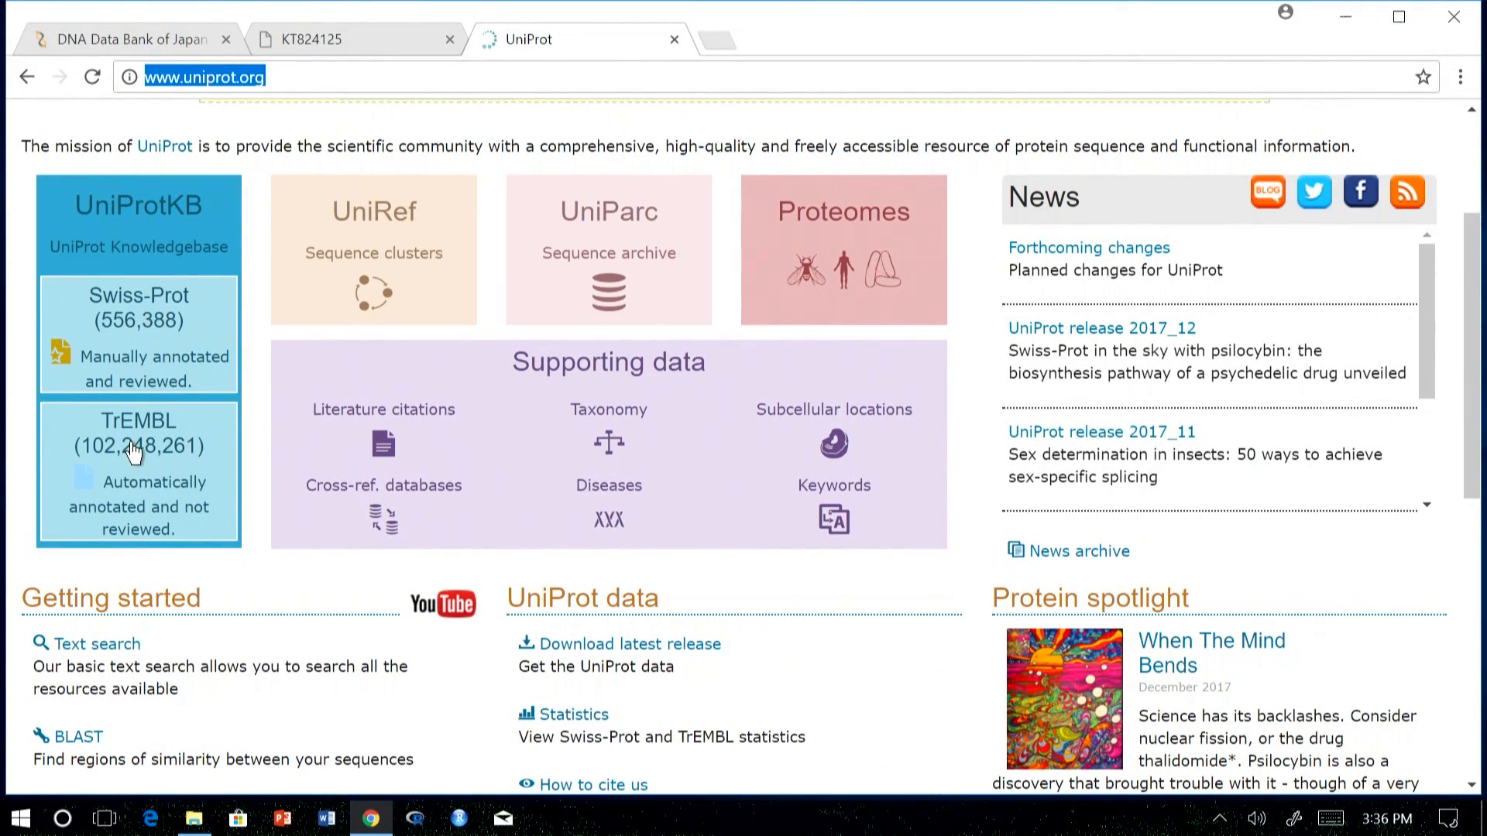
mouse_move(823, 258)
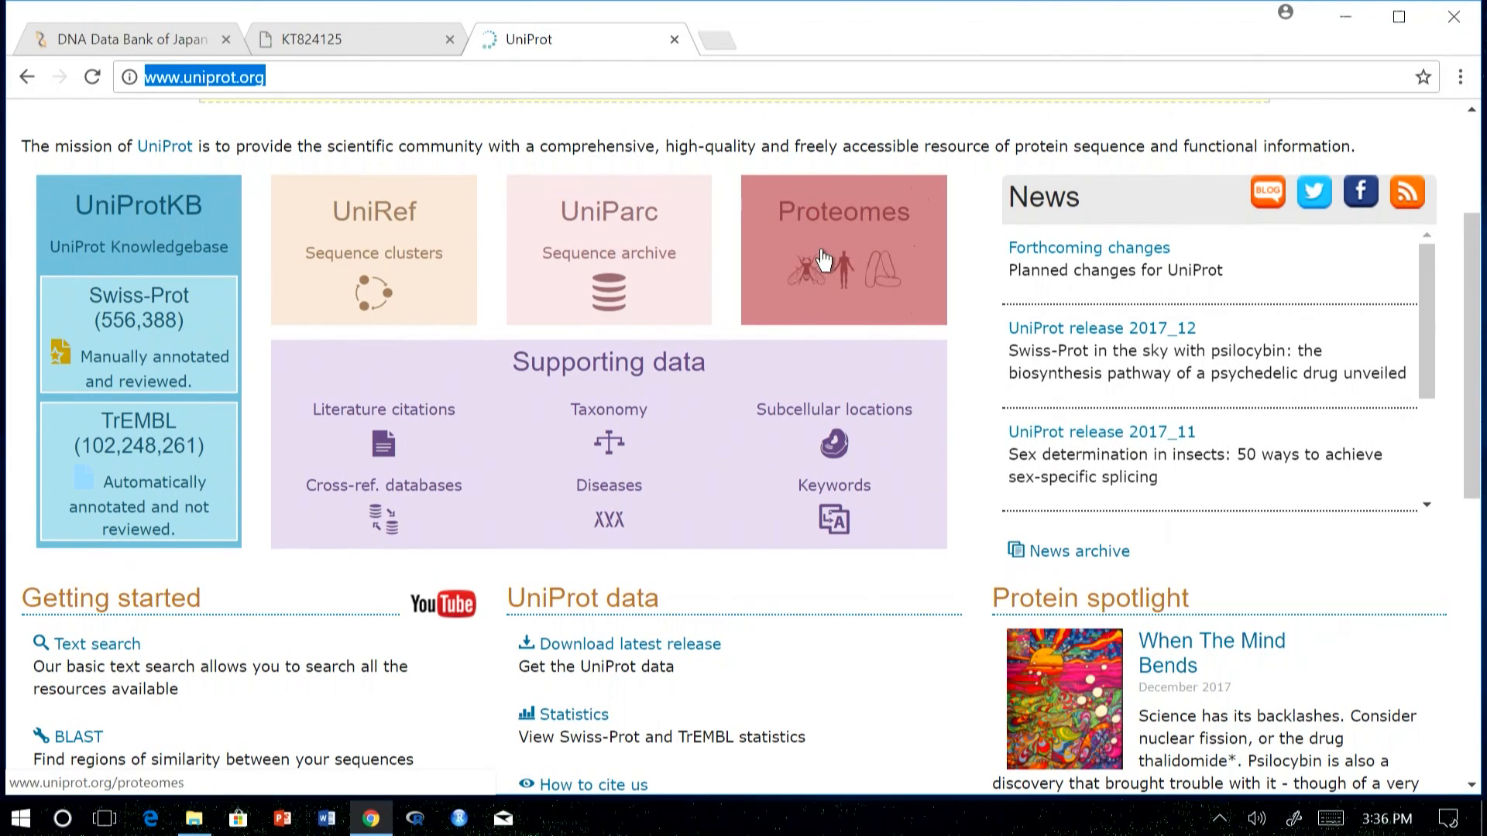
mouse_move(160, 344)
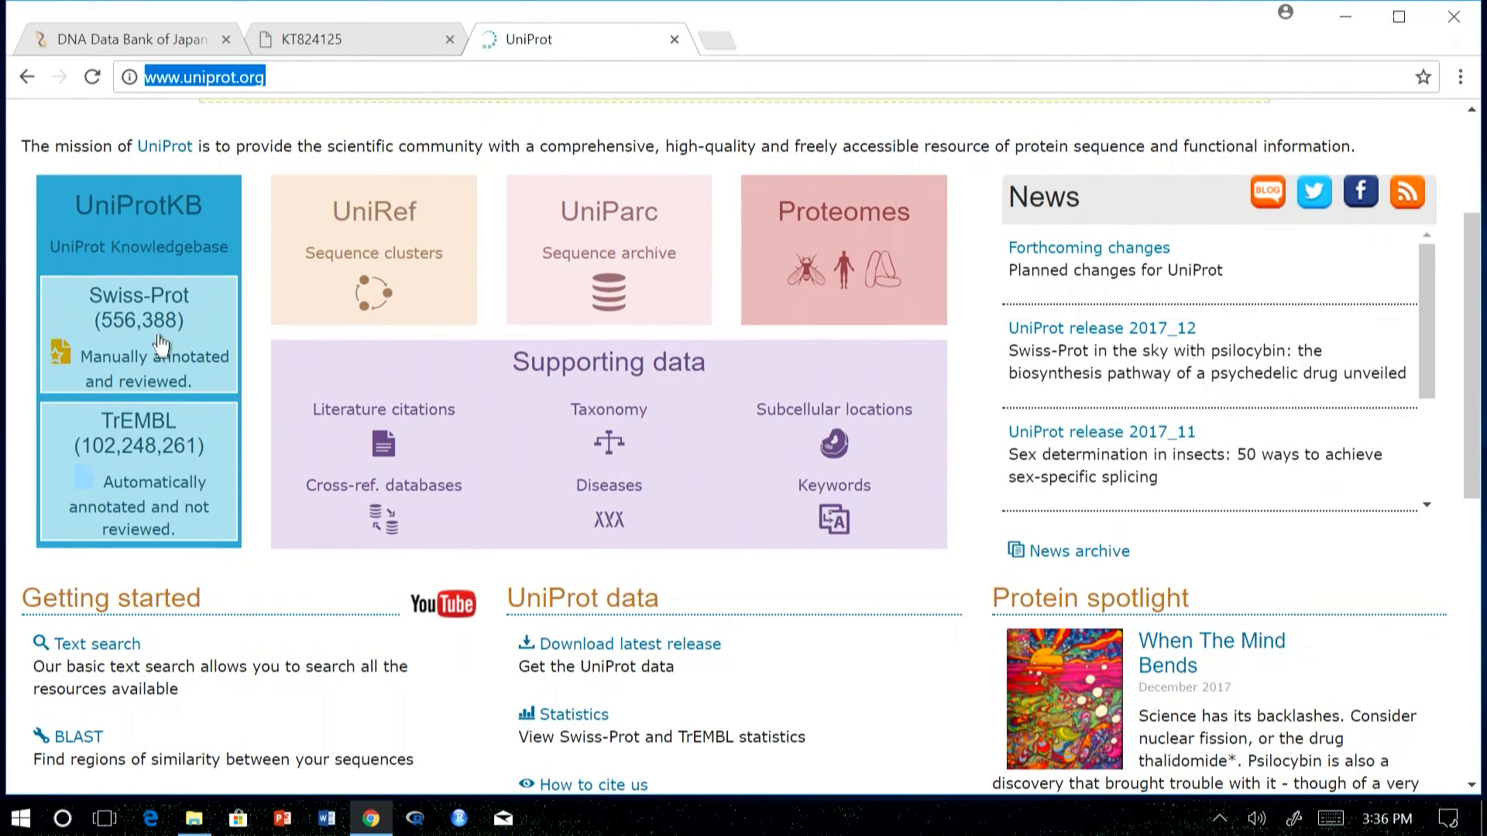
mouse_move(165, 398)
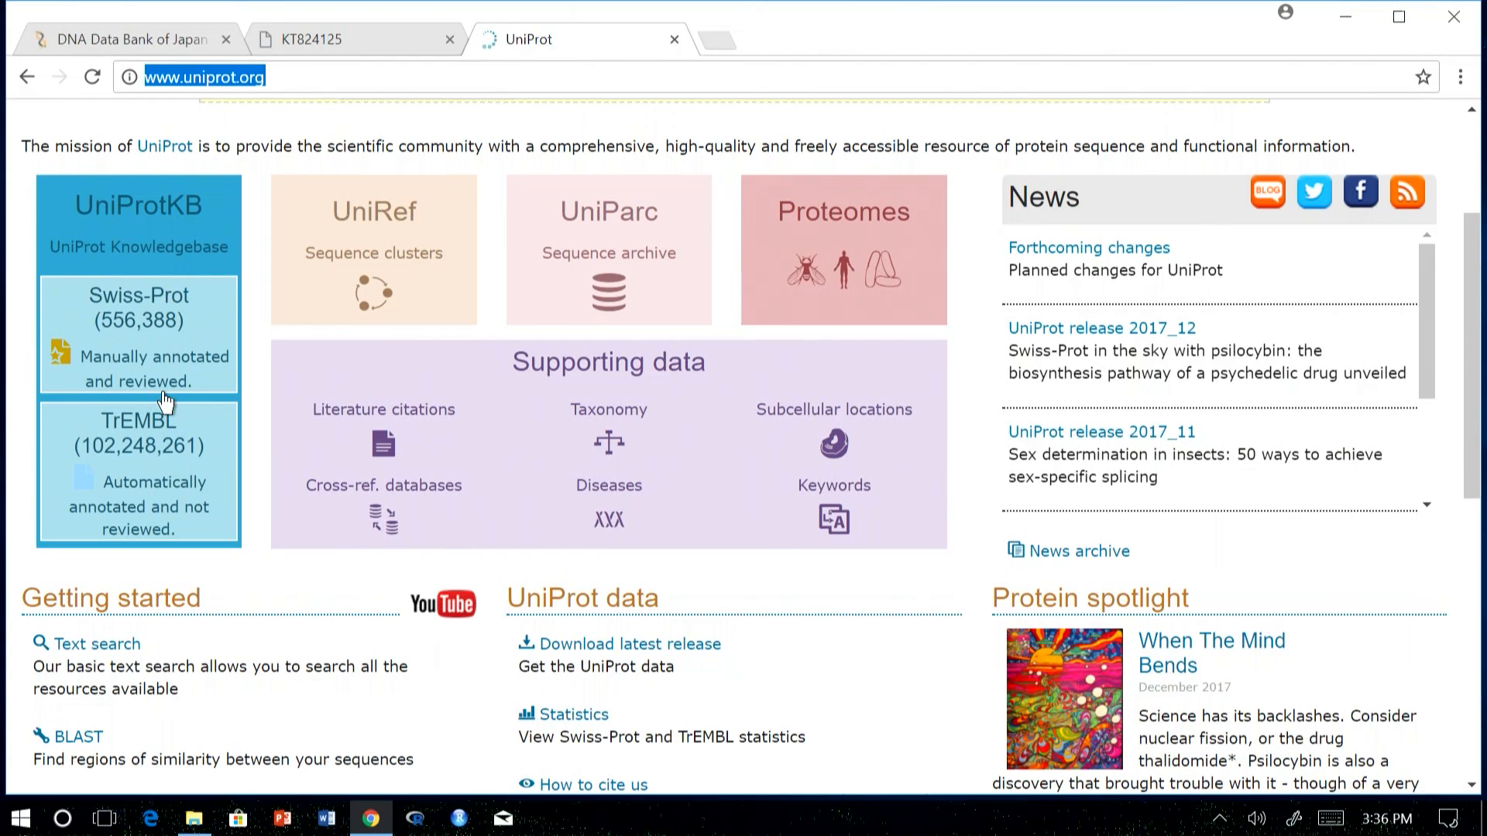
mouse_move(109, 493)
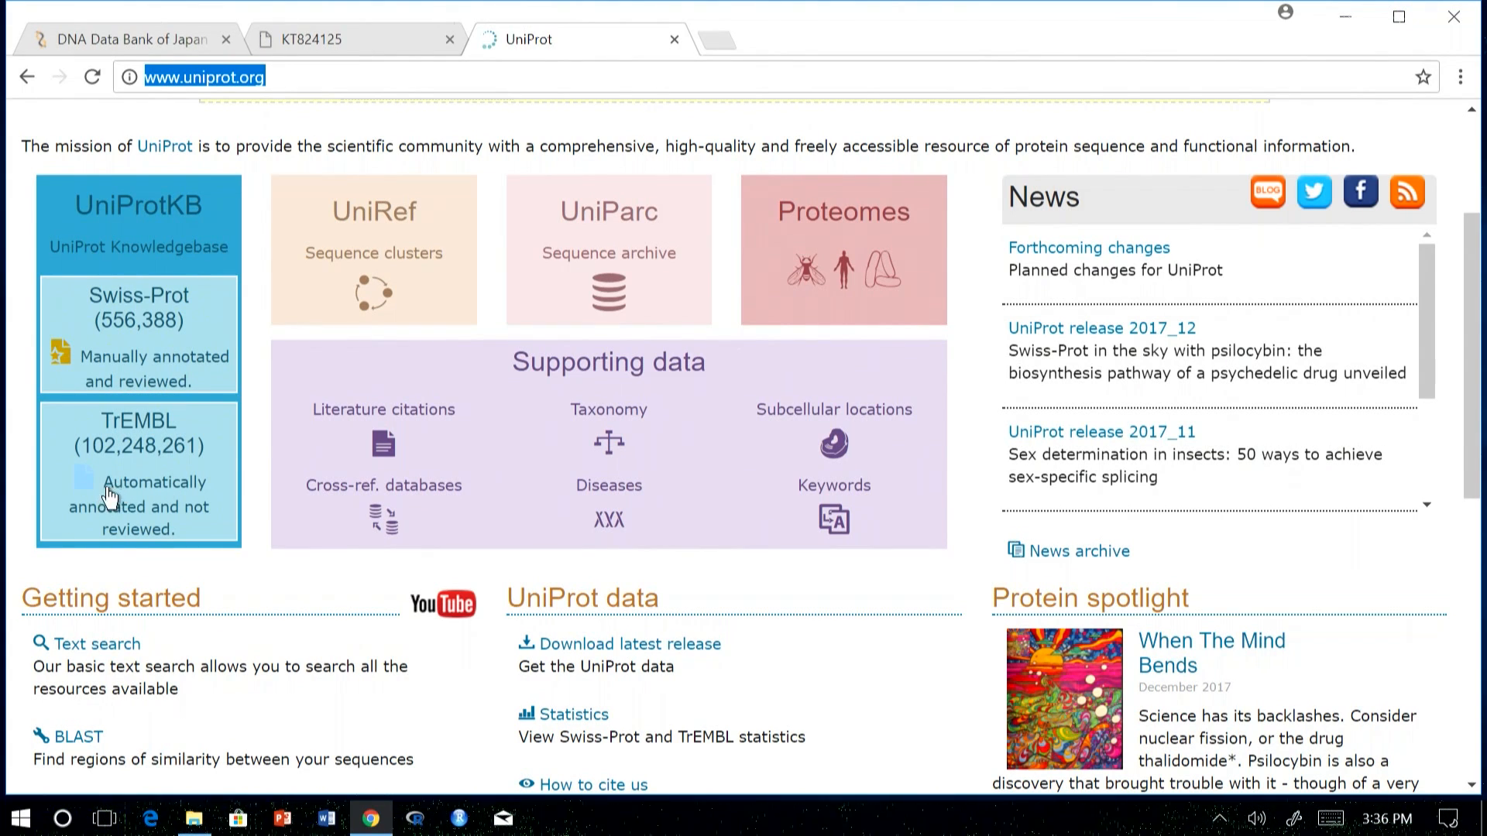
mouse_move(138, 550)
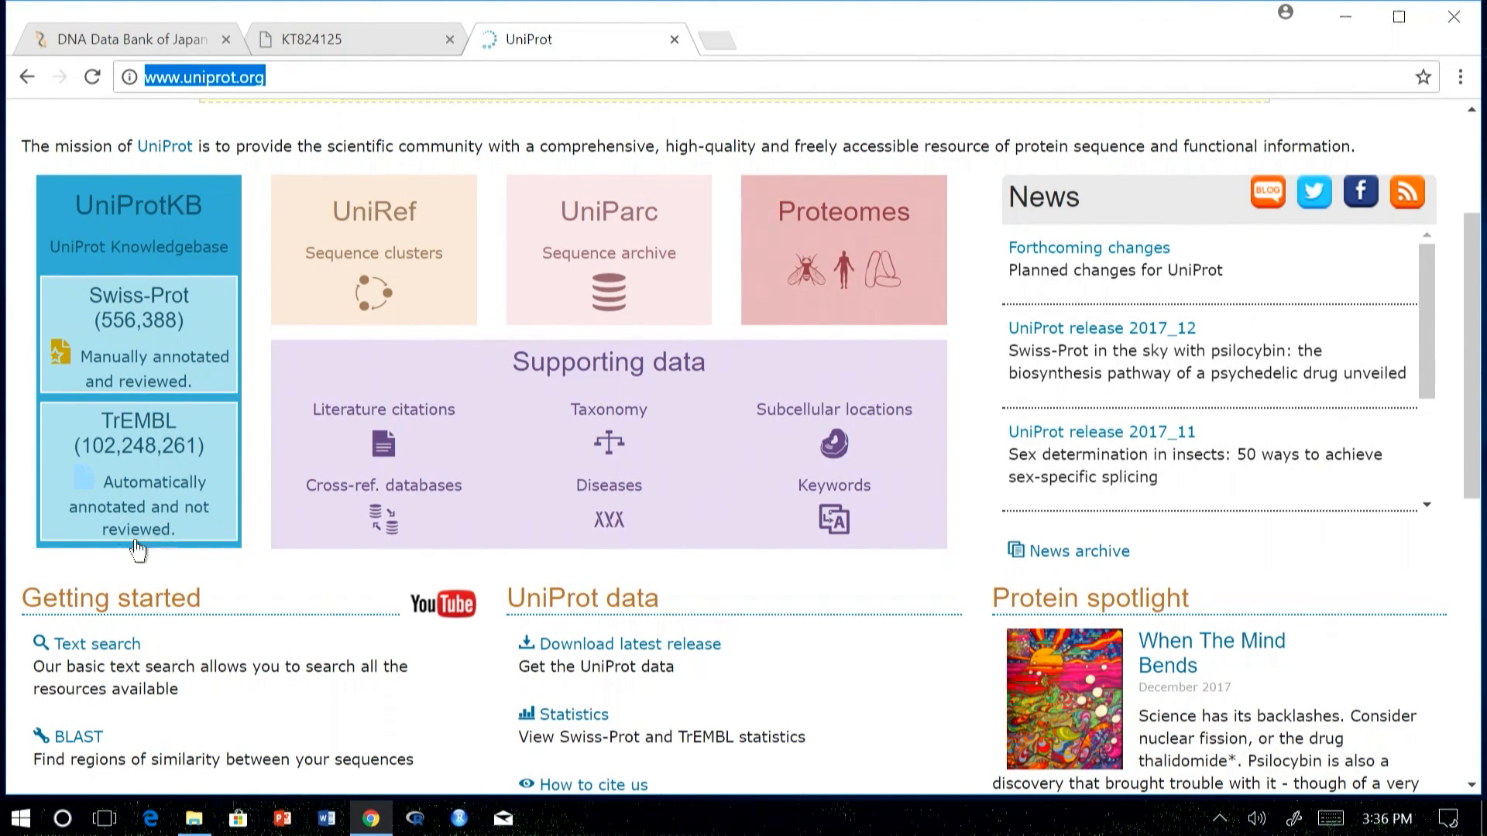
mouse_move(265, 517)
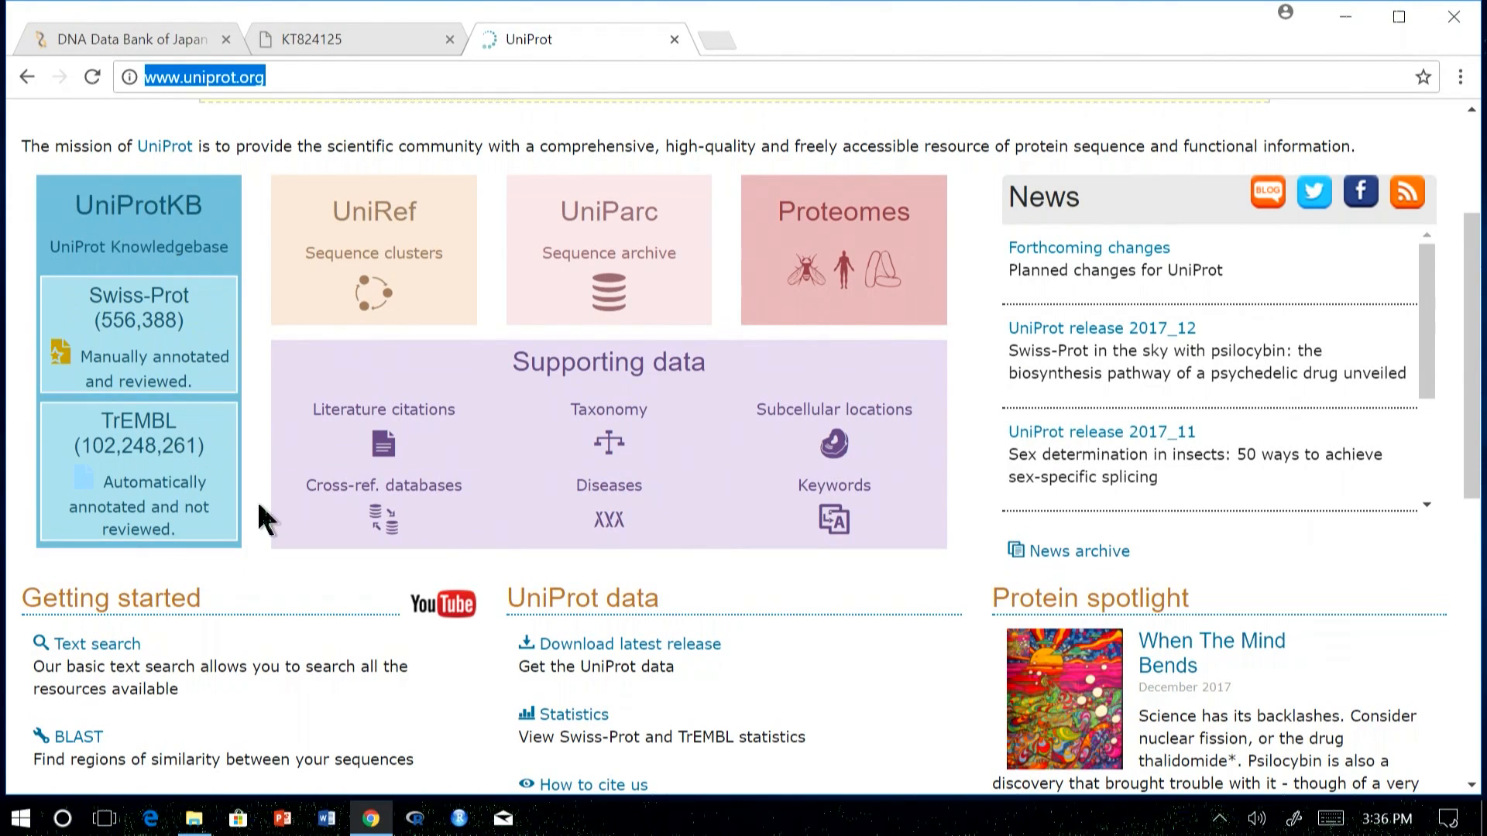
mouse_move(420, 327)
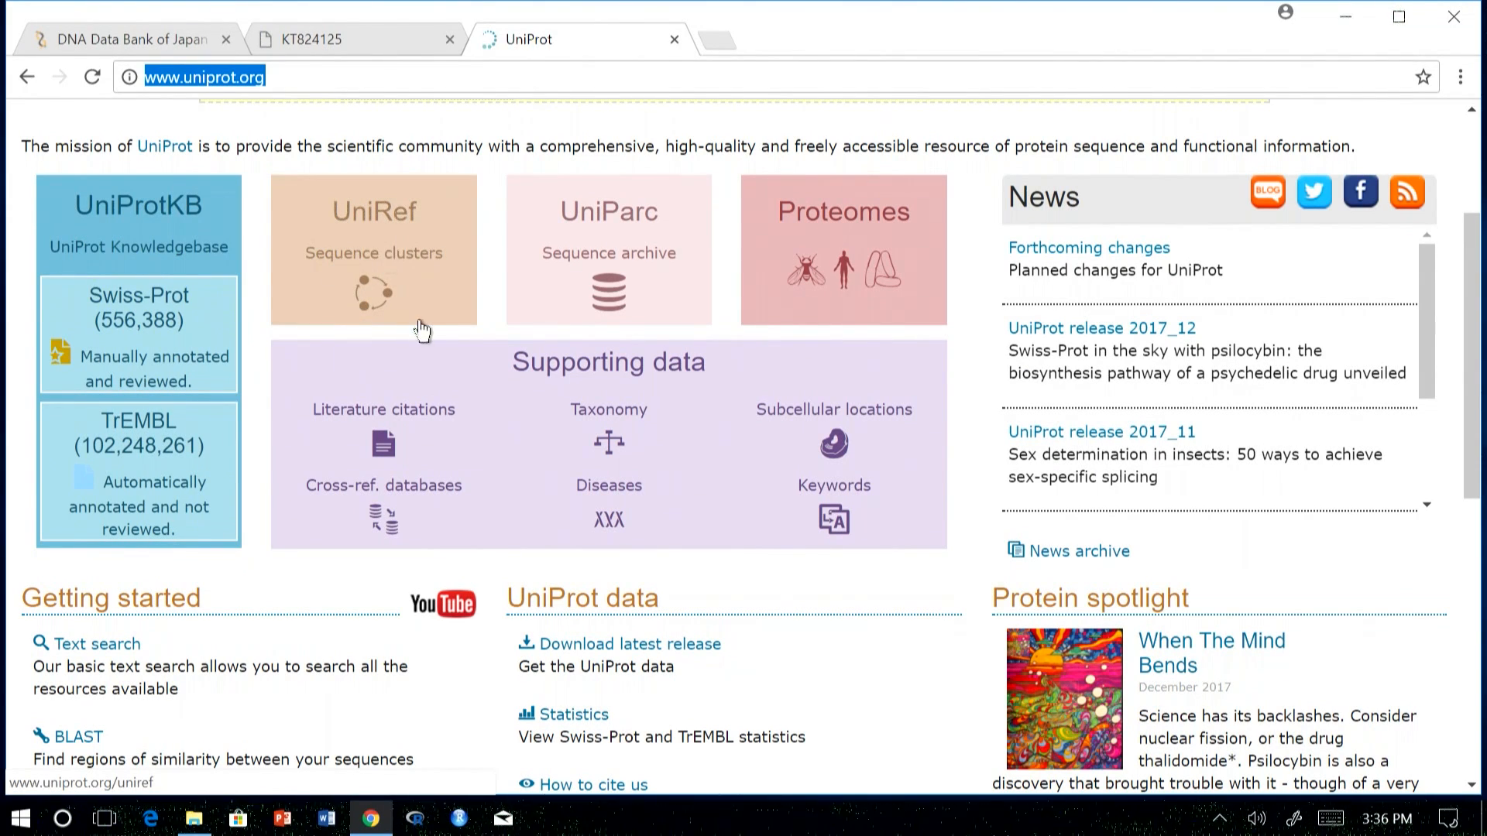
mouse_move(422, 299)
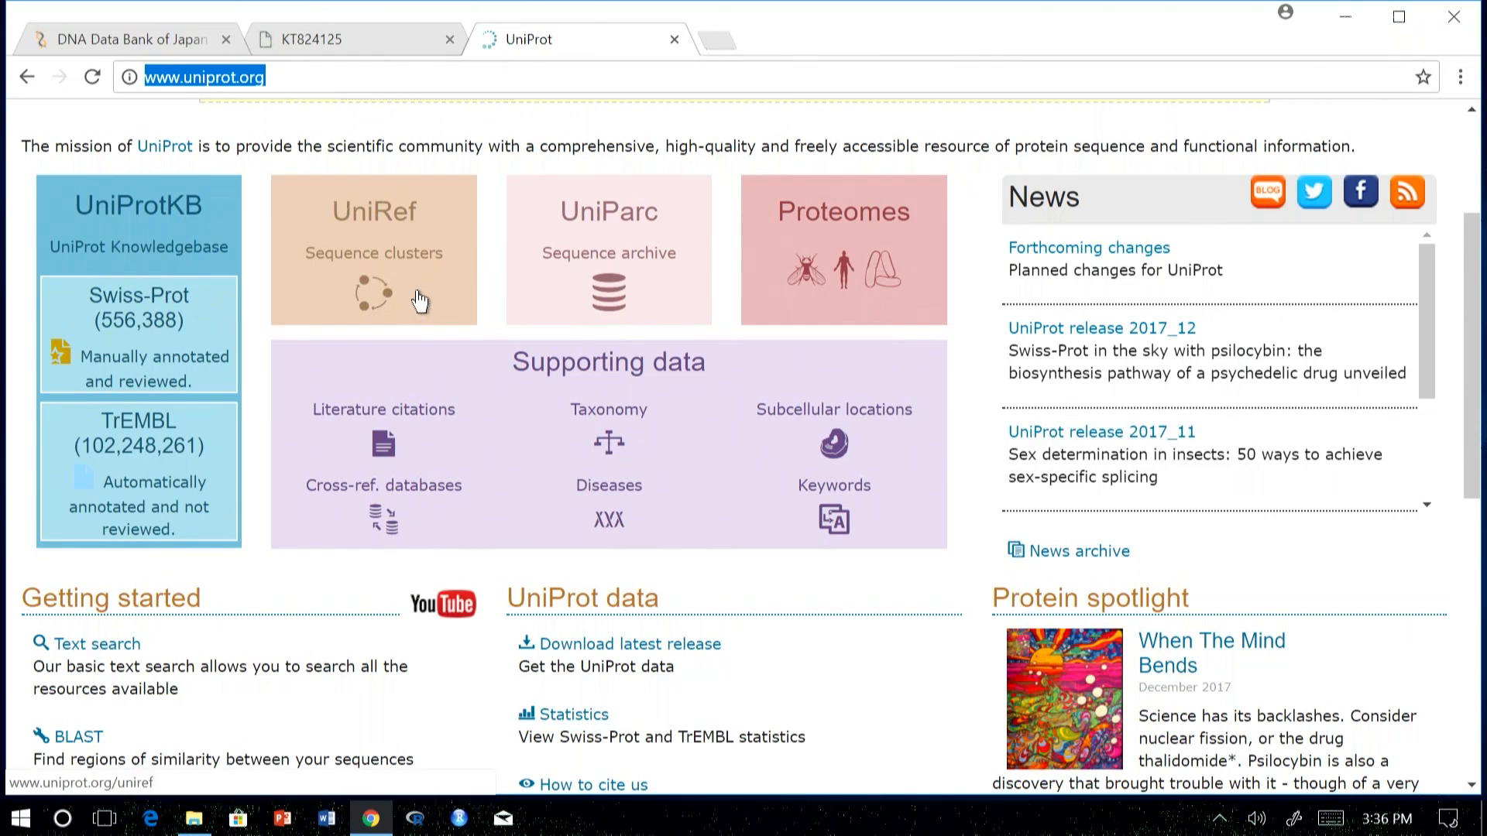
mouse_move(411, 300)
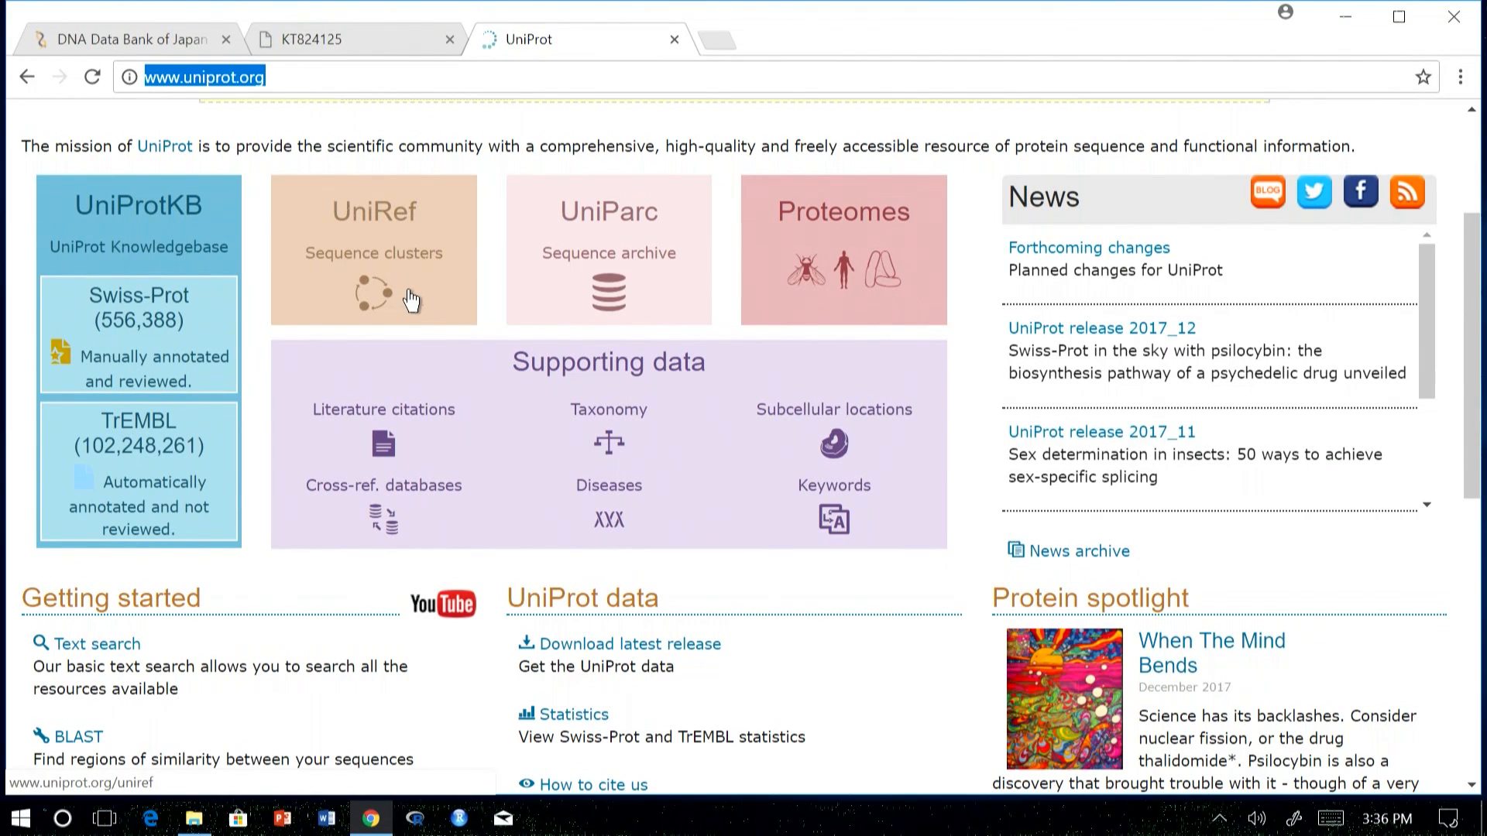
mouse_move(412, 289)
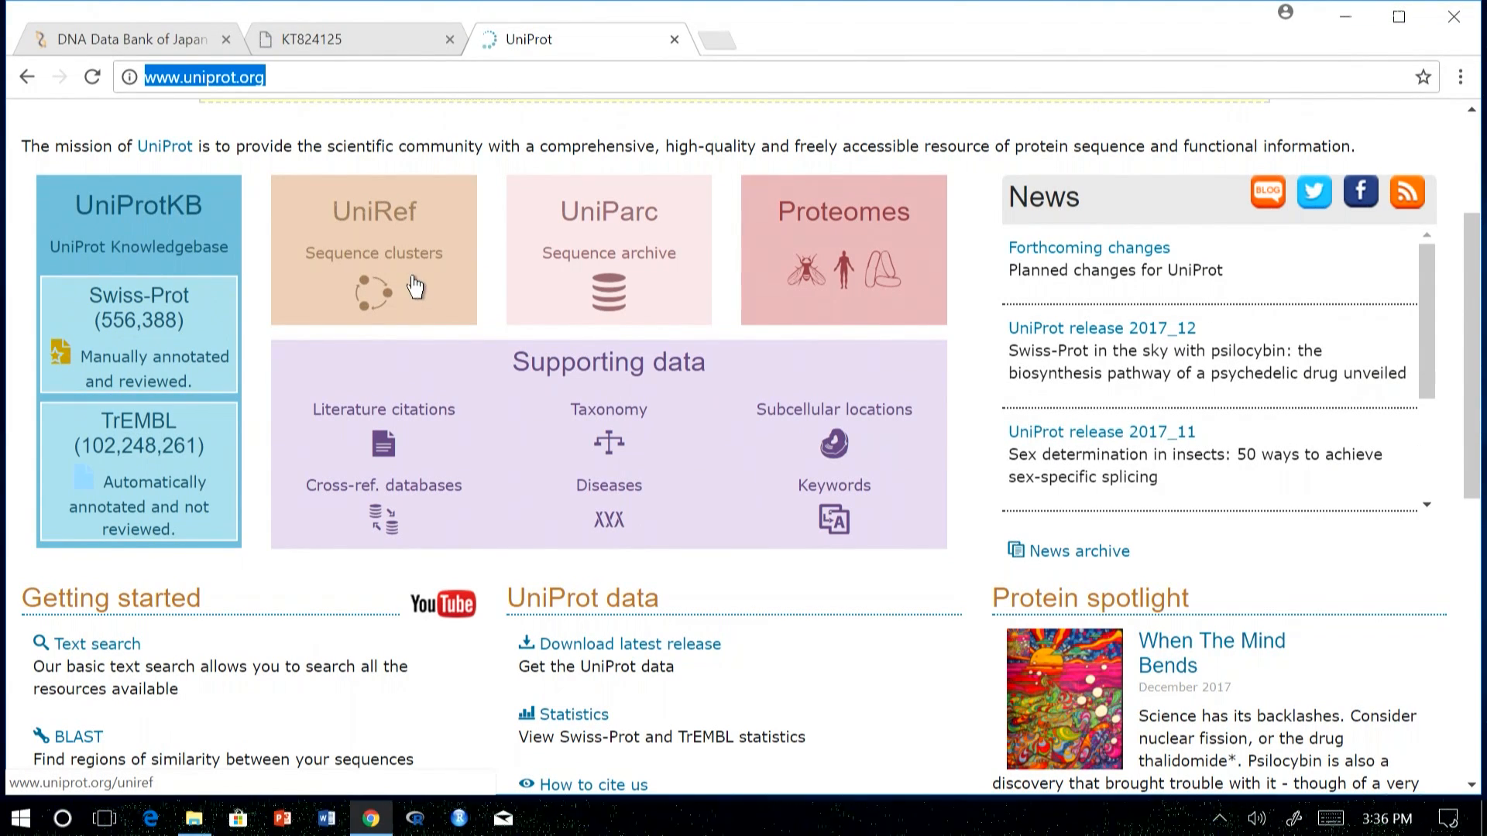
mouse_move(582, 227)
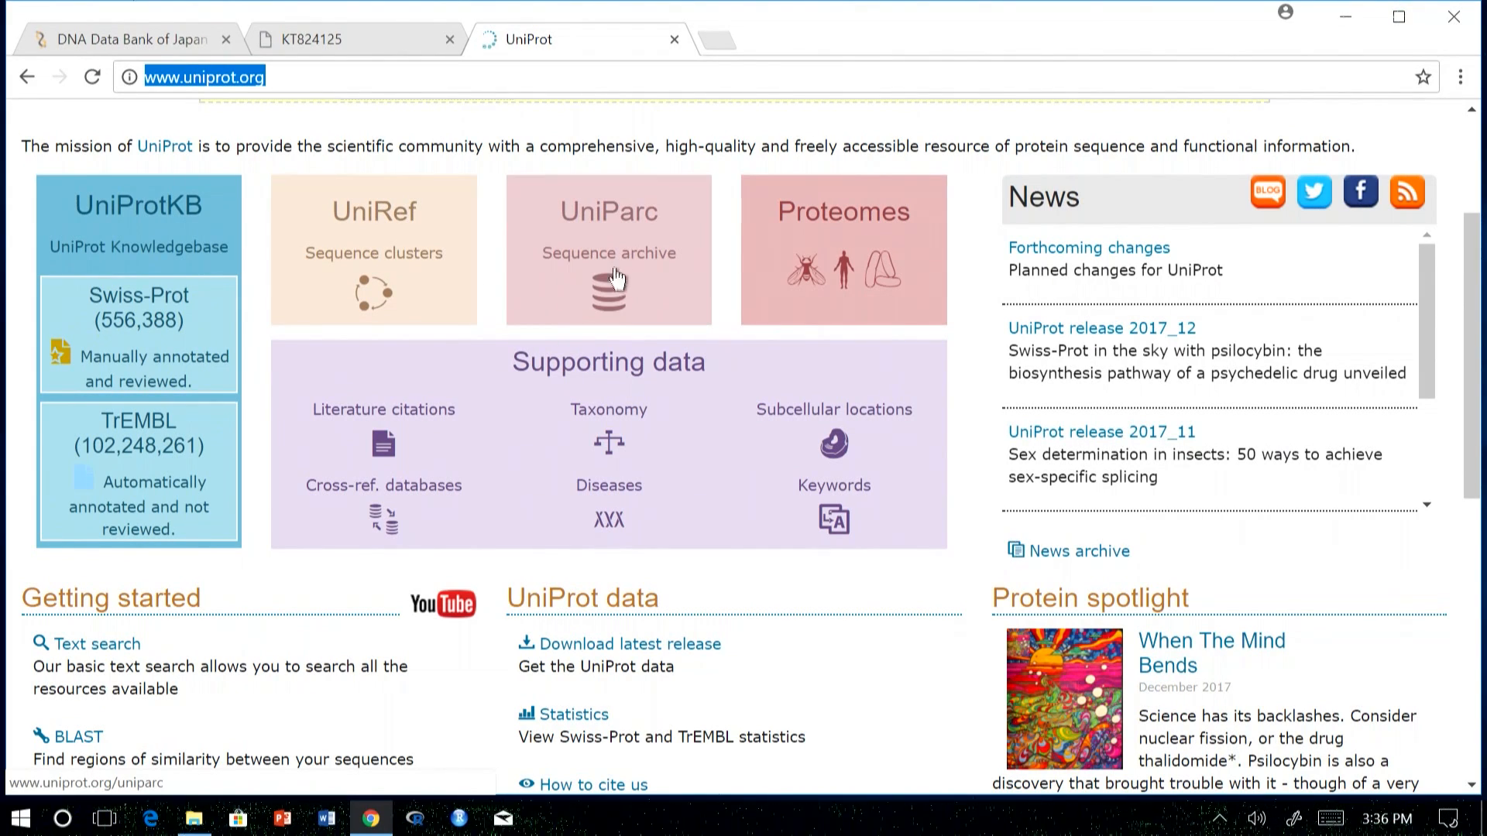
mouse_move(552, 341)
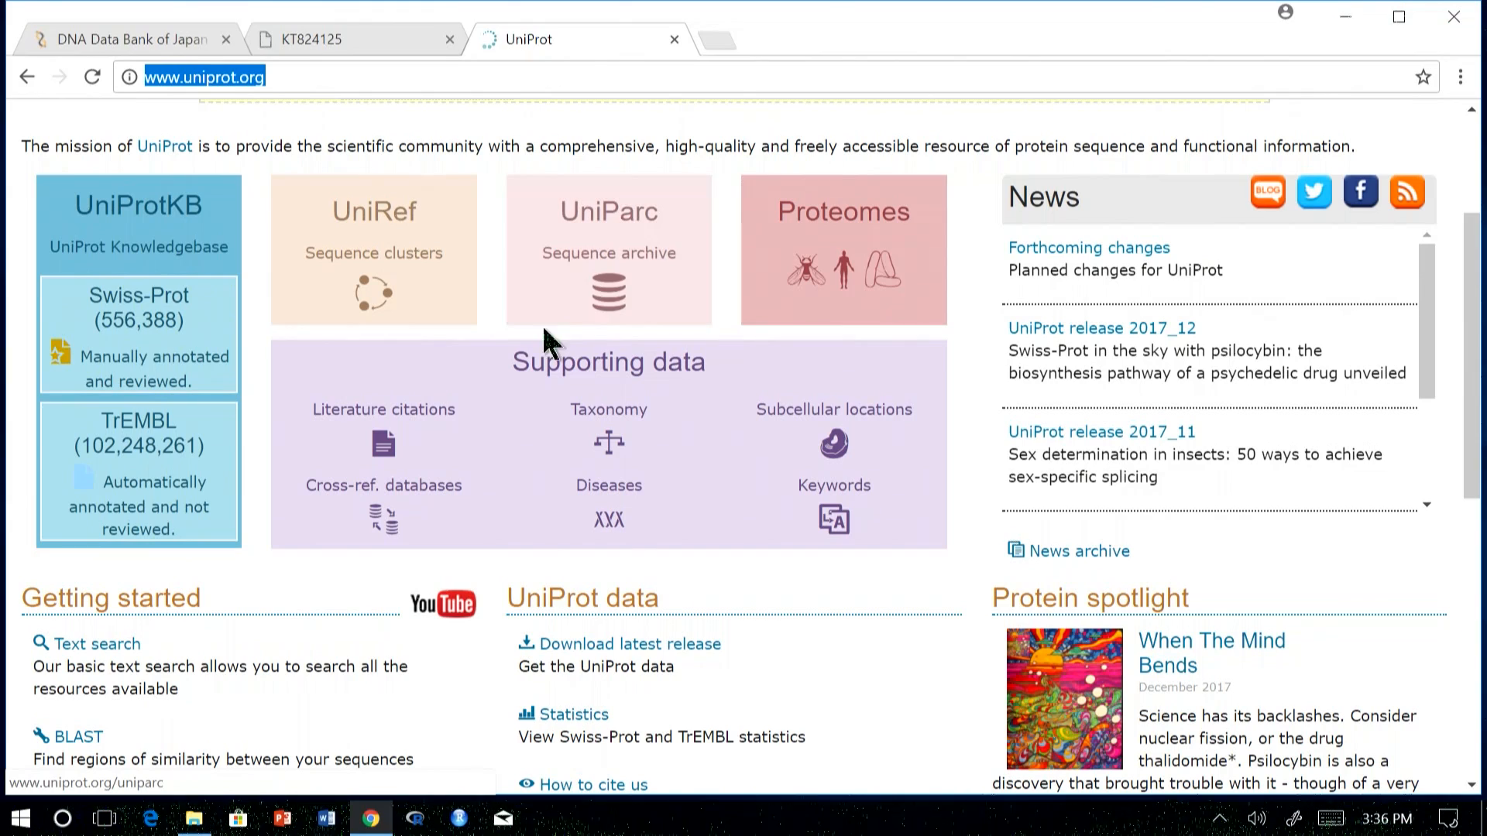
mouse_move(598, 298)
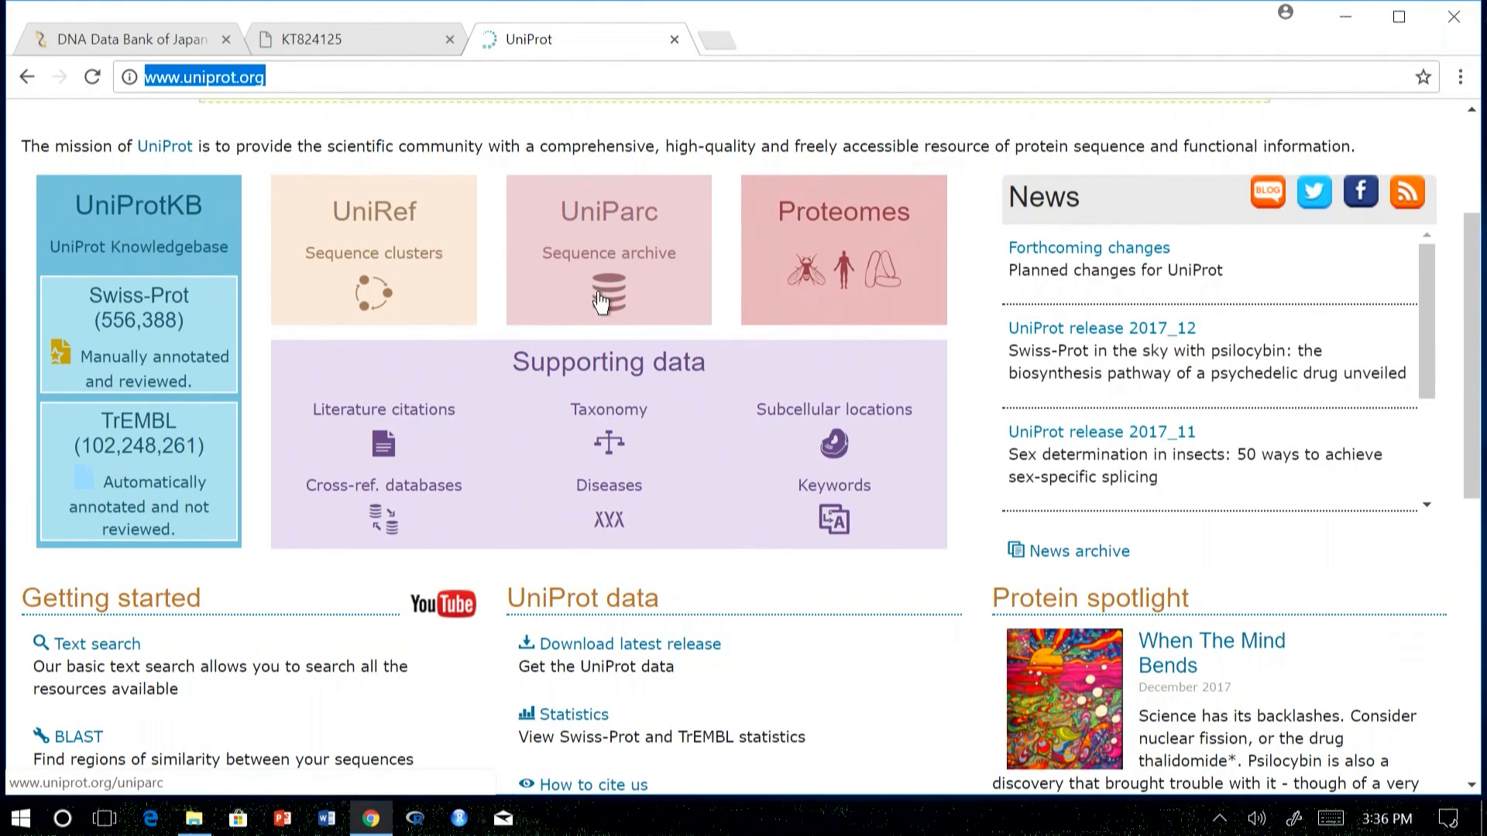
mouse_move(821, 275)
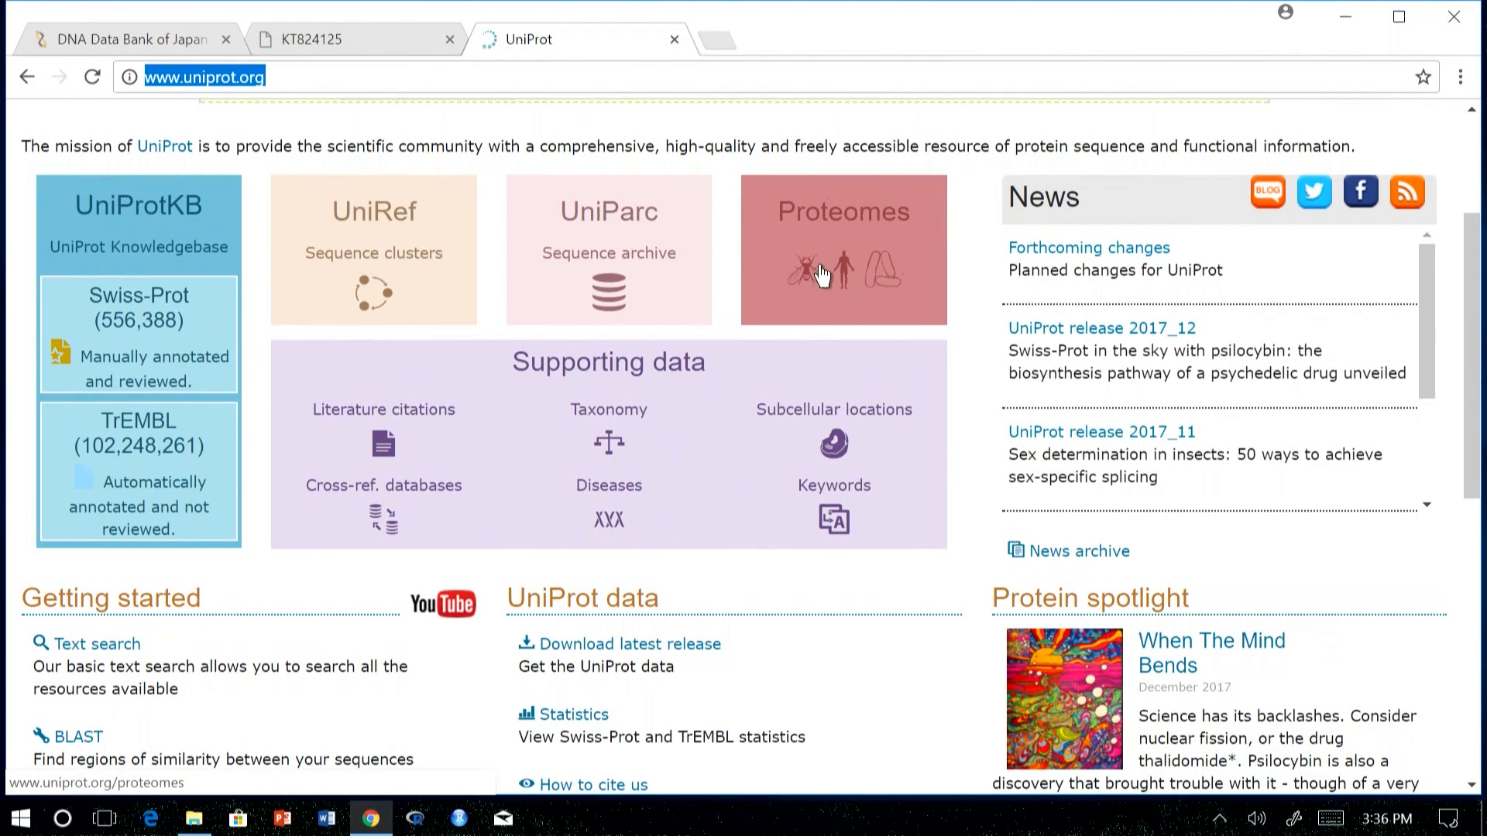
mouse_move(853, 254)
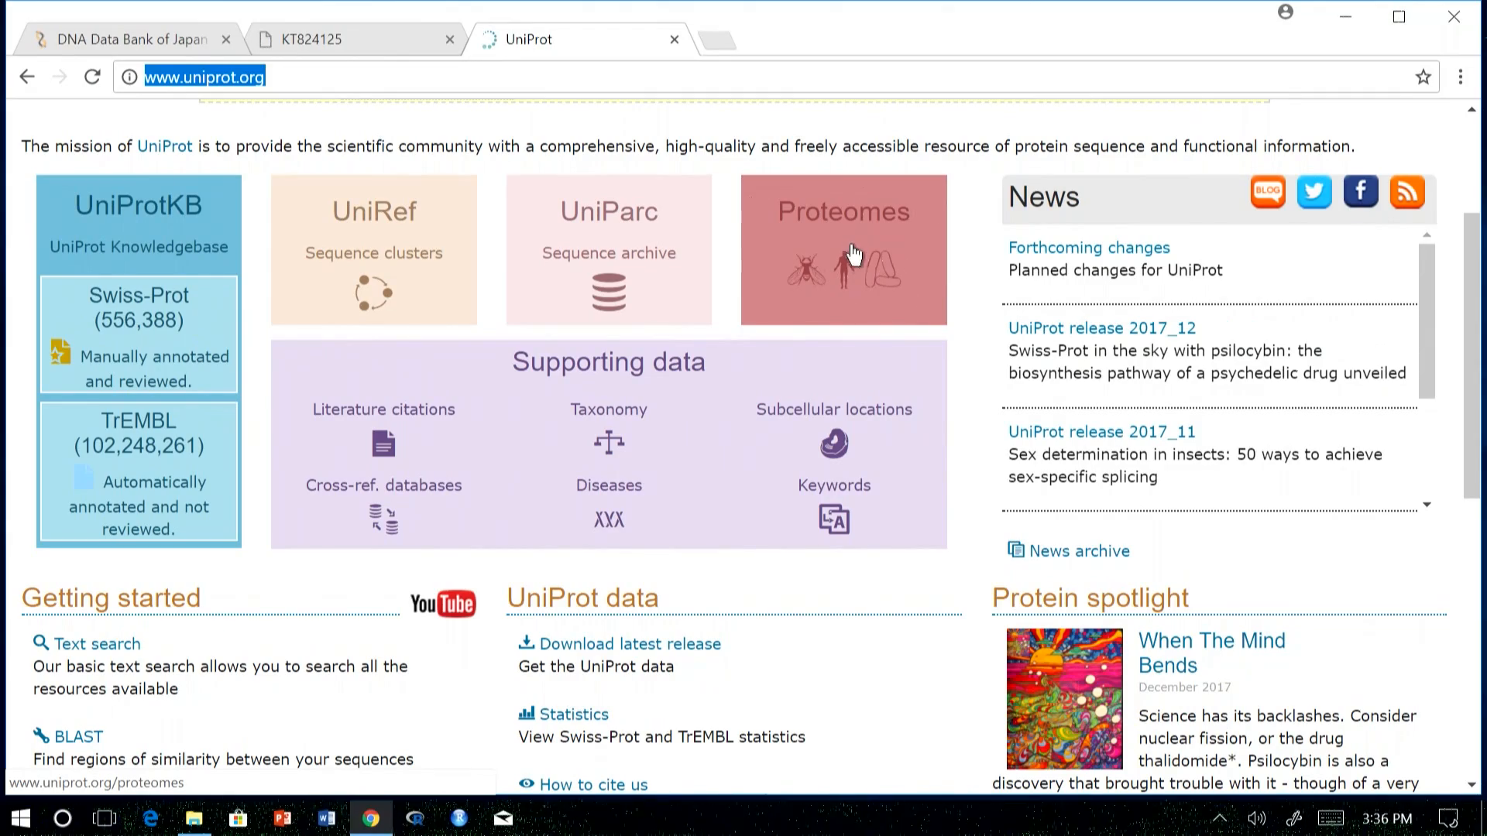
scroll("down", 3)
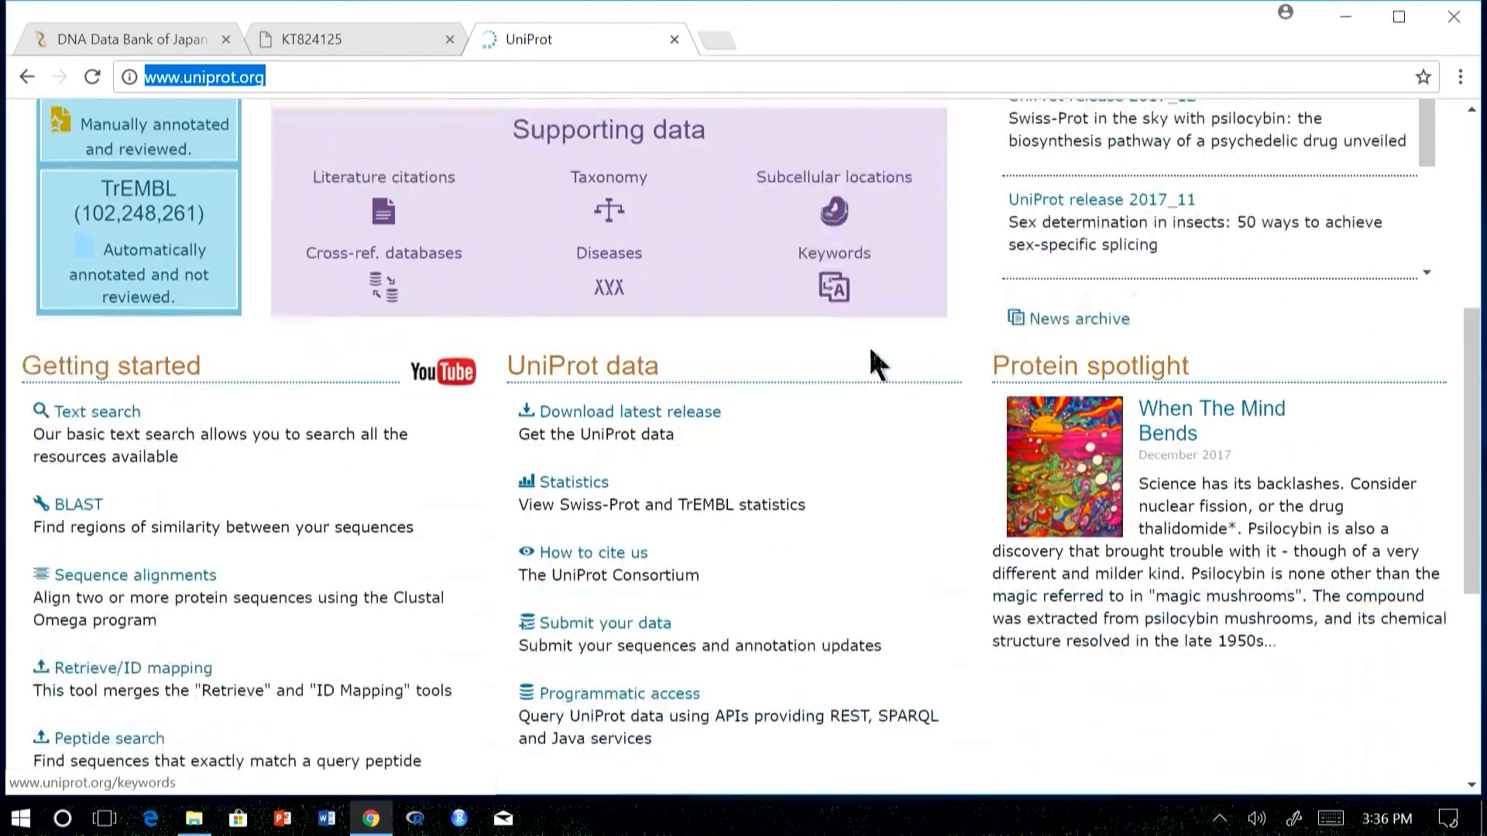
scroll("up", 3)
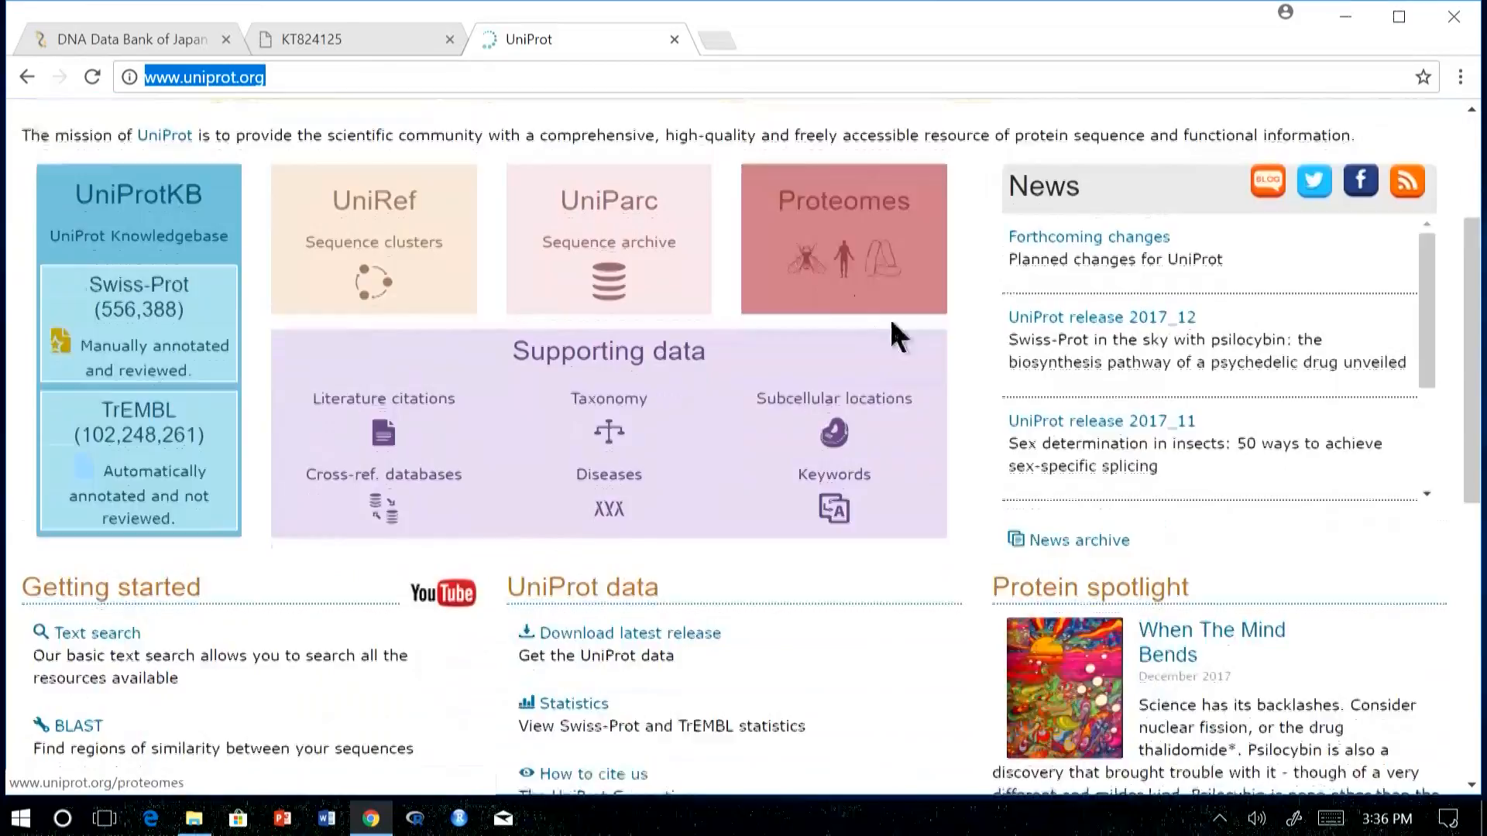
scroll("down", 3)
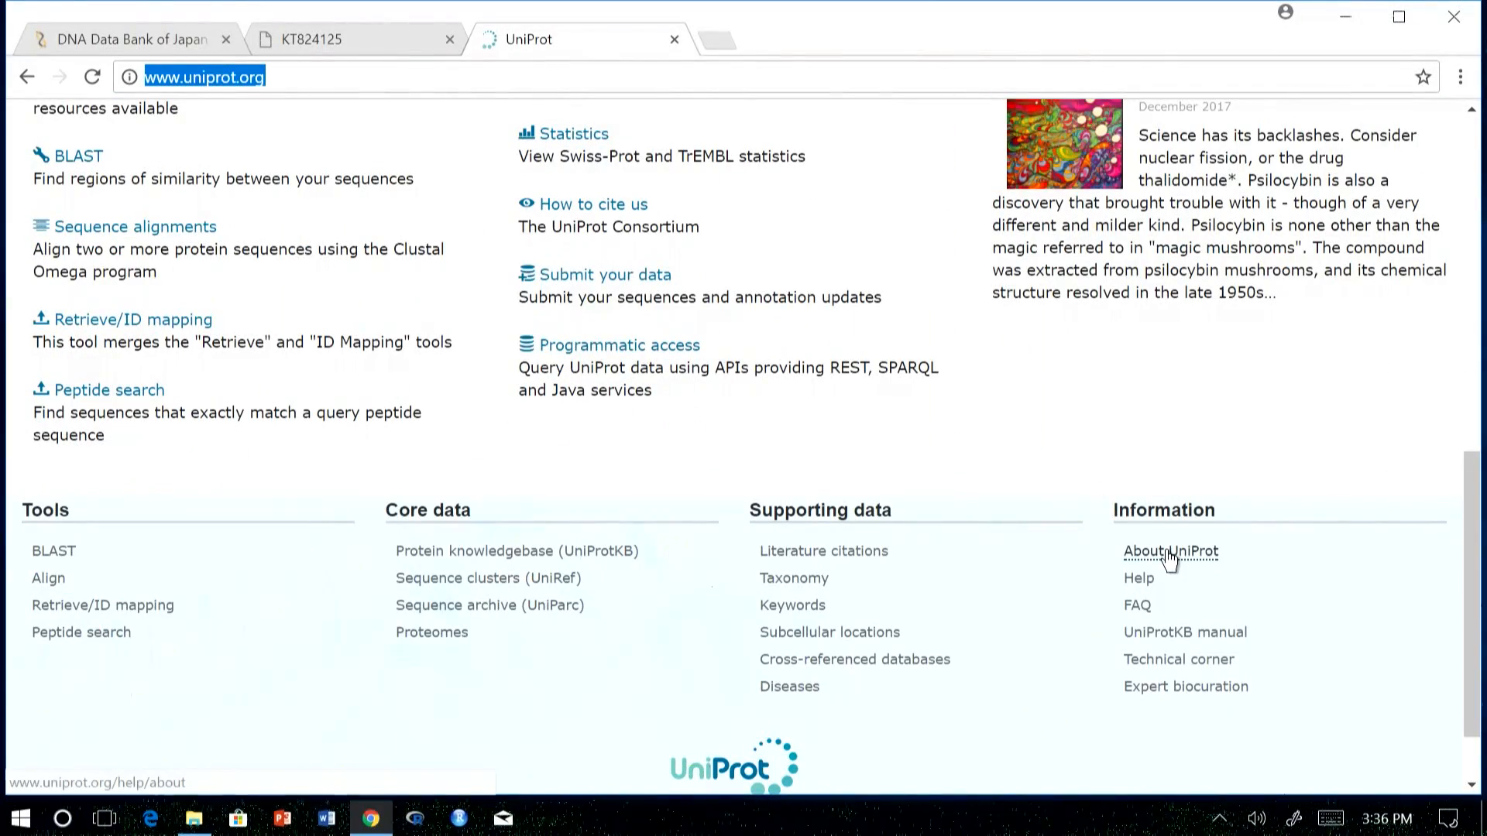
left_click(1171, 552)
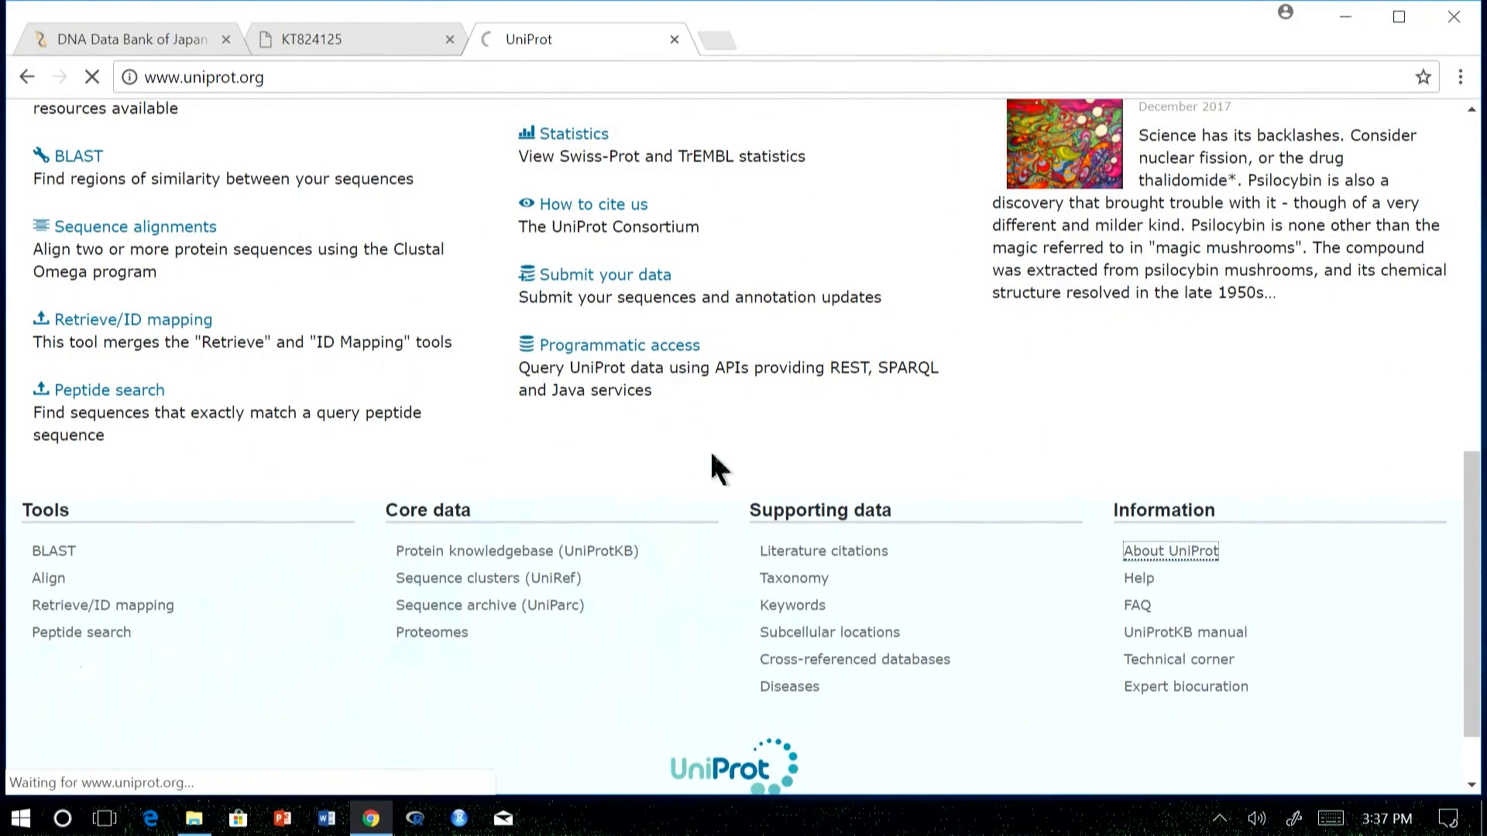
left_click(1171, 551)
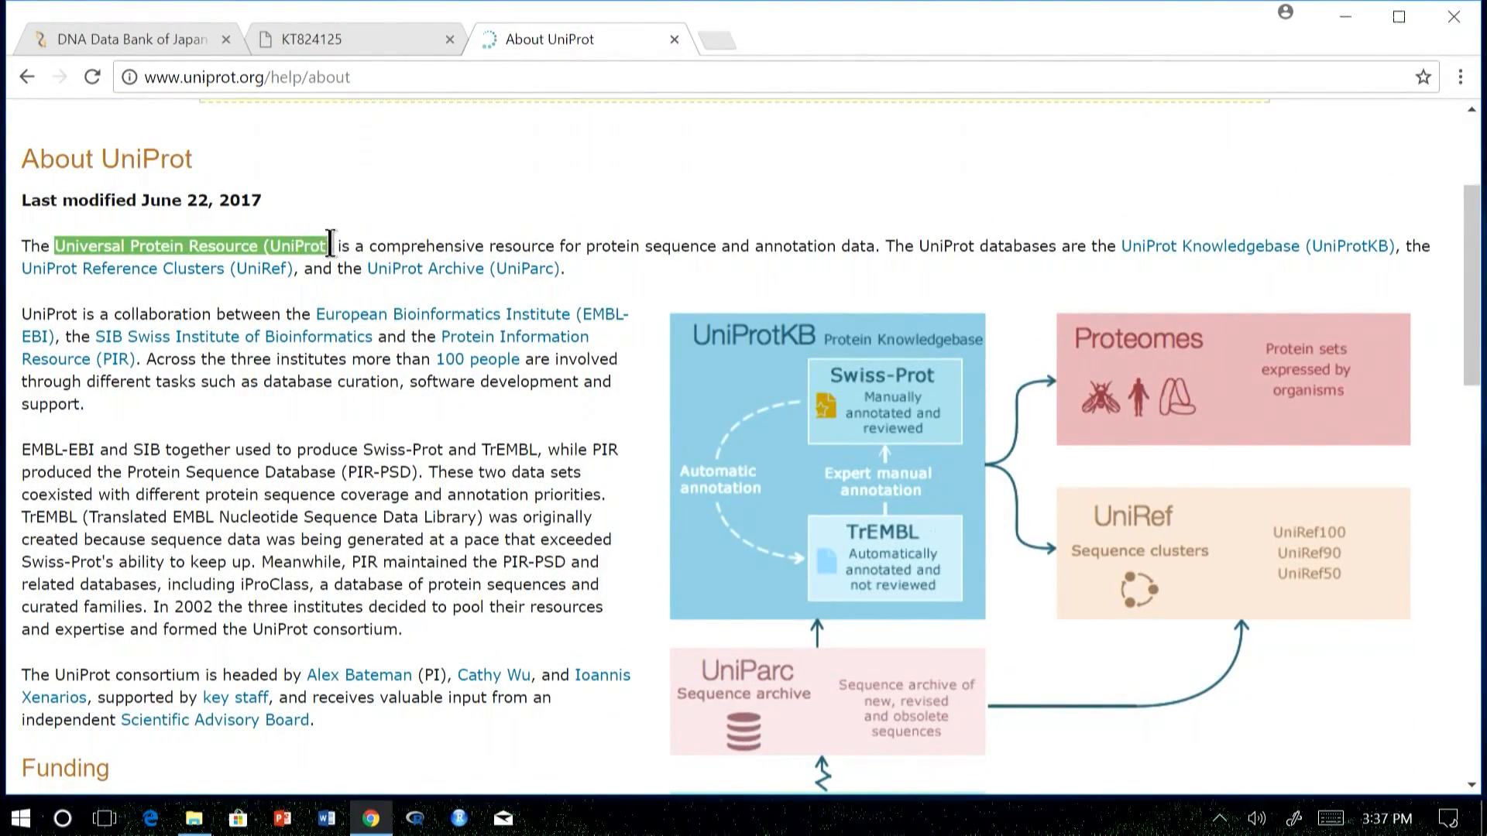
mouse_move(554, 428)
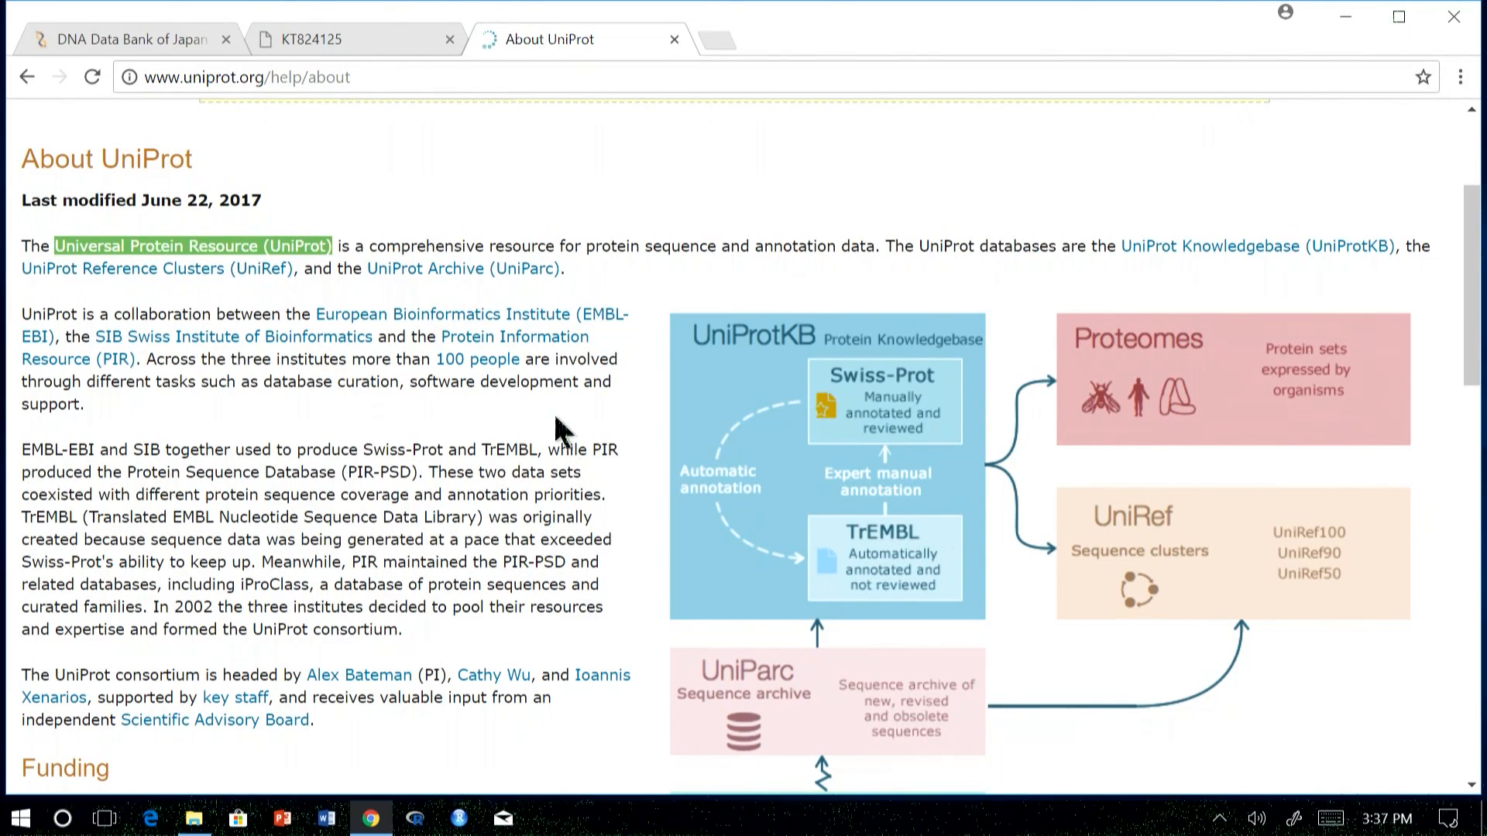
mouse_move(361, 319)
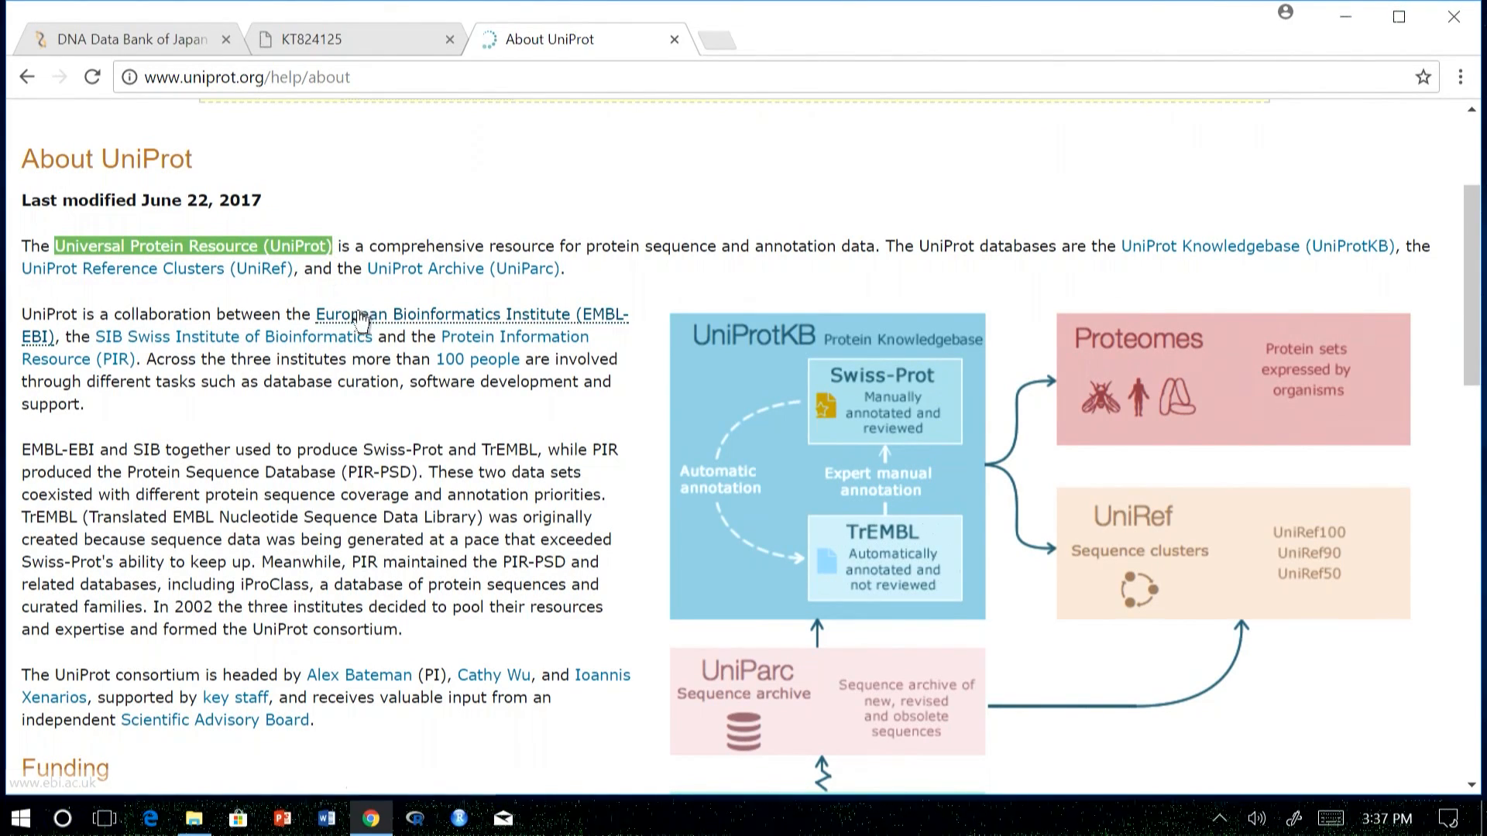
mouse_move(843, 273)
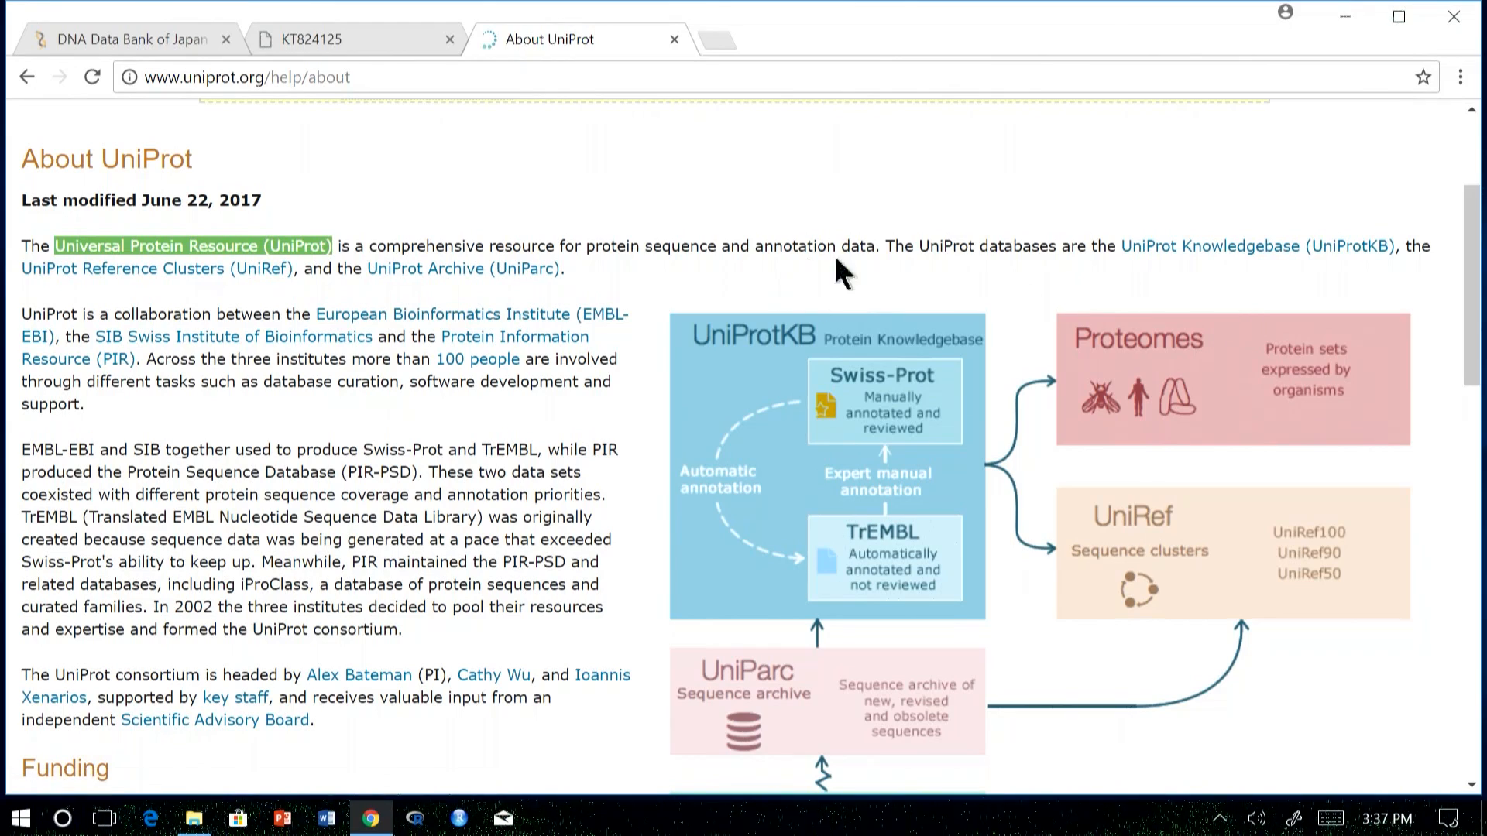
mouse_move(80, 313)
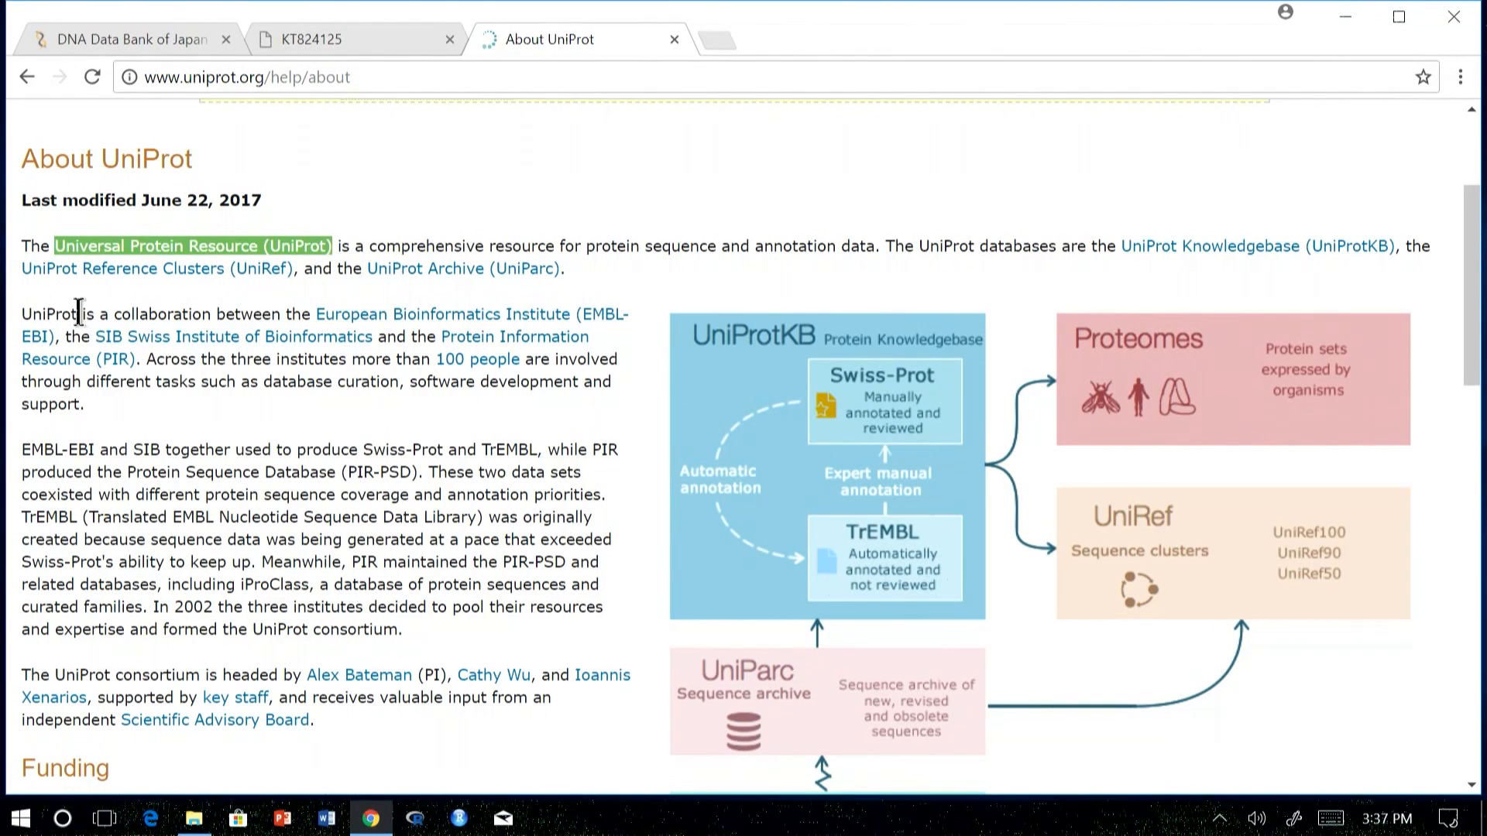
left_click_drag(76, 314, 256, 314)
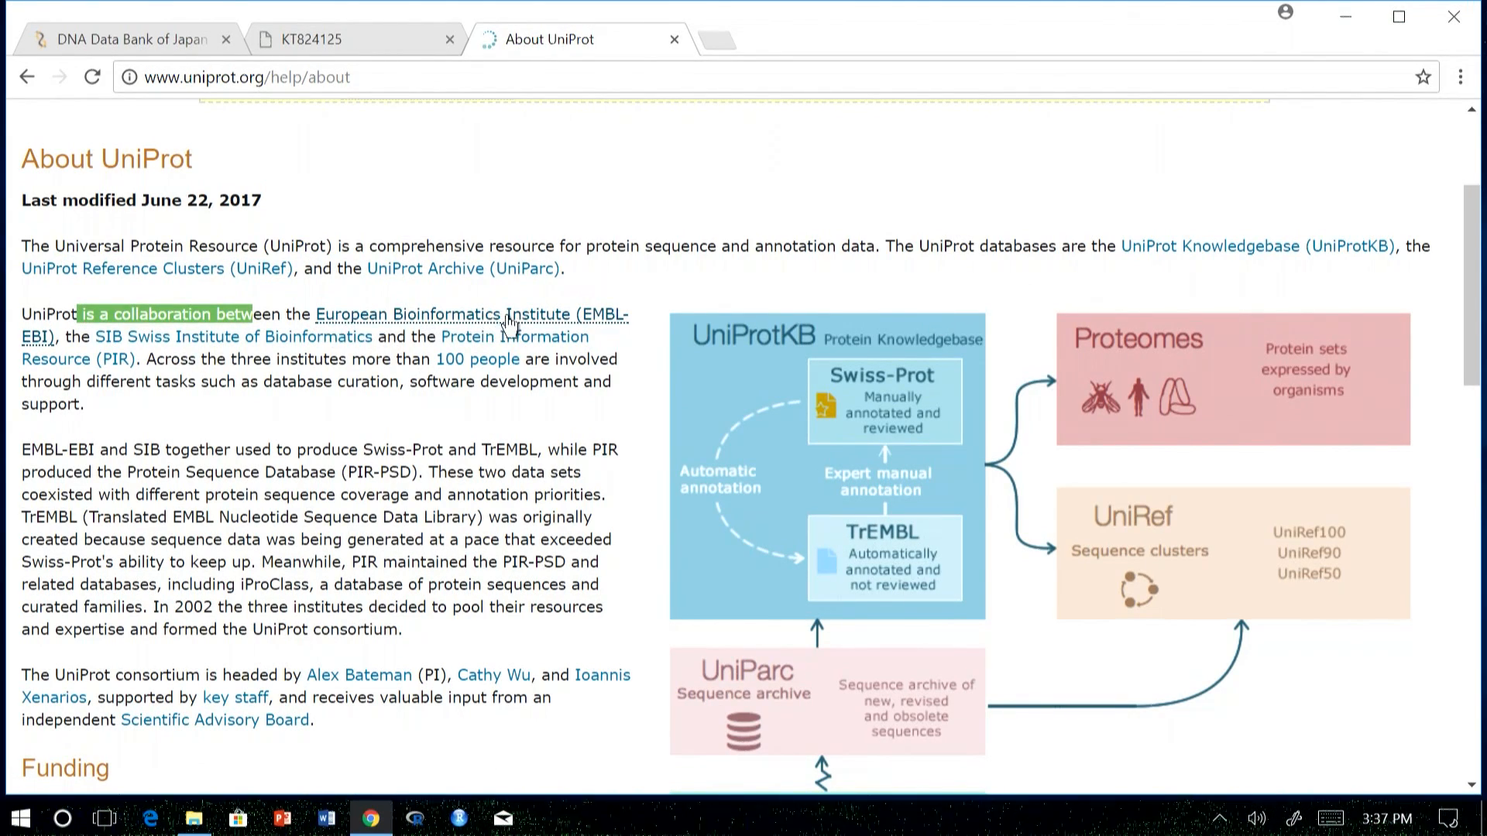
mouse_move(161, 366)
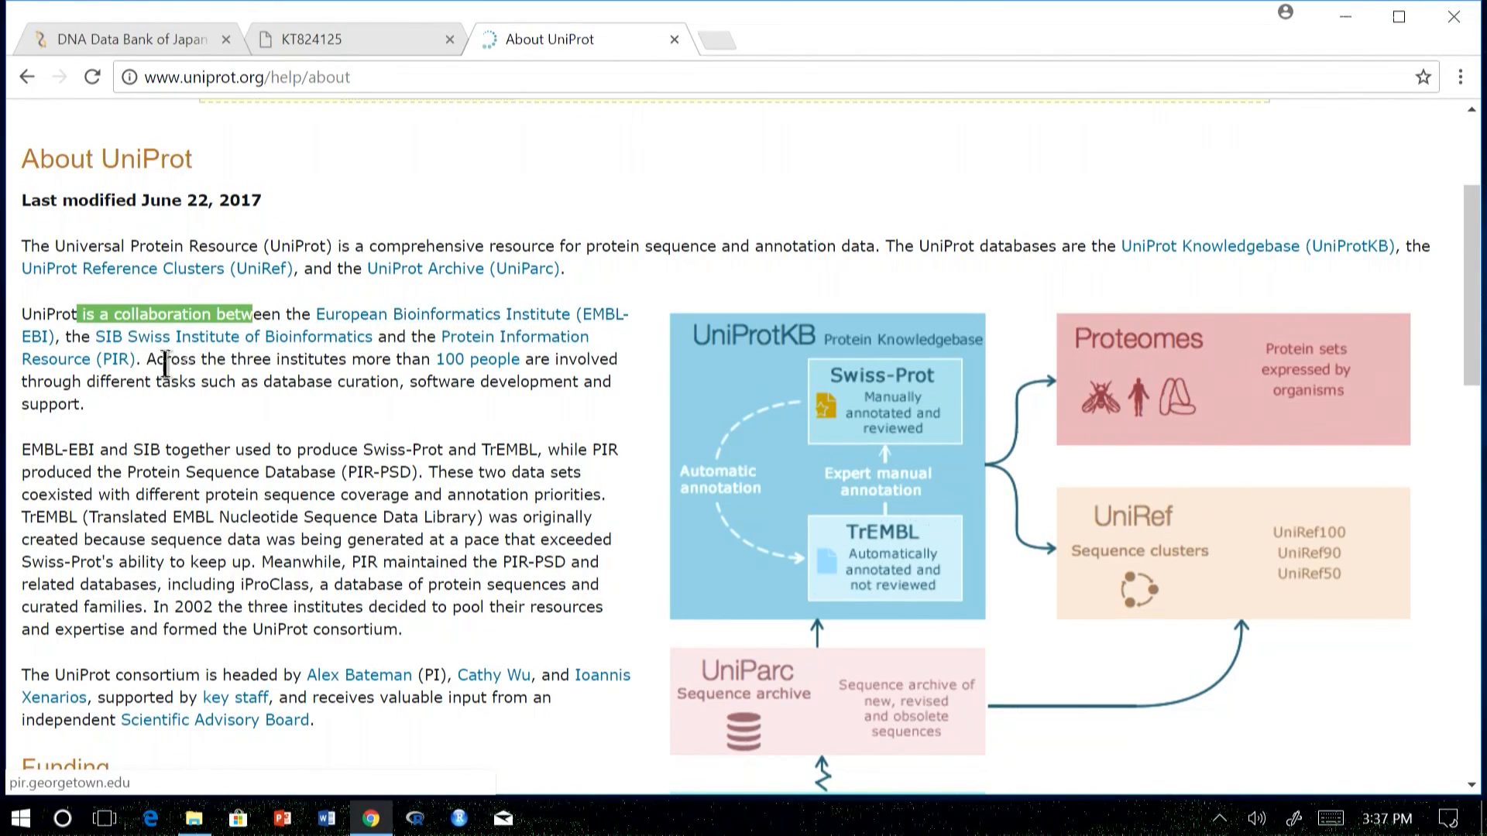
mouse_move(538, 344)
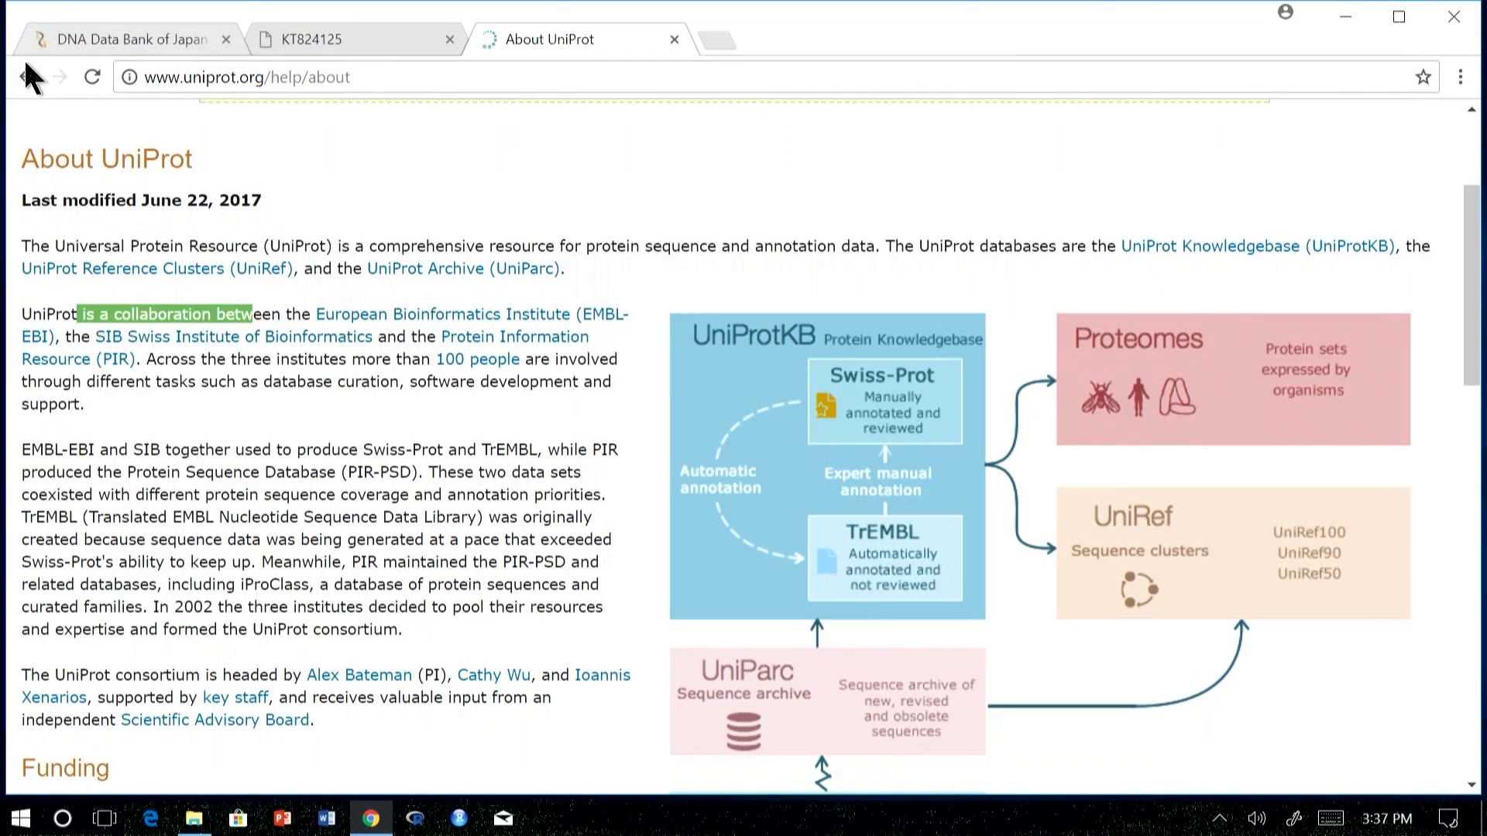
- Go back from the About page to the uniprot.org home page and look over it
left_click(26, 77)
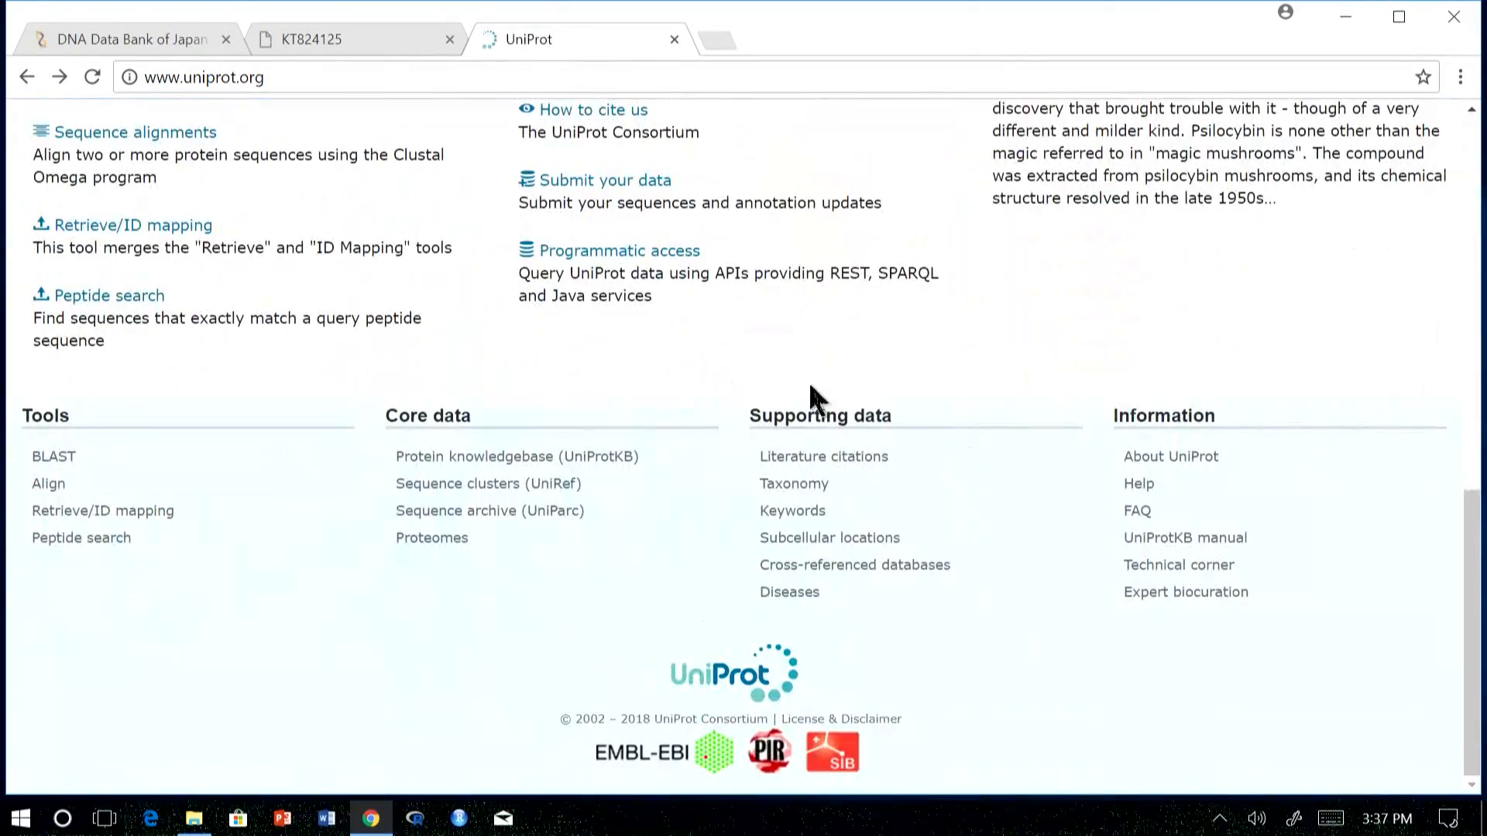
mouse_move(1201, 540)
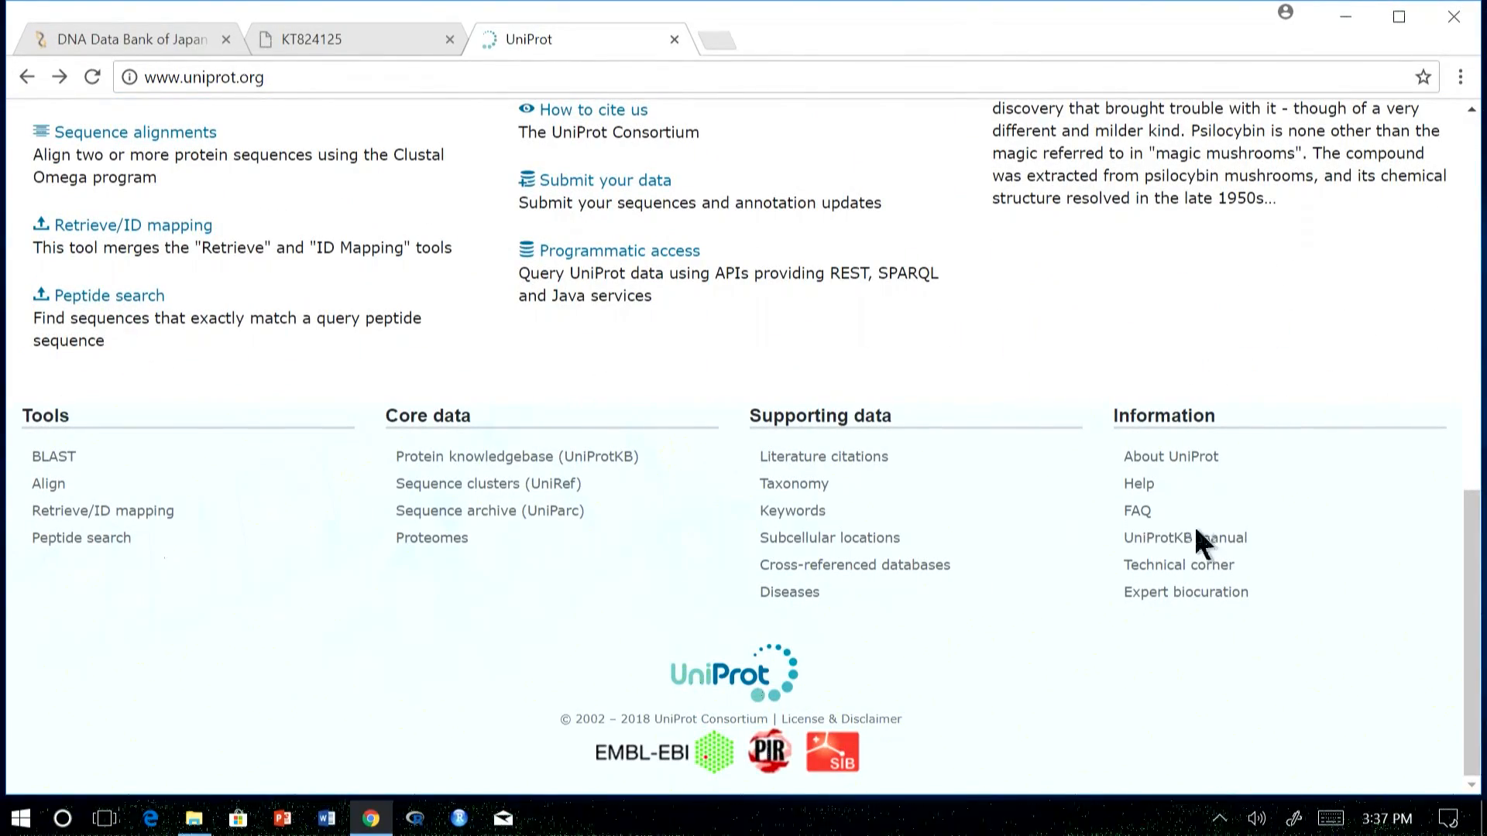
mouse_move(1184, 538)
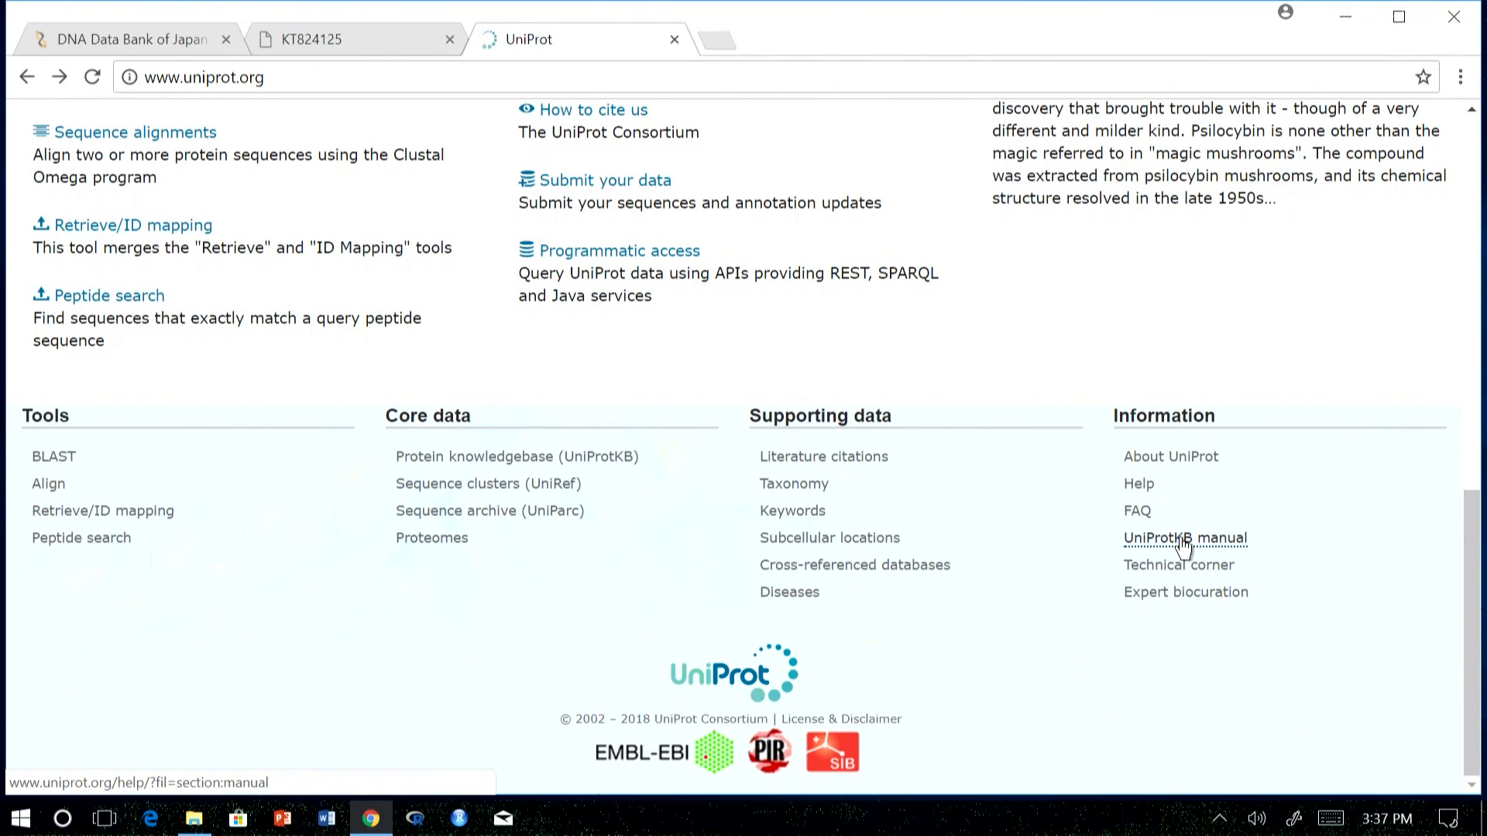
mouse_move(754, 385)
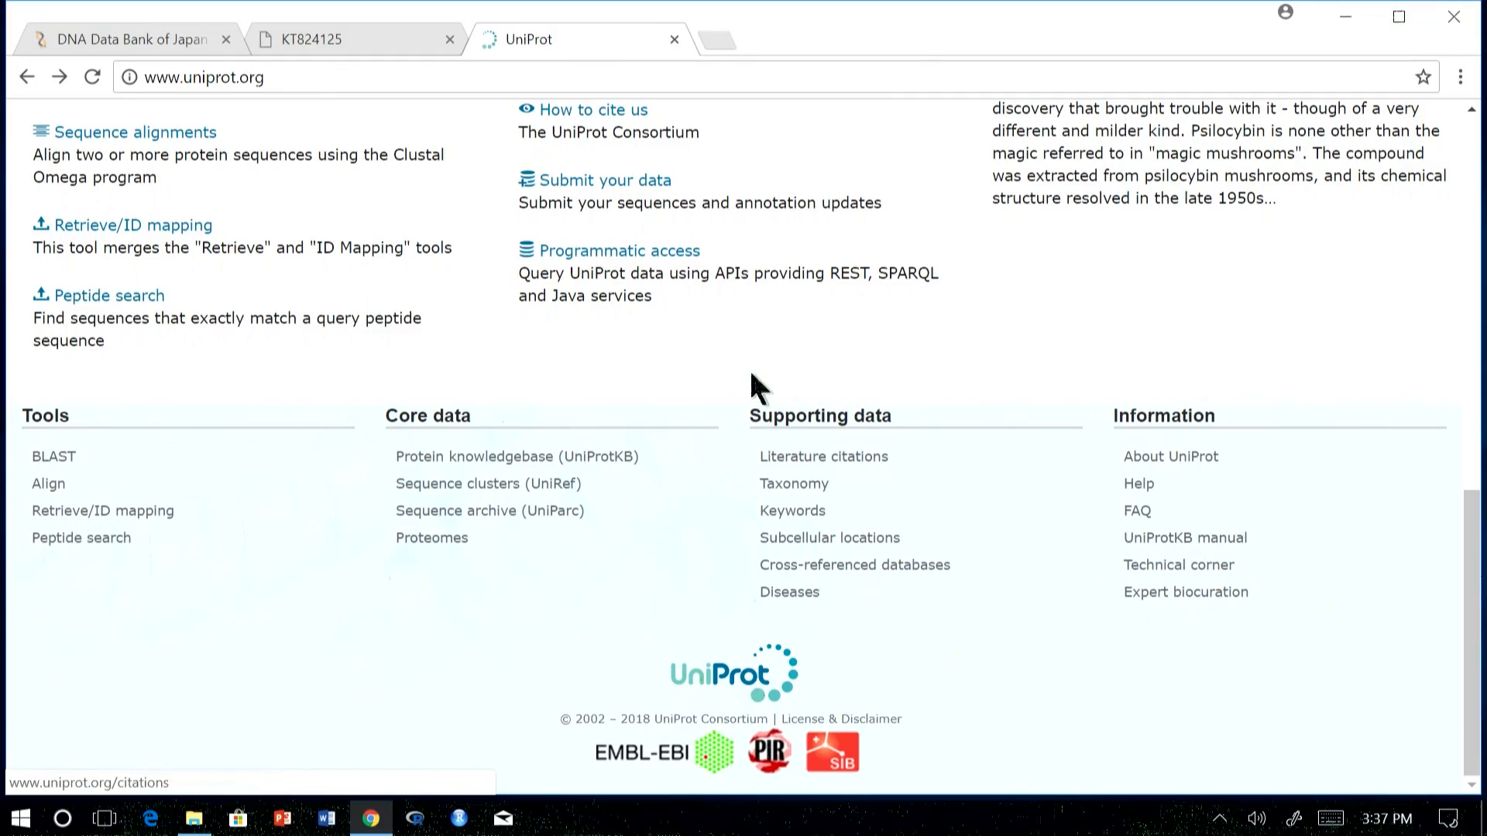
scroll("up", 3)
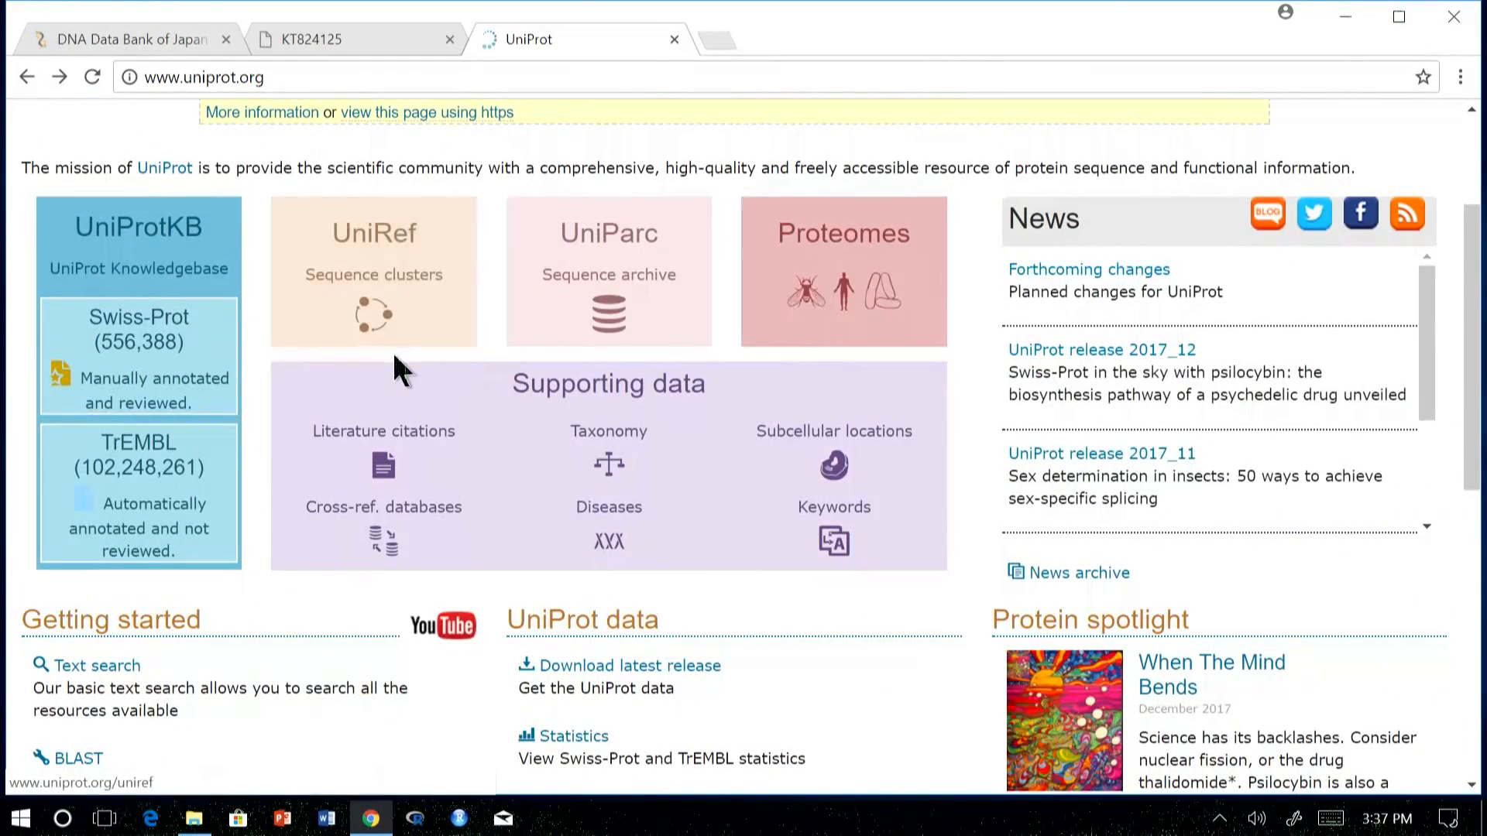
scroll("down", 3)
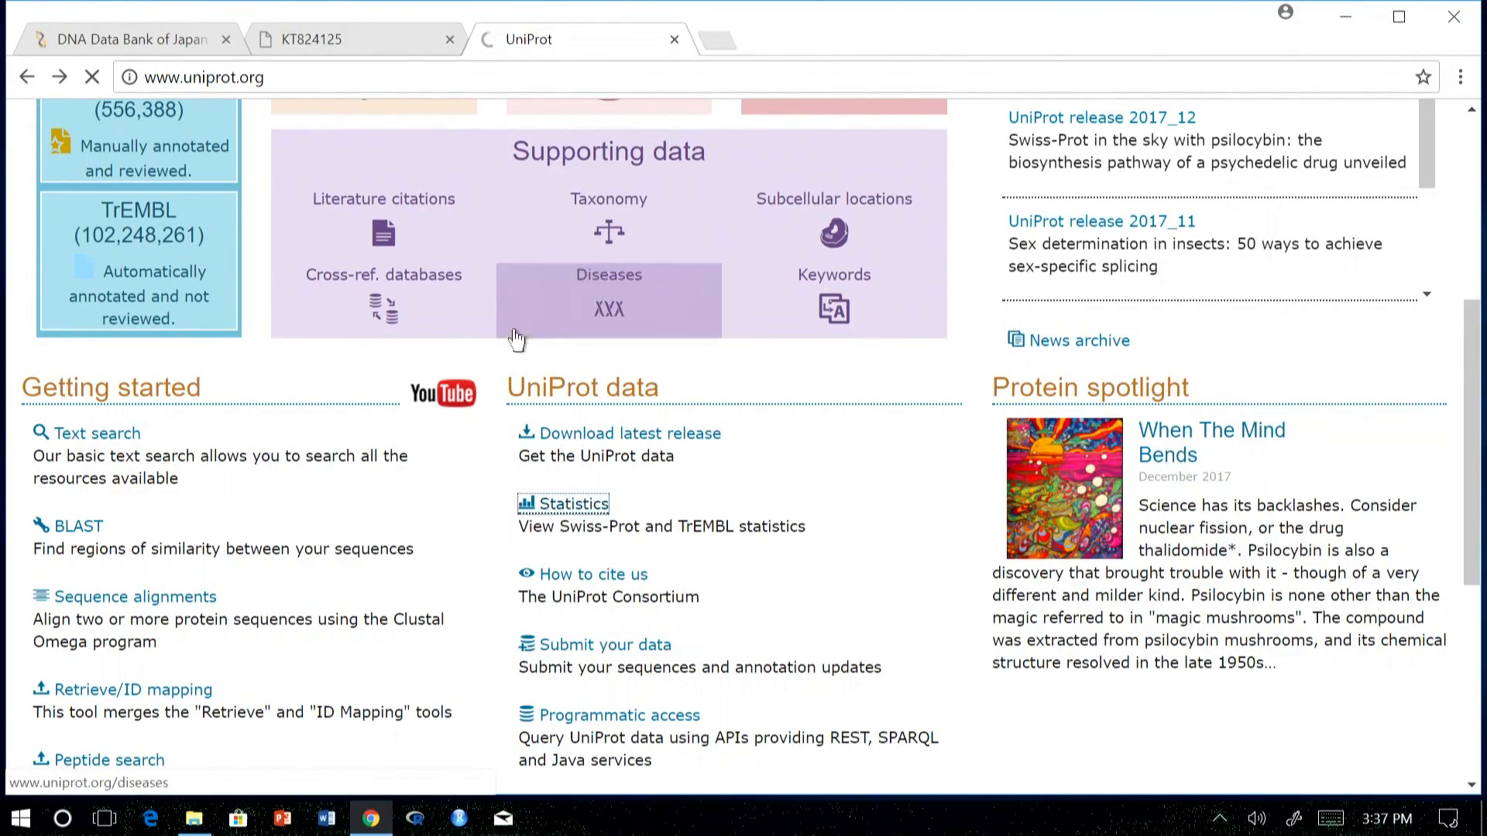
- Open UniProt's release statistics list, starting with Swiss-Prot and TrEMBL 2017_12
left_click(570, 504)
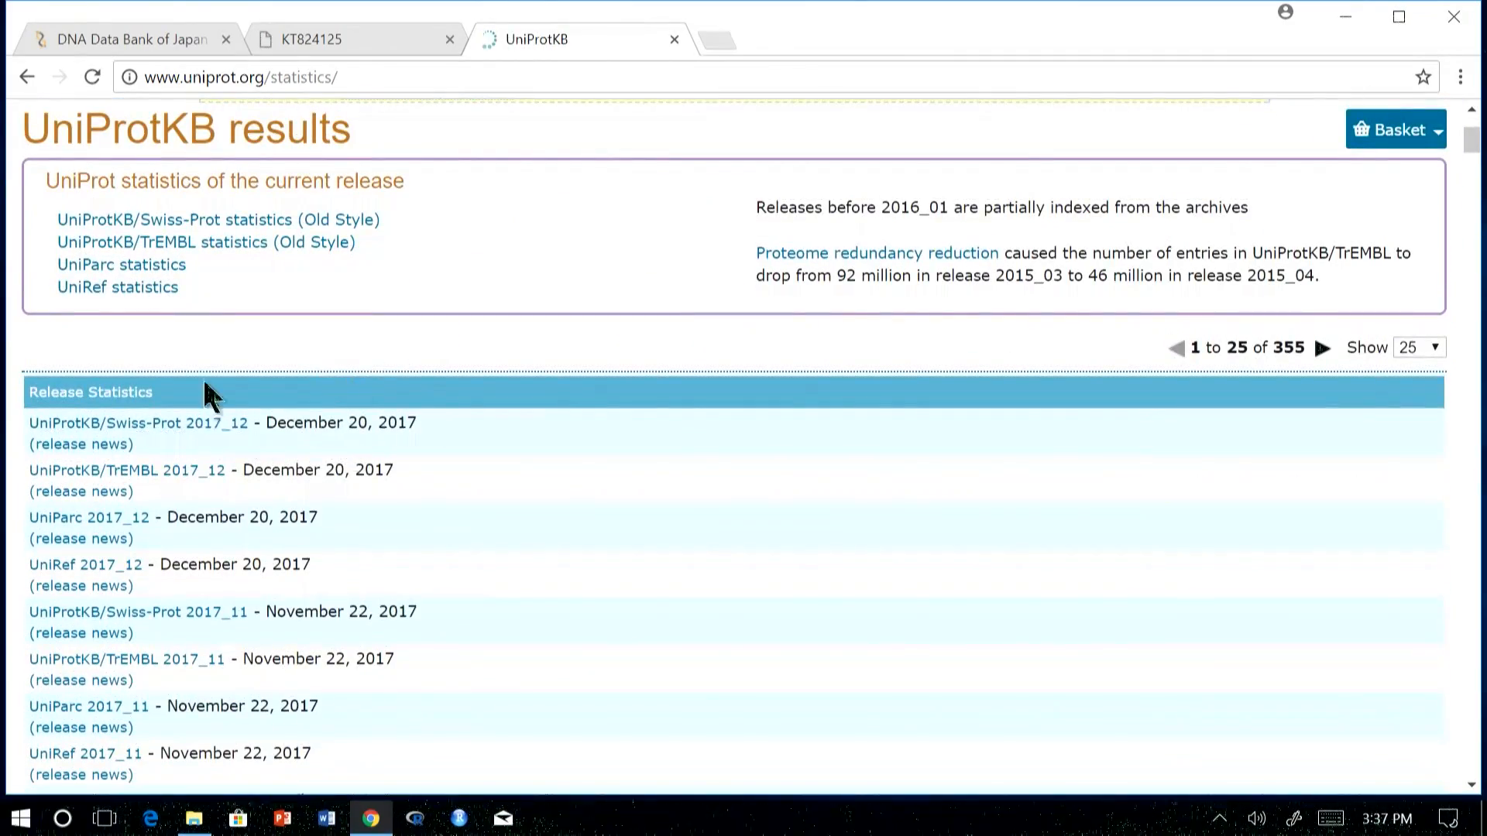
mouse_move(200, 398)
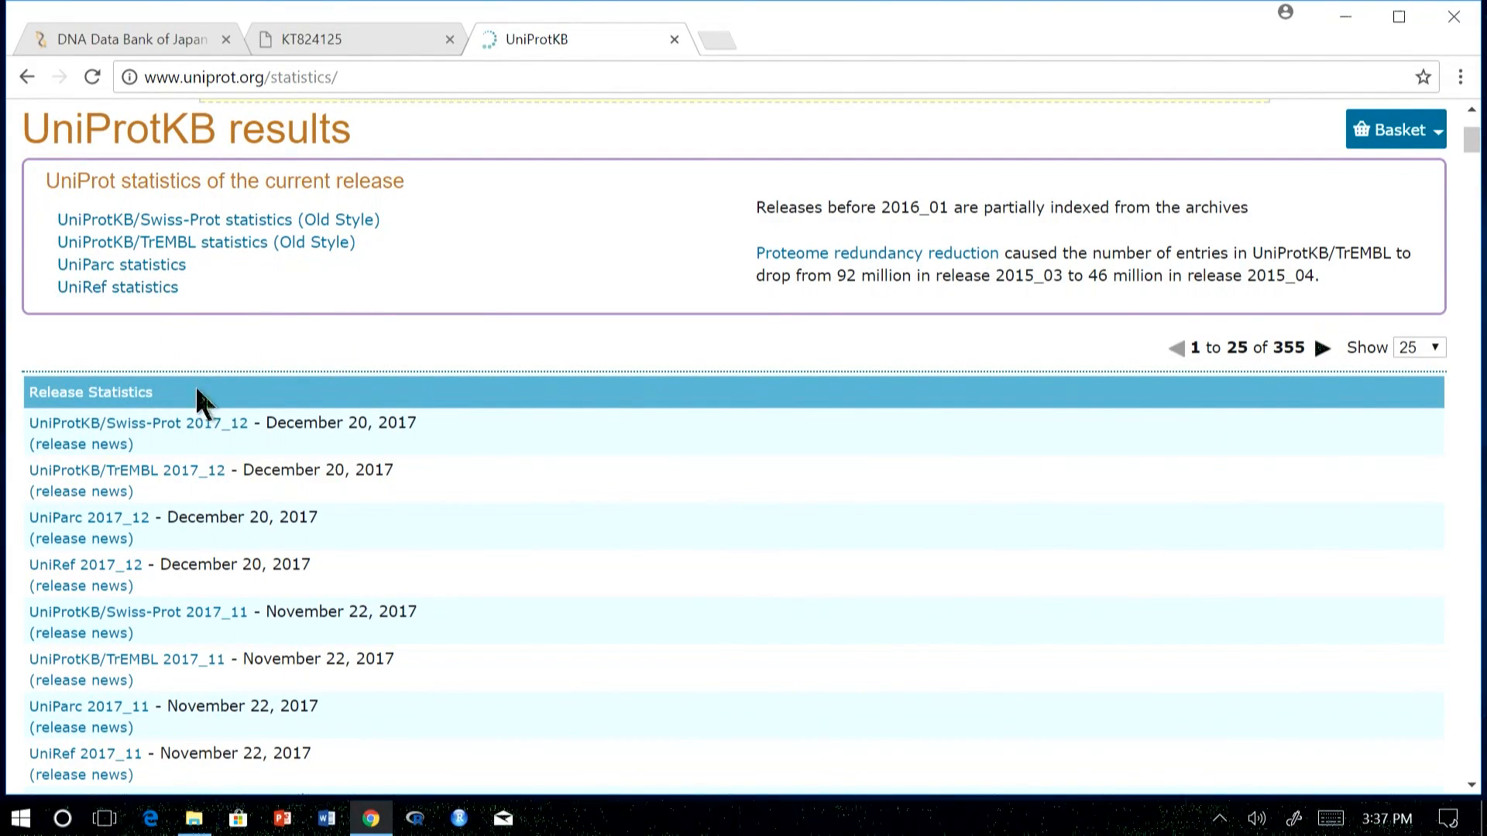
scroll("down", 3)
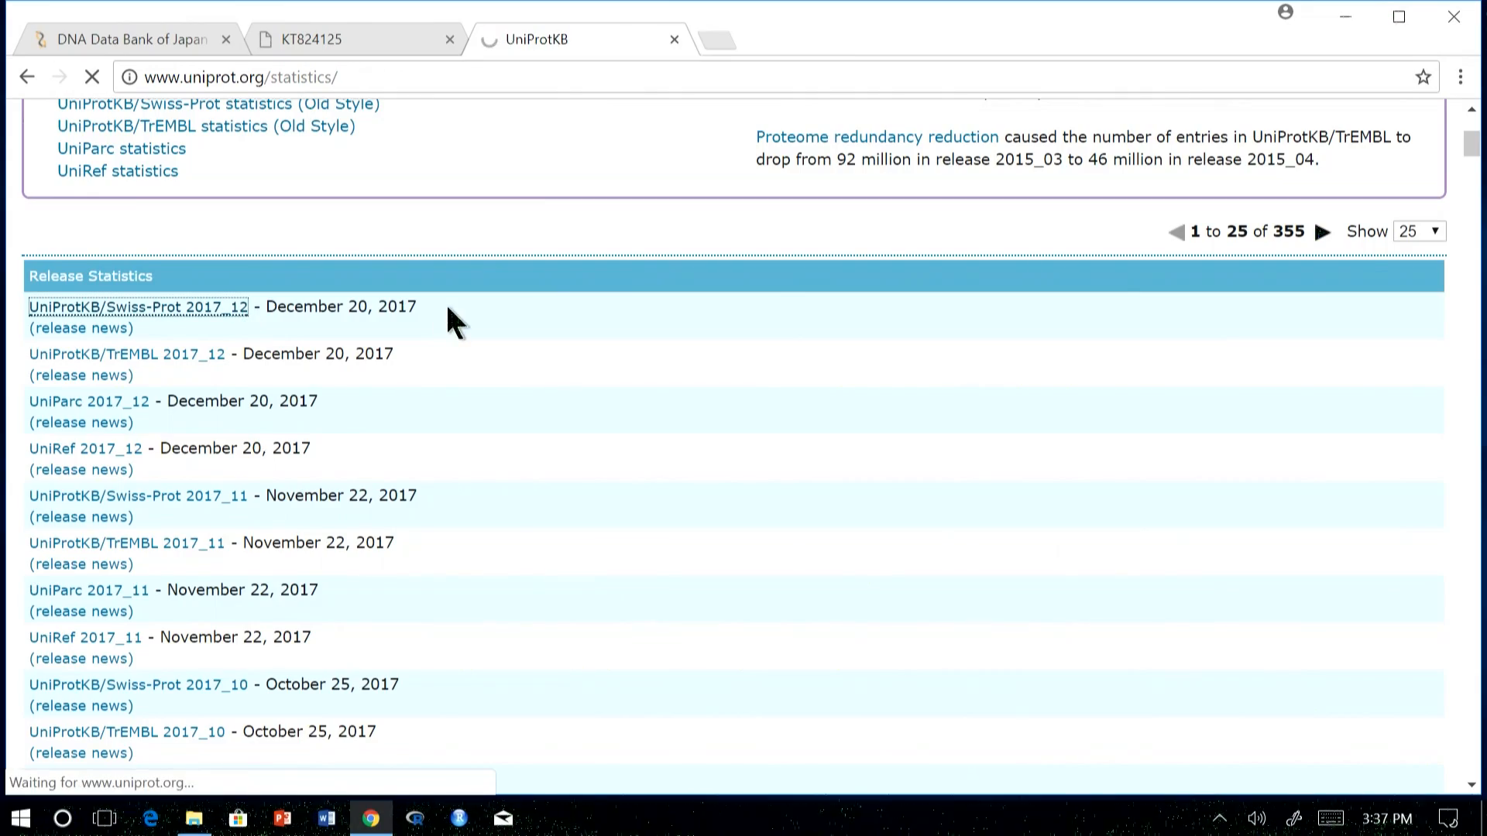
- Review the Swiss-Prot 2017_12 statistics down to amino acid distribution, then return to the release list
left_click(138, 307)
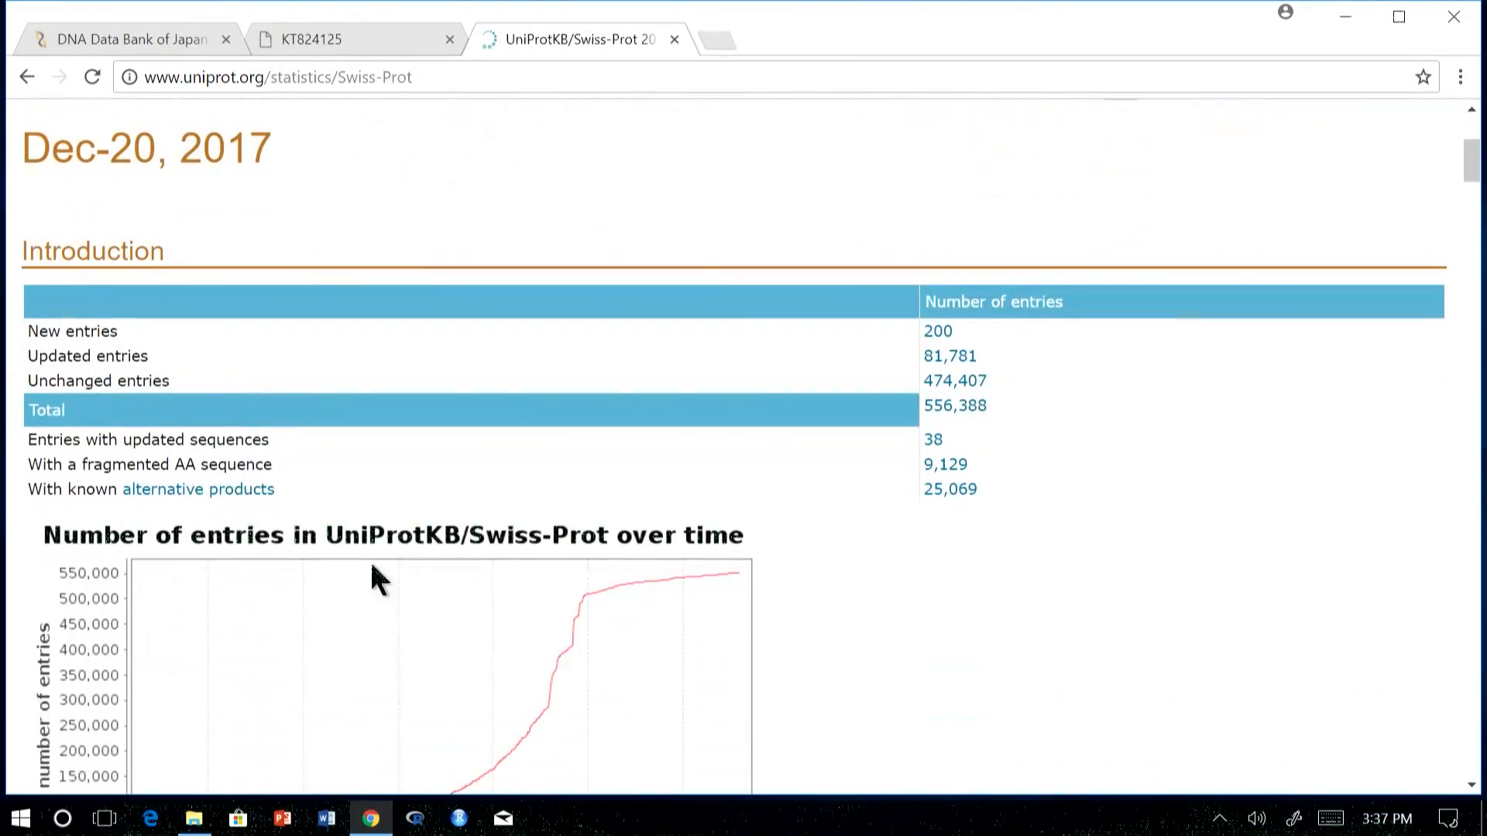
scroll("down", 3)
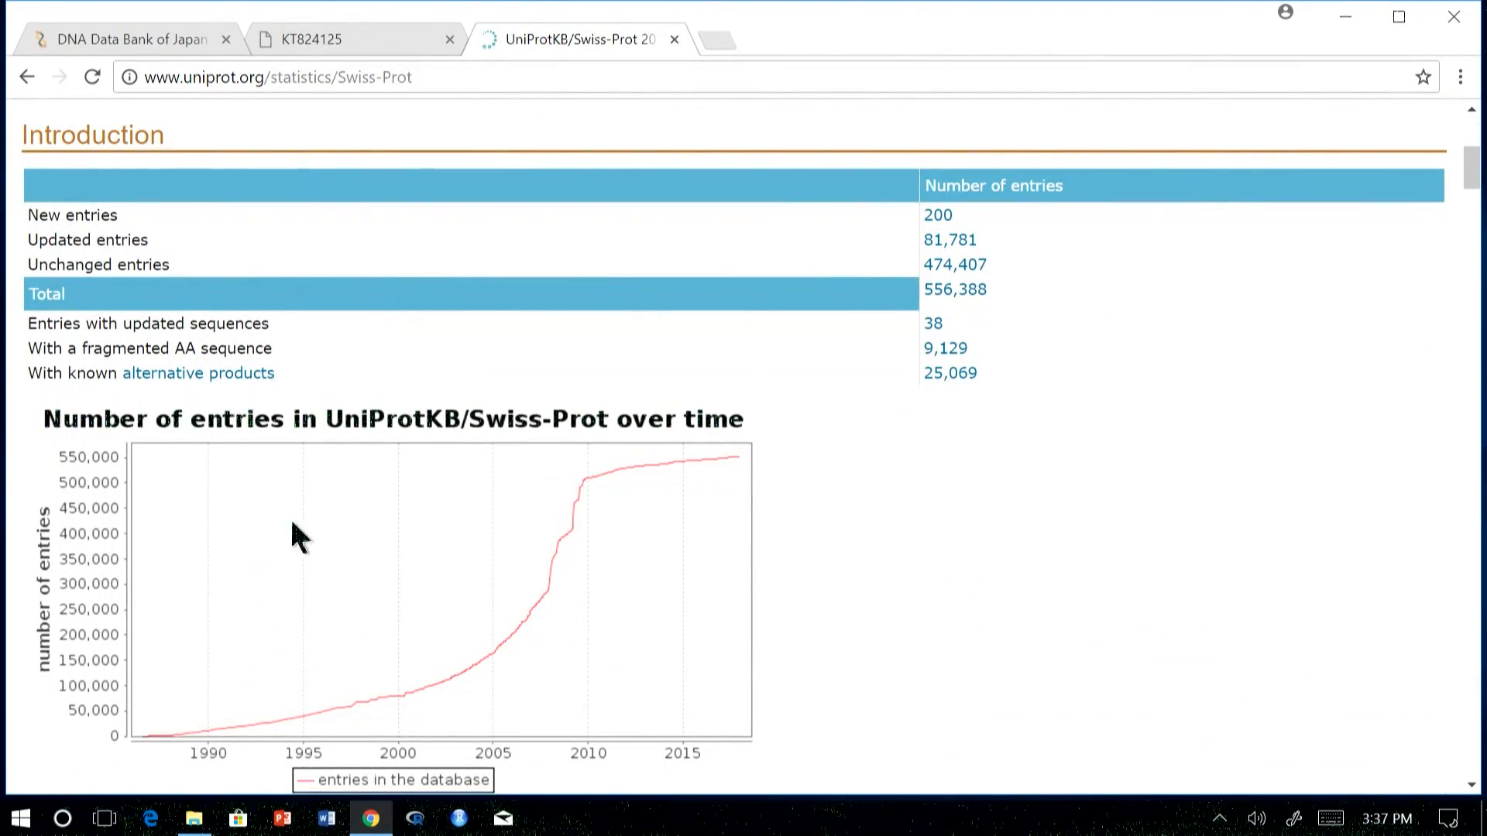
mouse_move(691, 379)
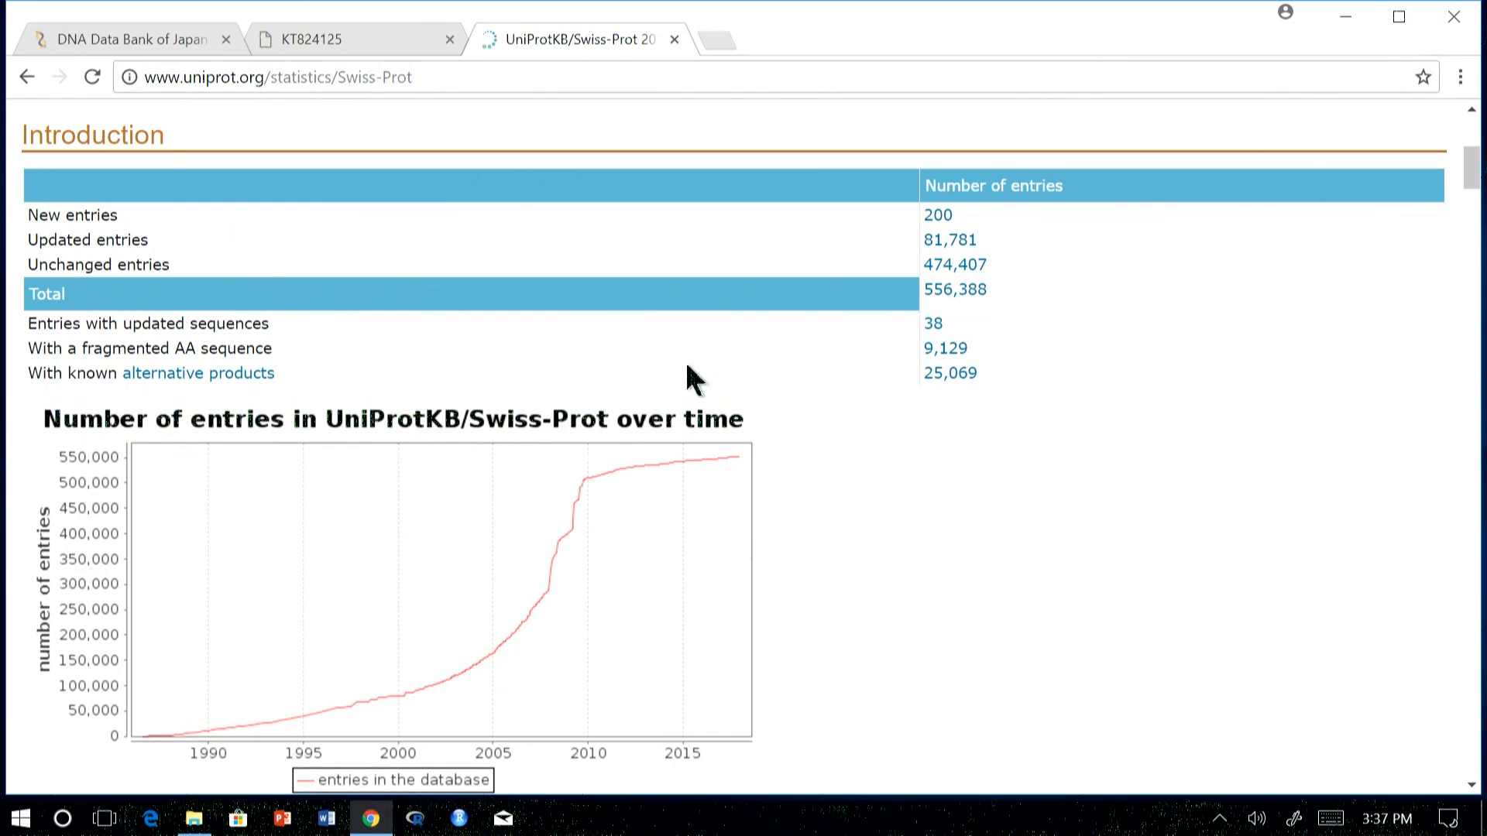
mouse_move(754, 483)
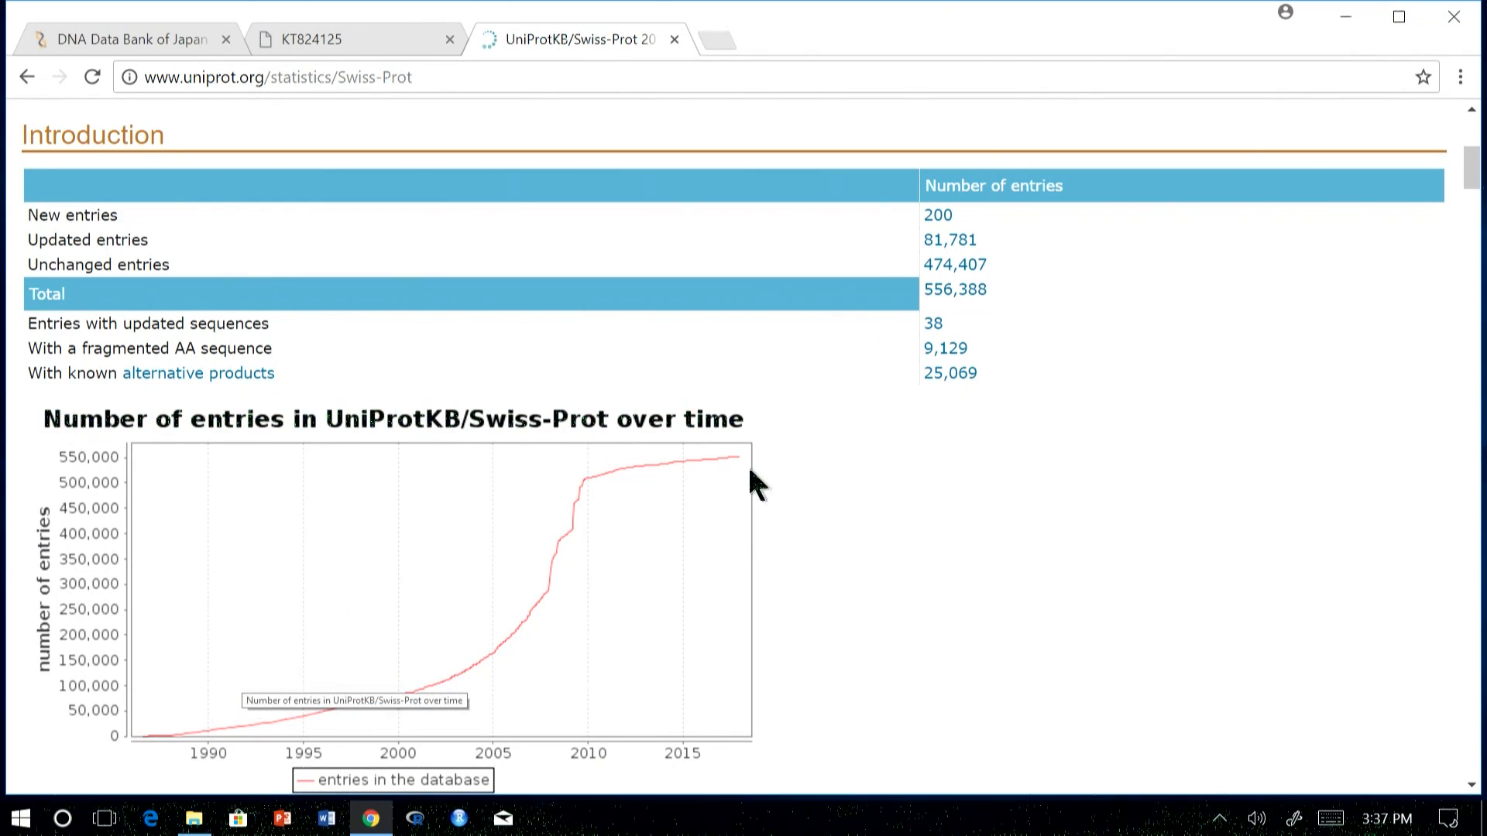
scroll("down", 3)
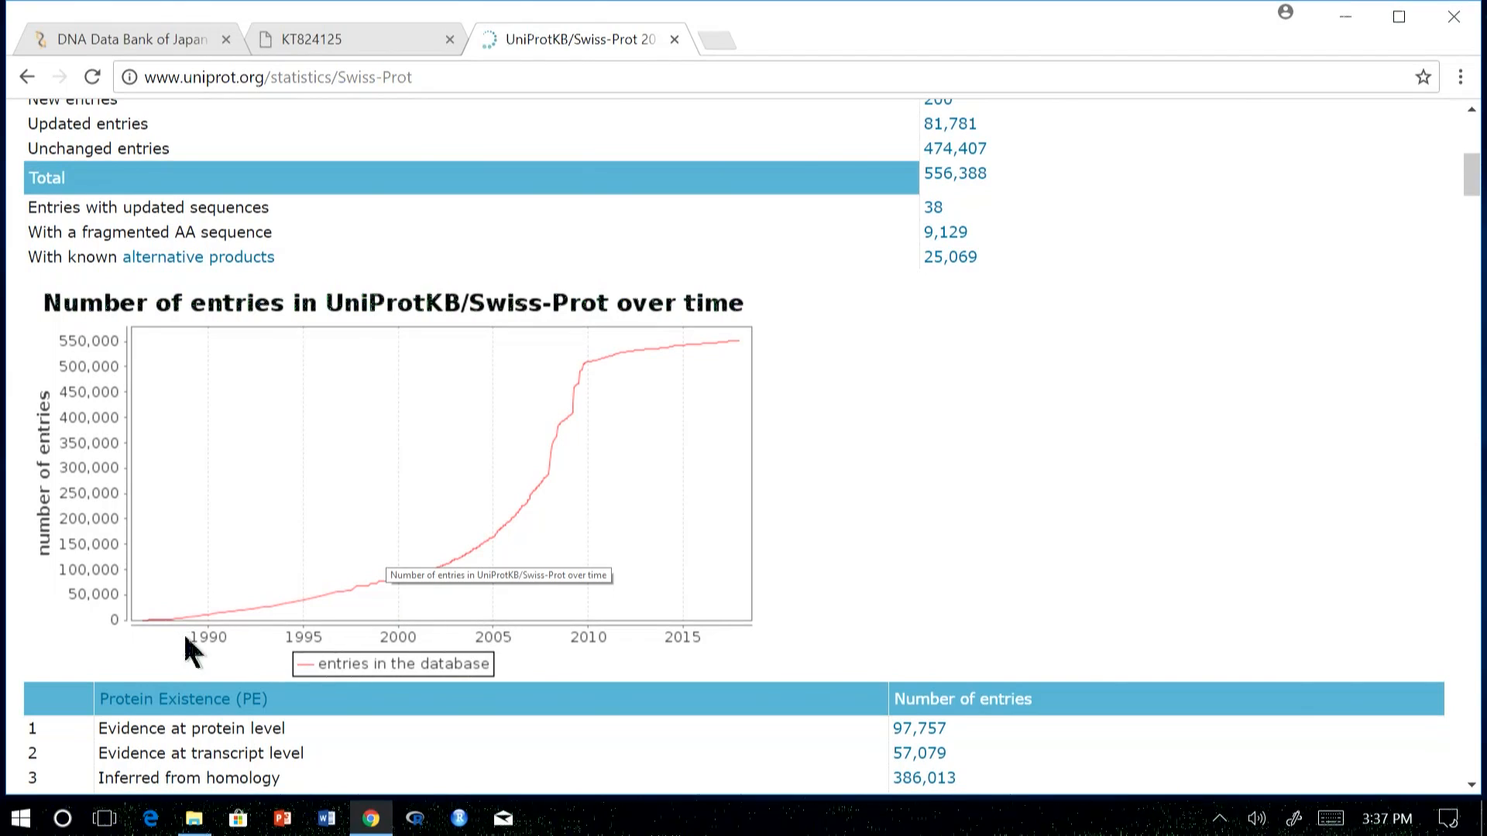
mouse_move(152, 635)
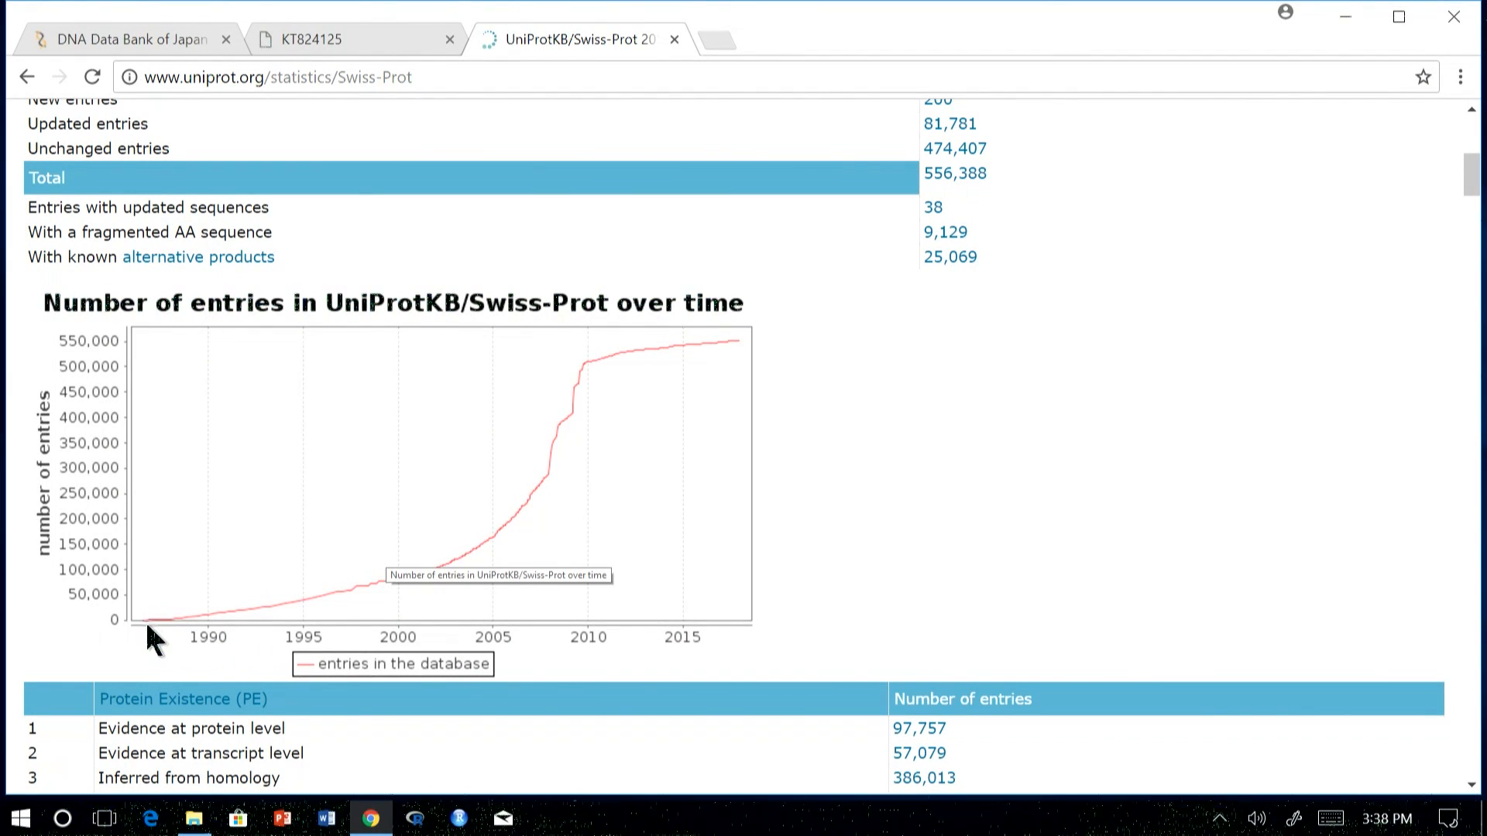
mouse_move(588, 527)
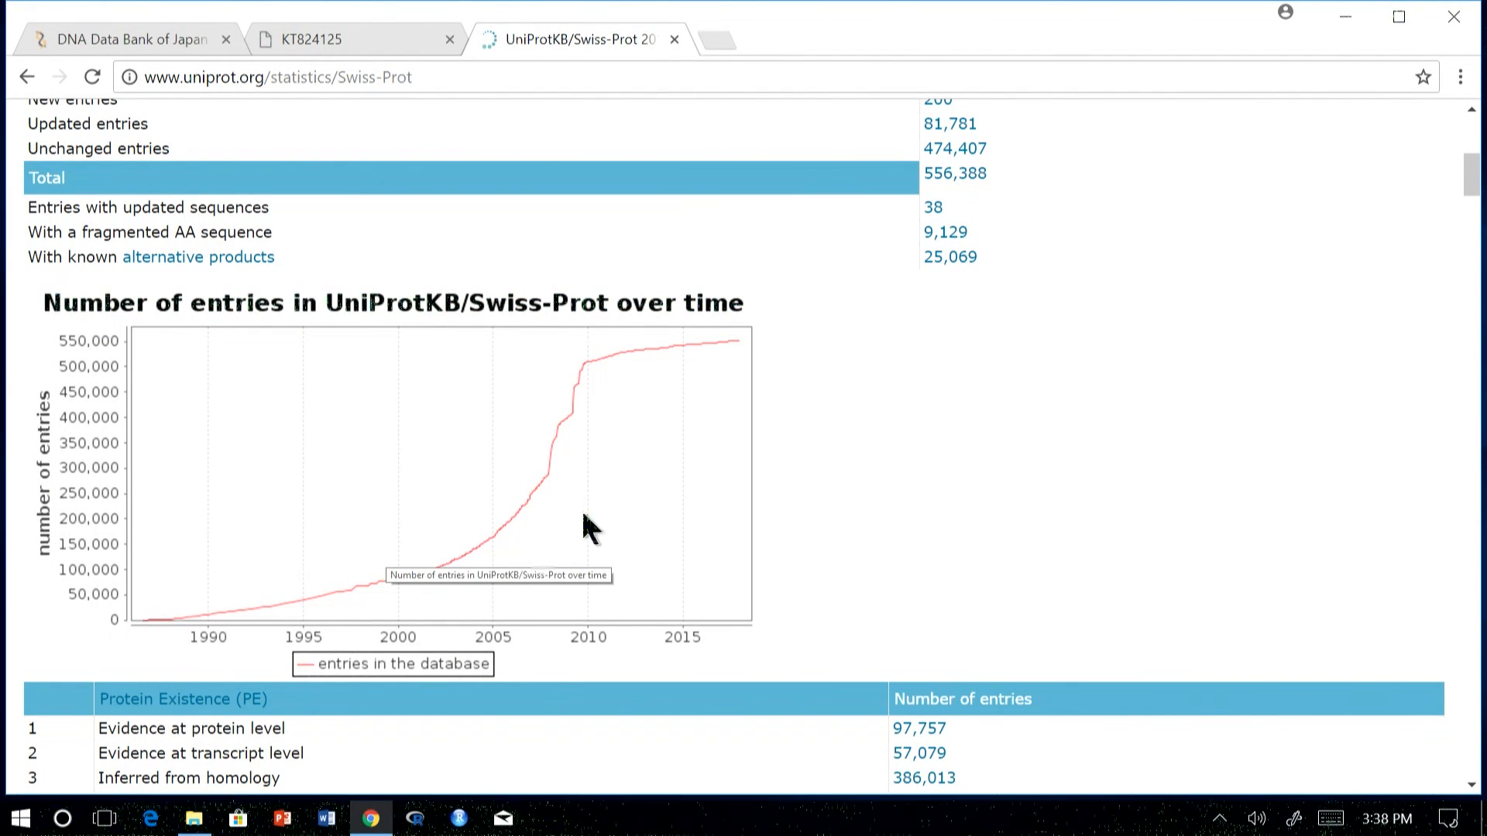
scroll("down", 3)
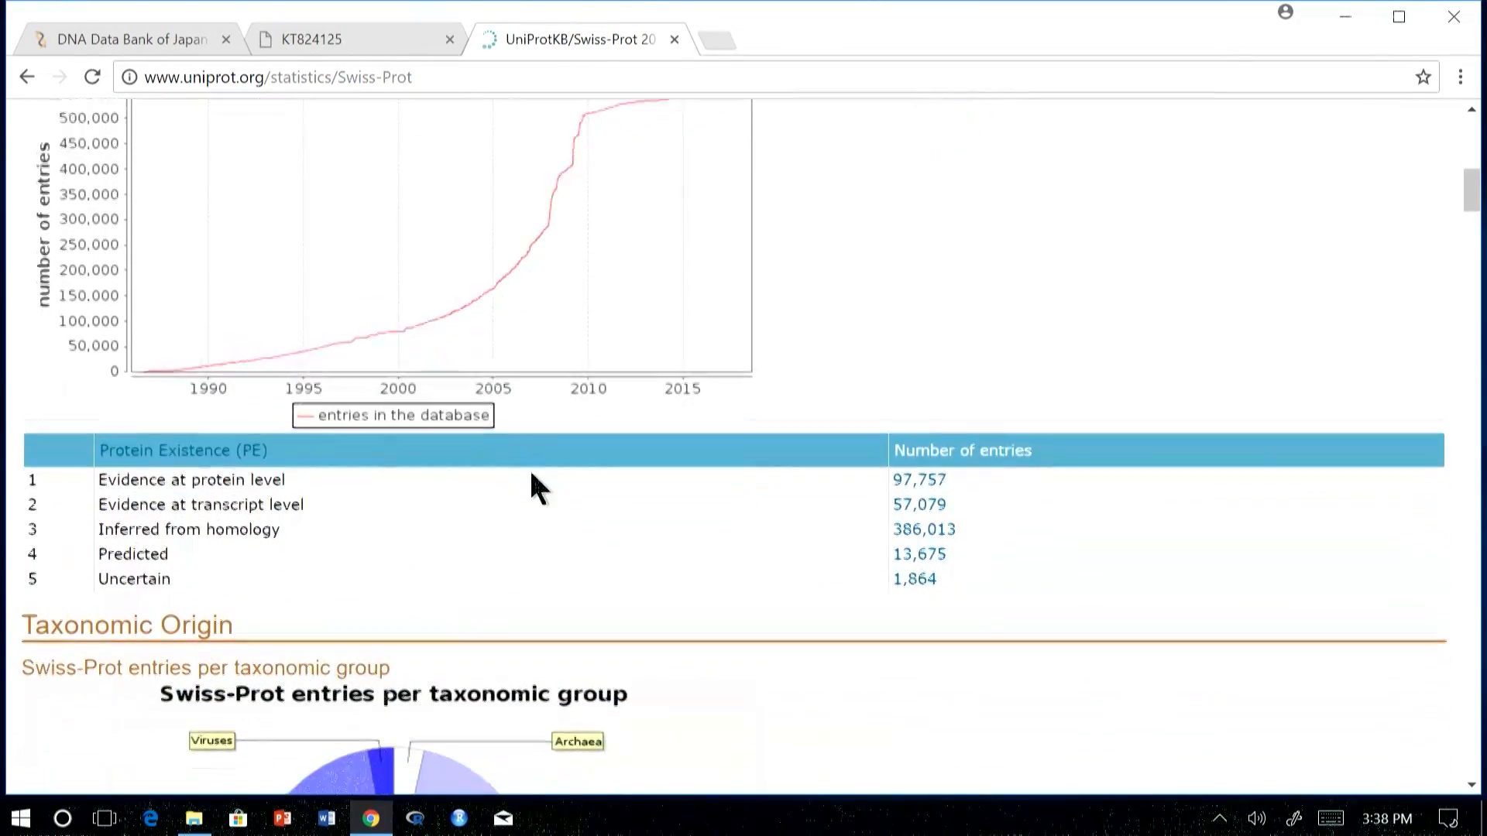
scroll("down", 3)
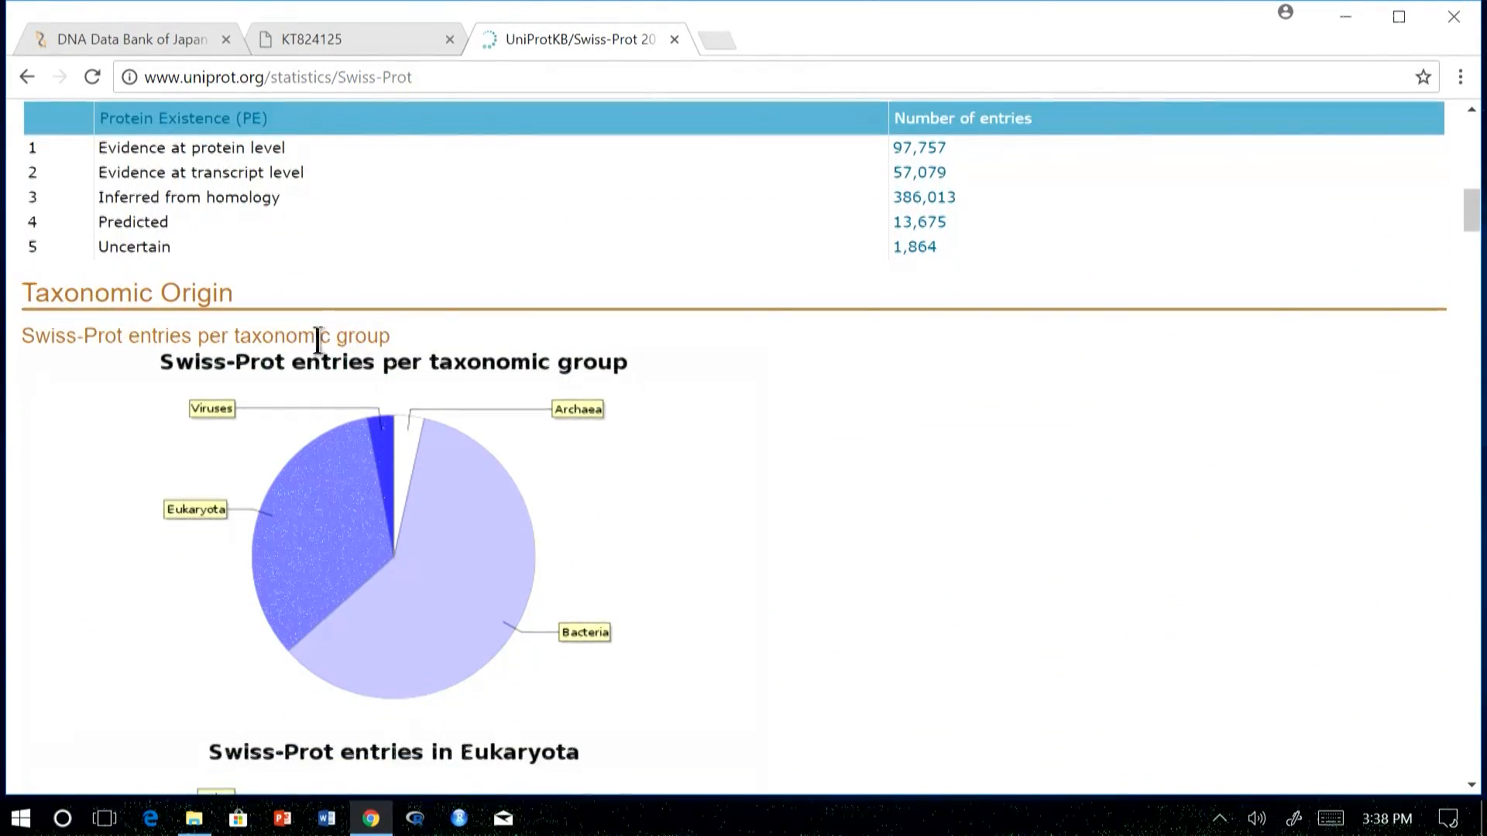
scroll("down", 3)
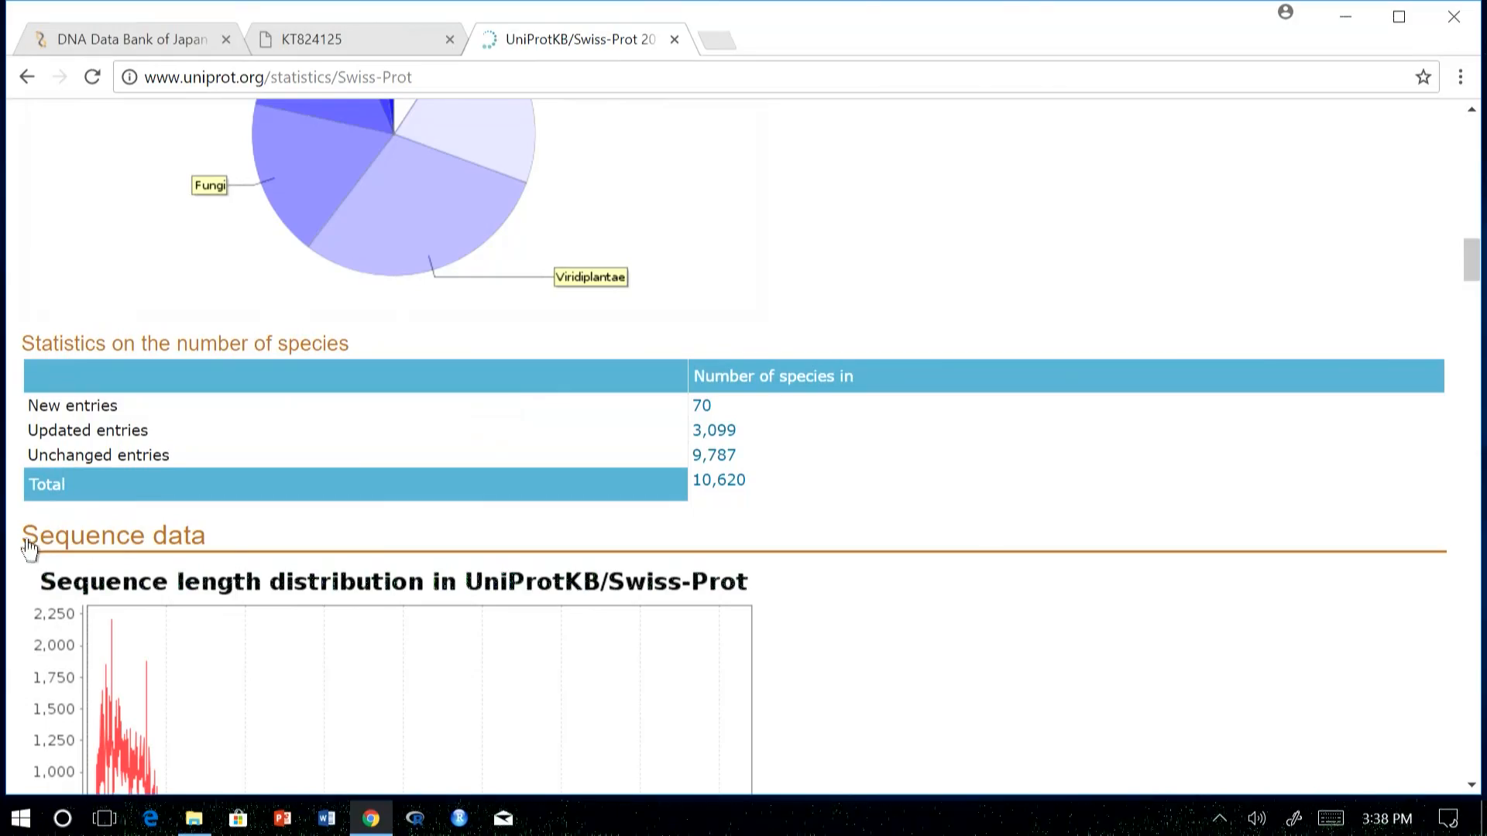
scroll("down", 3)
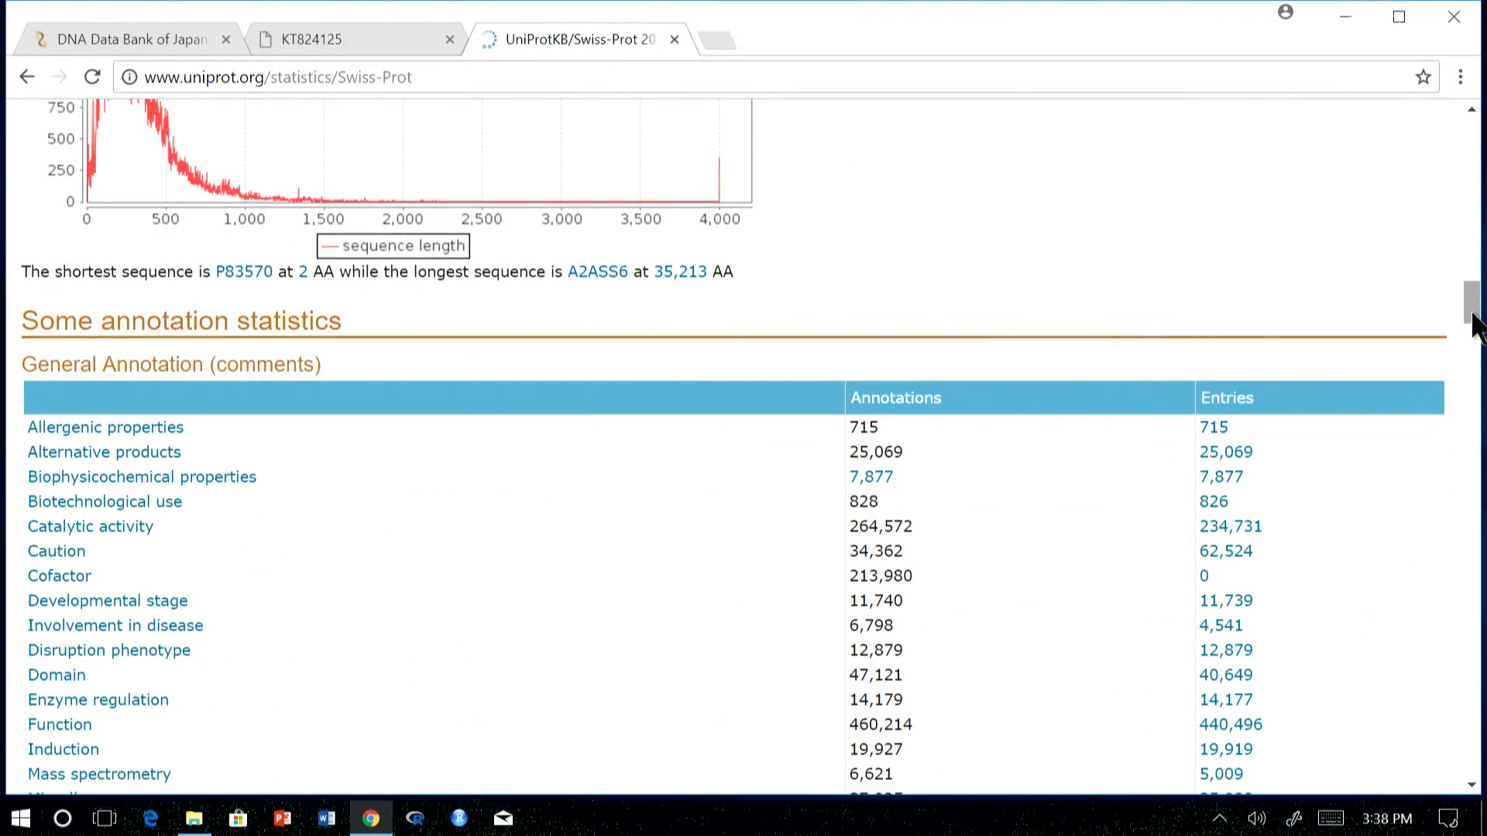
scroll("down", 3)
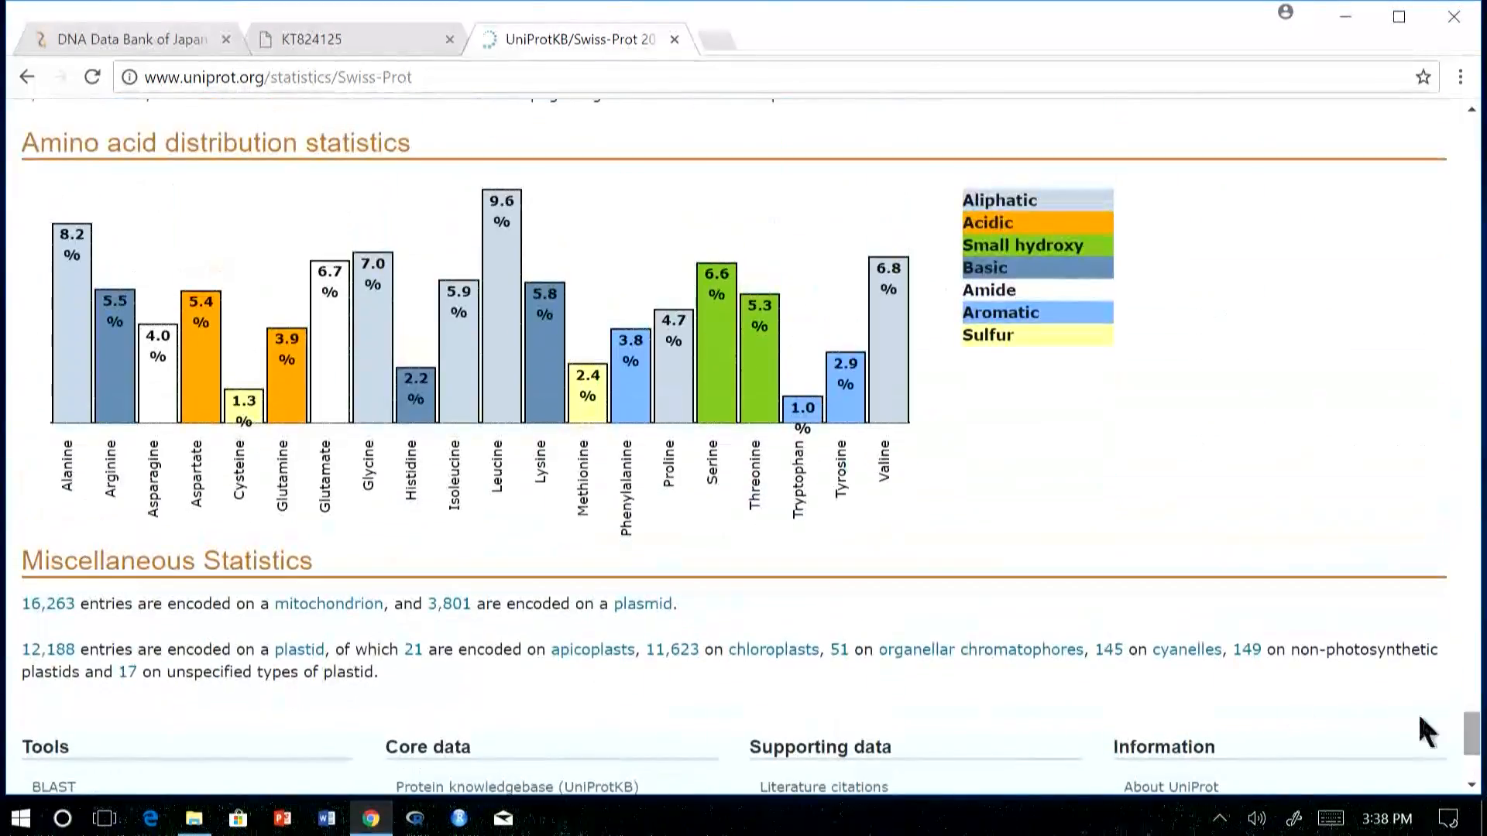
scroll("up", 3)
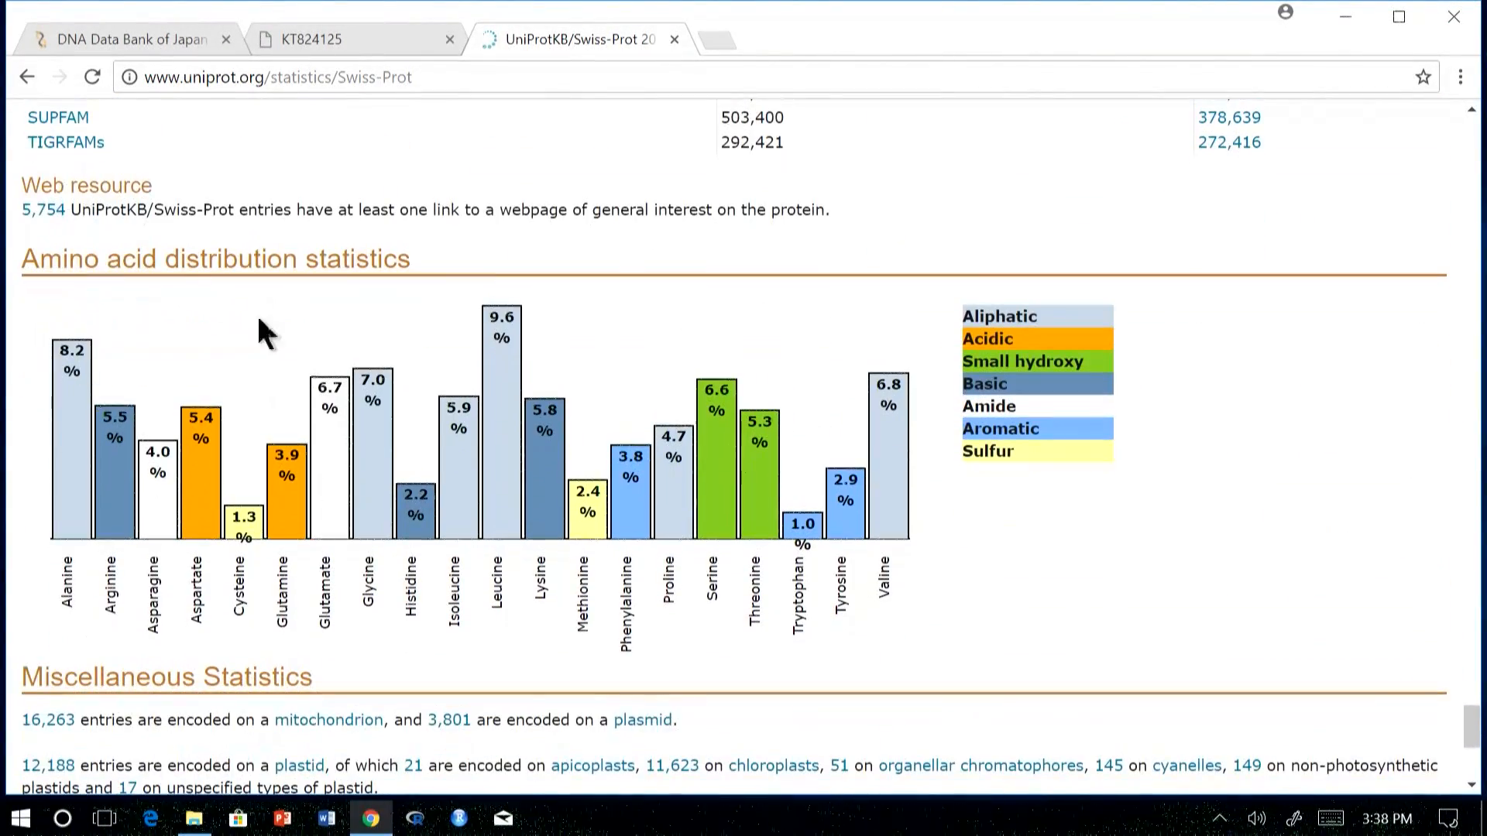
mouse_move(356, 330)
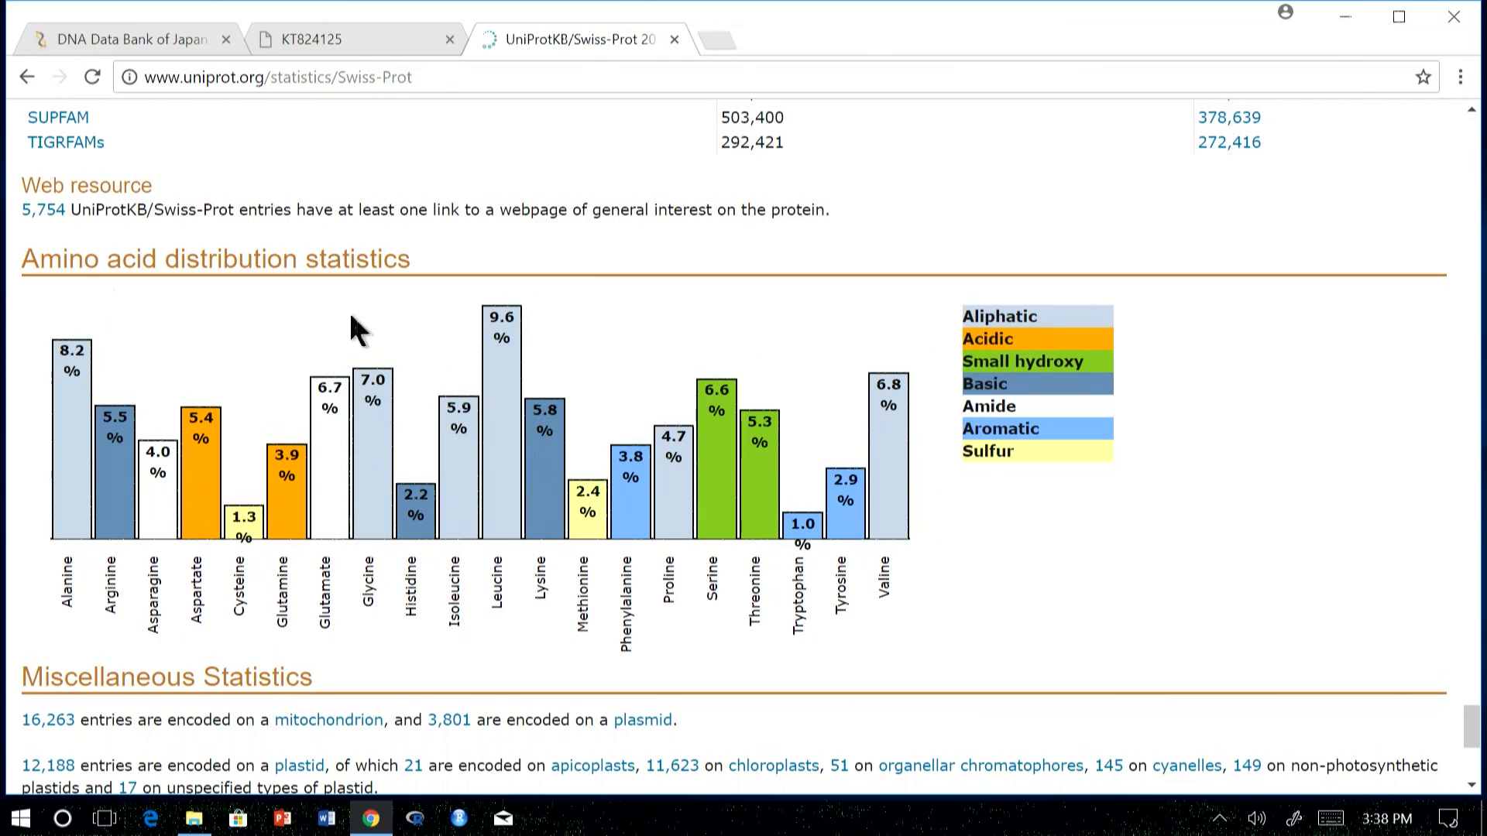
mouse_move(482, 507)
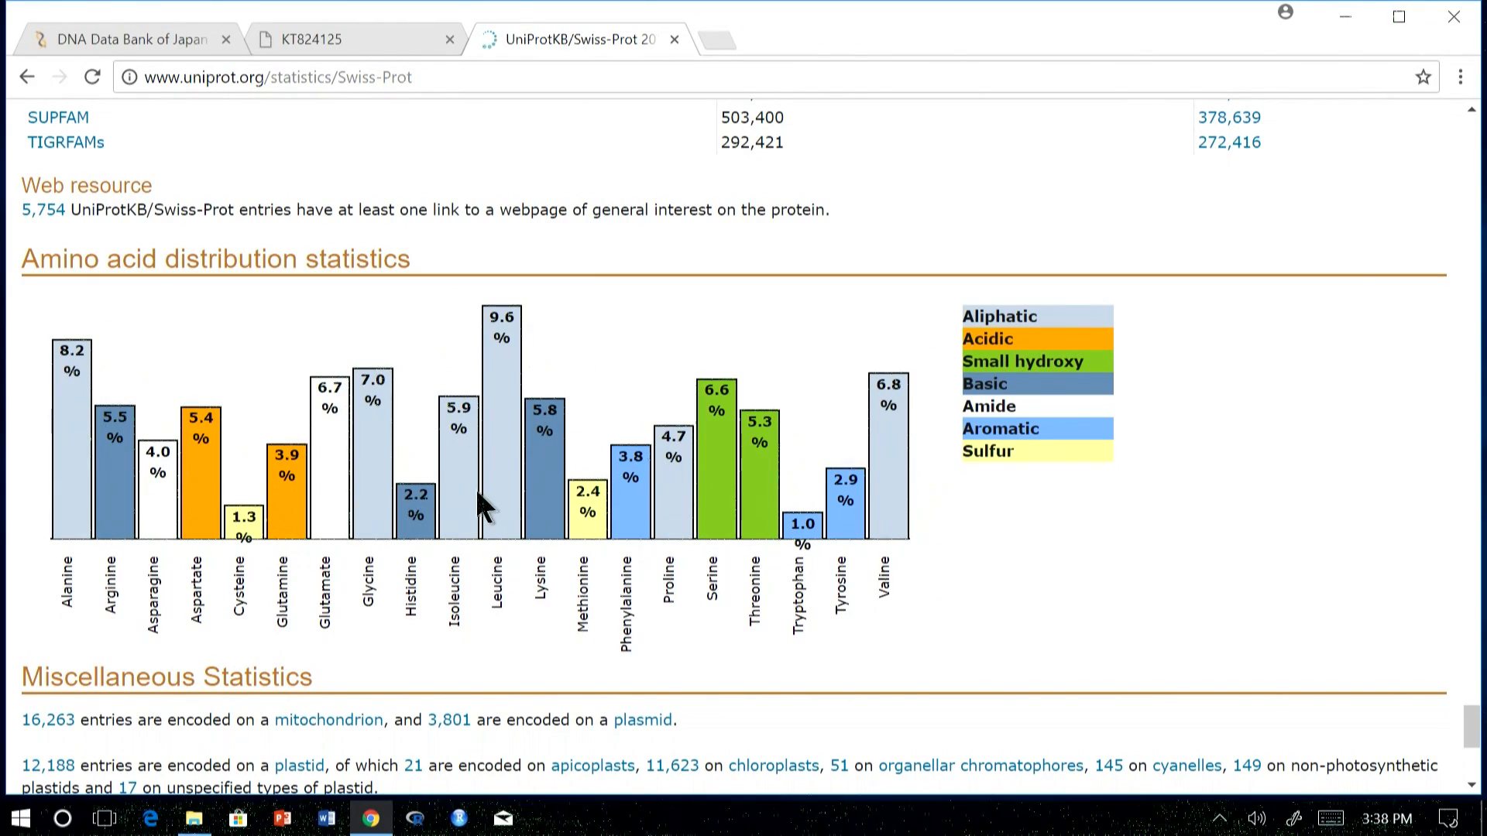
mouse_move(764, 531)
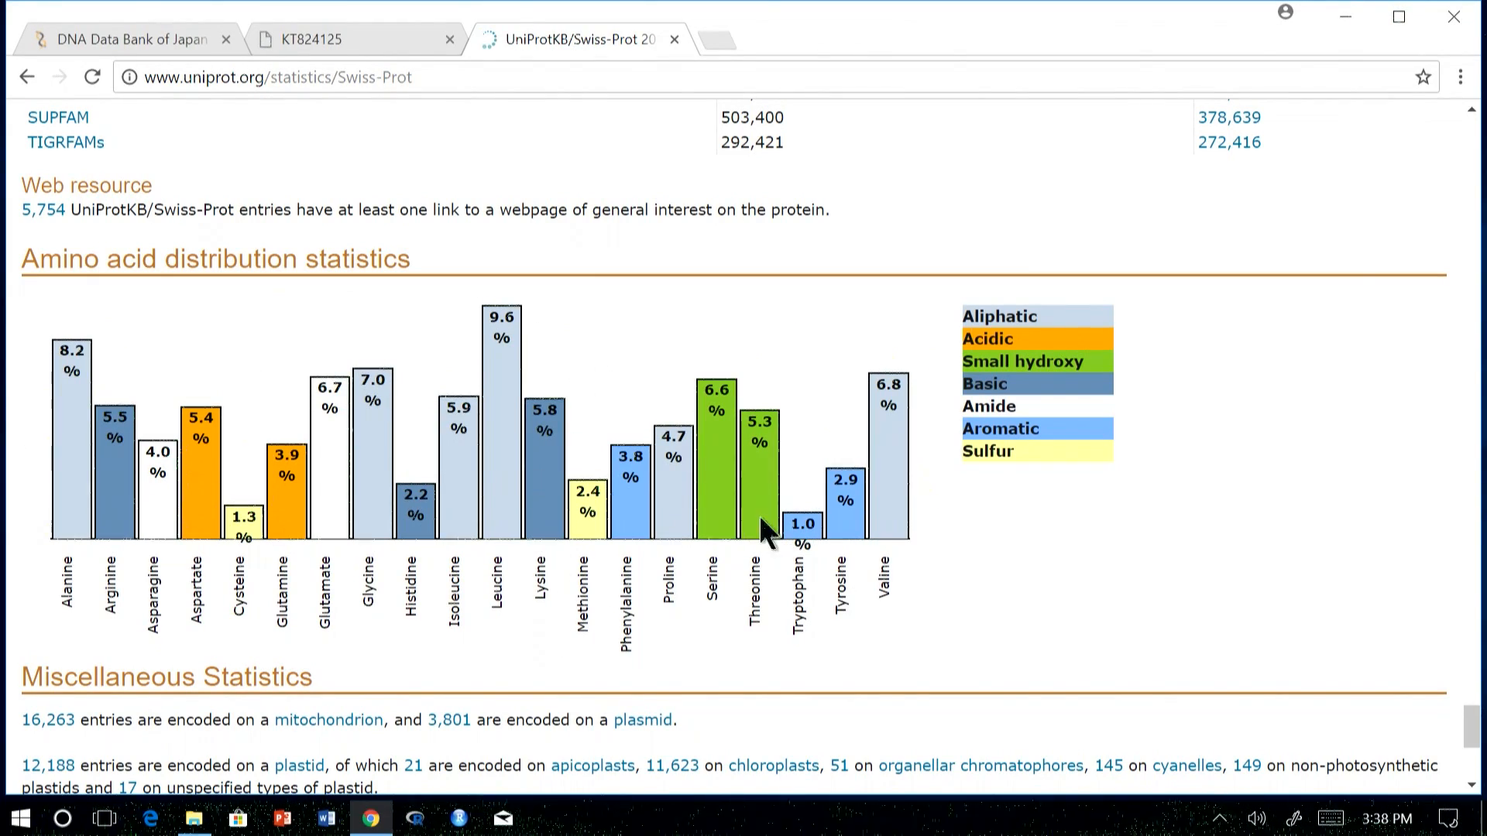
mouse_move(492, 497)
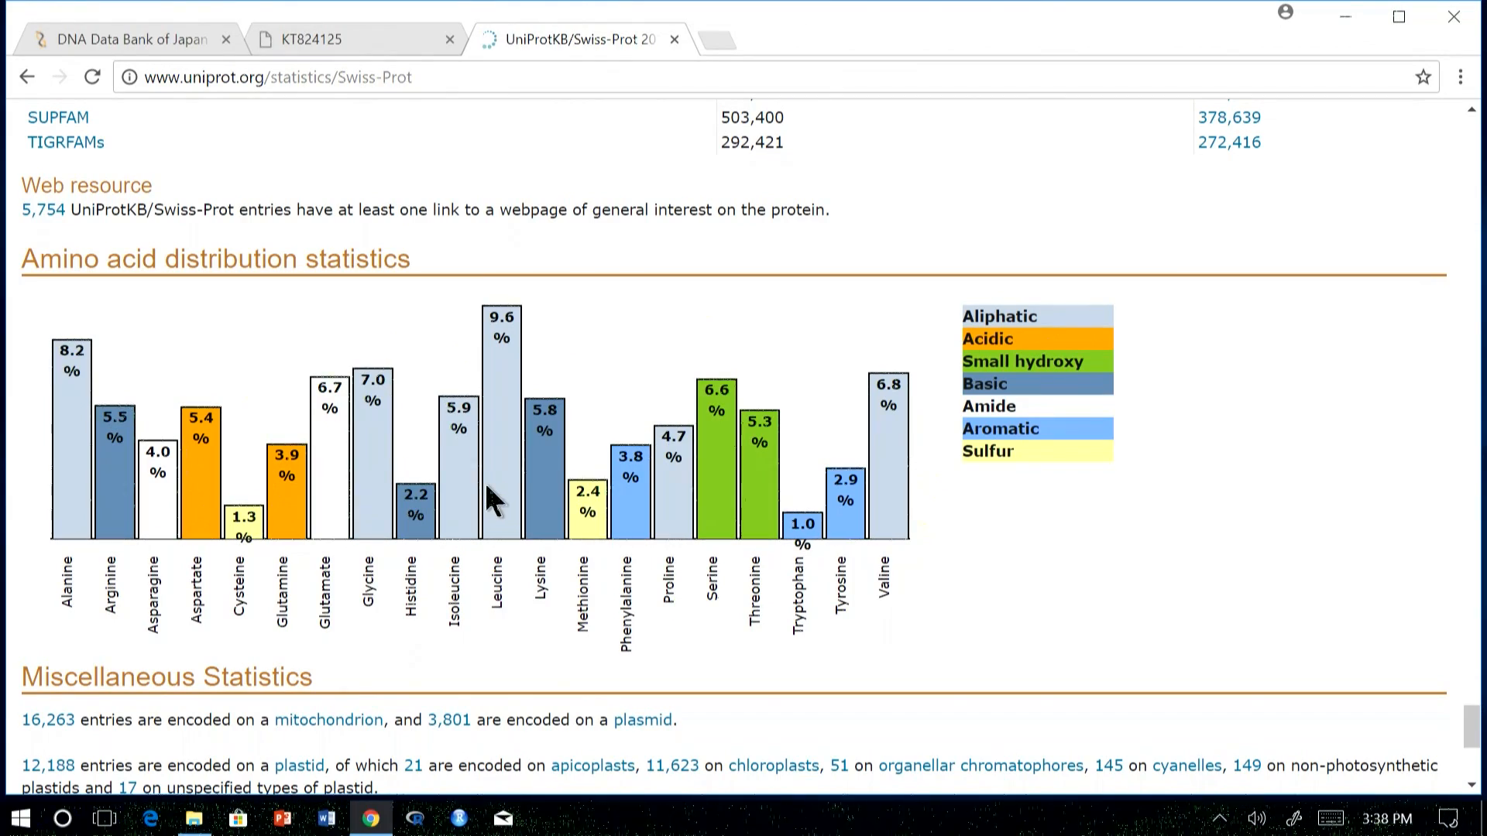
mouse_move(502, 554)
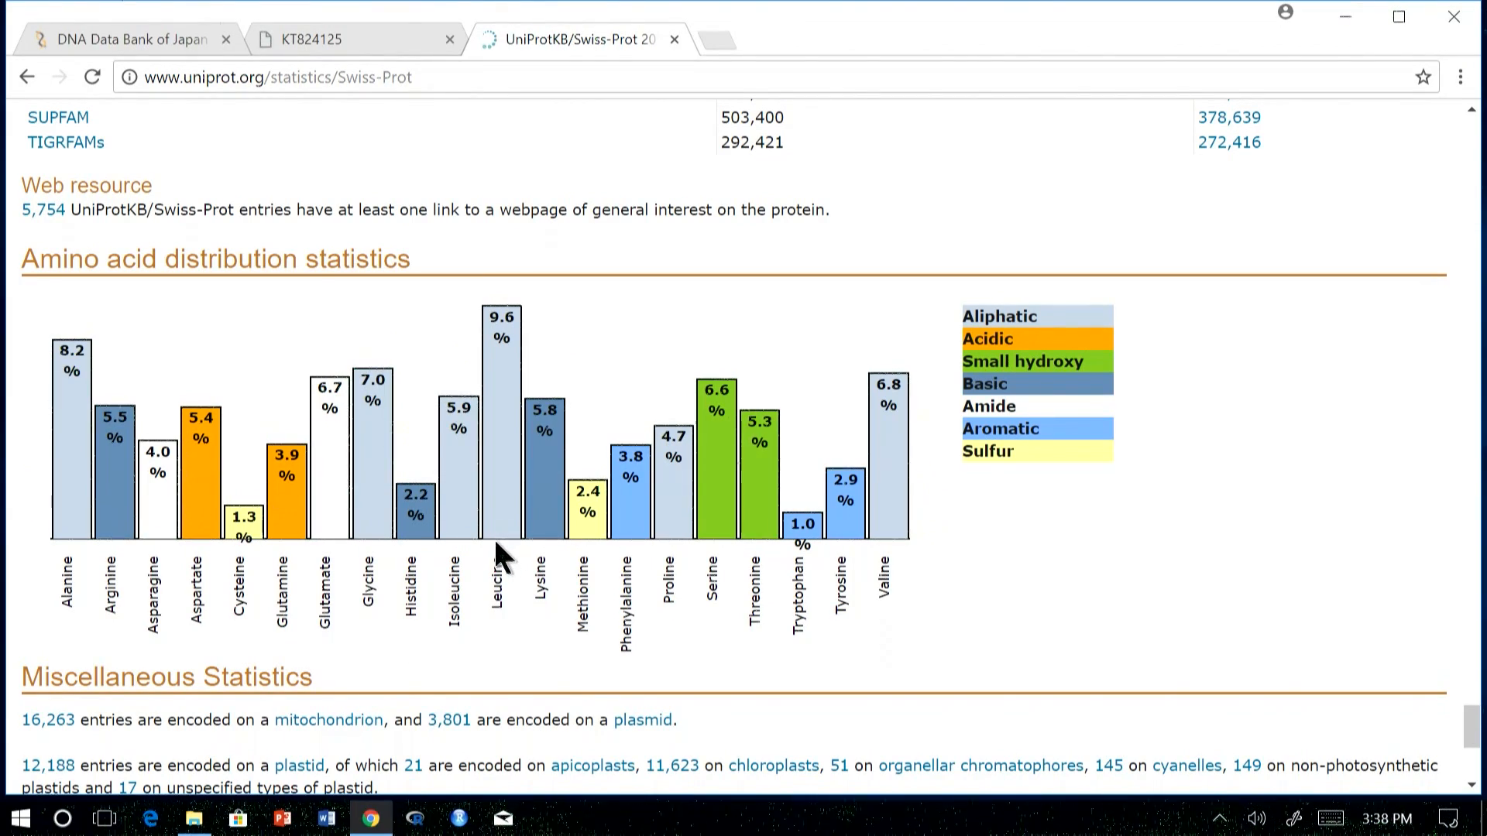
mouse_move(500, 545)
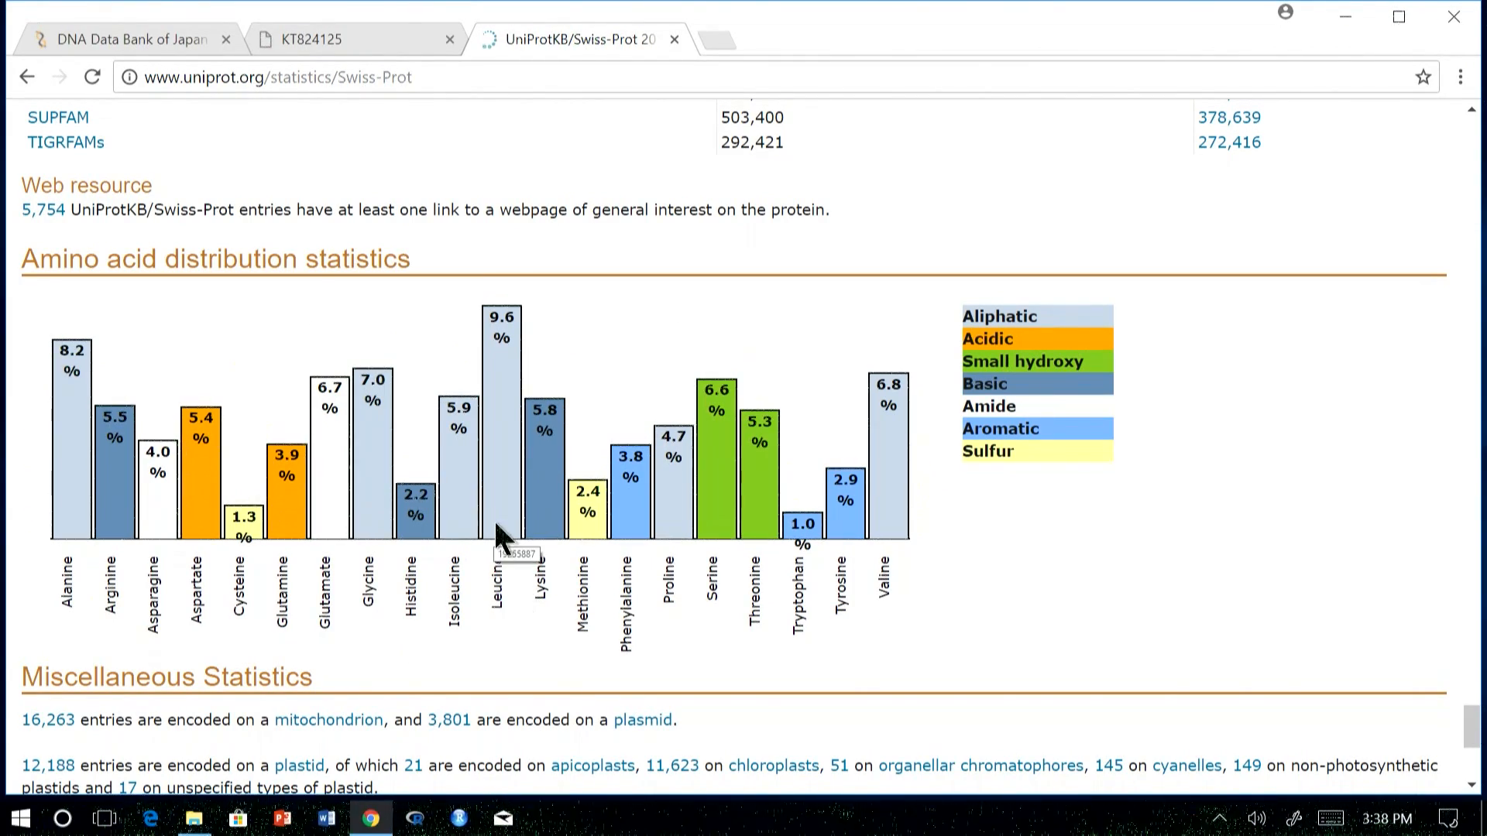
mouse_move(496, 598)
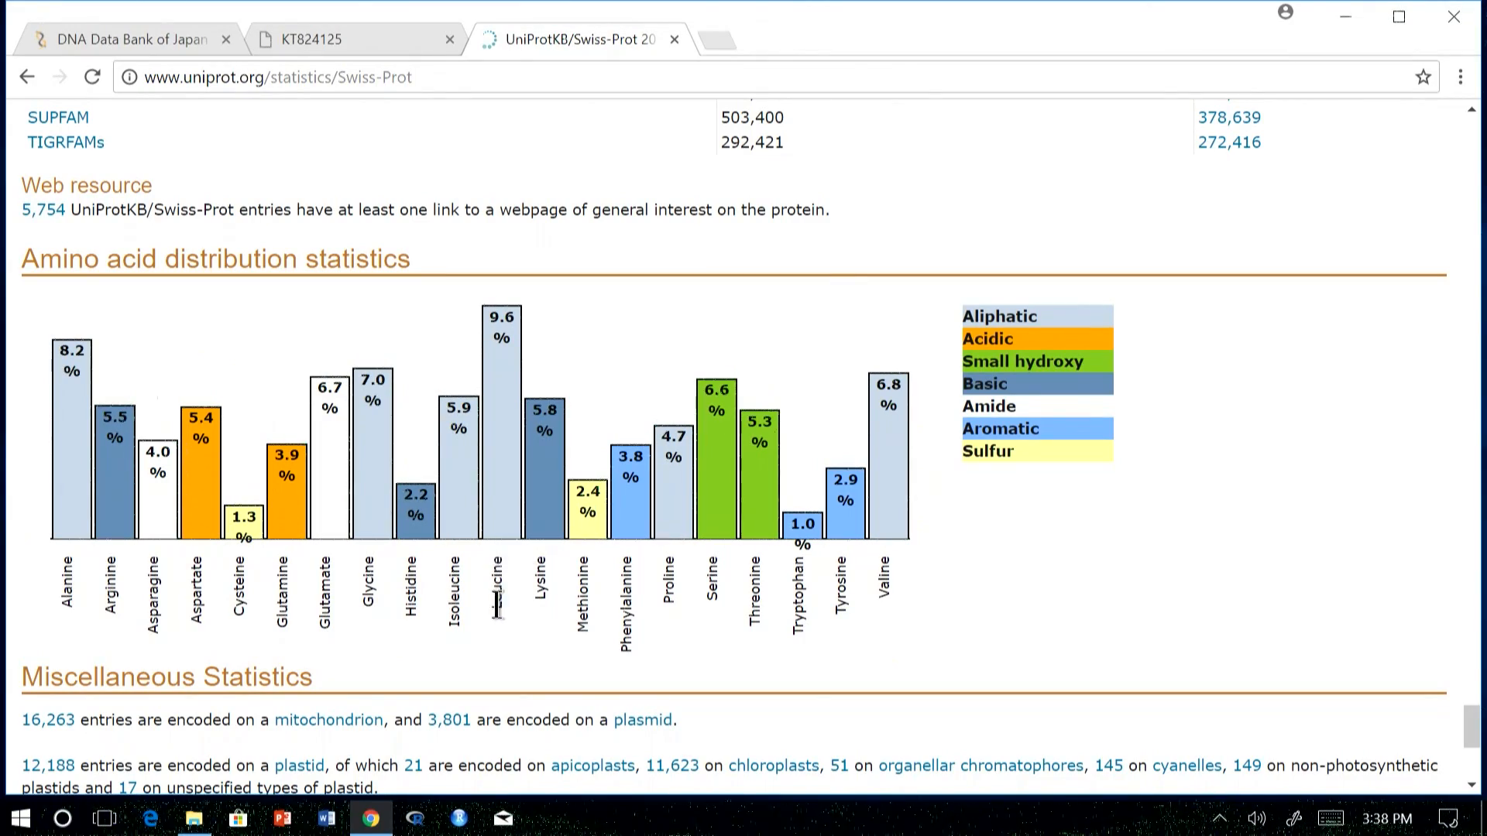
mouse_move(327, 179)
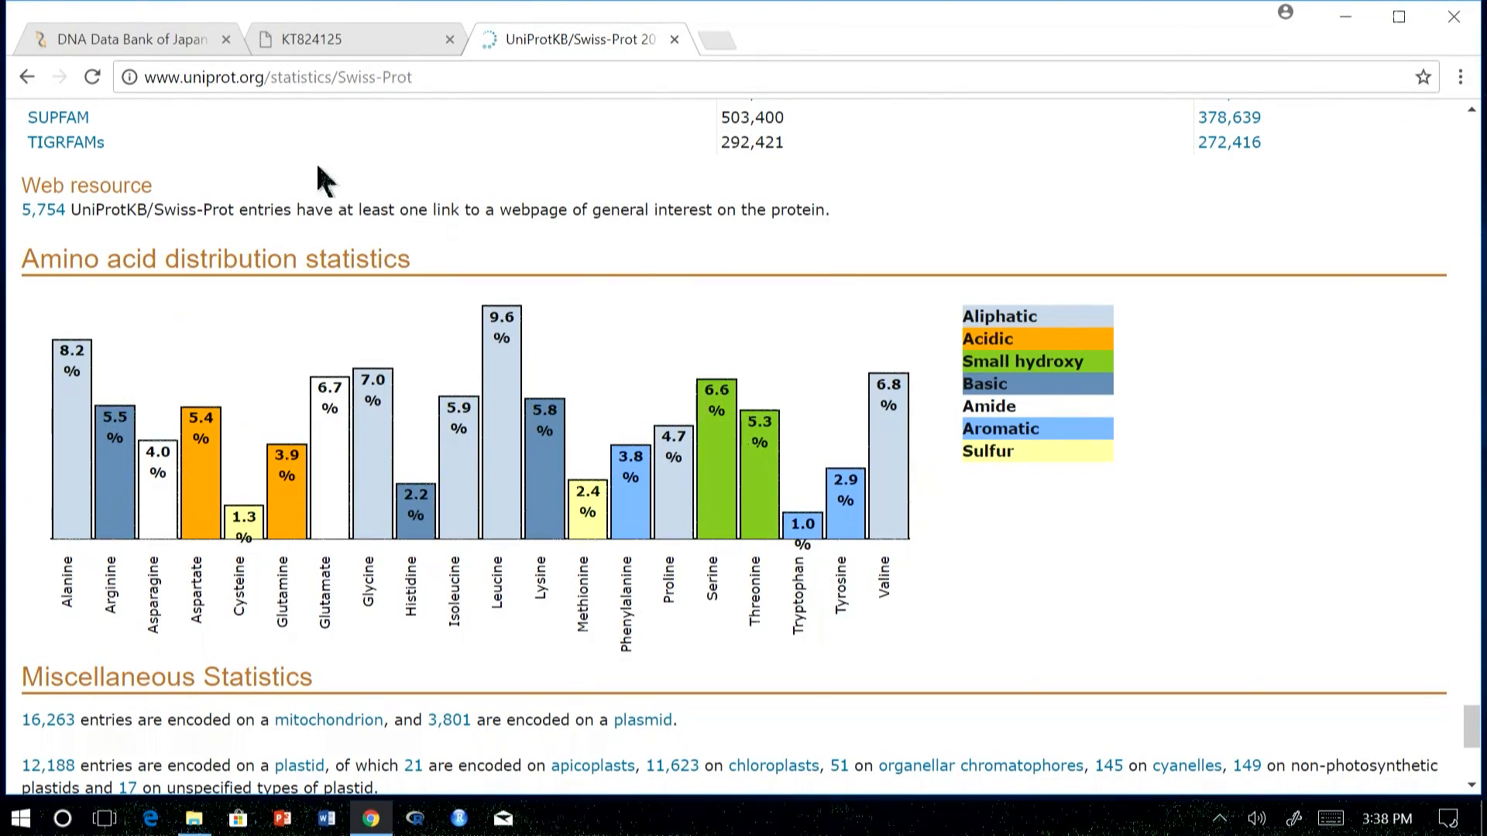
left_click(27, 78)
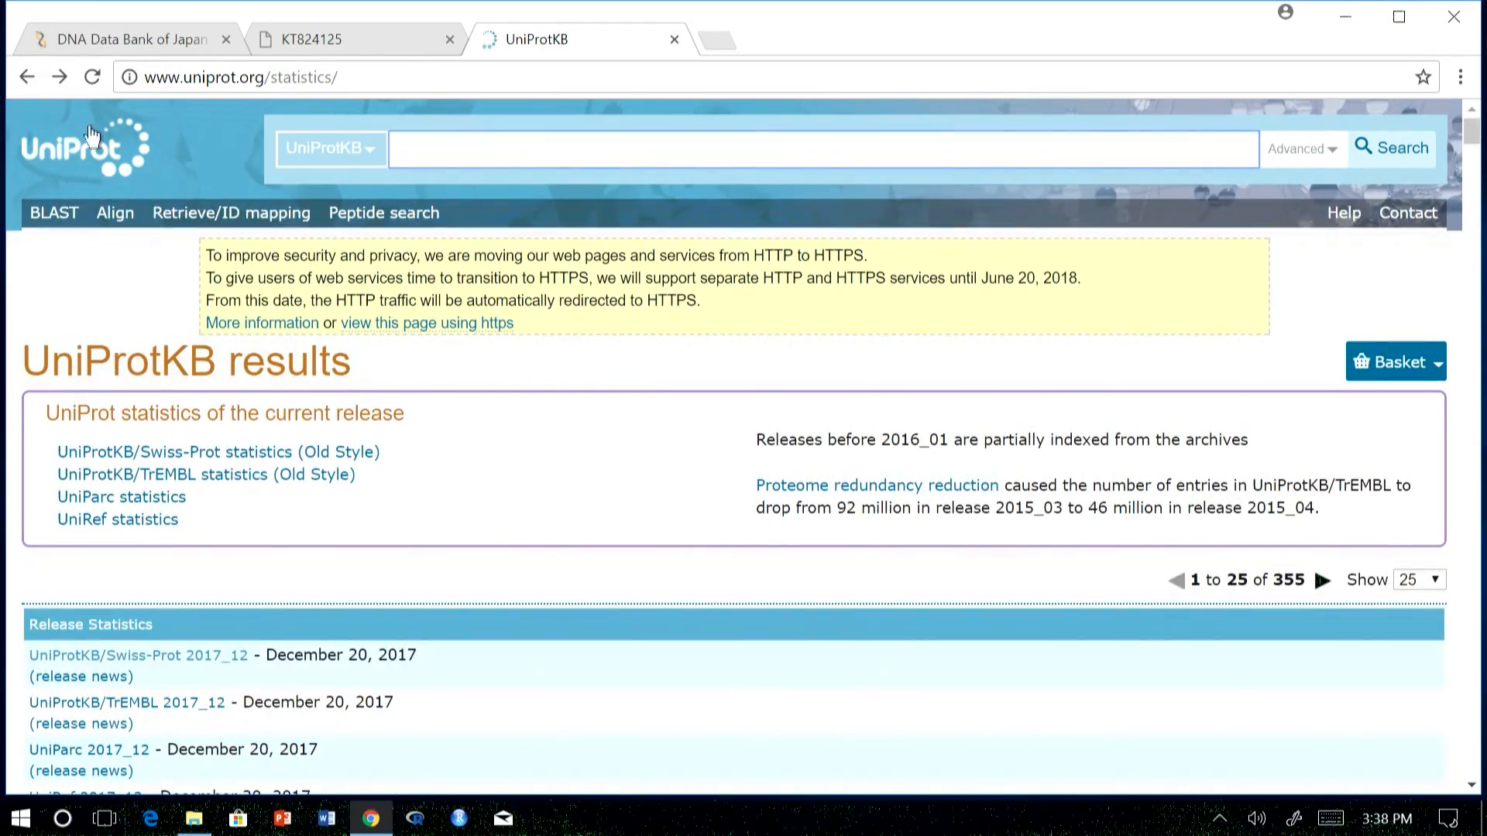
- Return to the UniProt home page via the logo and look over its sections
left_click(84, 147)
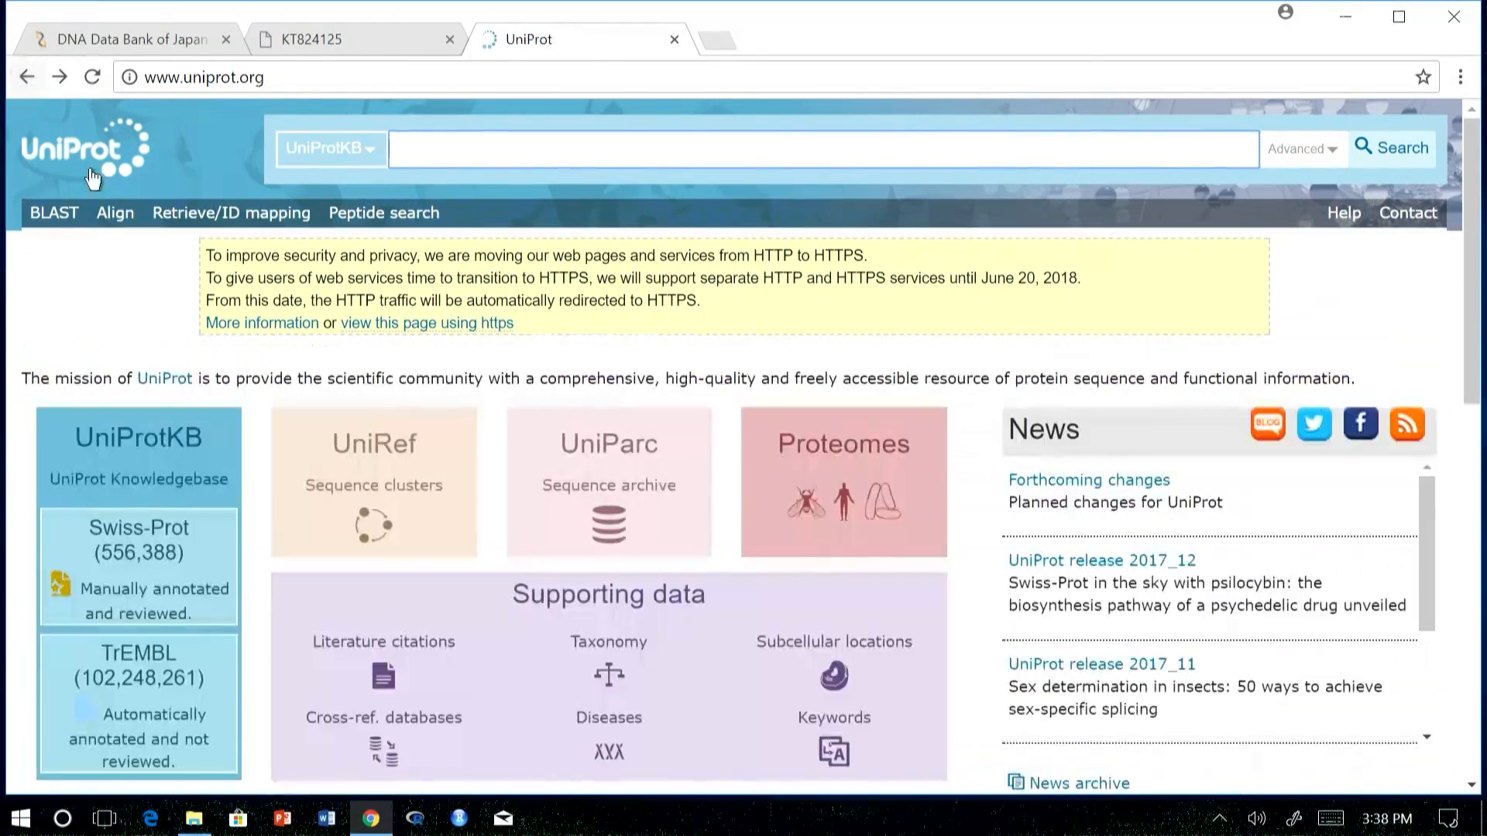
scroll("down", 3)
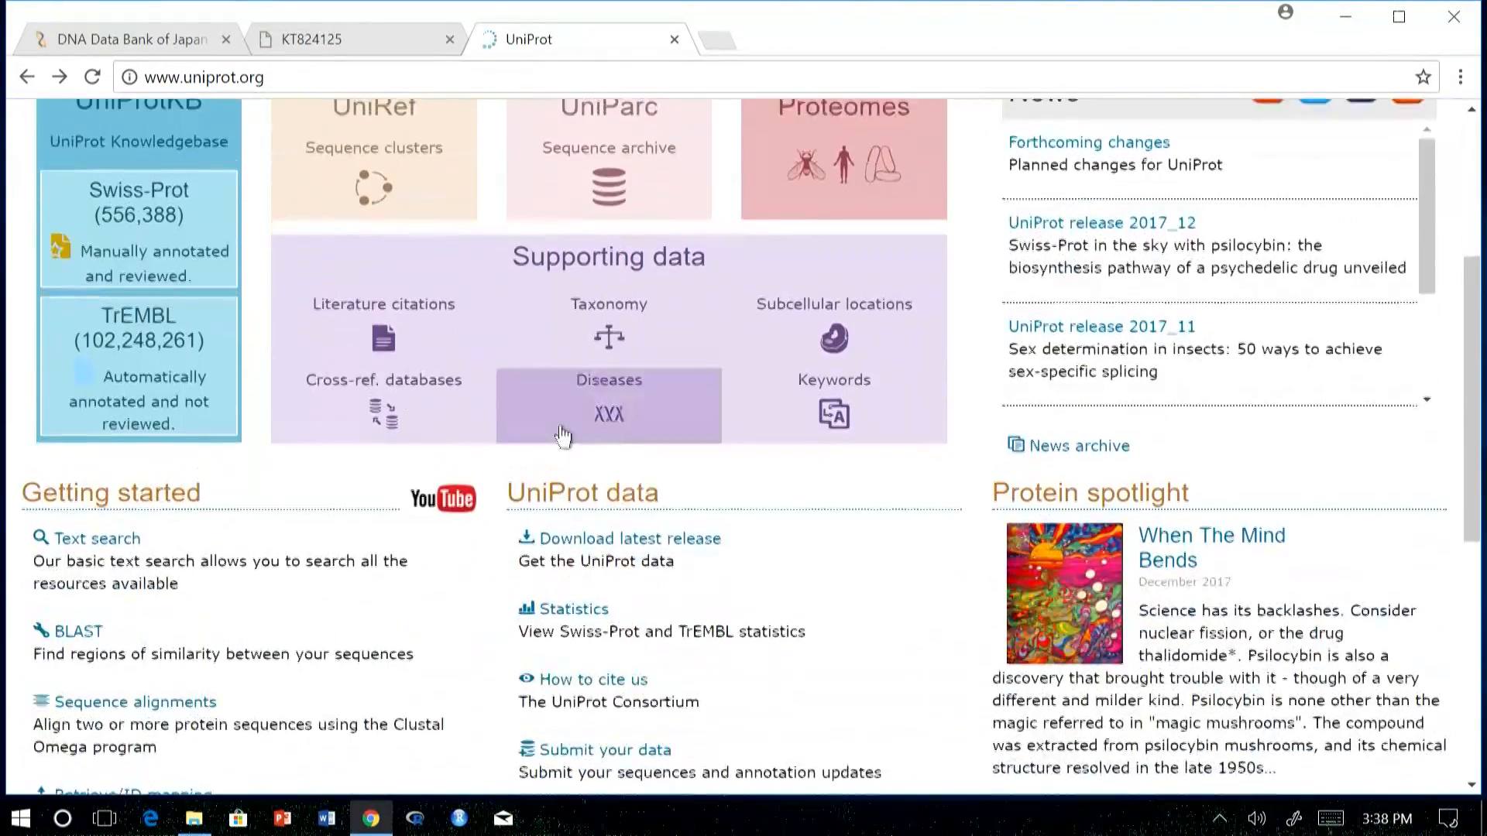
scroll("up", 3)
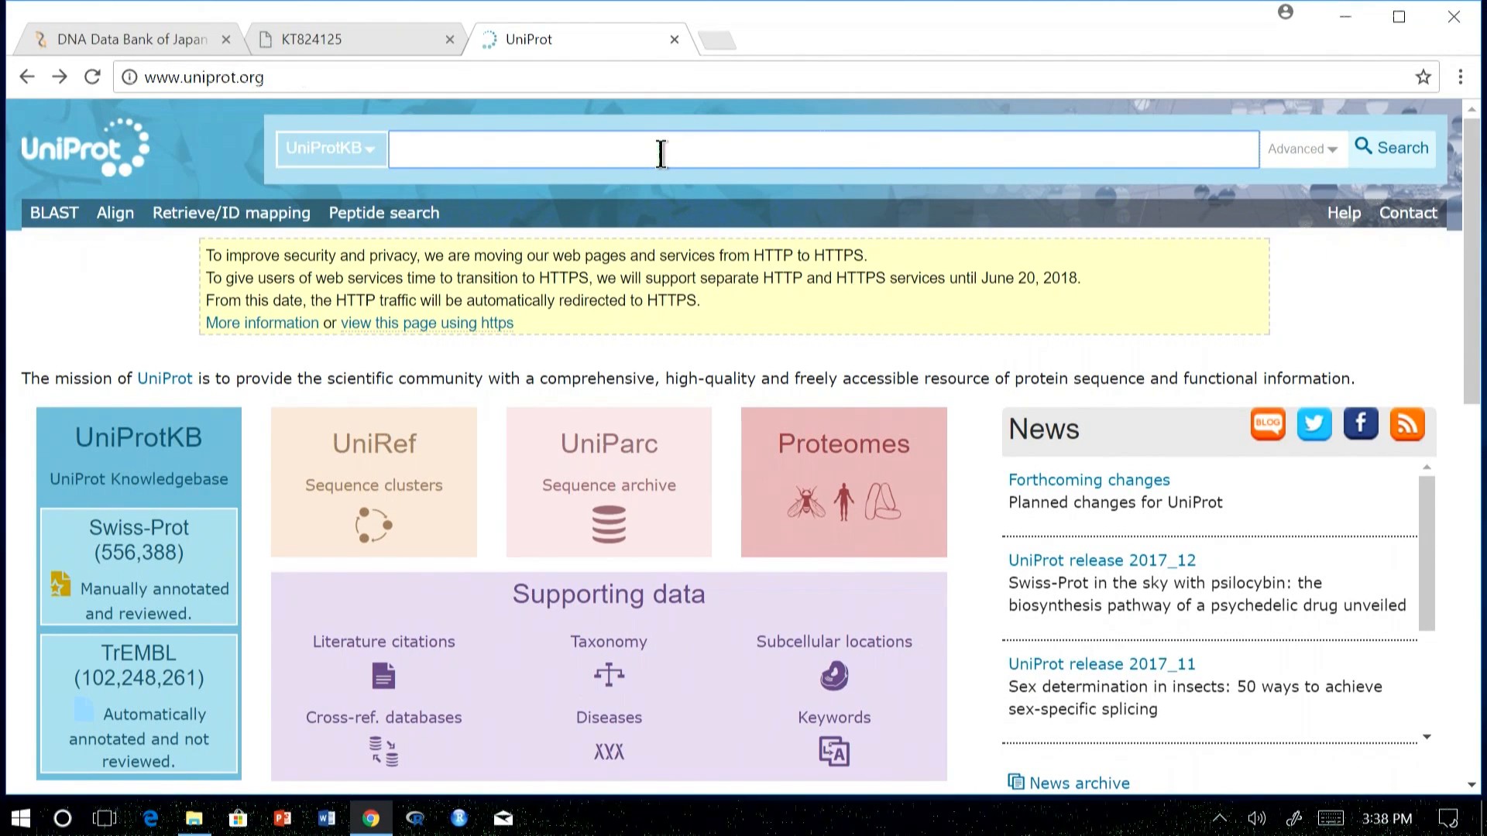
- Run a UniProtKB search for 'myoglobin' and browse the 1,001 results led by human, mouse and bovine entries
type("myoglobi")
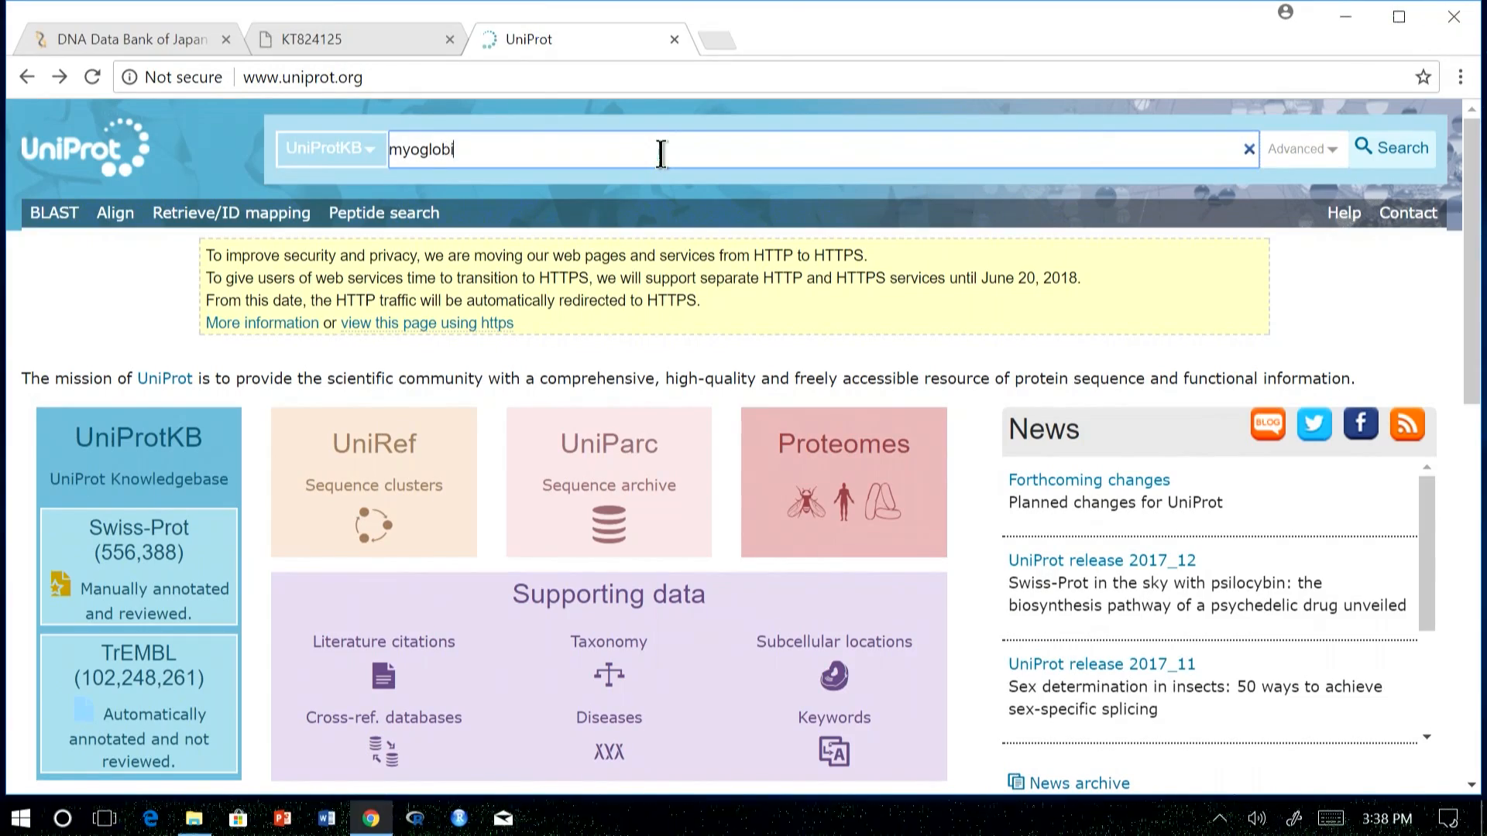
left_click(1391, 149)
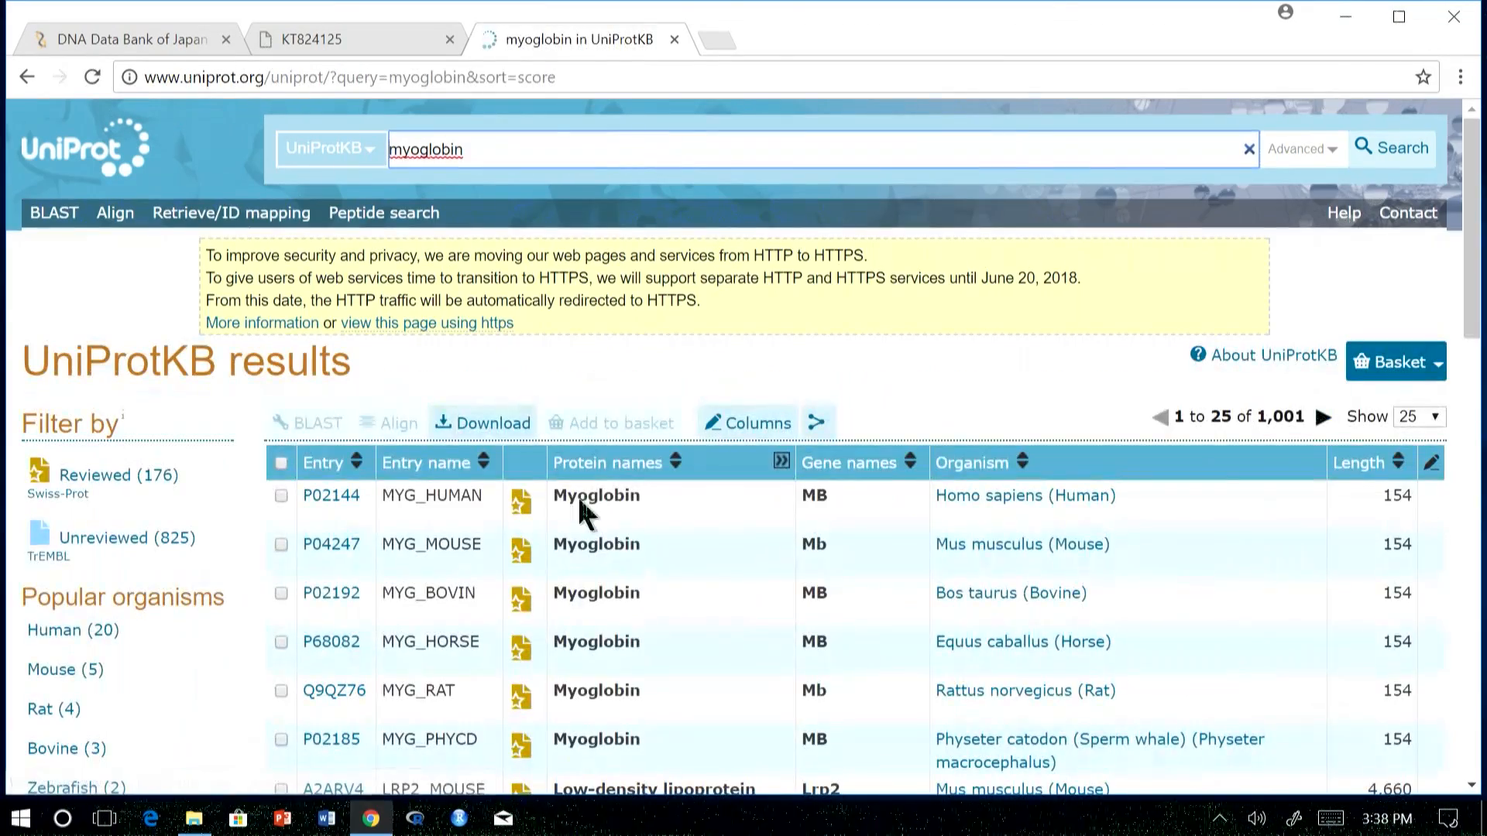
scroll("down", 3)
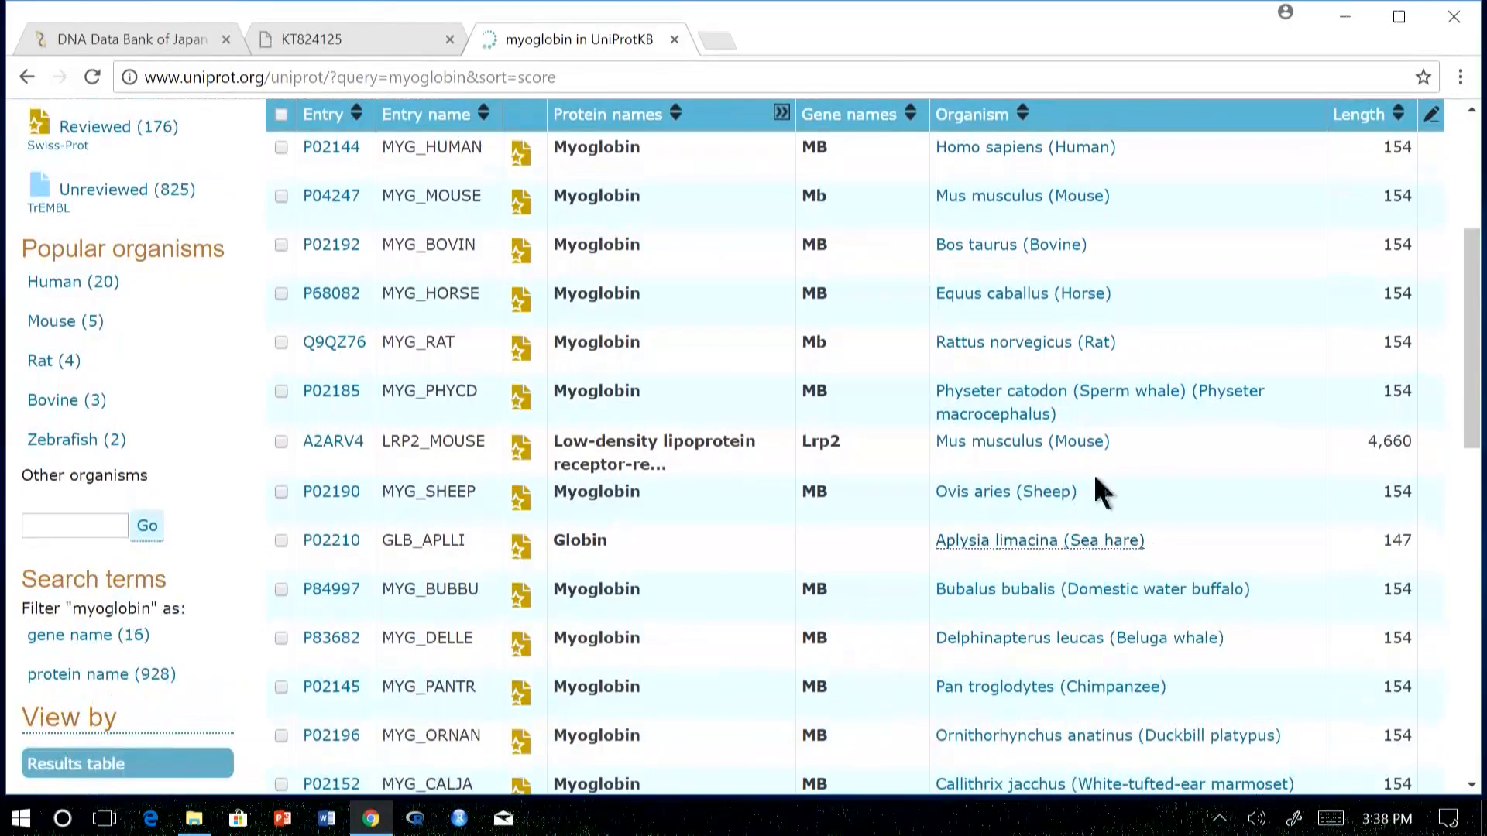
scroll("up", 3)
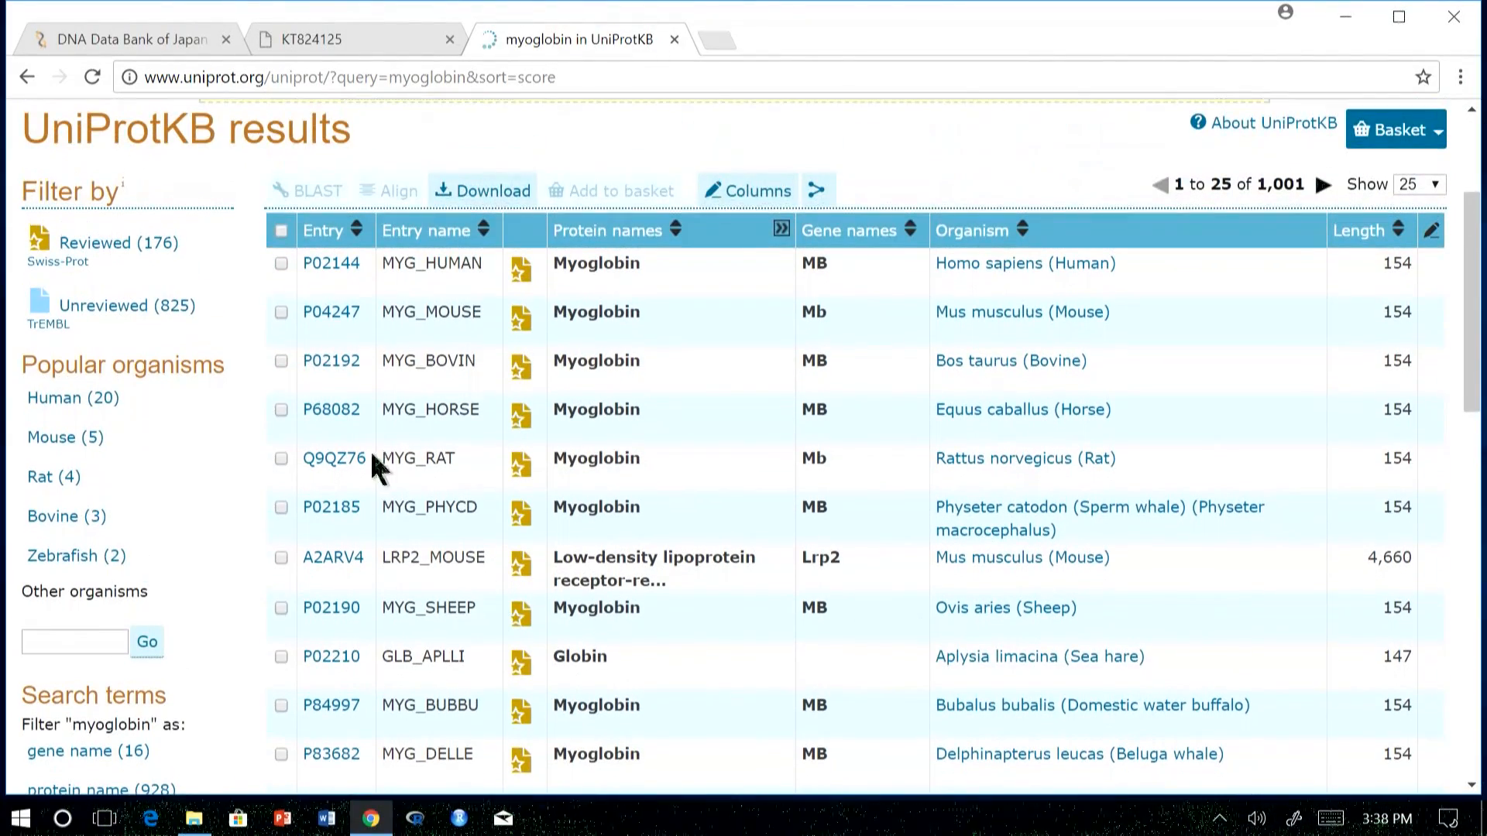
scroll("up", 3)
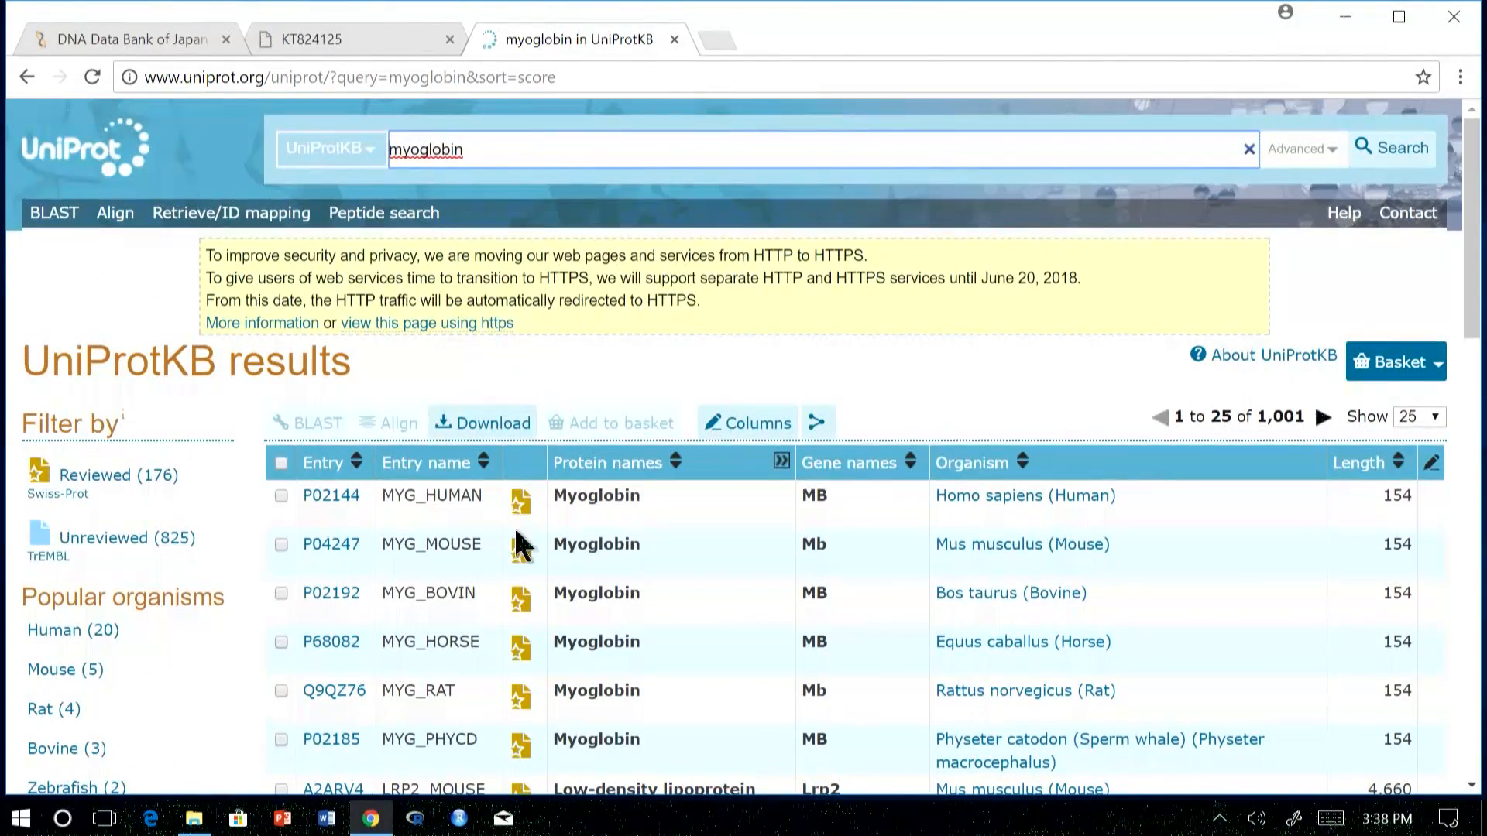
mouse_move(113, 508)
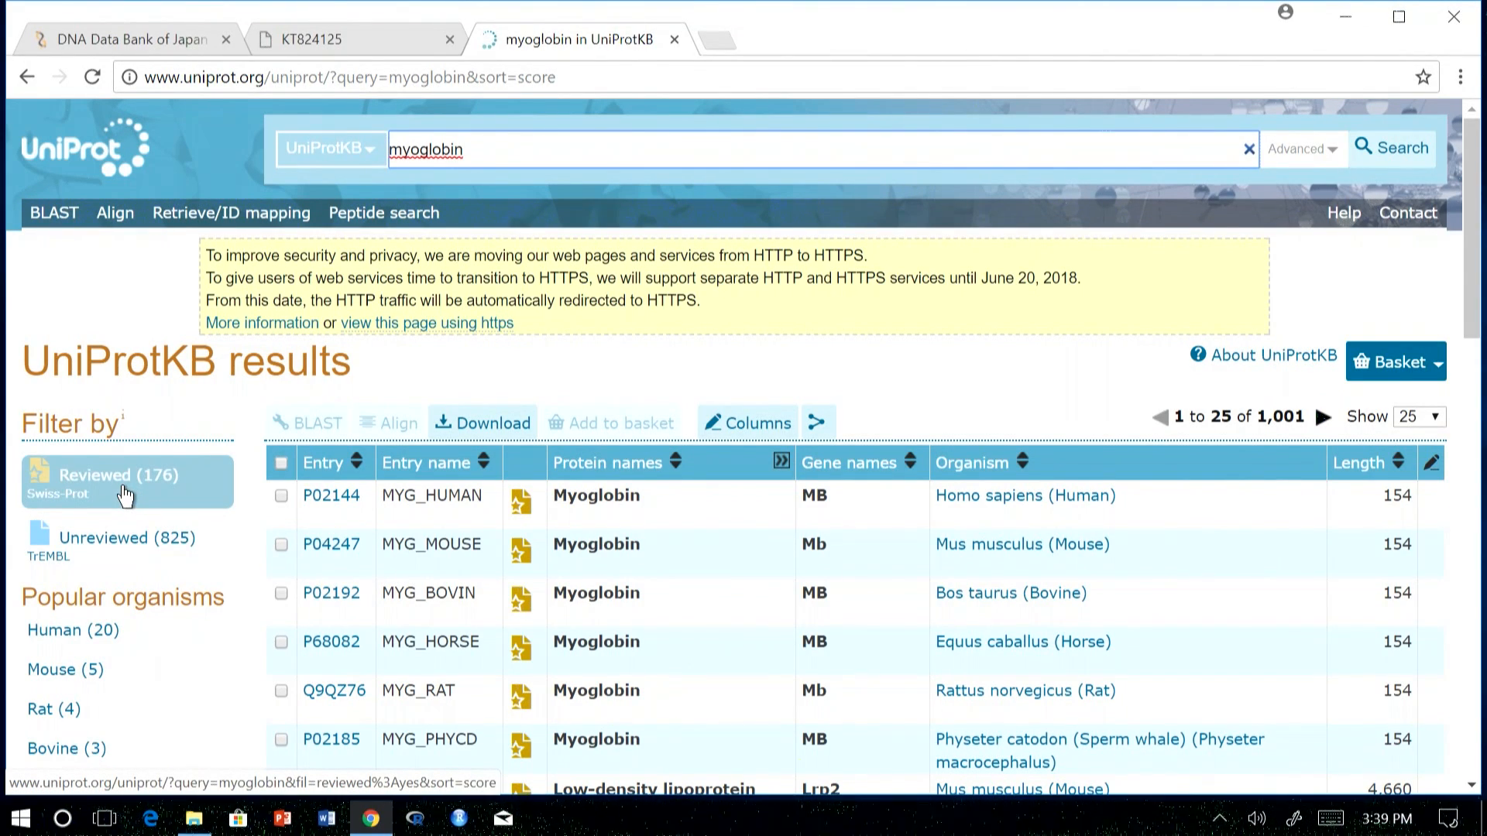
- Filter the myoglobin results to 'Reviewed (176)' Swiss-Prot entries and look through them
left_click(95, 476)
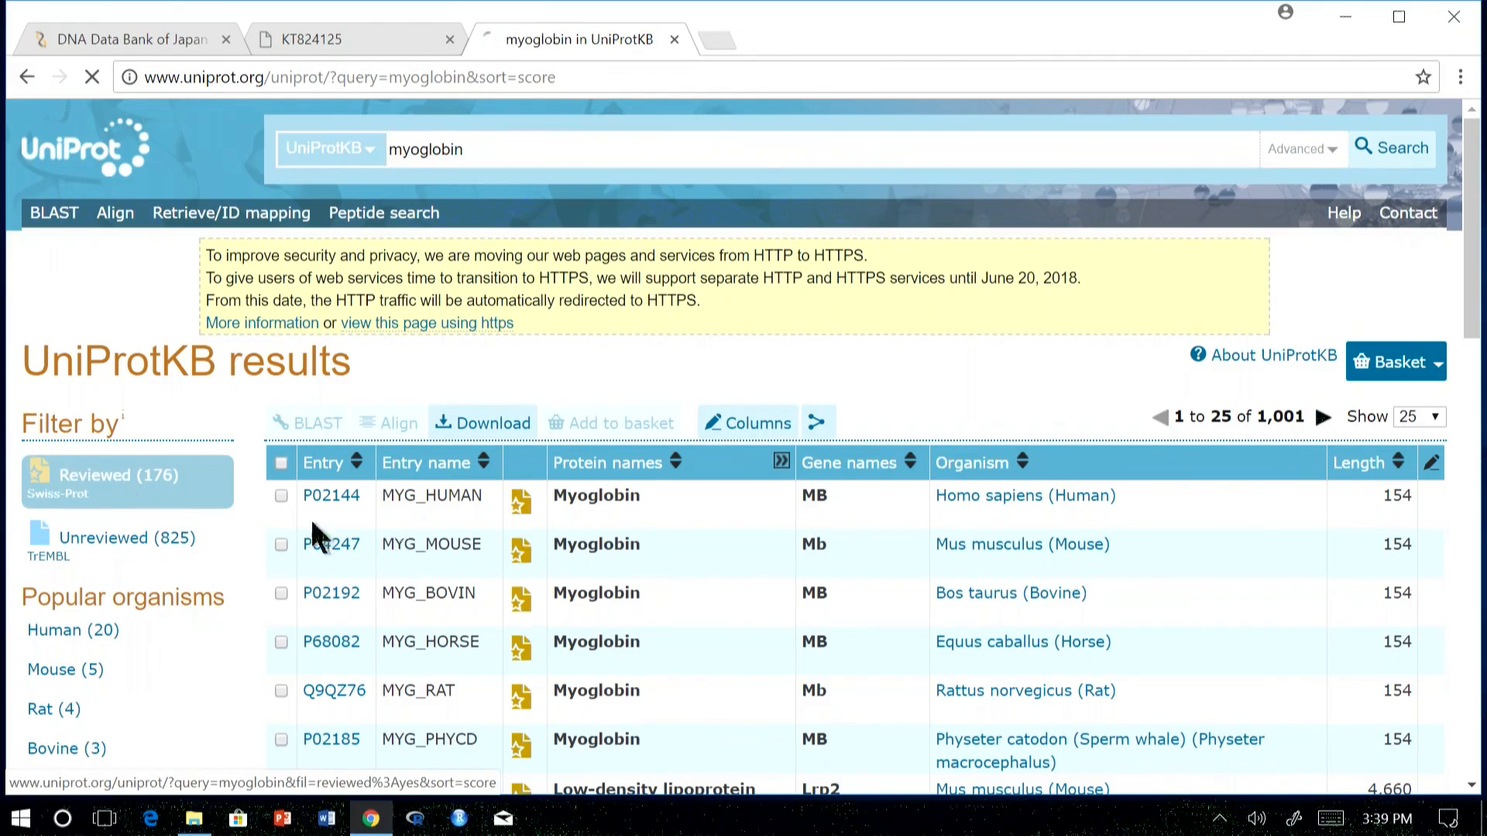
left_click(104, 474)
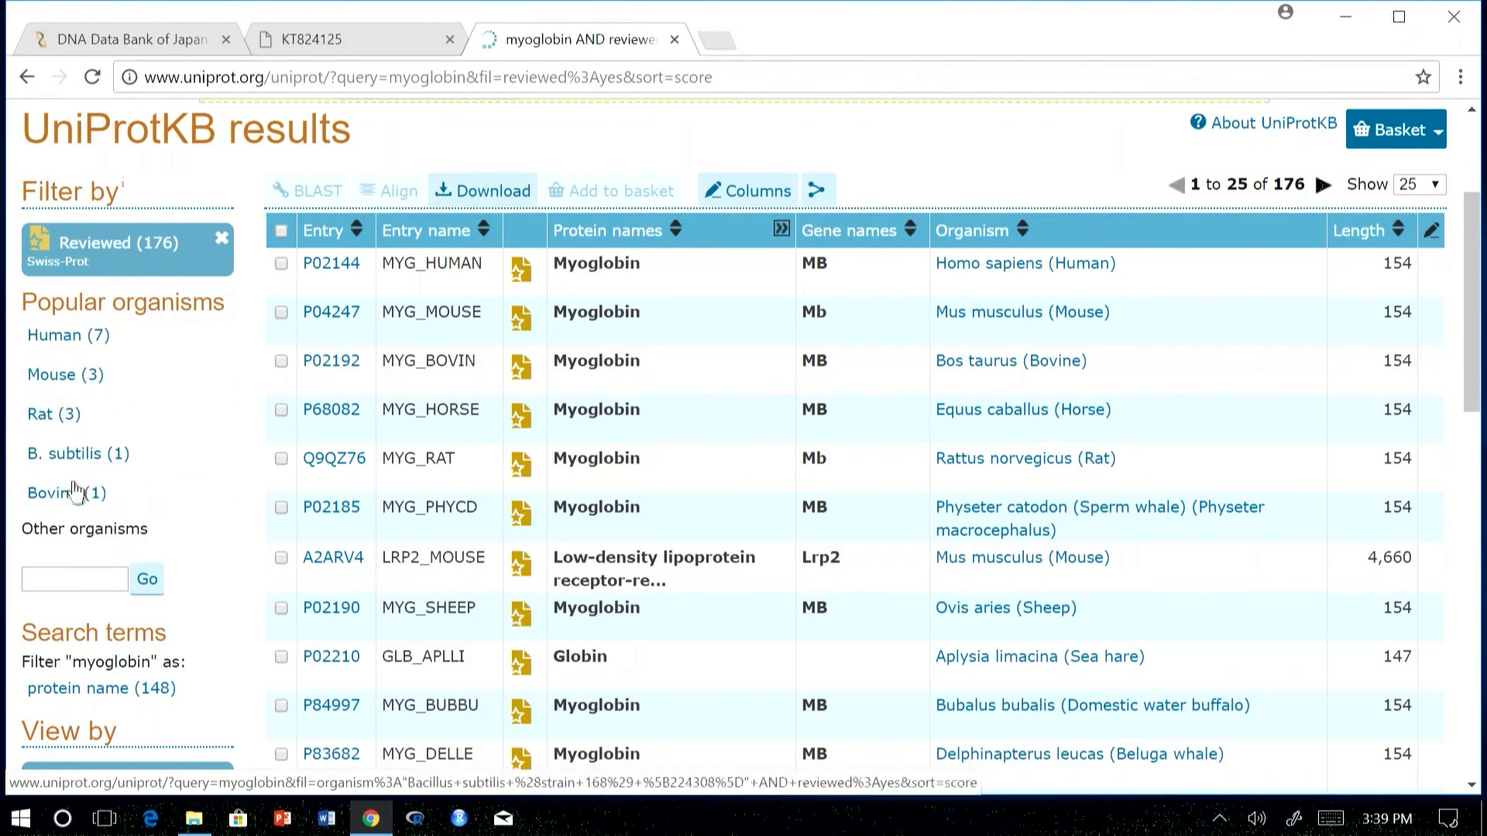
scroll("down", 3)
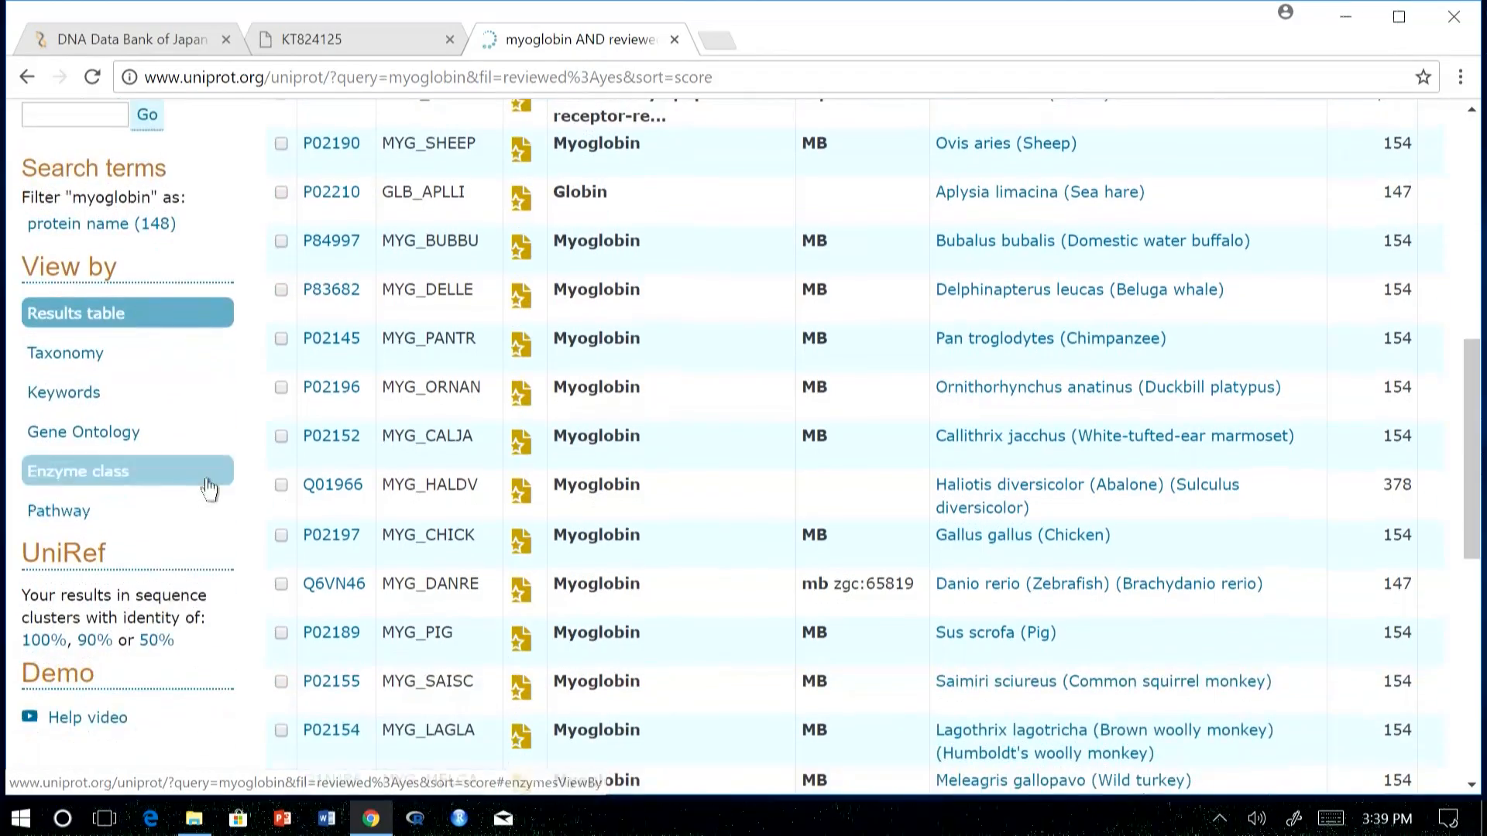
scroll("down", 3)
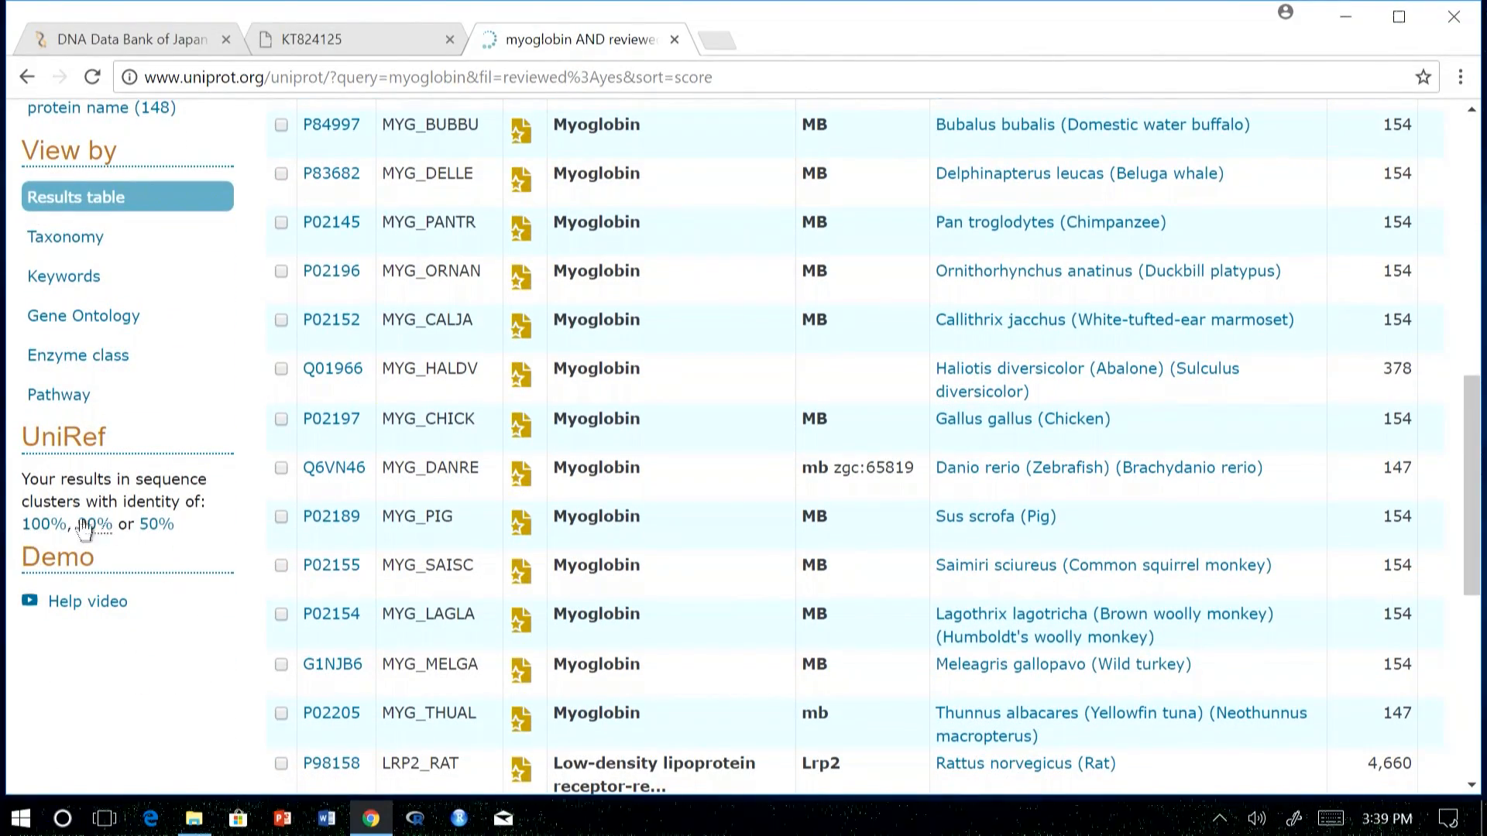
mouse_move(91, 525)
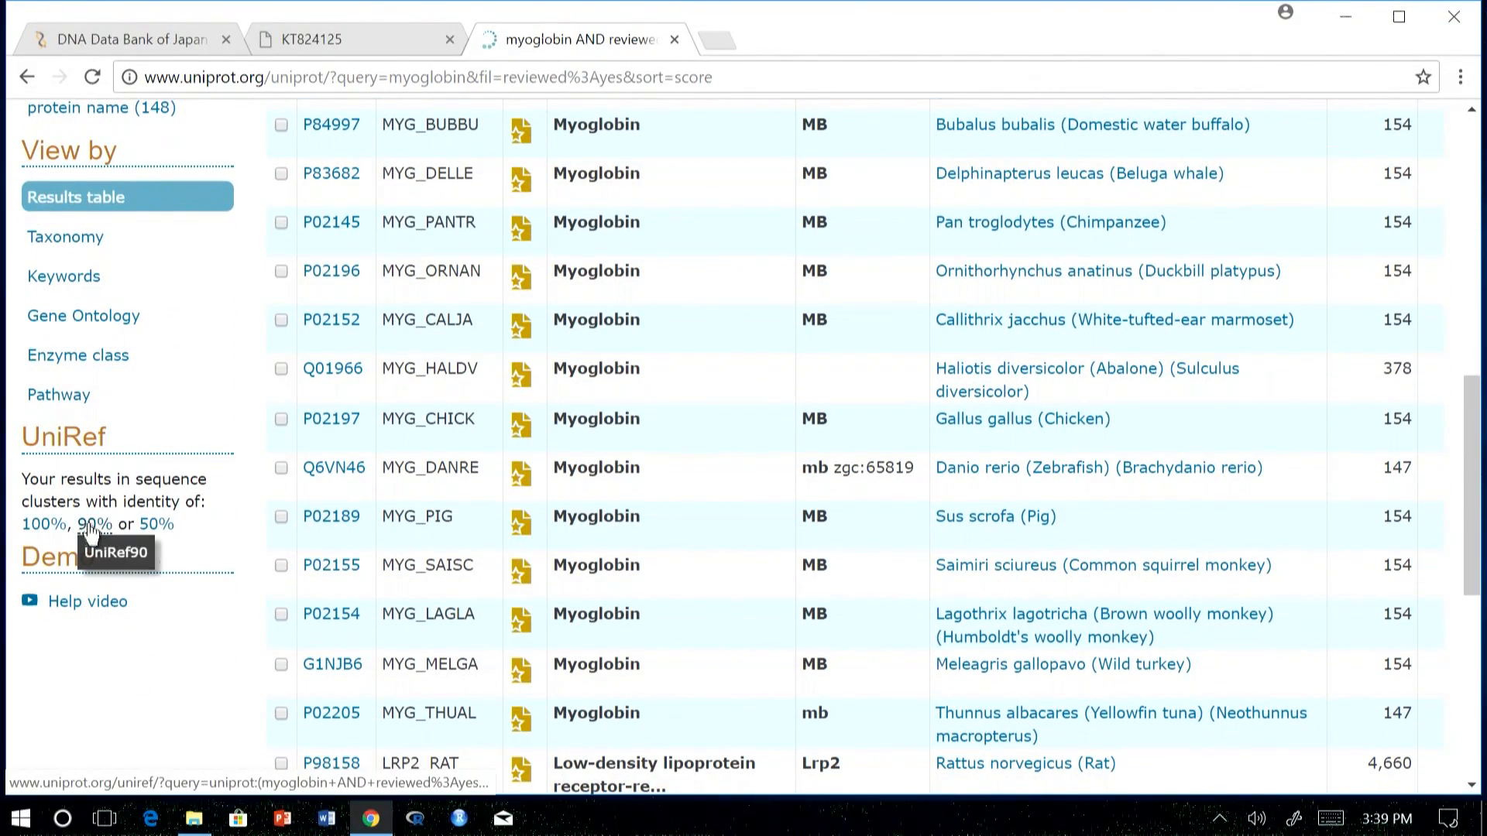
mouse_move(71, 479)
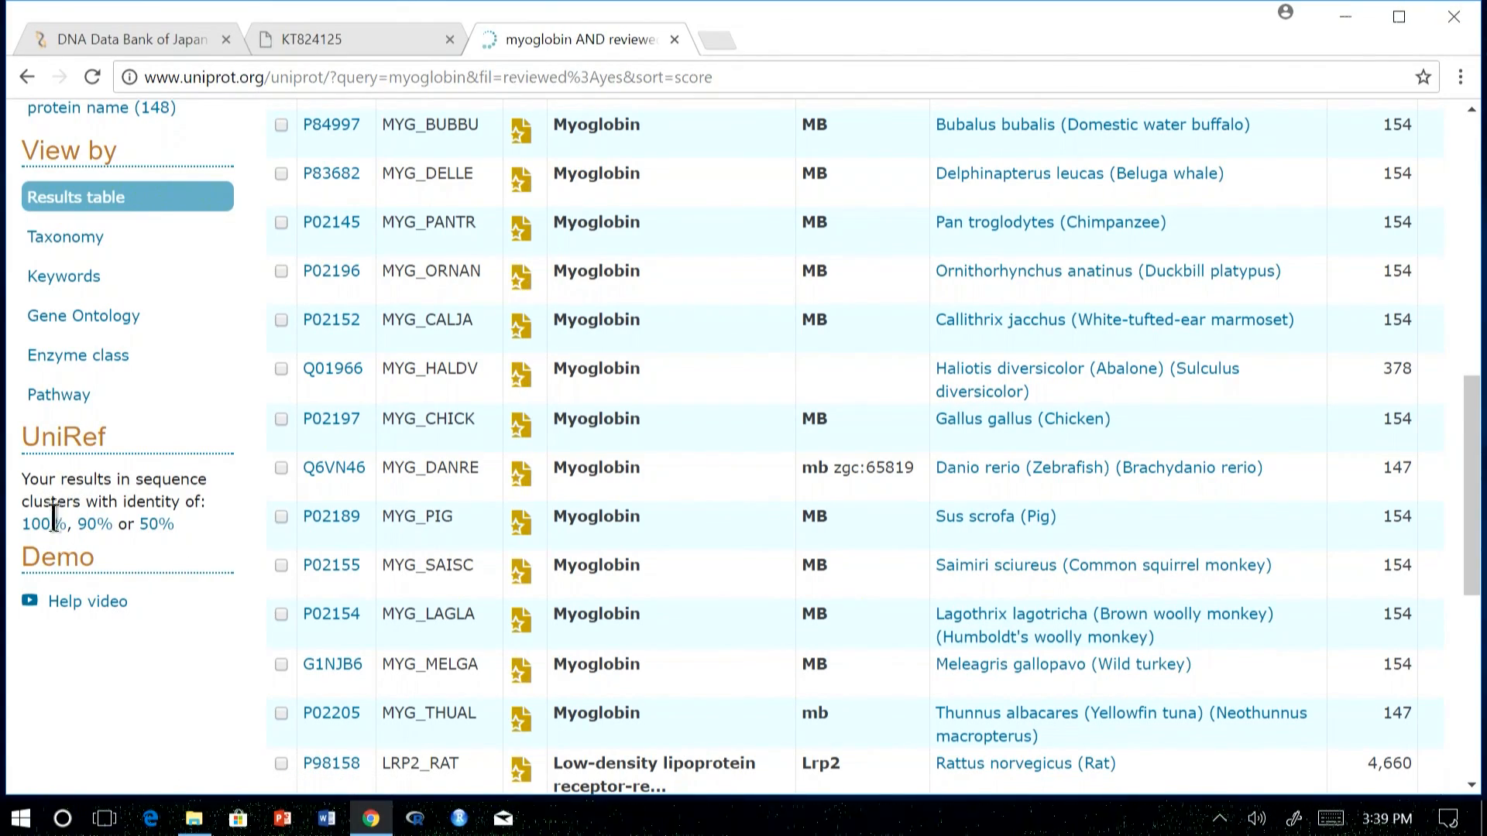
scroll("up", 3)
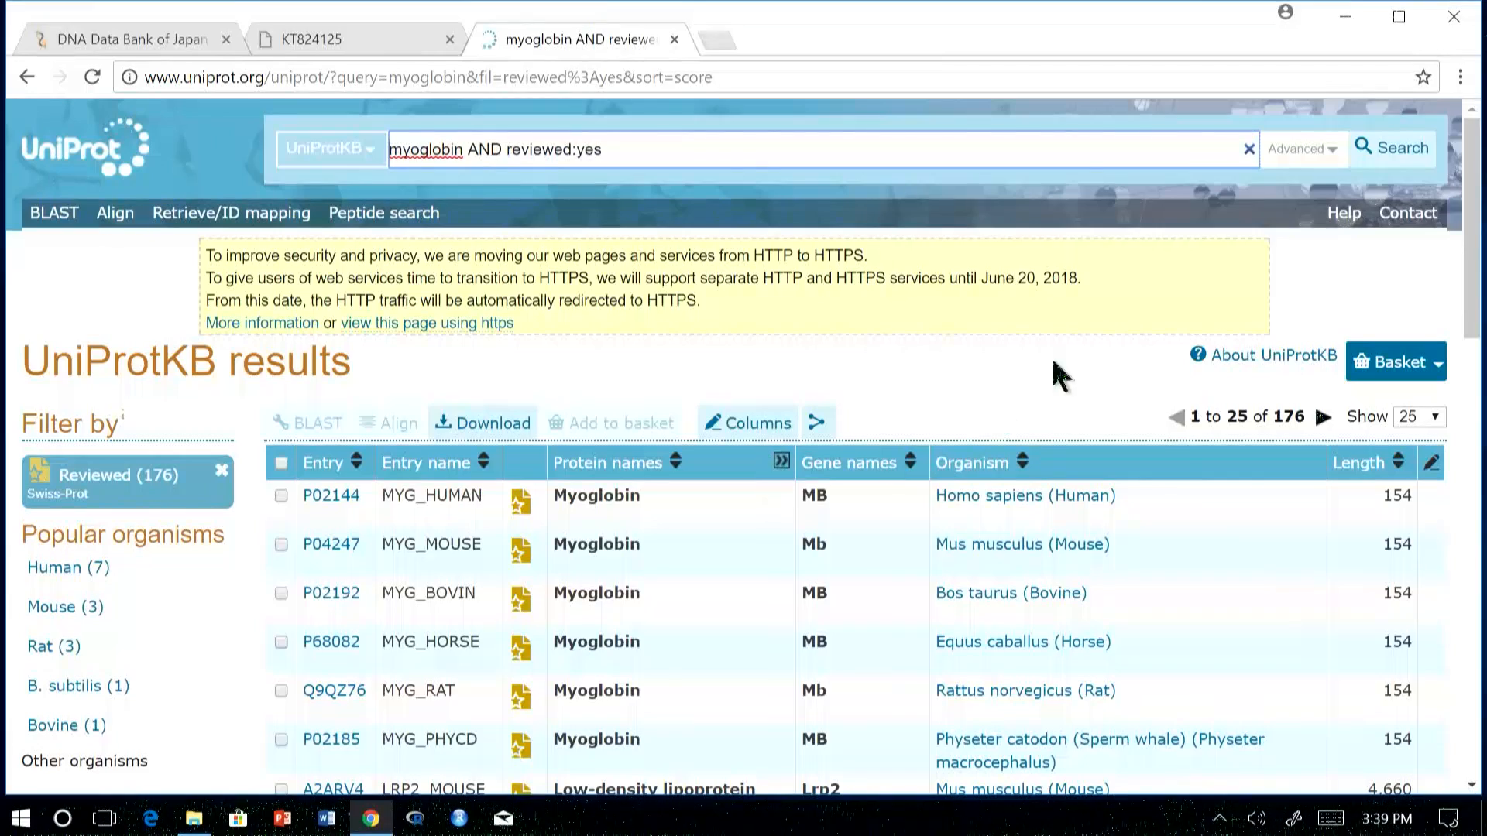
mouse_move(366, 643)
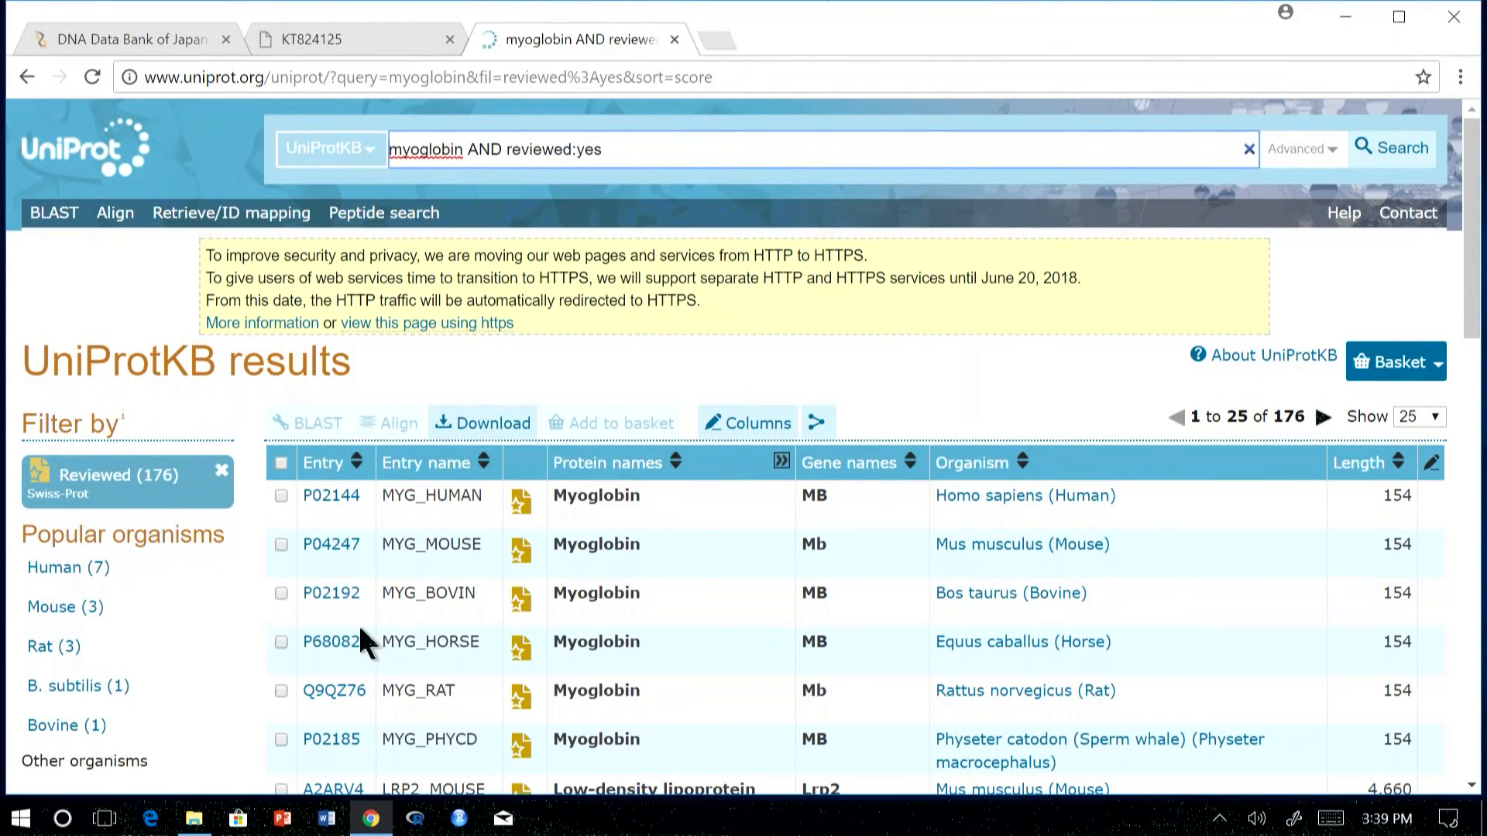
mouse_move(631, 635)
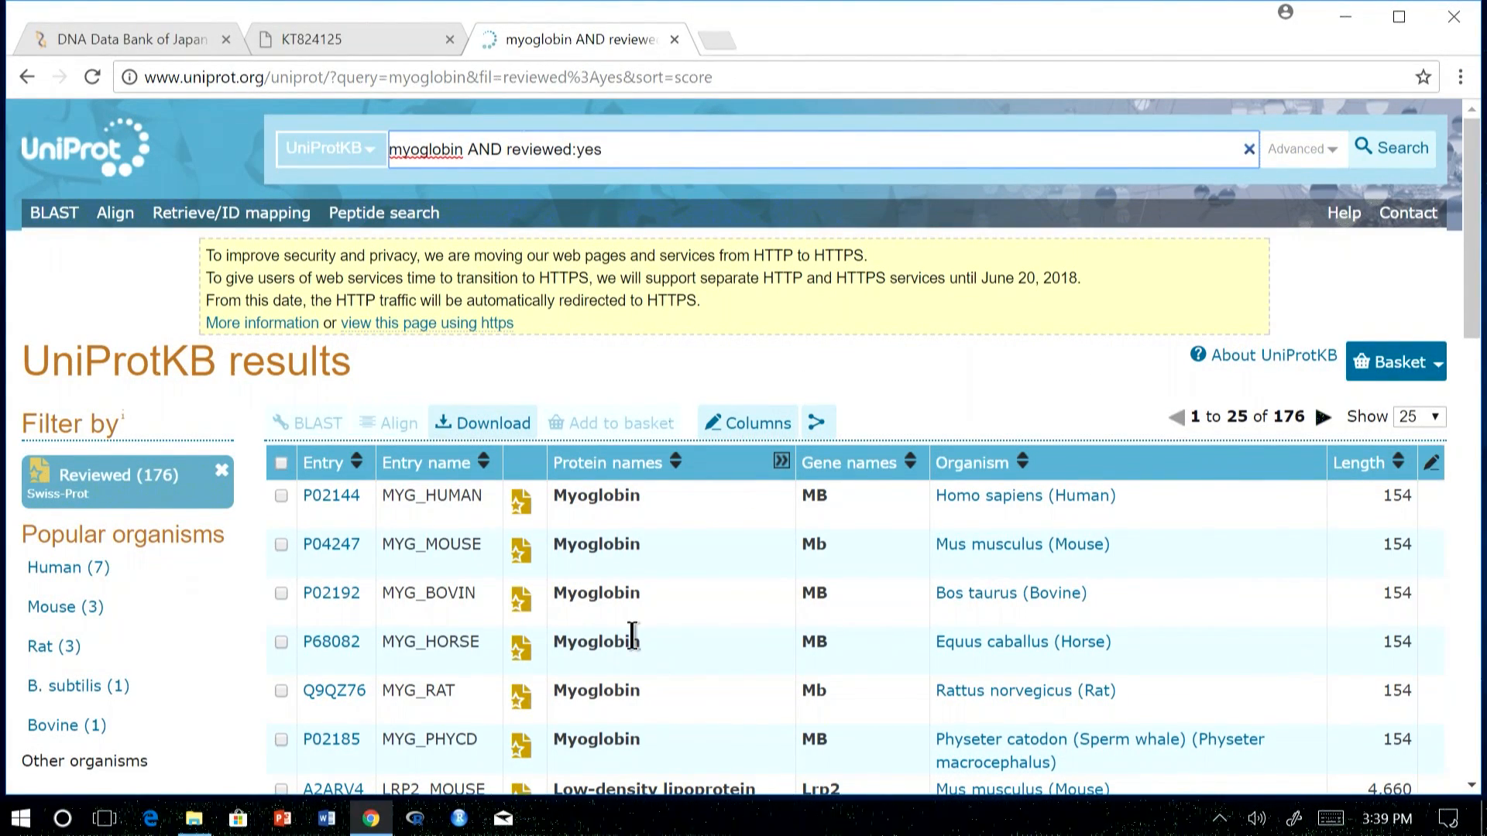
mouse_move(1354, 554)
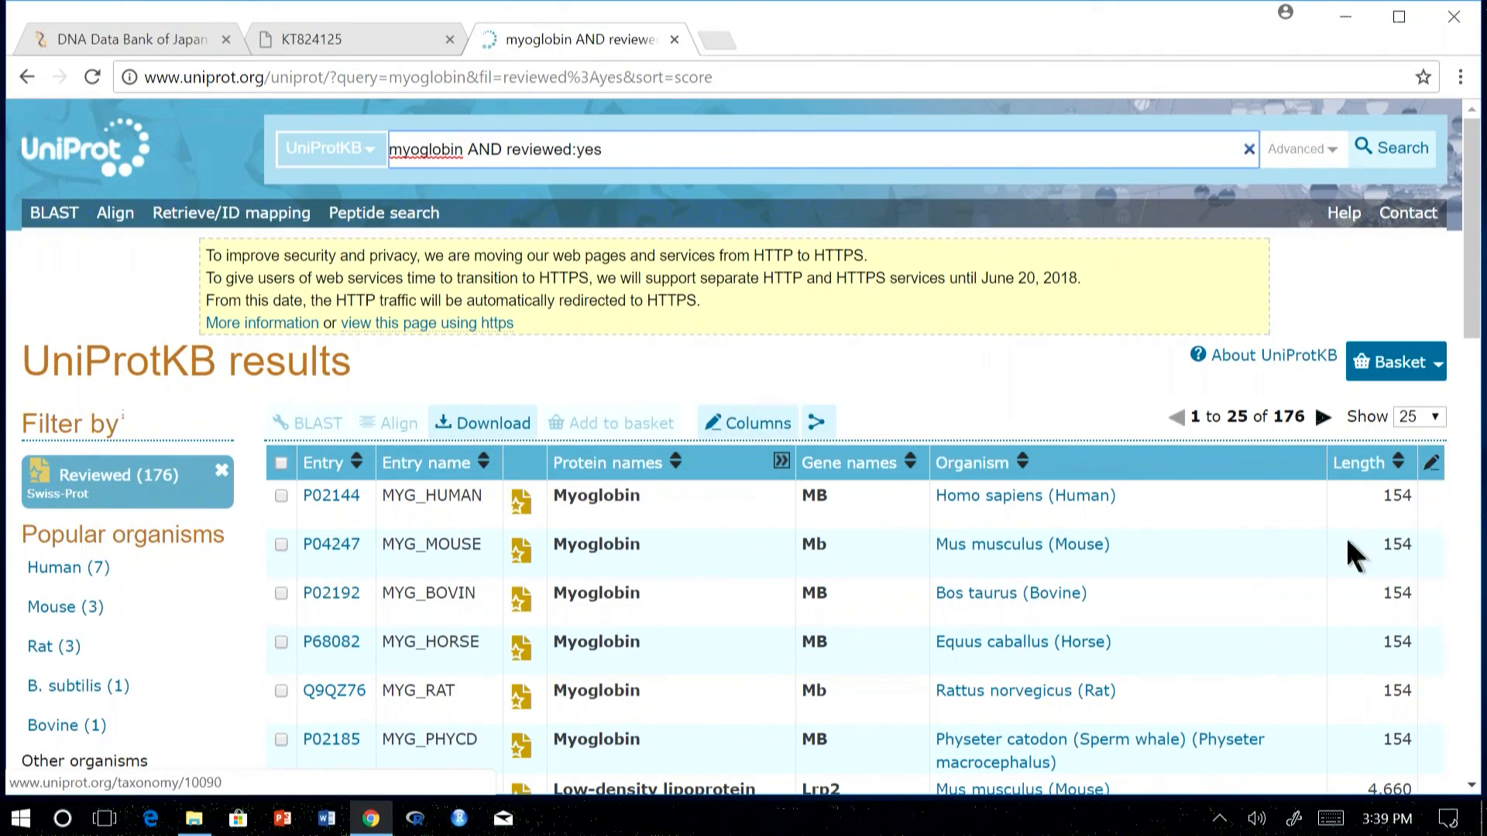
- Customise the results table to include a Mass column from Sequences, showing human myoglobin at 17,184
left_click(746, 421)
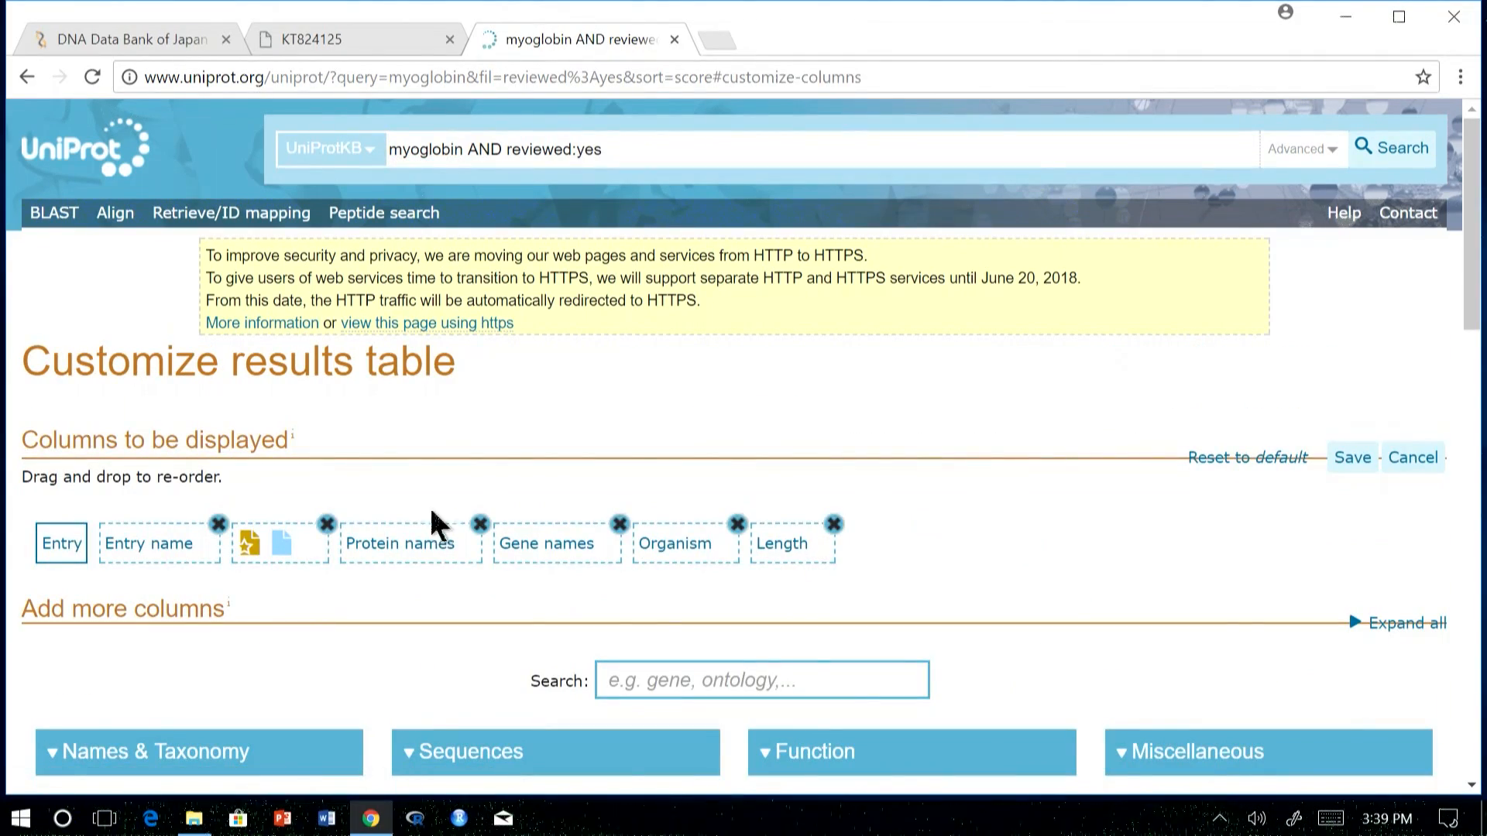
scroll("down", 3)
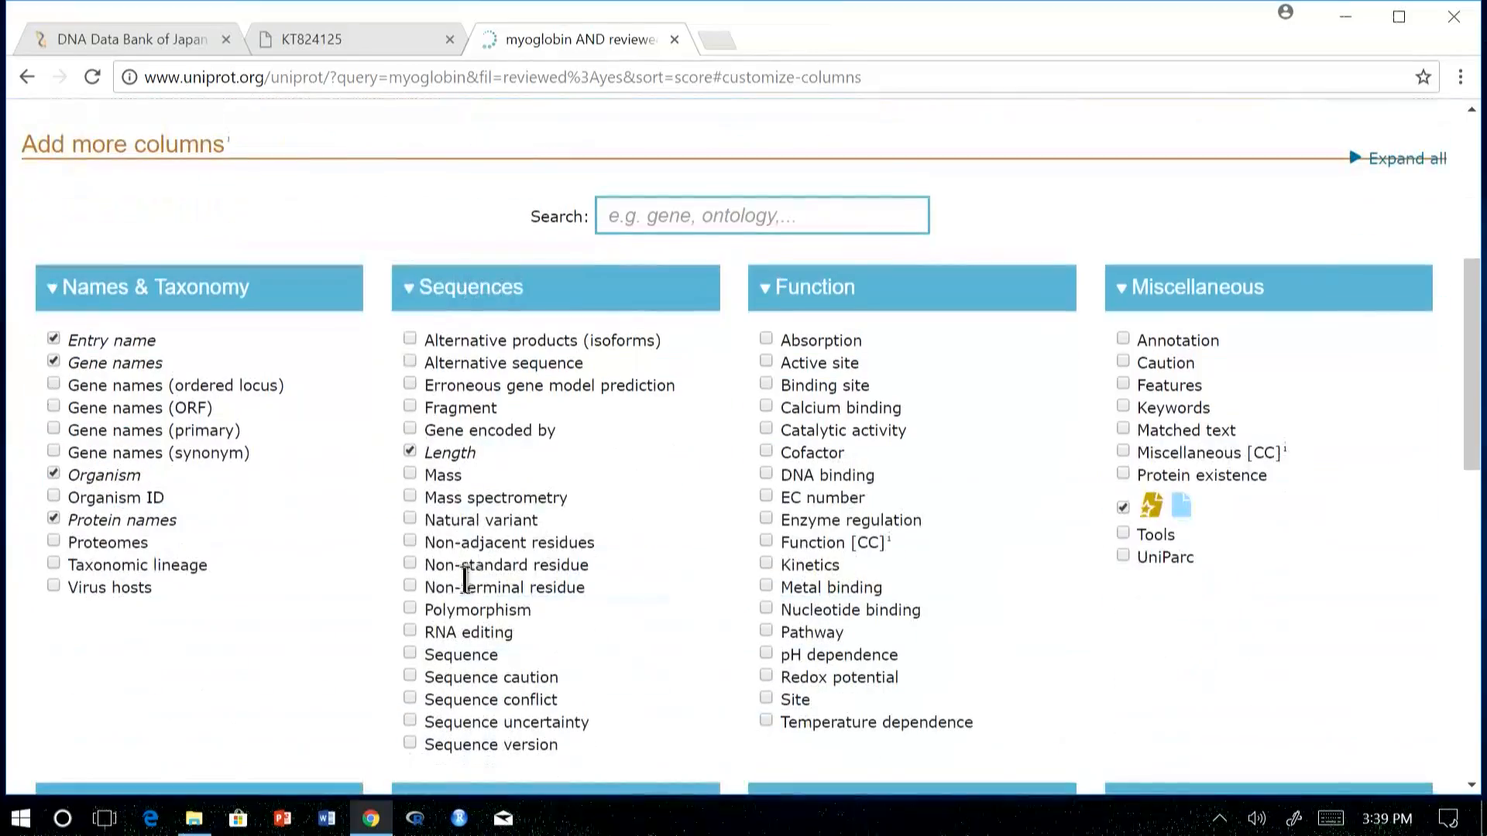
left_click(409, 475)
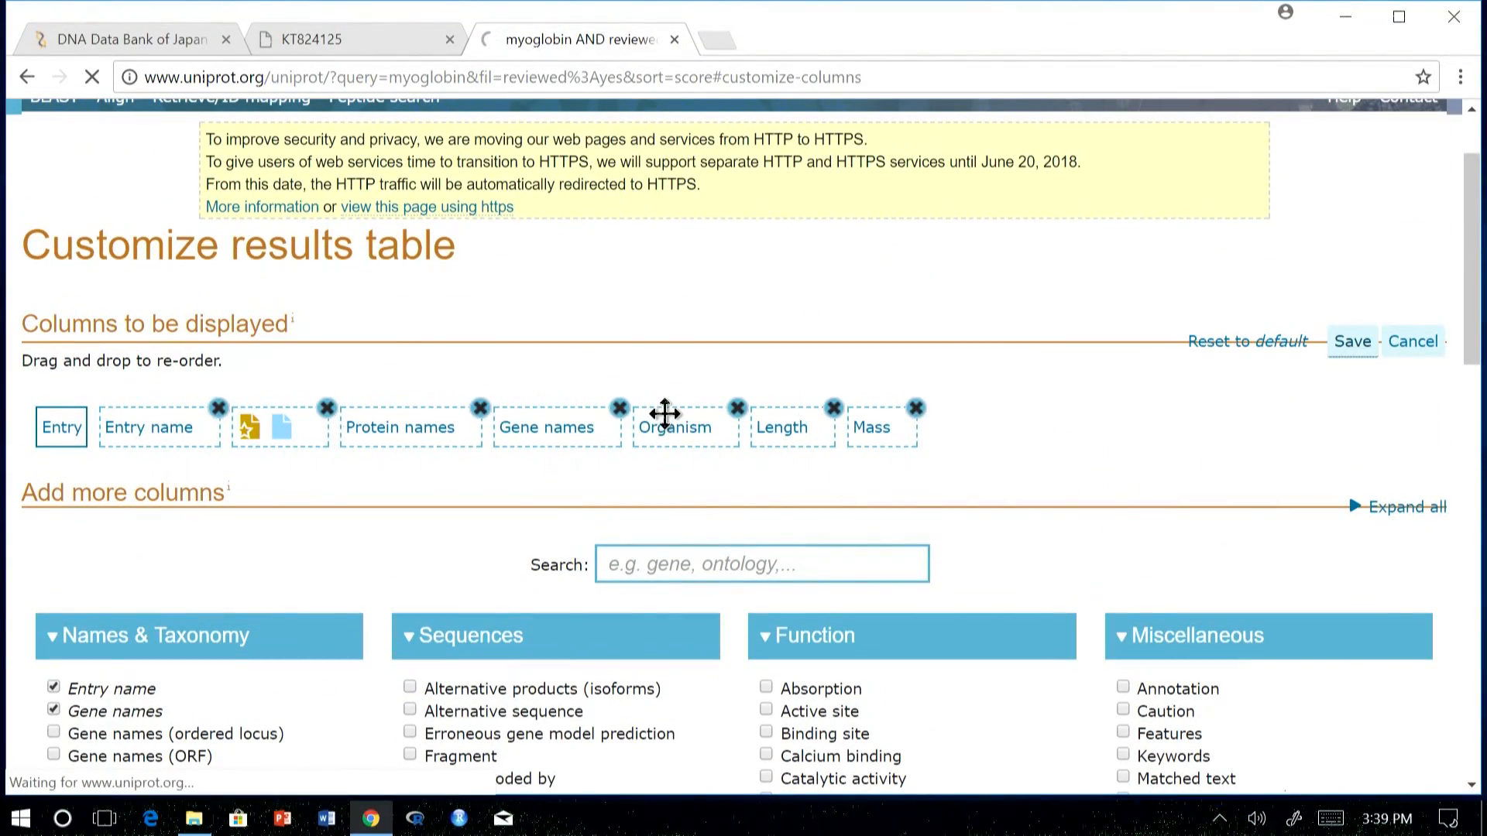
mouse_move(1076, 327)
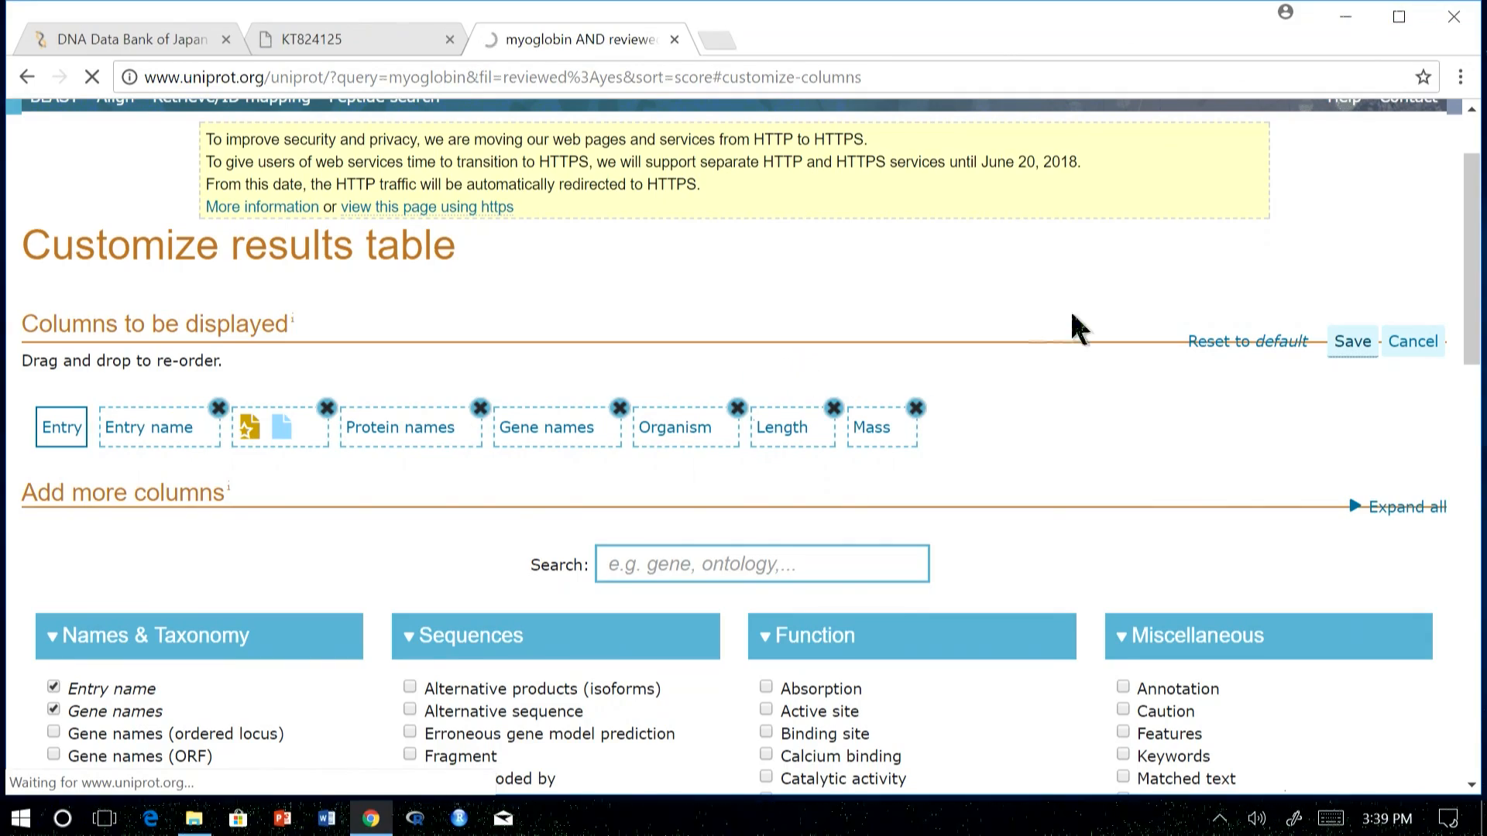
left_click(1350, 340)
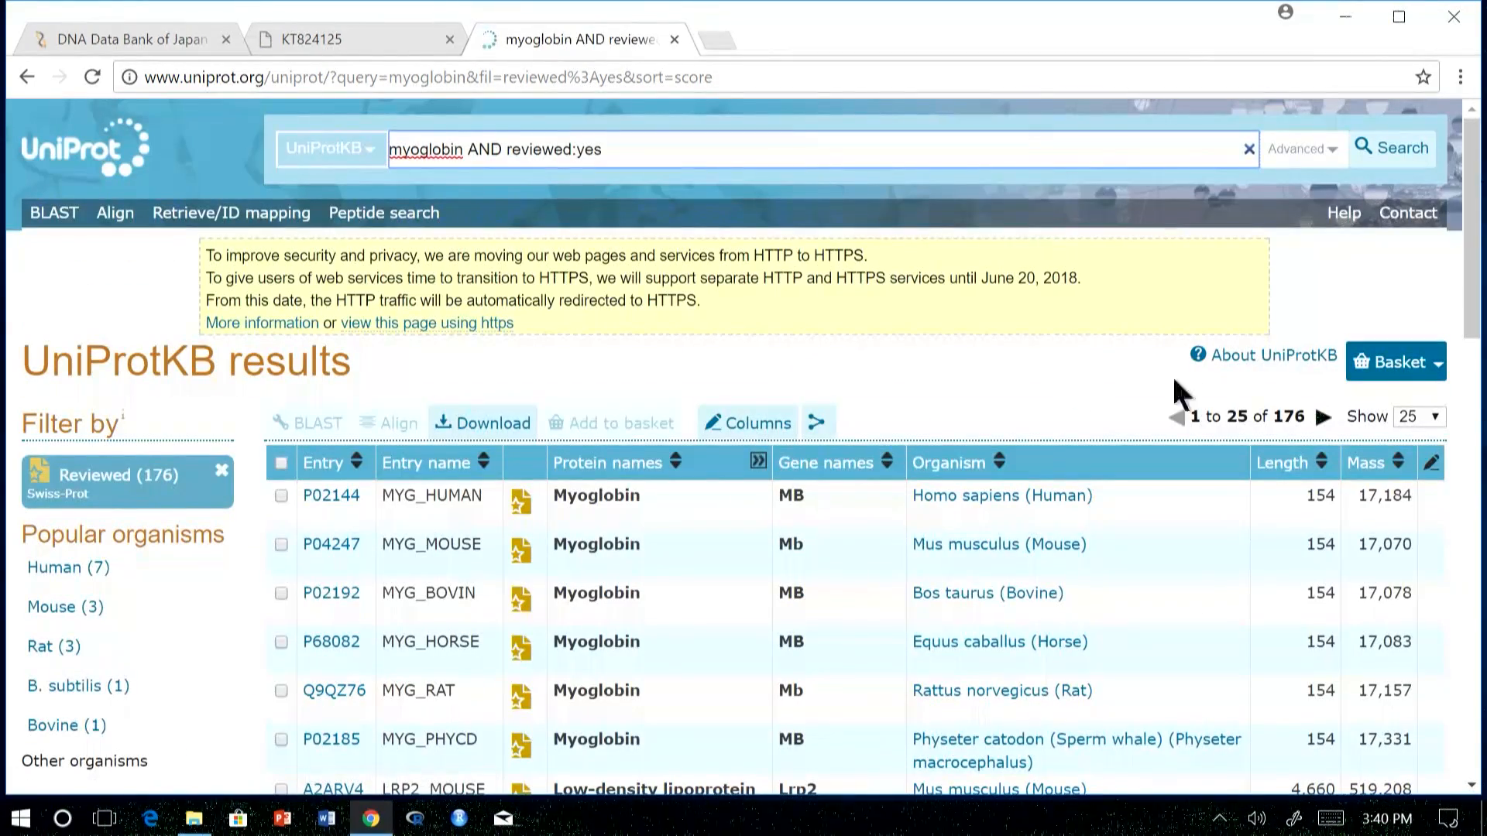
scroll("down", 3)
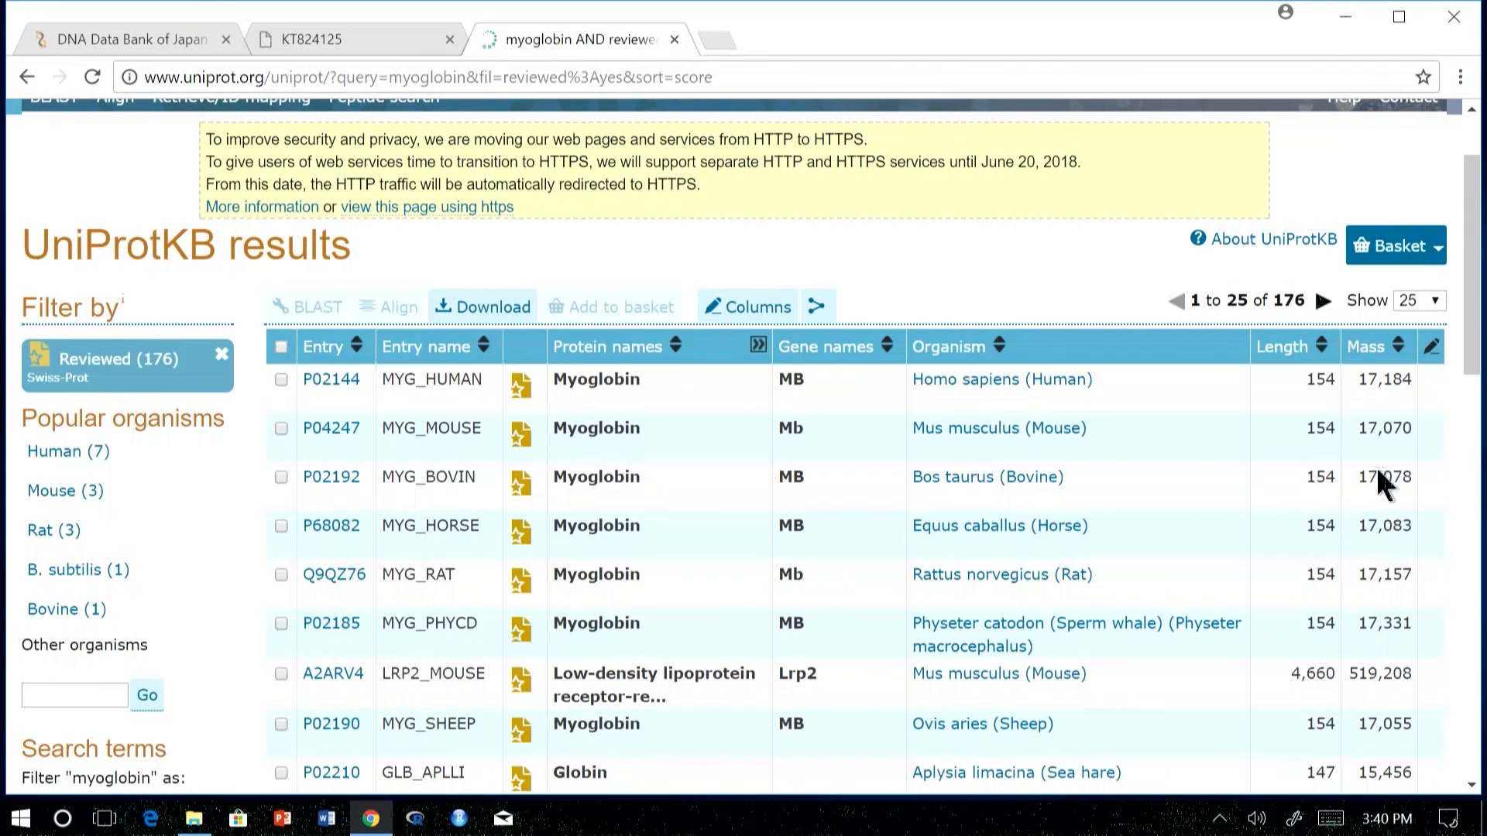
mouse_move(617, 313)
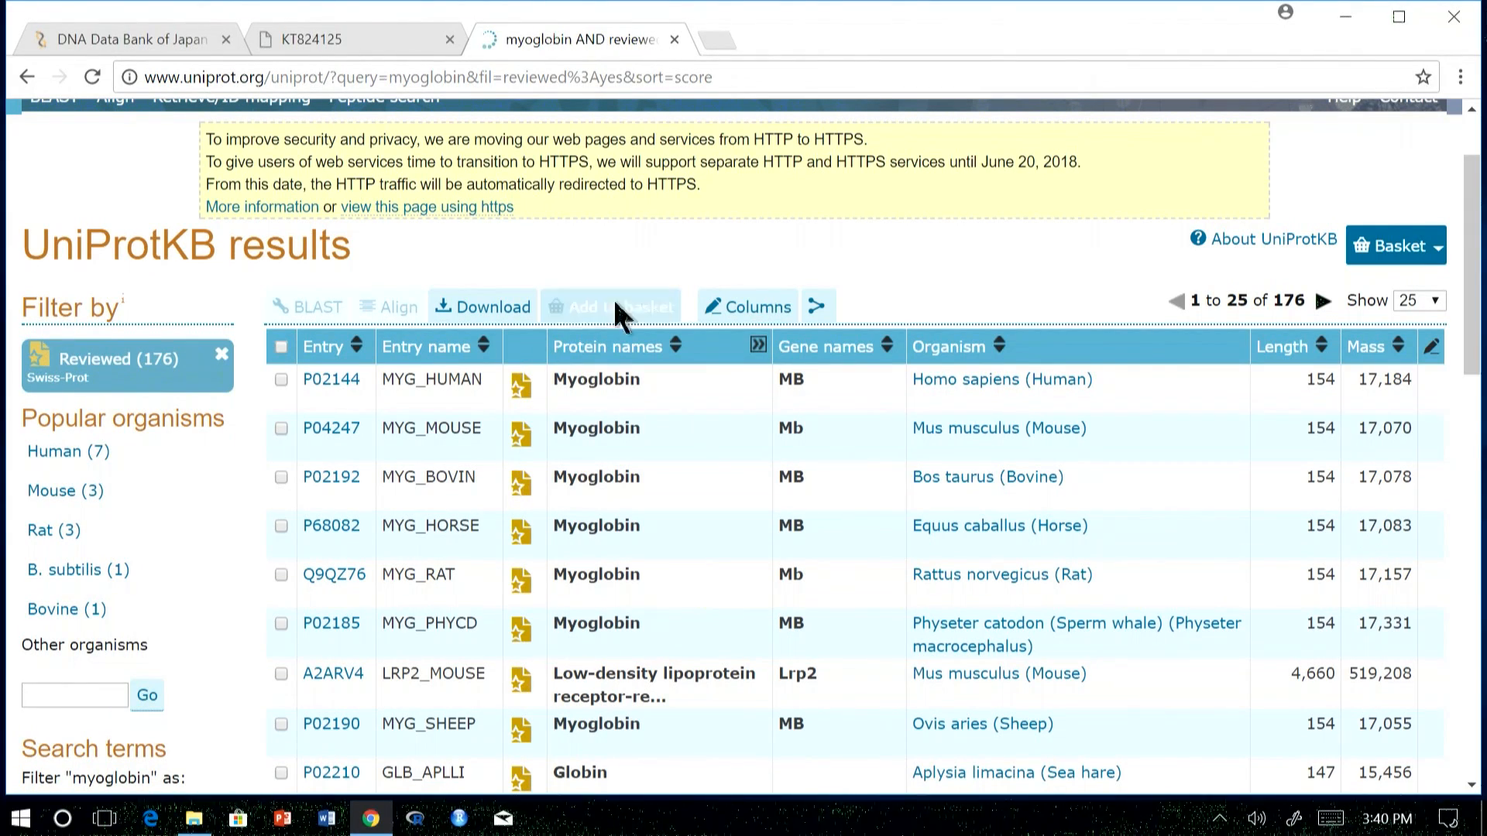
mouse_move(487, 432)
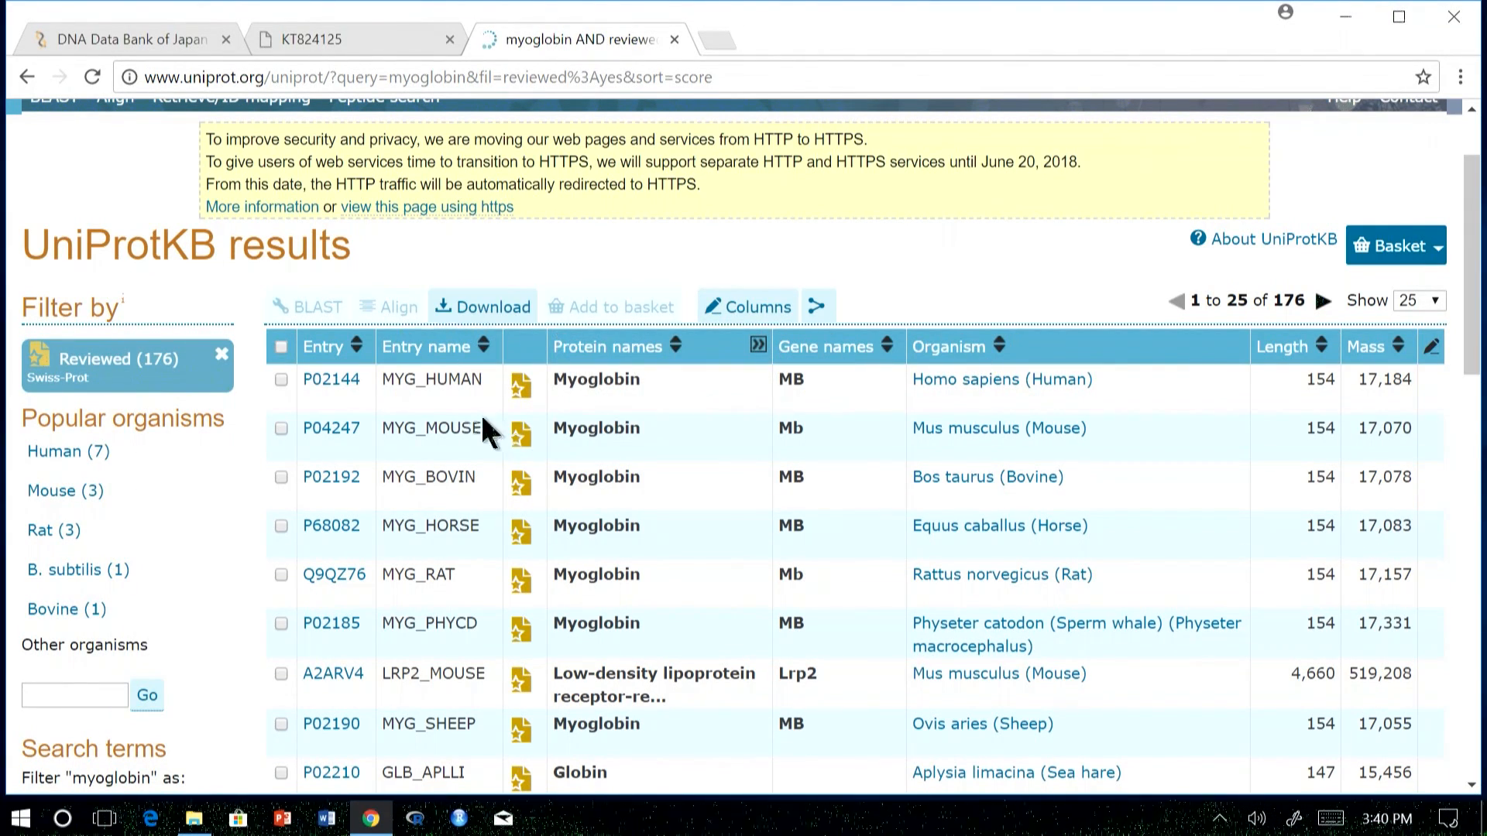
left_click(280, 380)
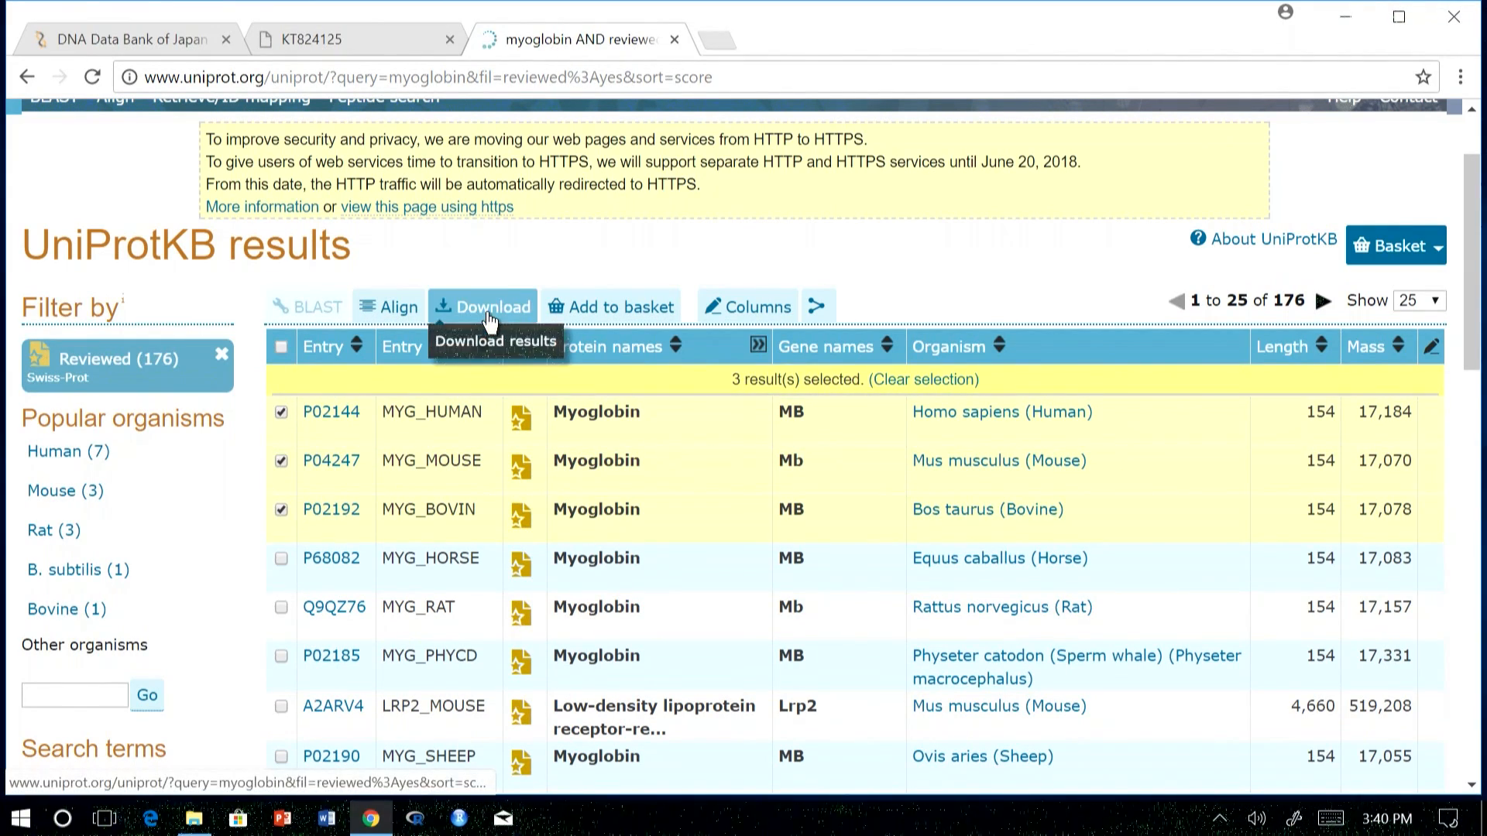
left_click(281, 460)
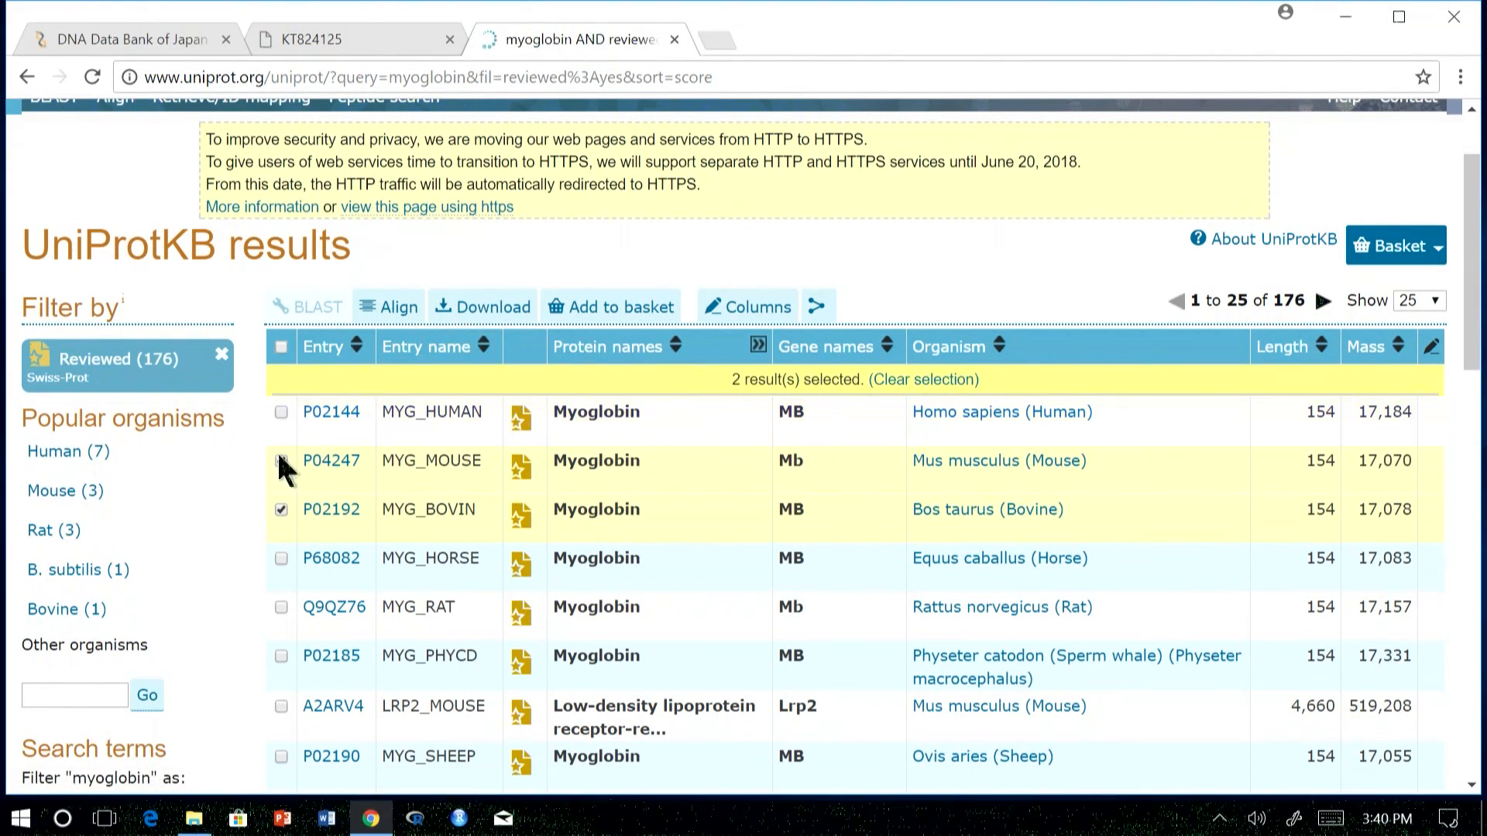
left_click(921, 379)
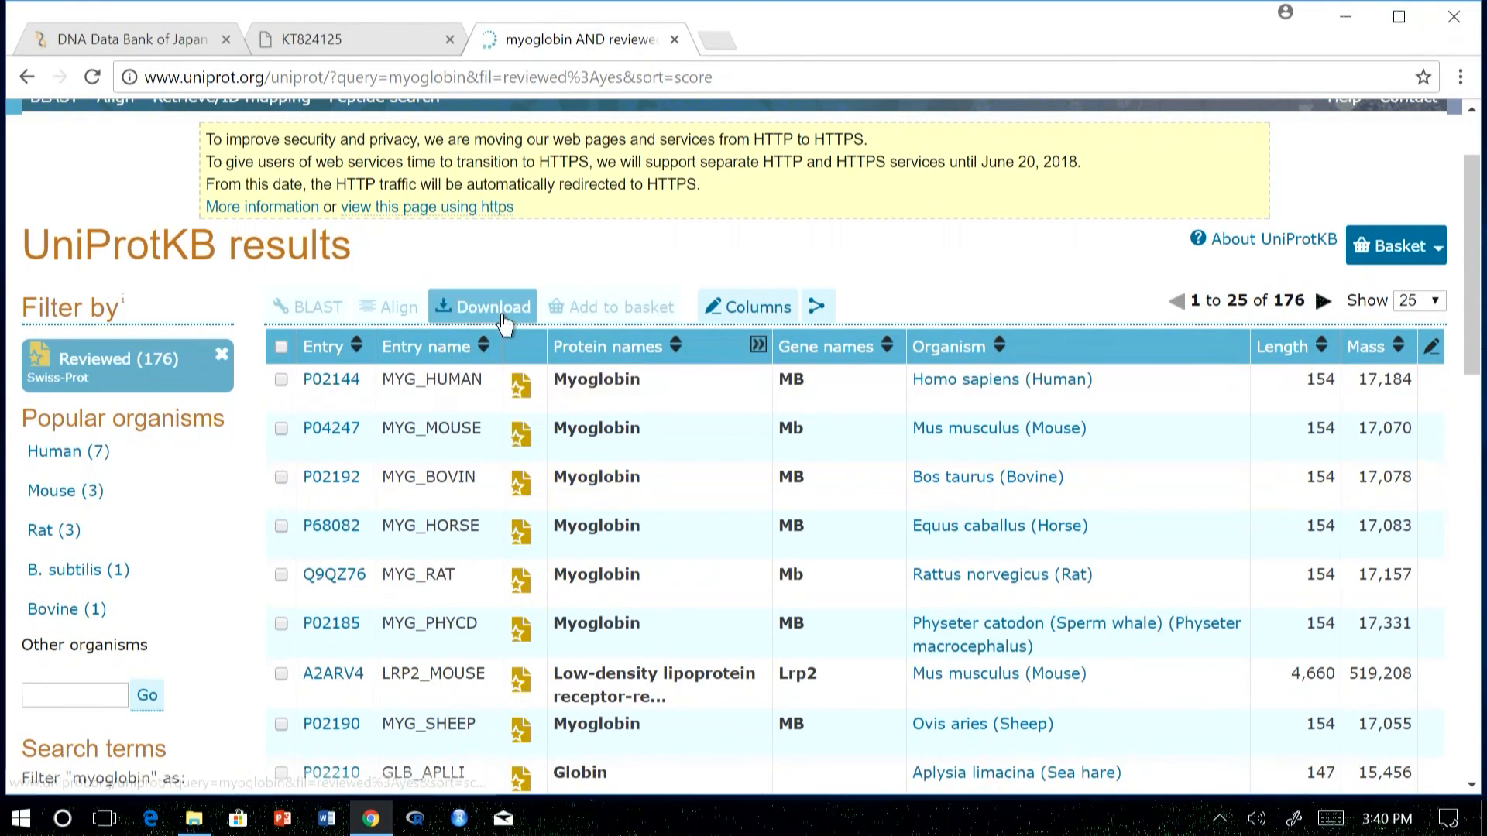
left_click(483, 307)
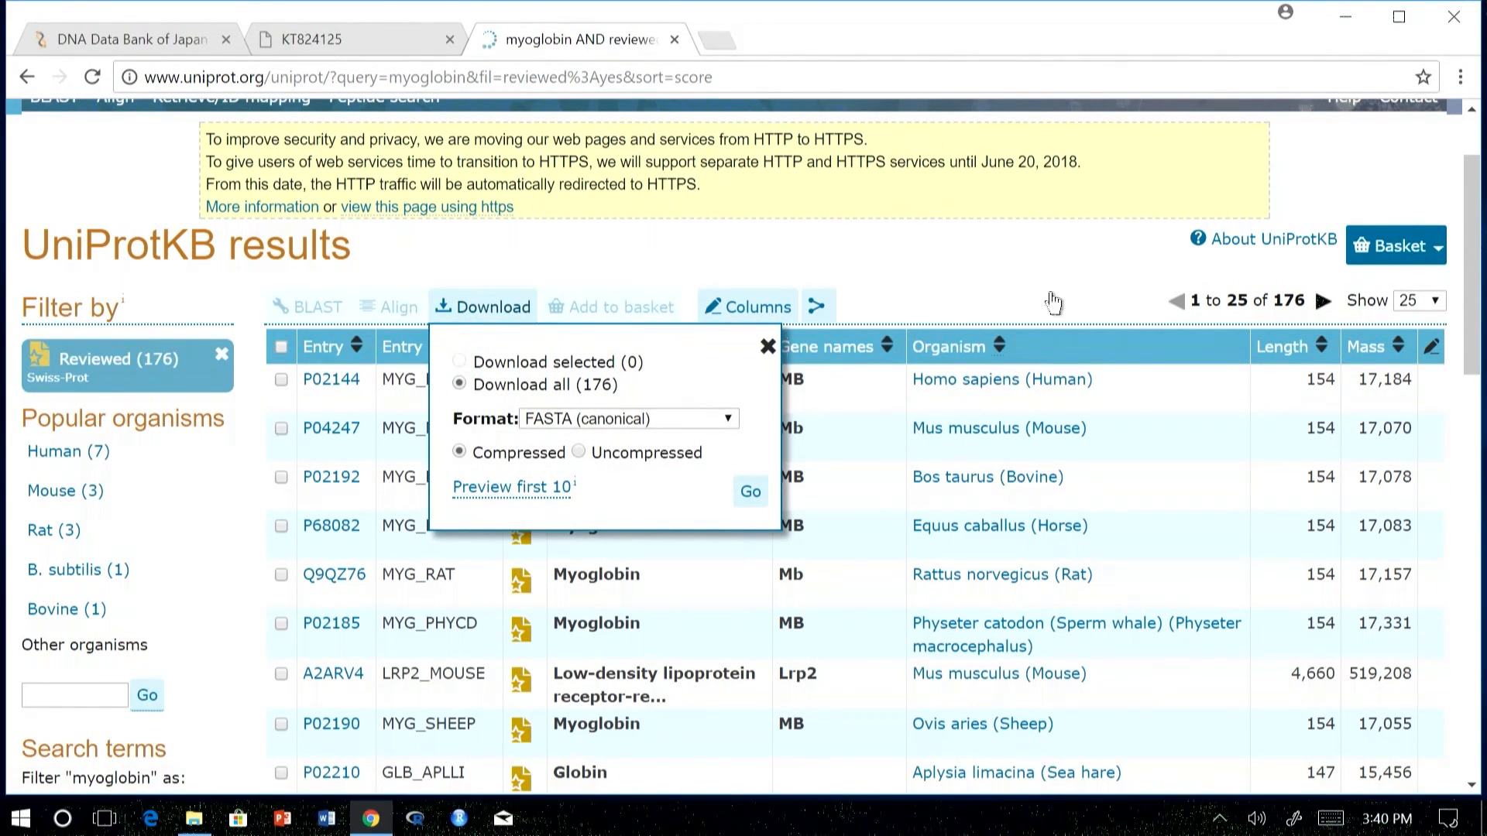
left_click(768, 346)
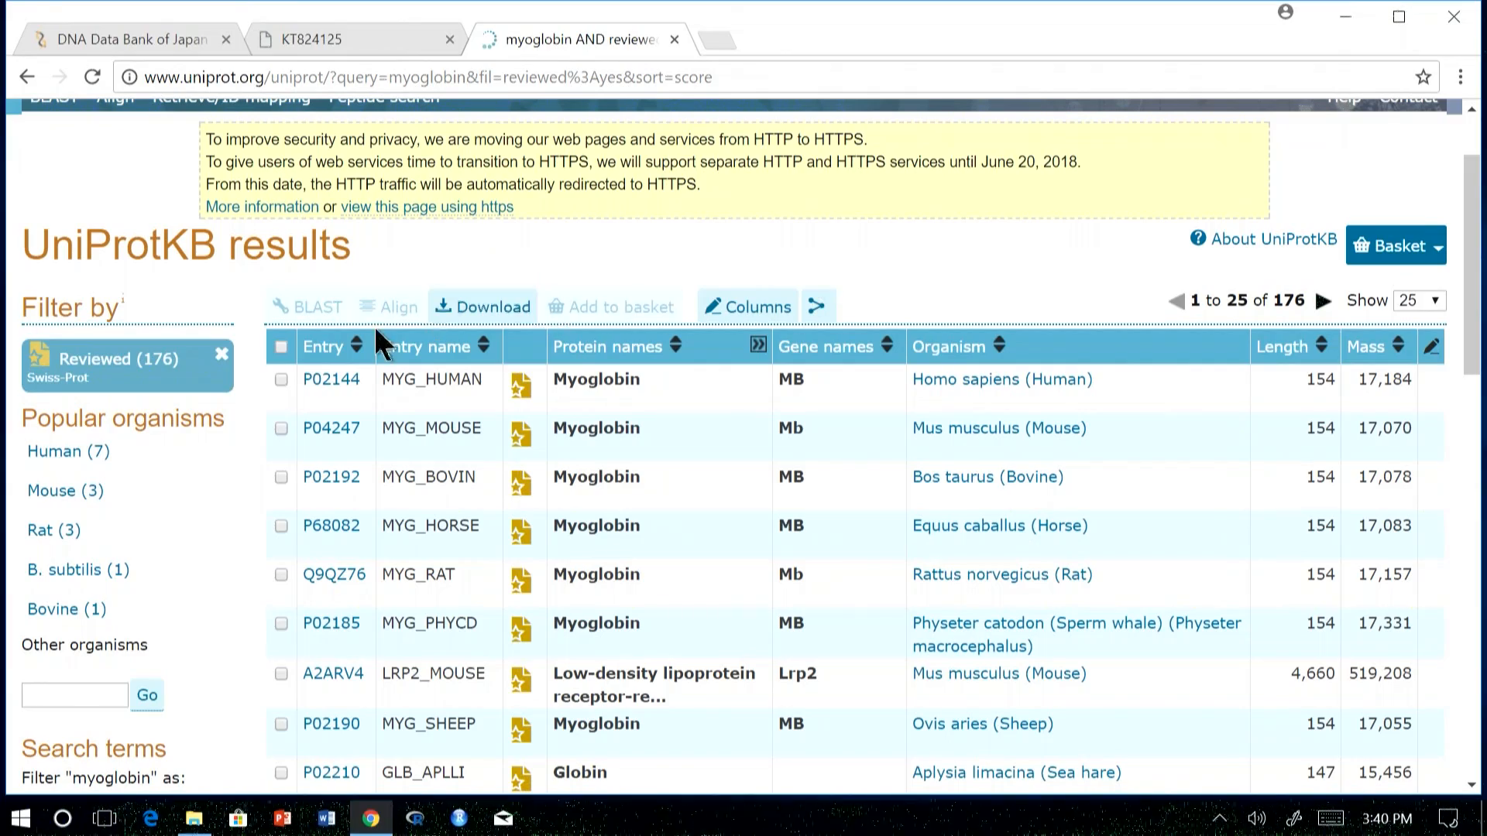
scroll("up", 3)
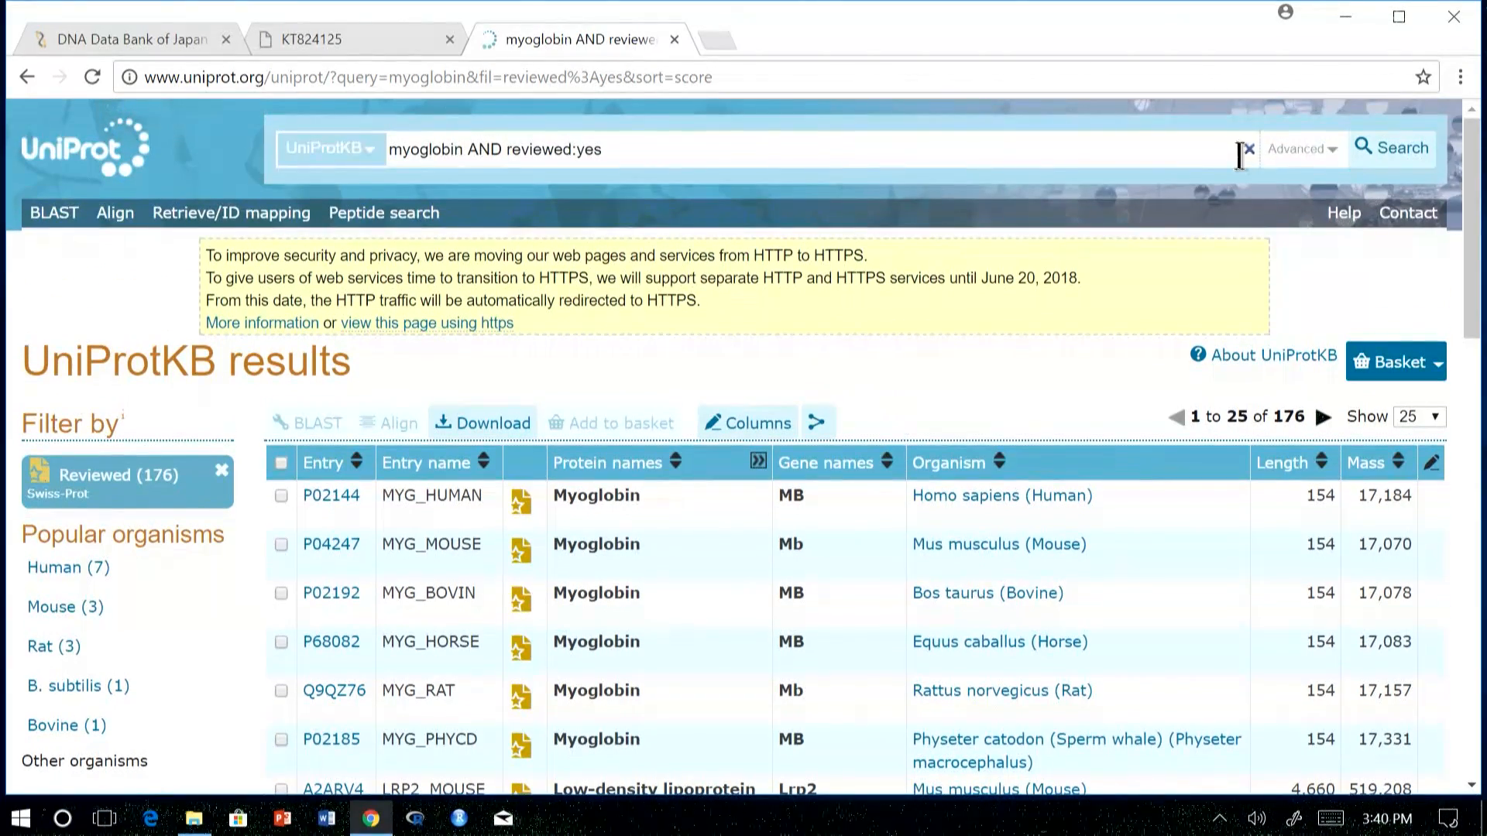
mouse_move(1324, 178)
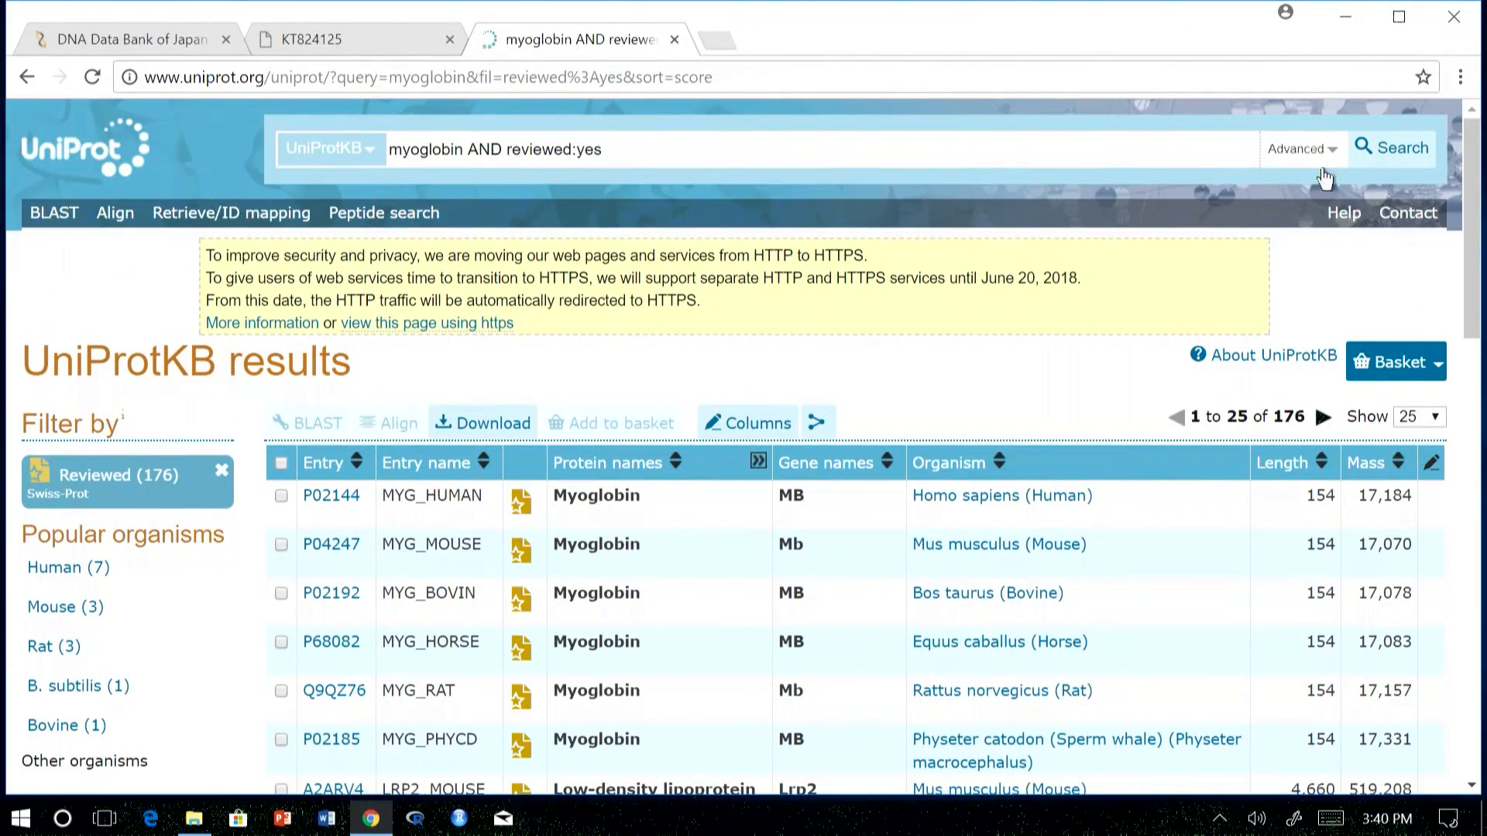
left_click(1298, 149)
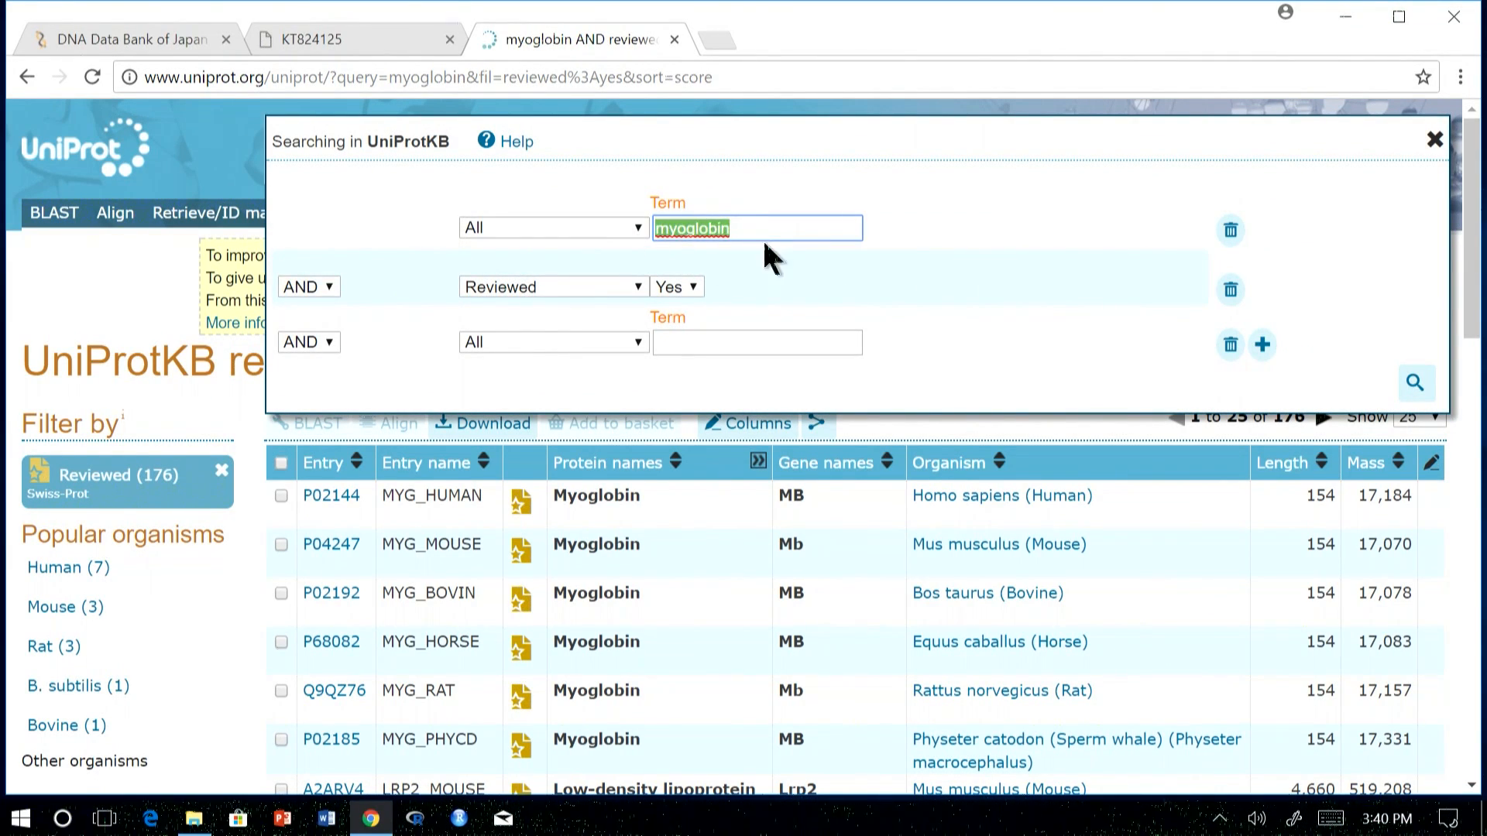
- Set the first advanced-search term to Organism [OS] with Human [9606]
left_click(551, 228)
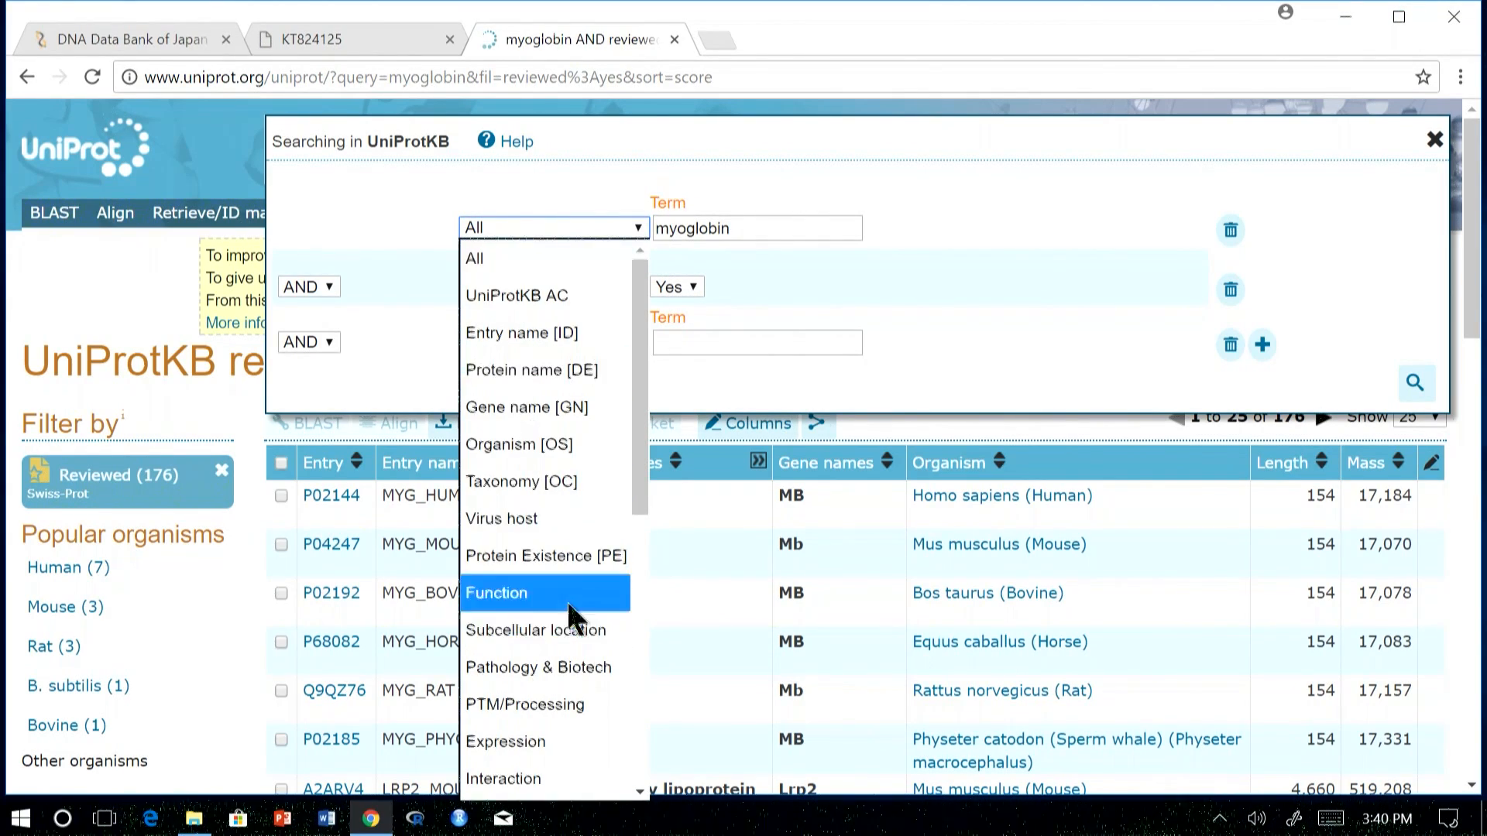
mouse_move(545, 294)
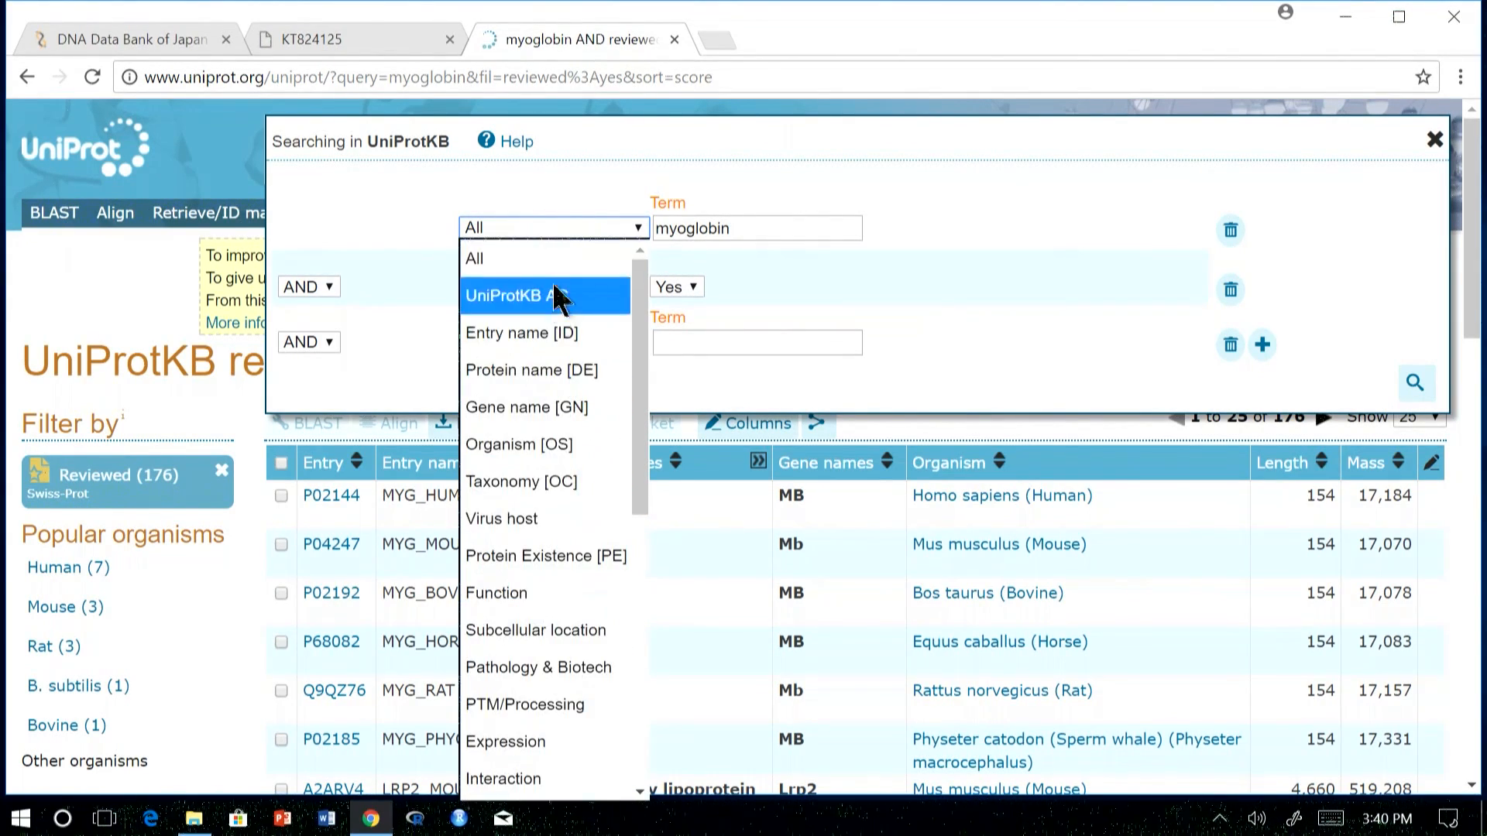
left_click(519, 444)
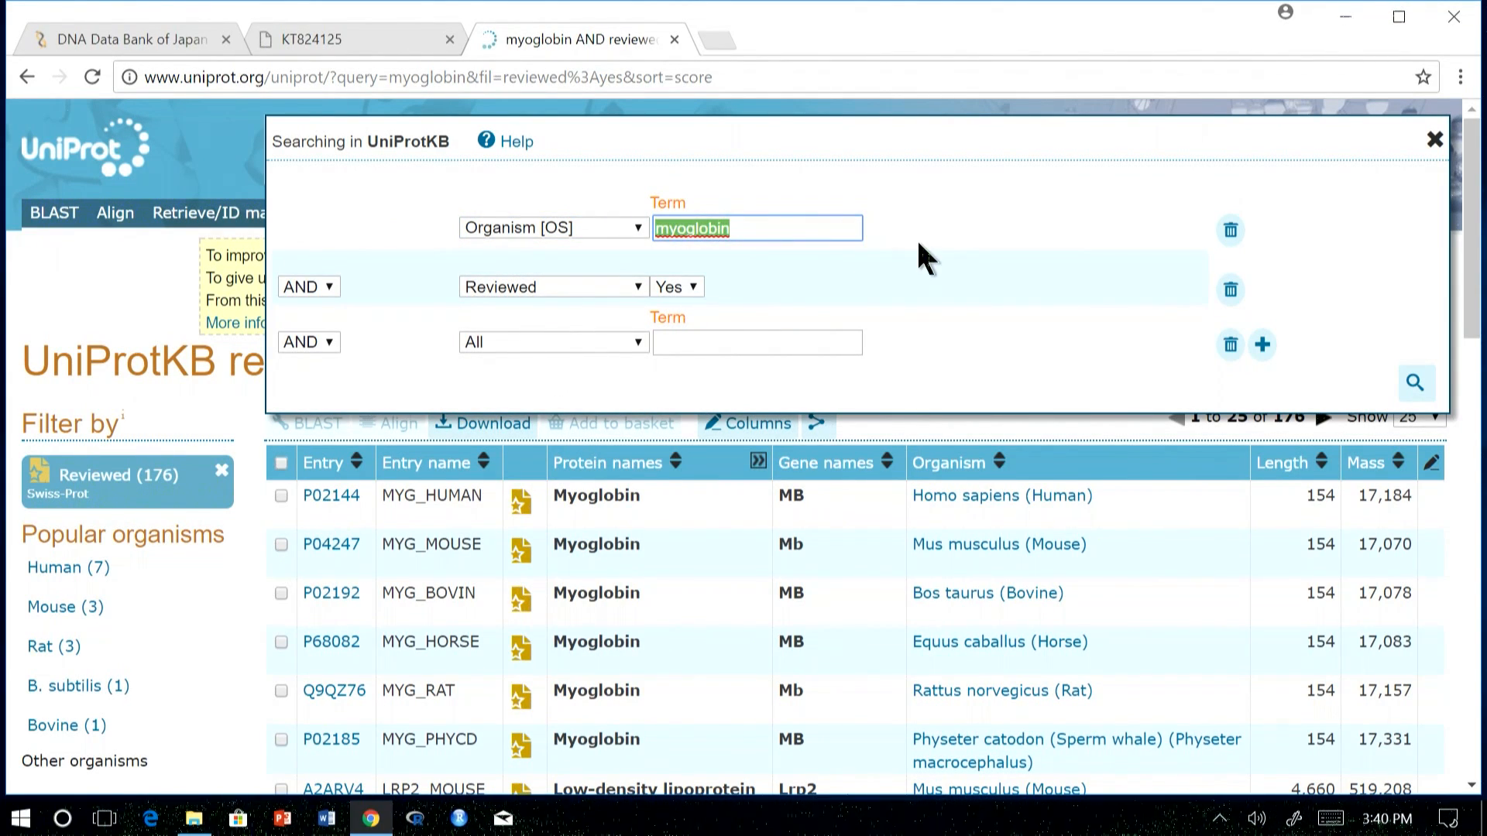
type("hum")
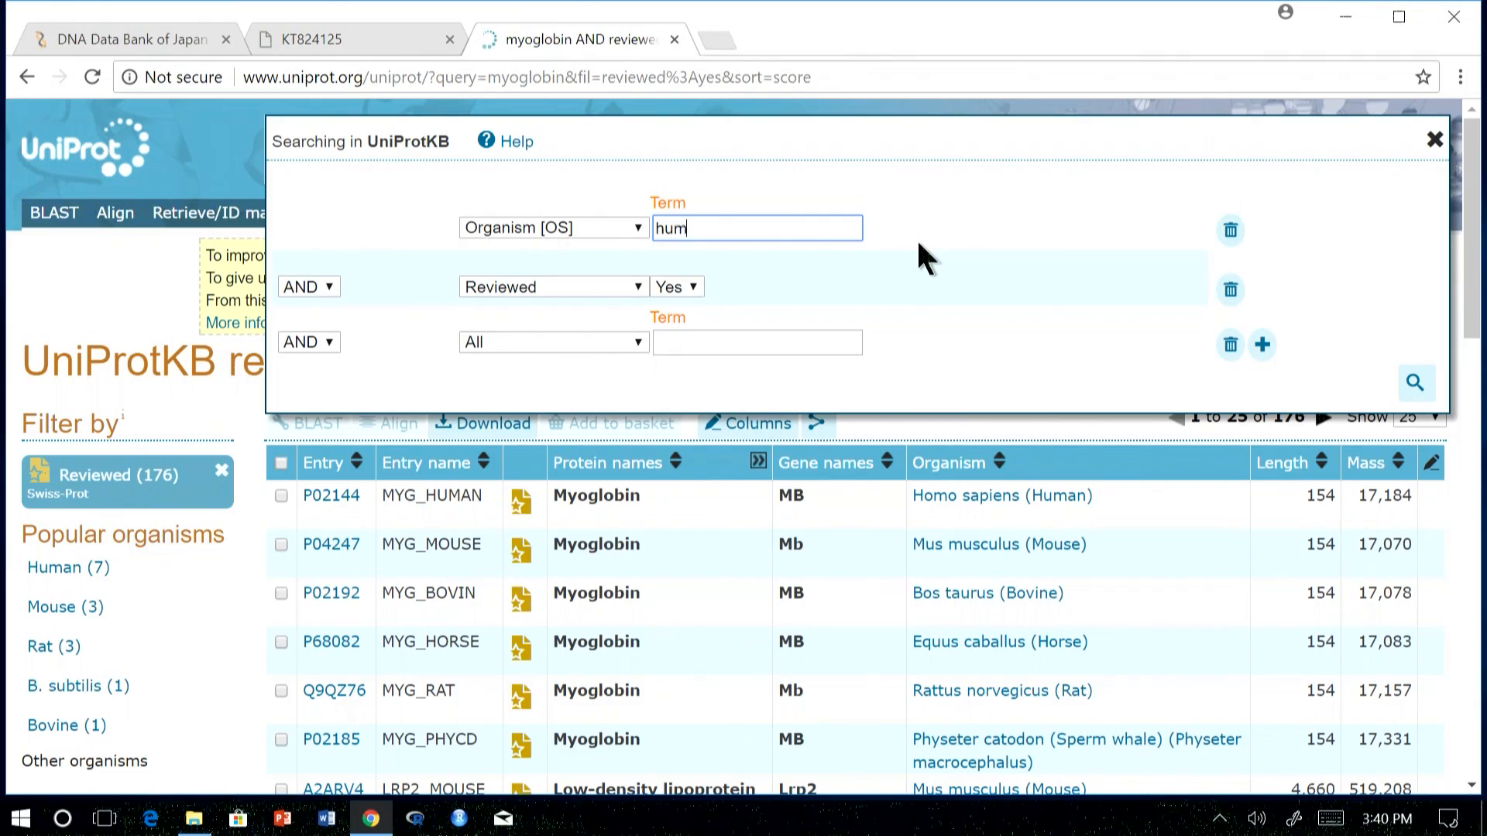
type("an [9606")
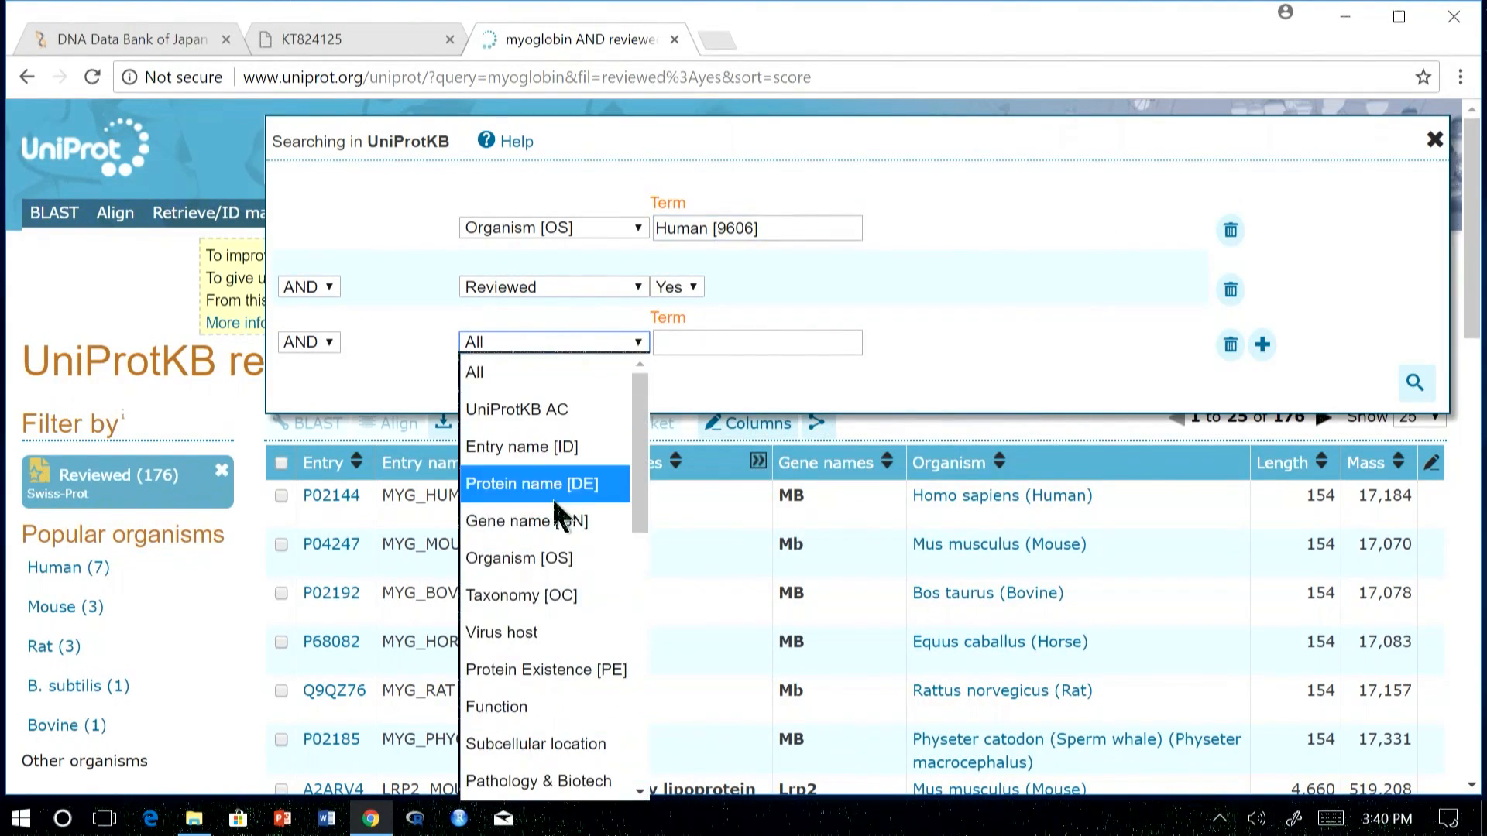
scroll("down", 3)
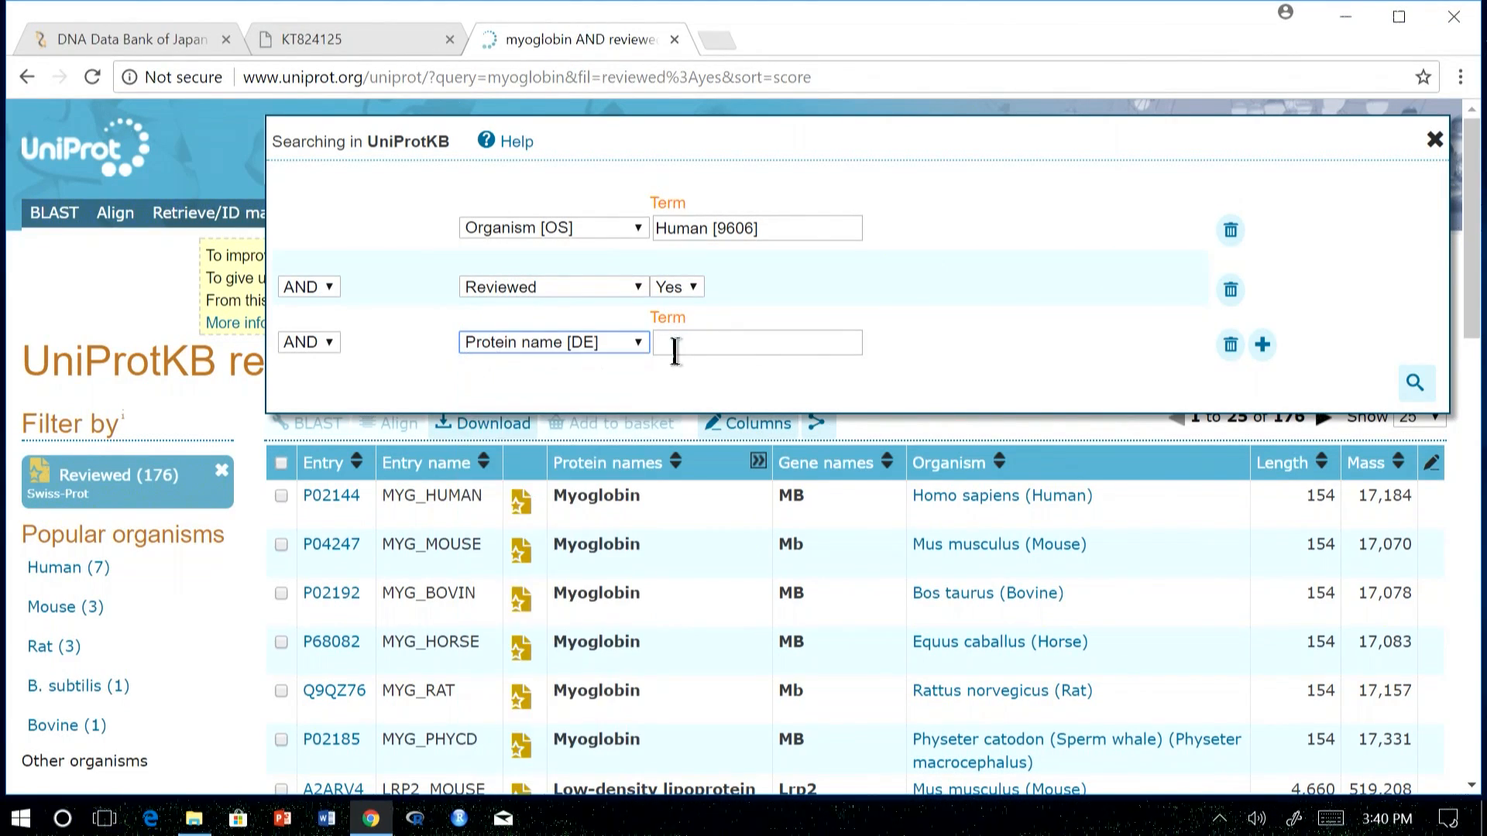
- Set Protein name [DE] to myoglobin and delete the Reviewed-only row from the query
type("myoglobin")
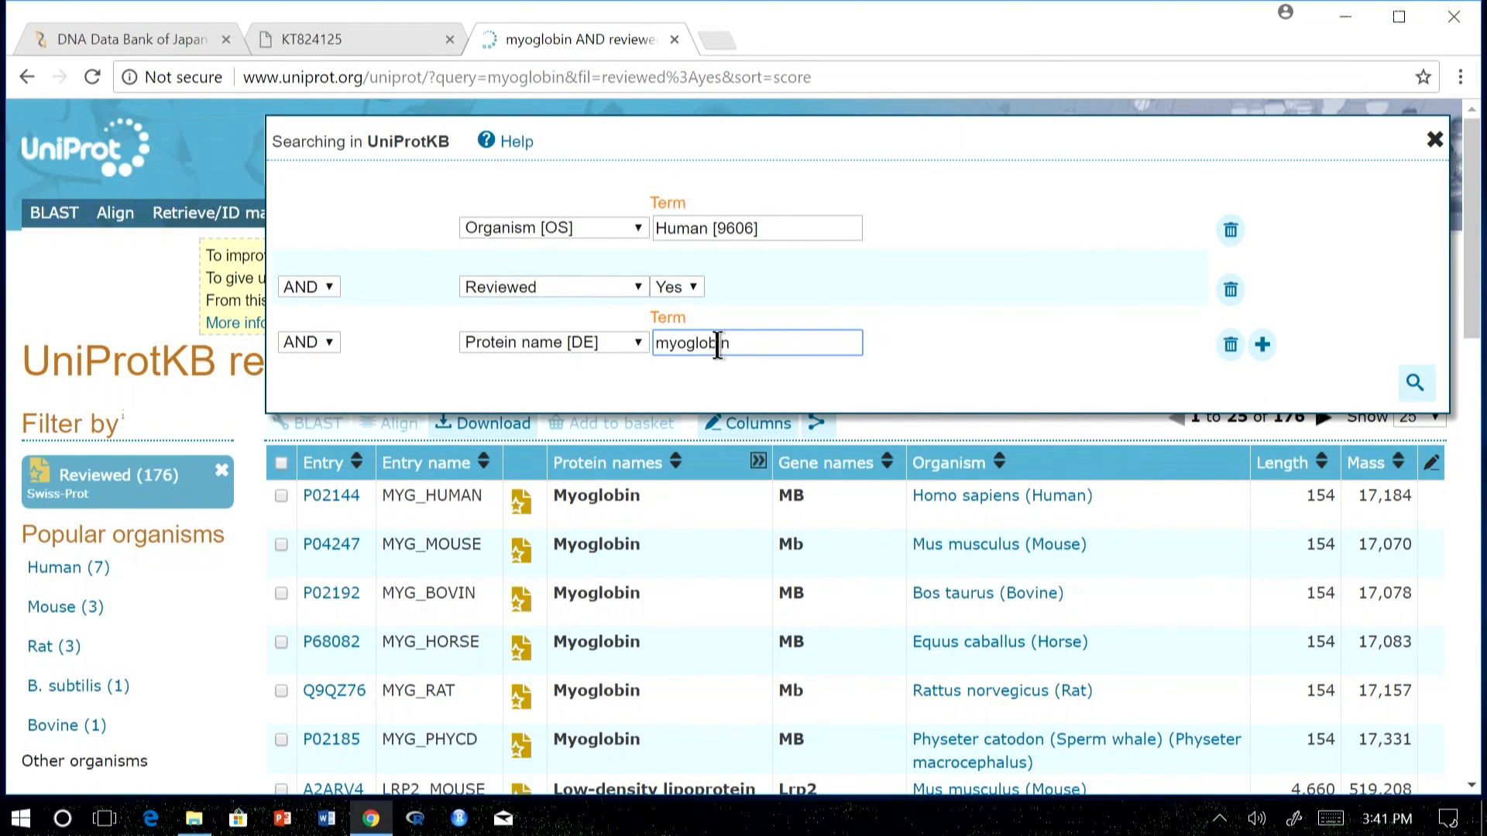
mouse_move(1230, 290)
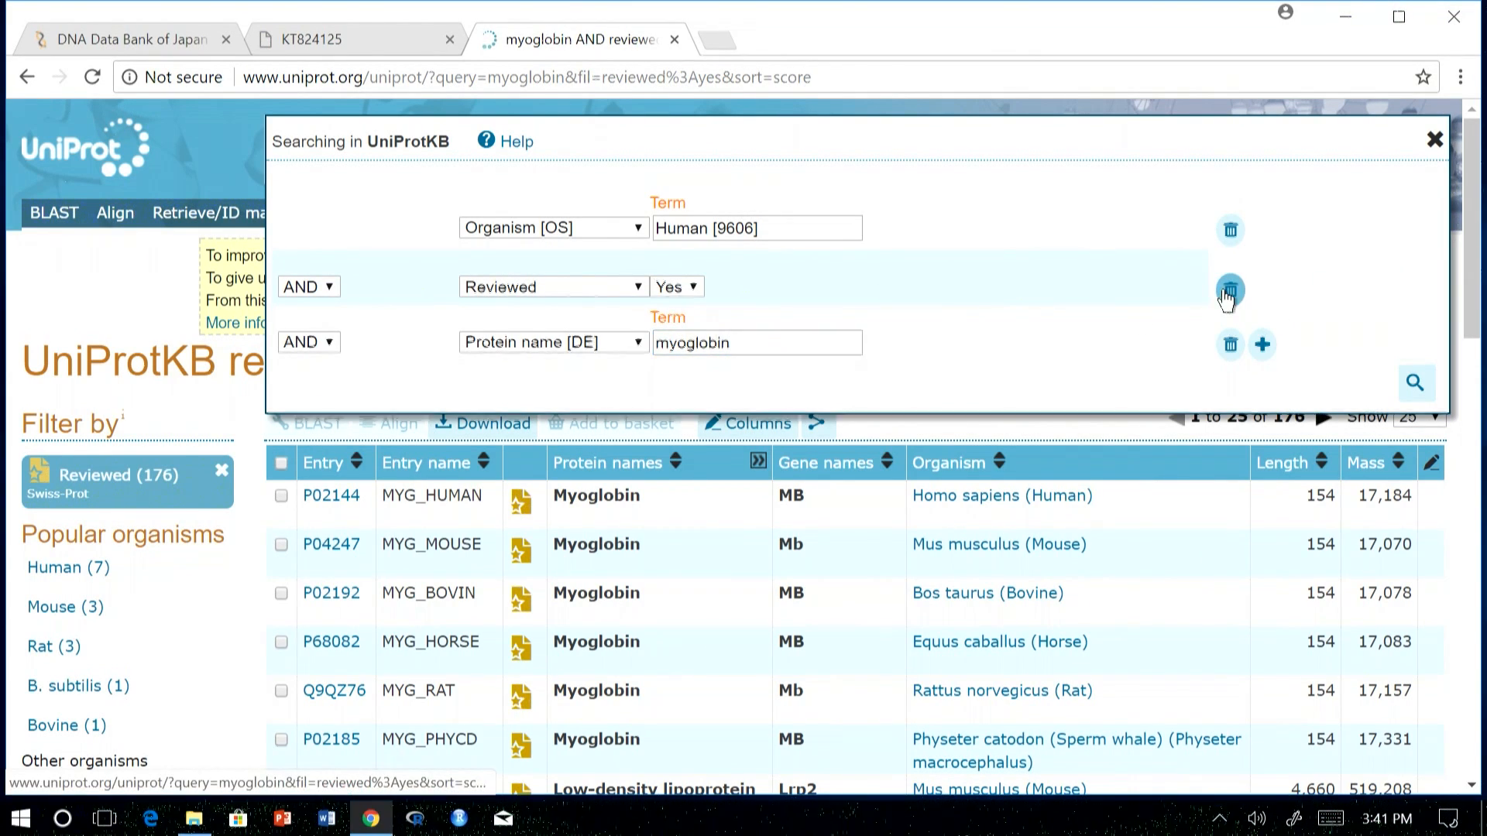
left_click(1414, 383)
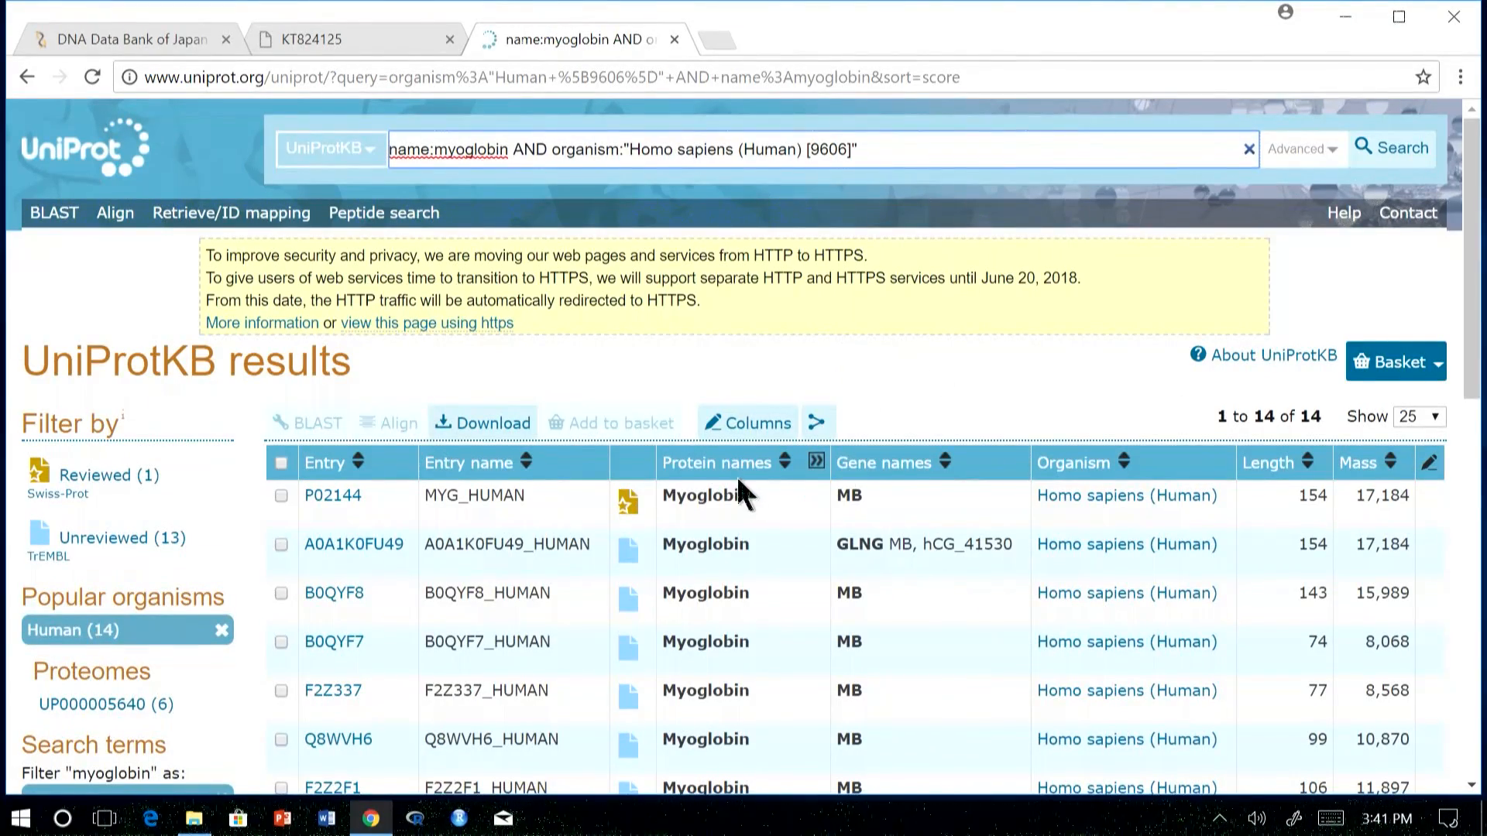
- Browse the 14 Homo sapiens myoglobin results, including A0A1K0FU49, B0QYF8, A0A024R1G3 and P02144
scroll("down", 3)
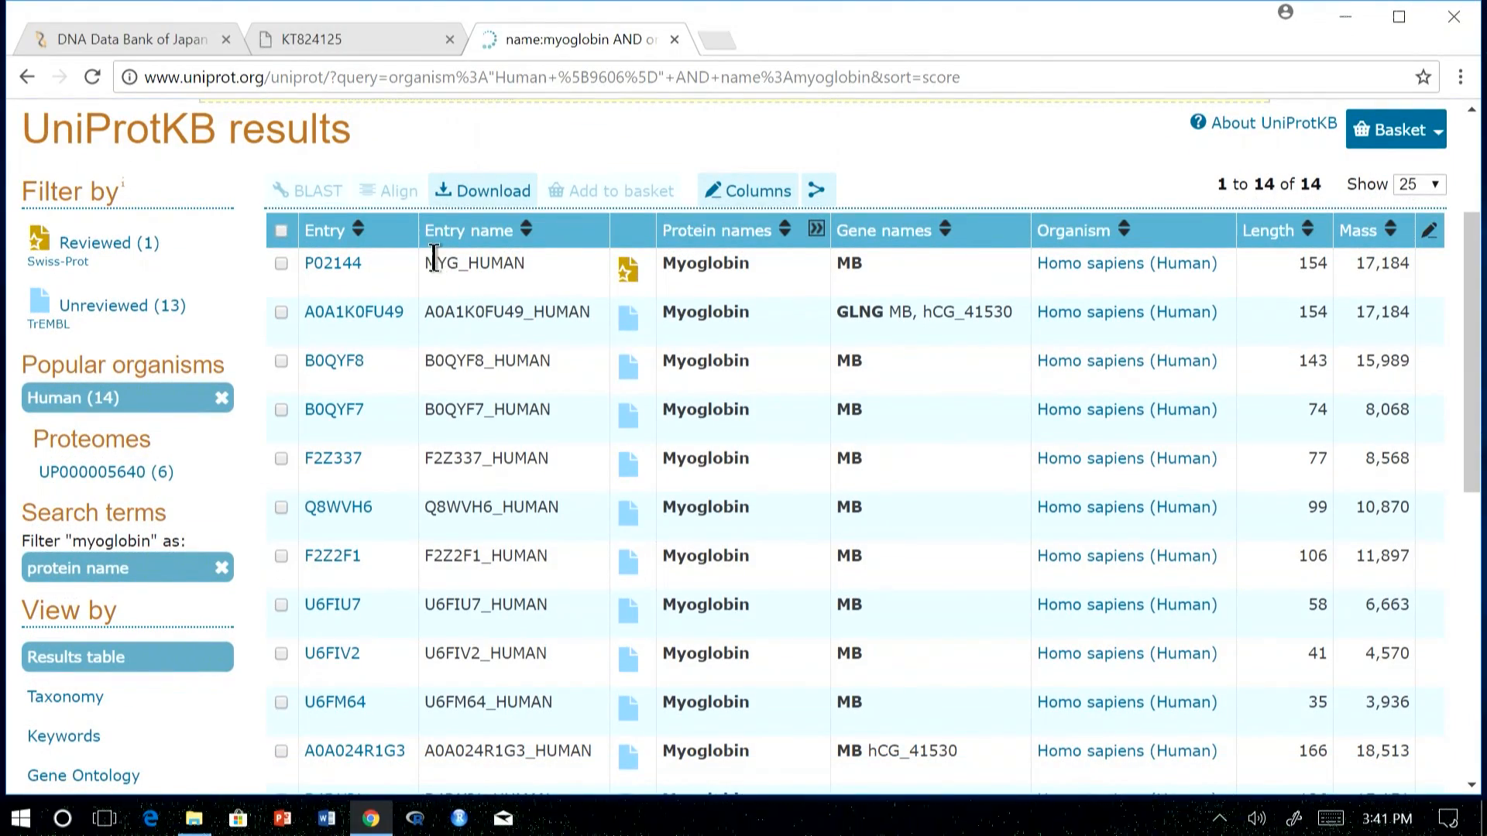
mouse_move(678, 389)
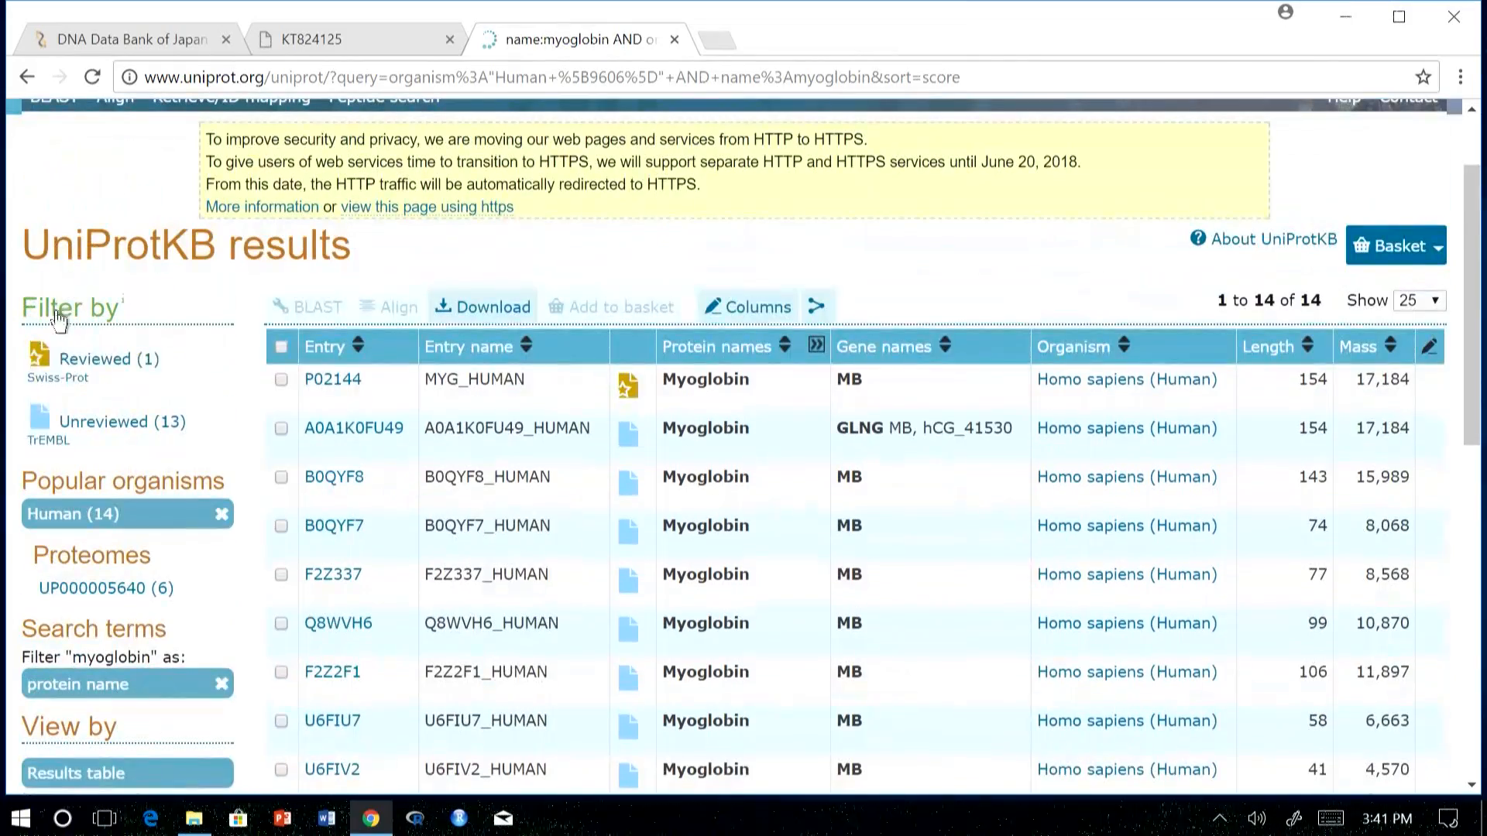
mouse_move(102, 366)
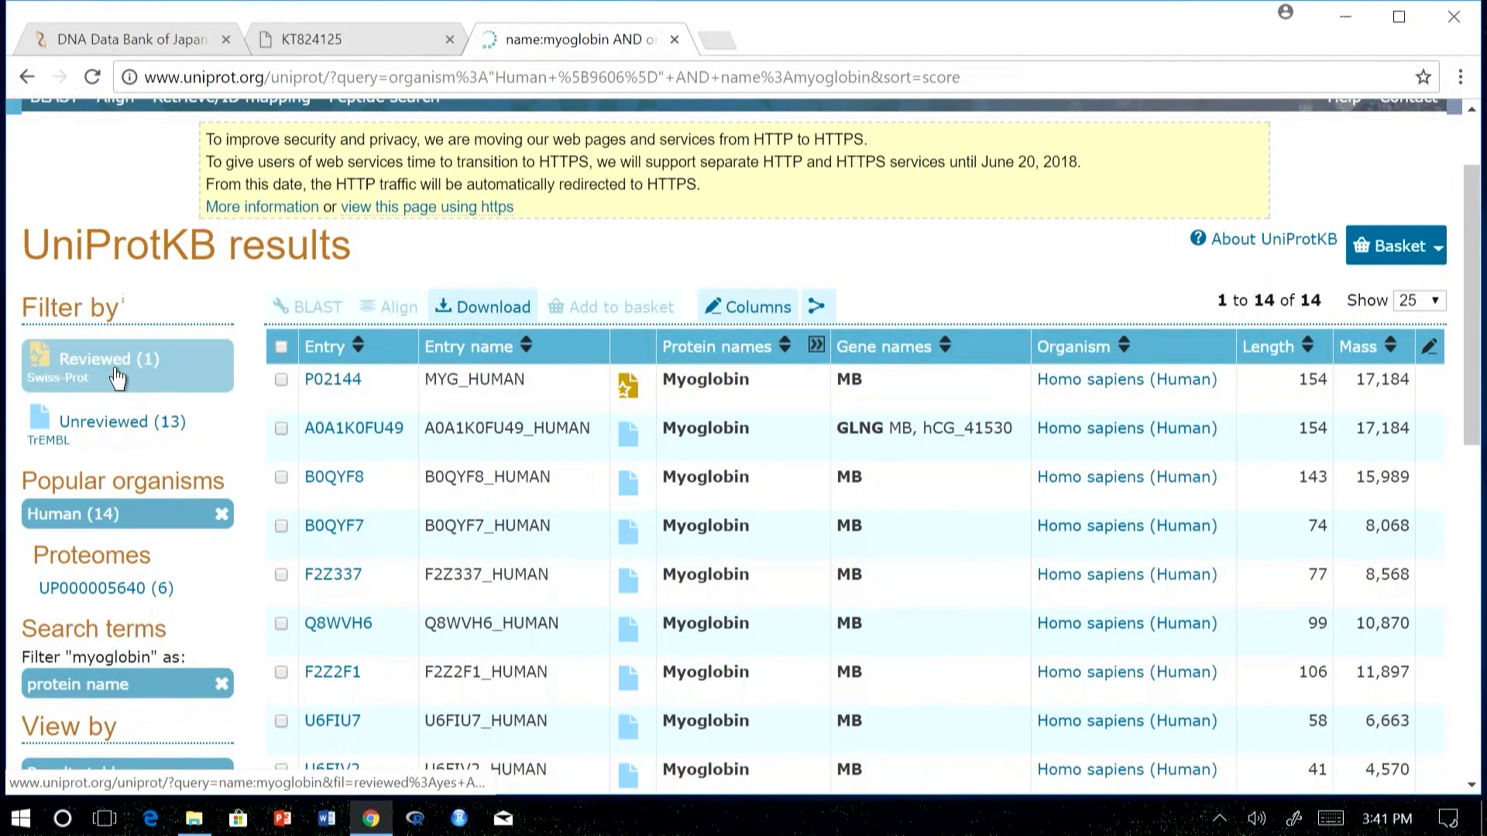
scroll("down", 3)
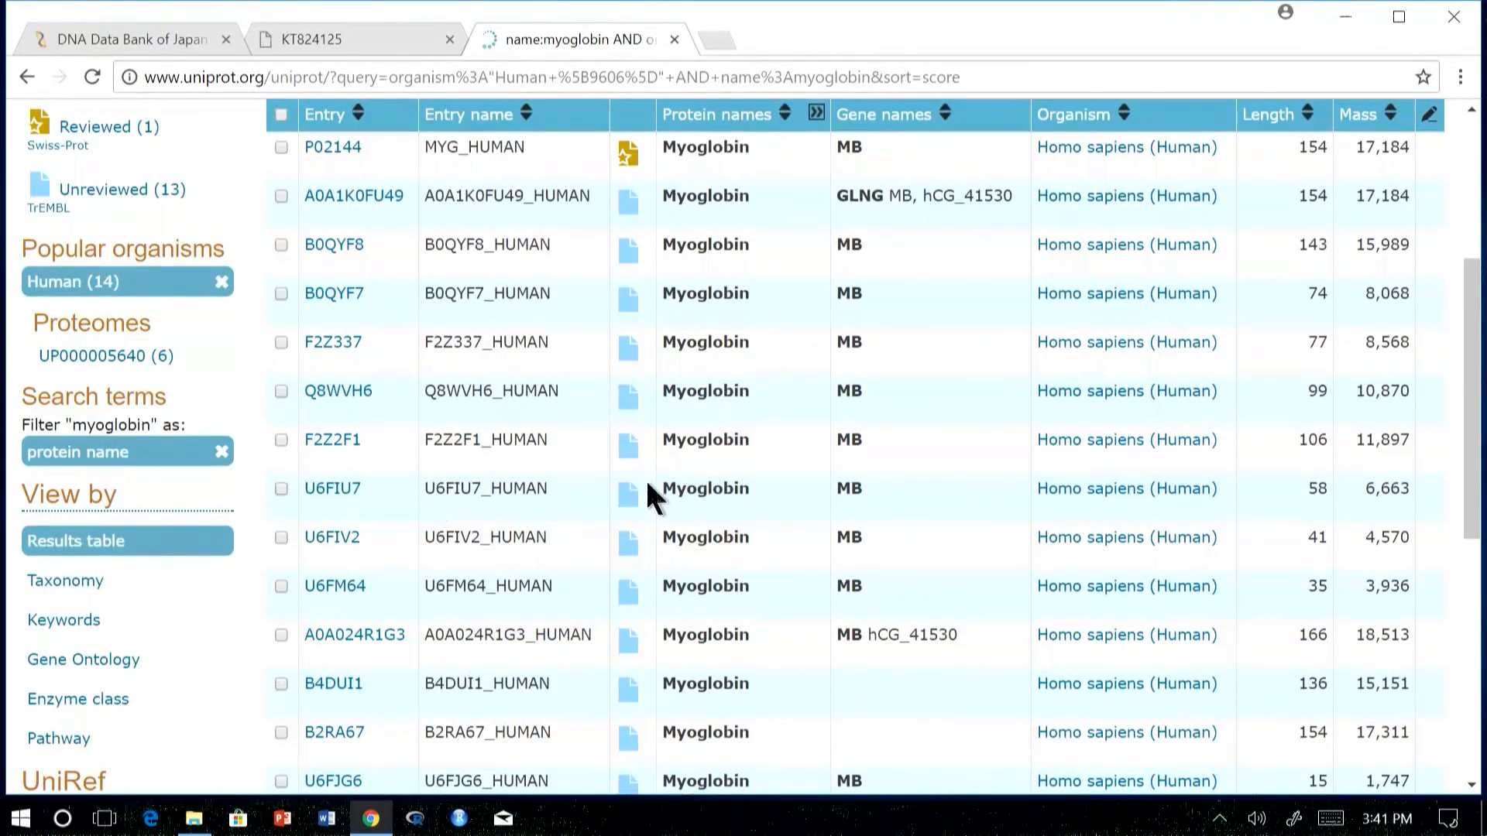
scroll("up", 3)
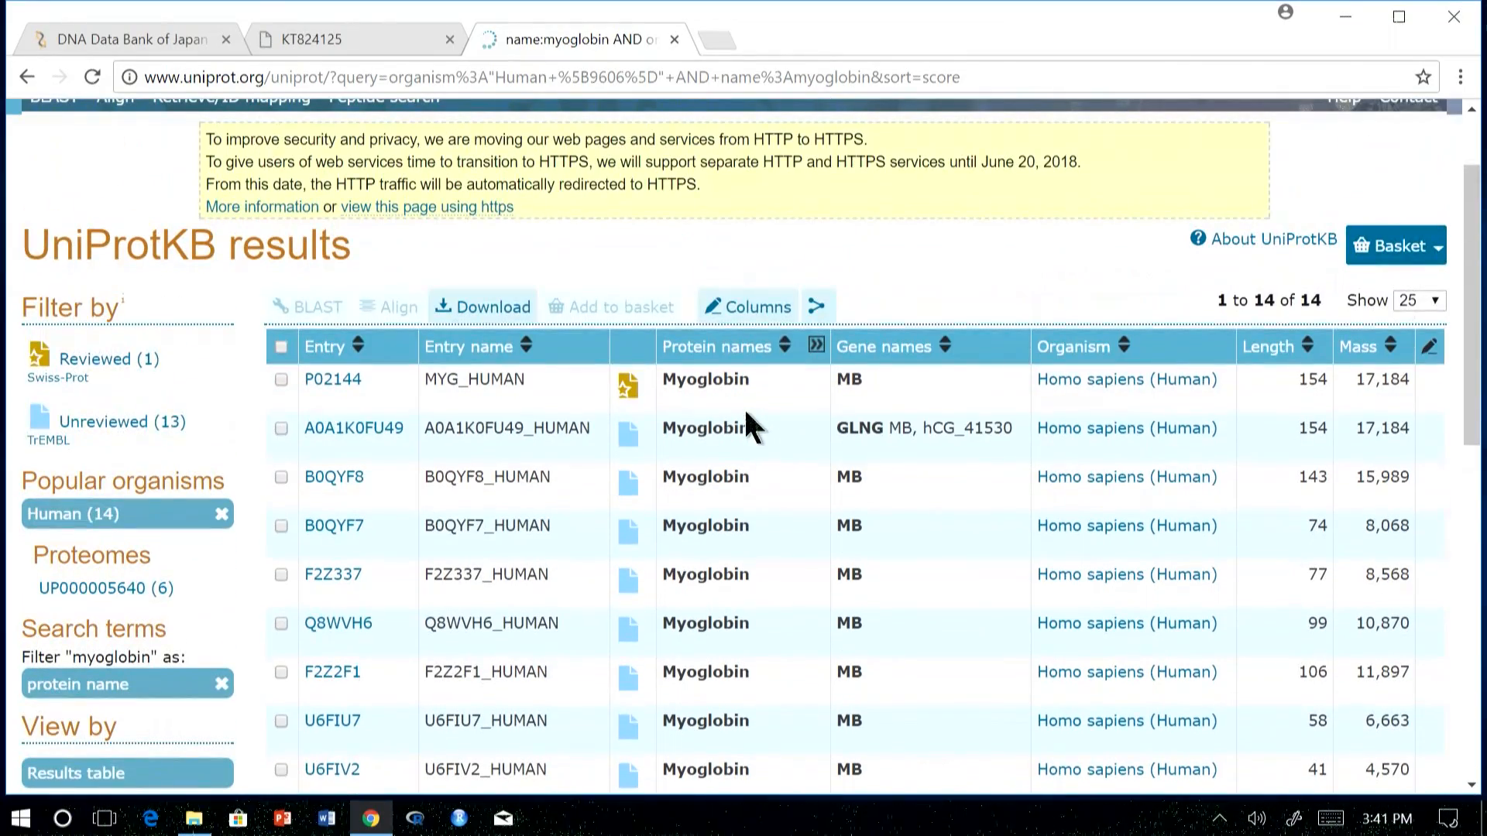
scroll("up", 3)
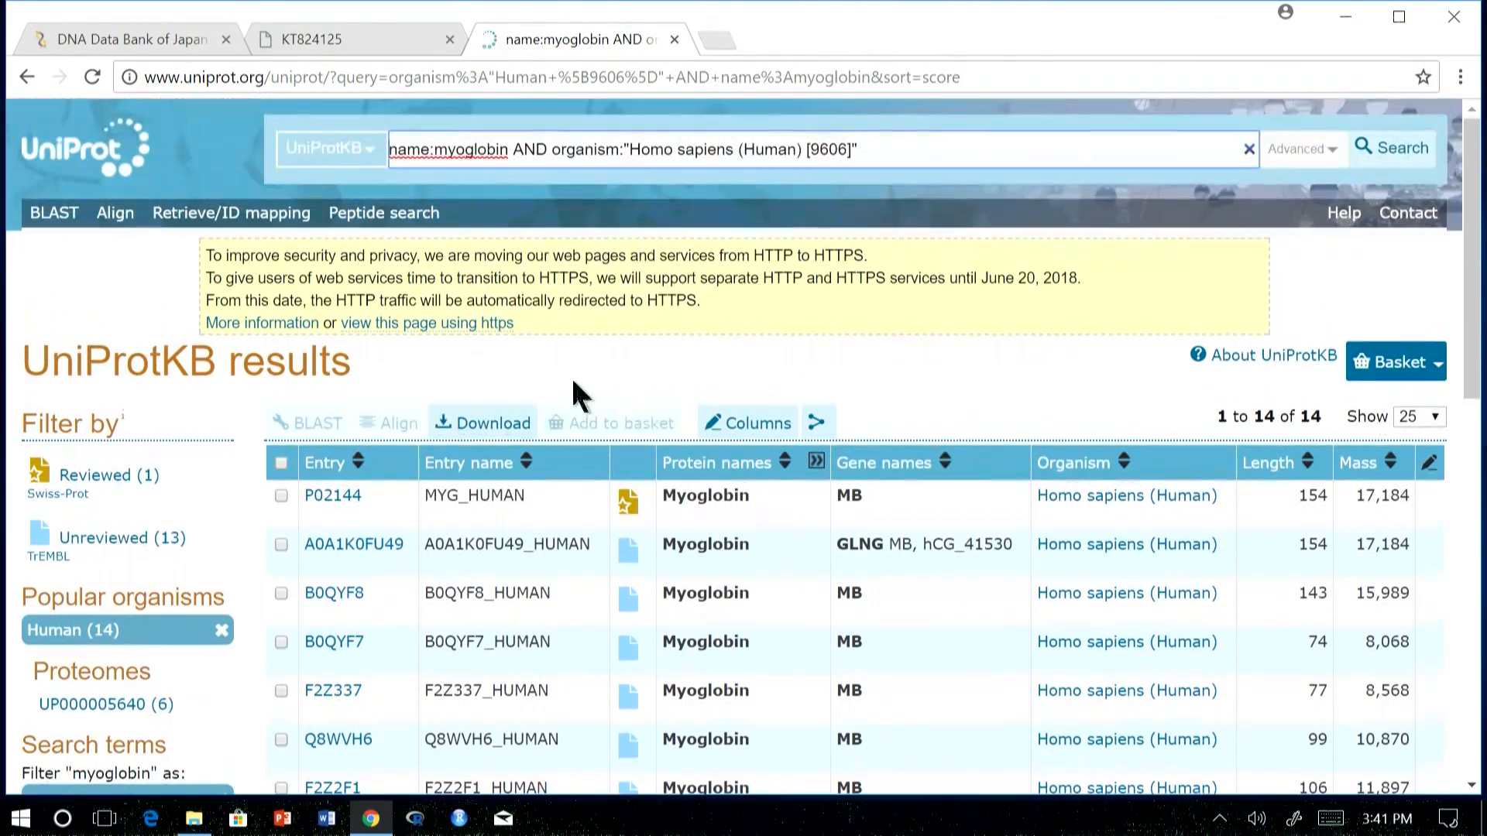
mouse_move(446, 403)
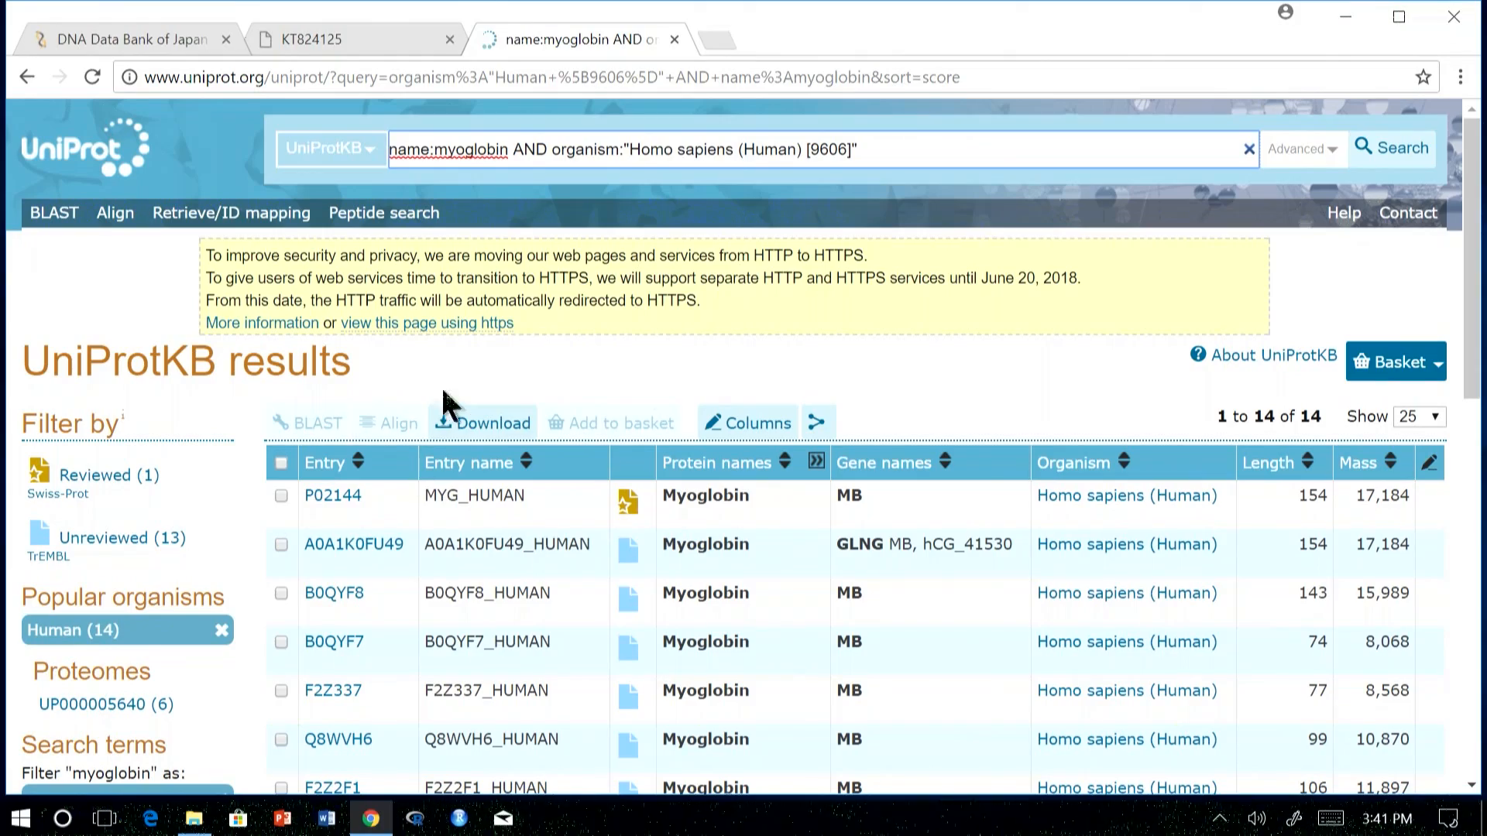
mouse_move(231, 213)
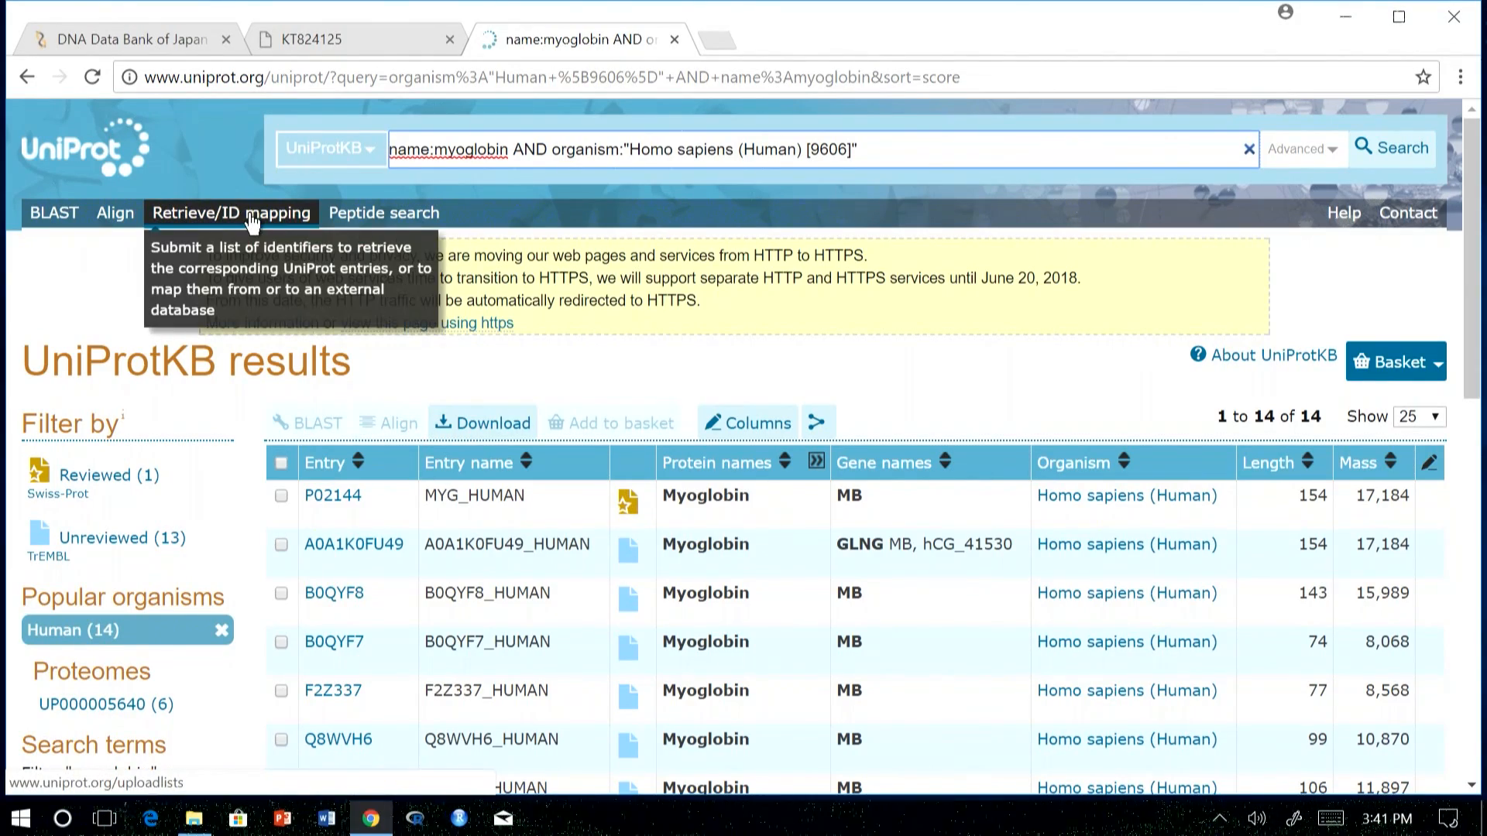
- In Retrieve/ID mapping, copy the example accessions P31946 P62258 into the identifiers box
left_click(231, 212)
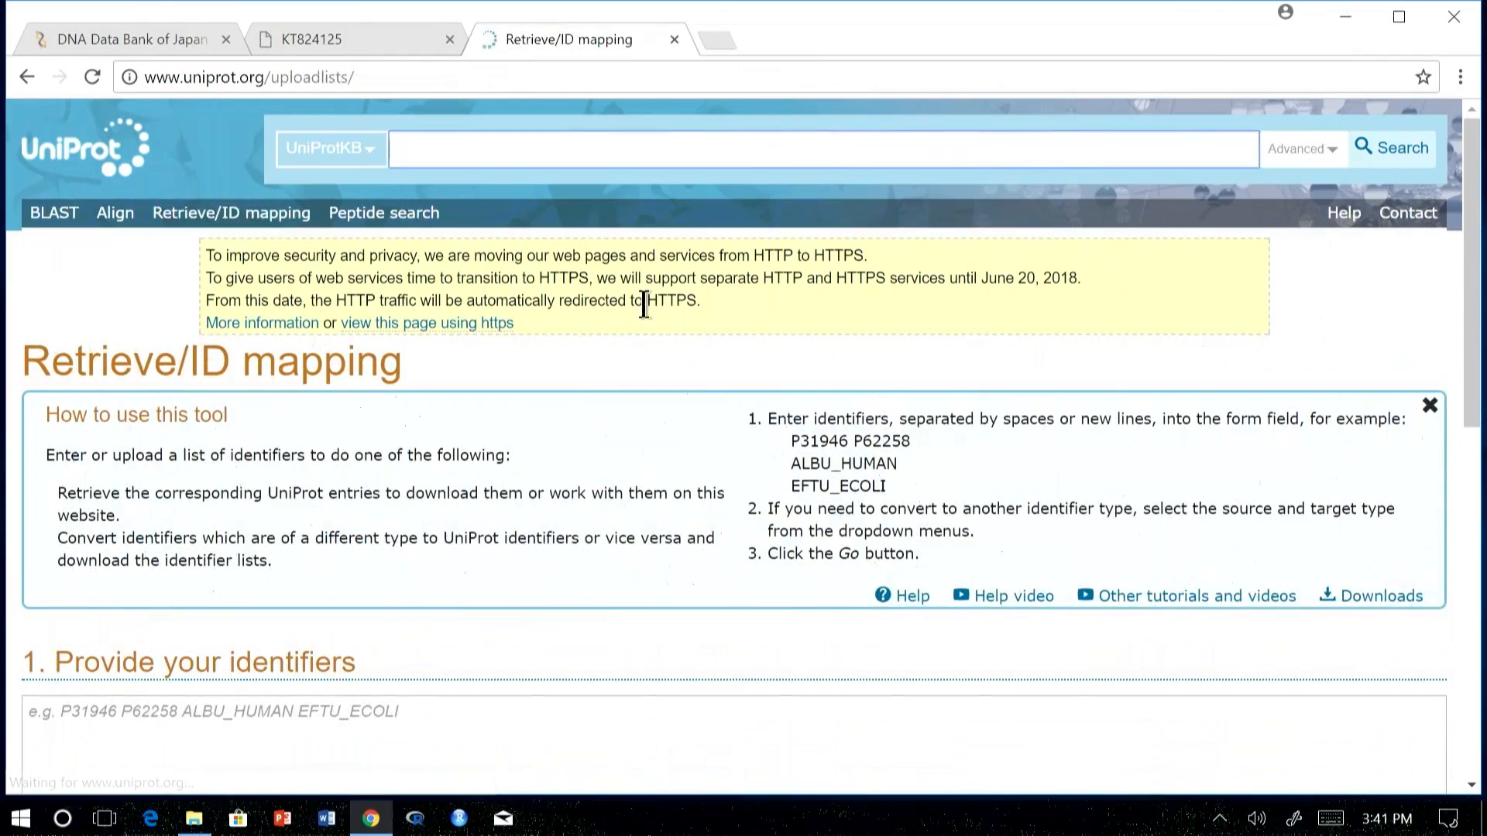
scroll("down", 3)
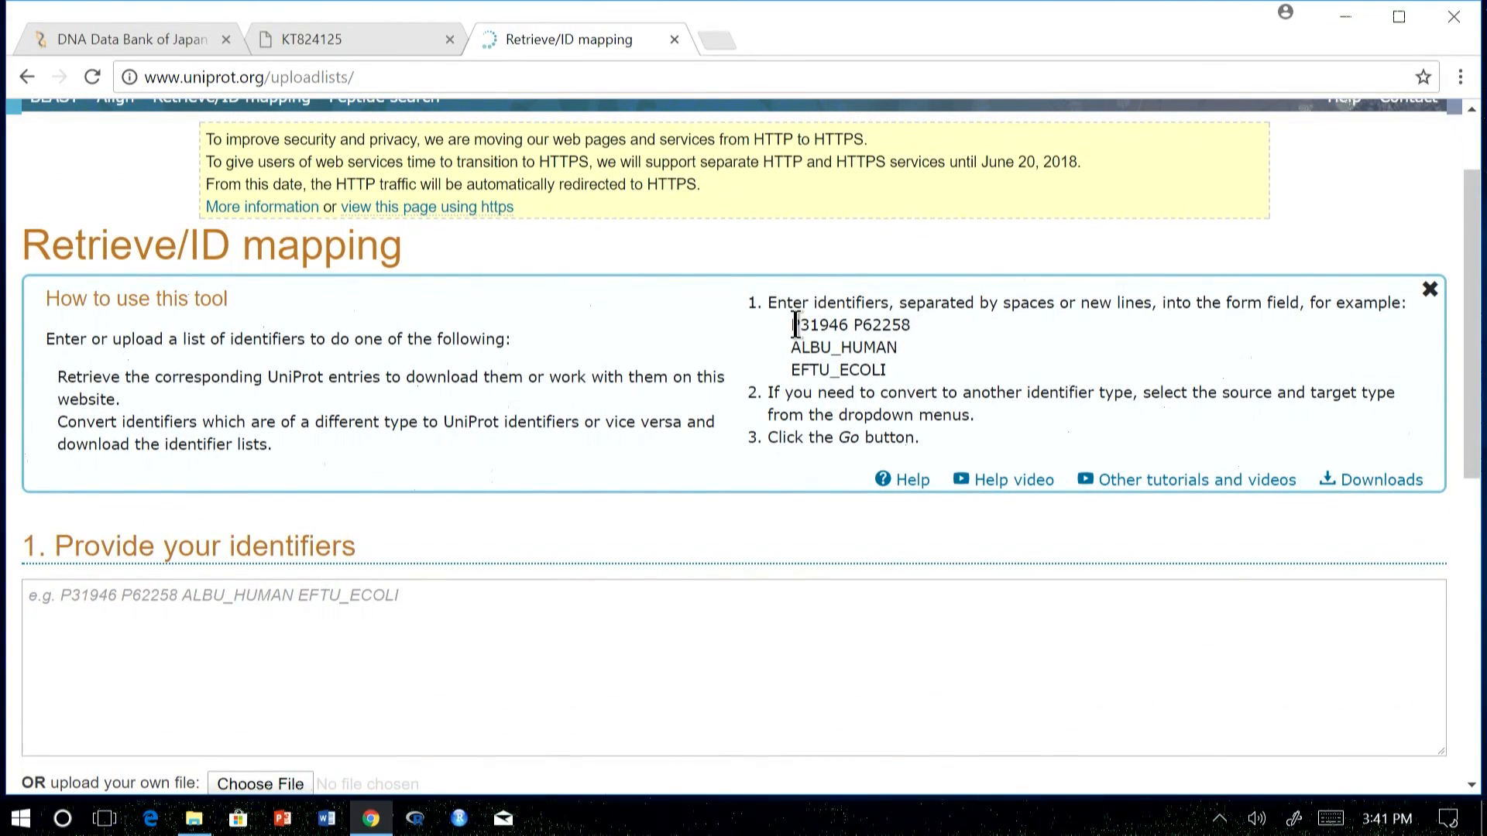
mouse_move(537, 407)
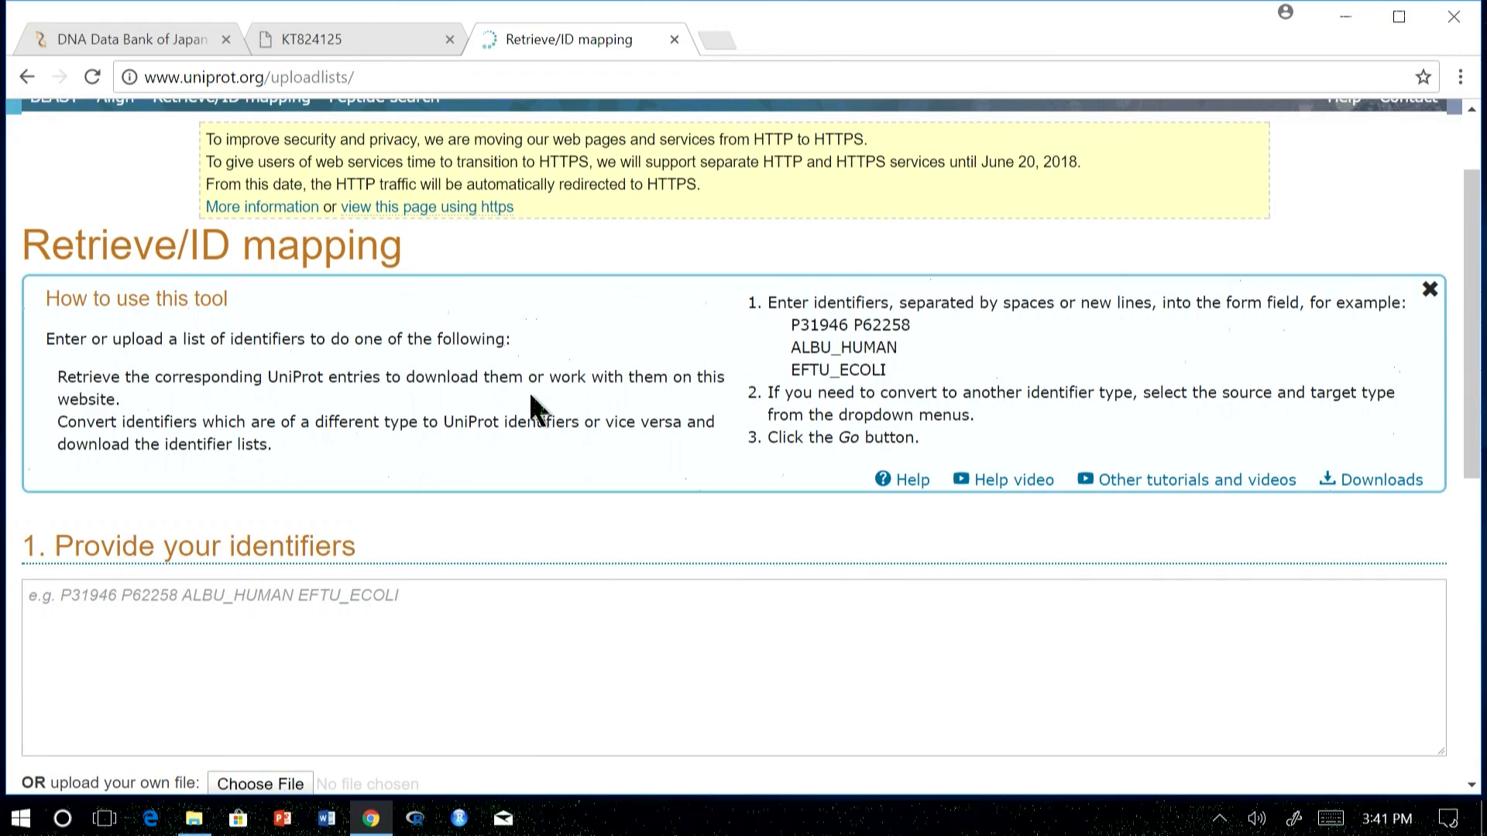
mouse_move(915, 384)
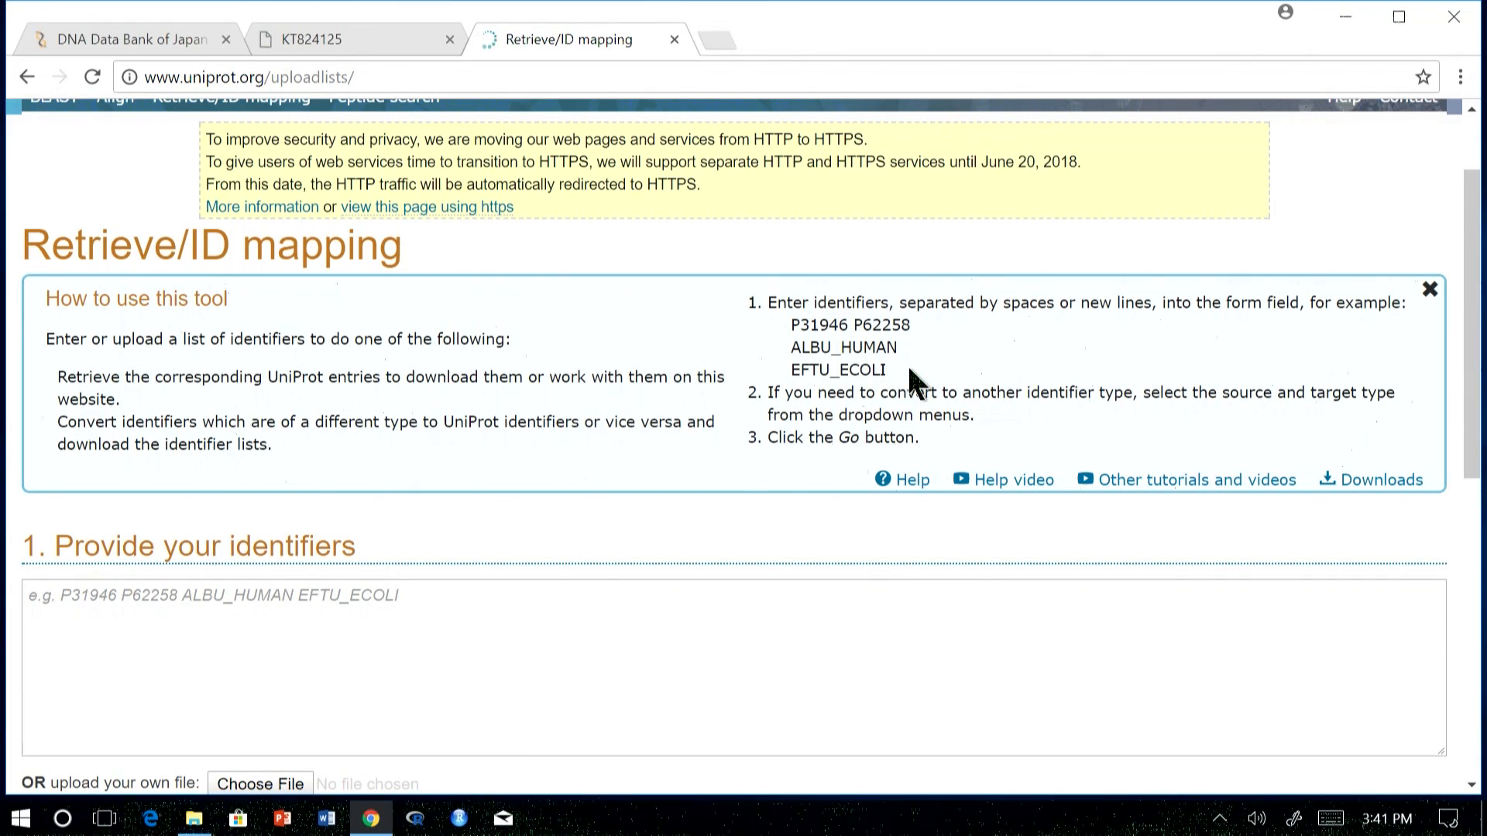
scroll("down", 3)
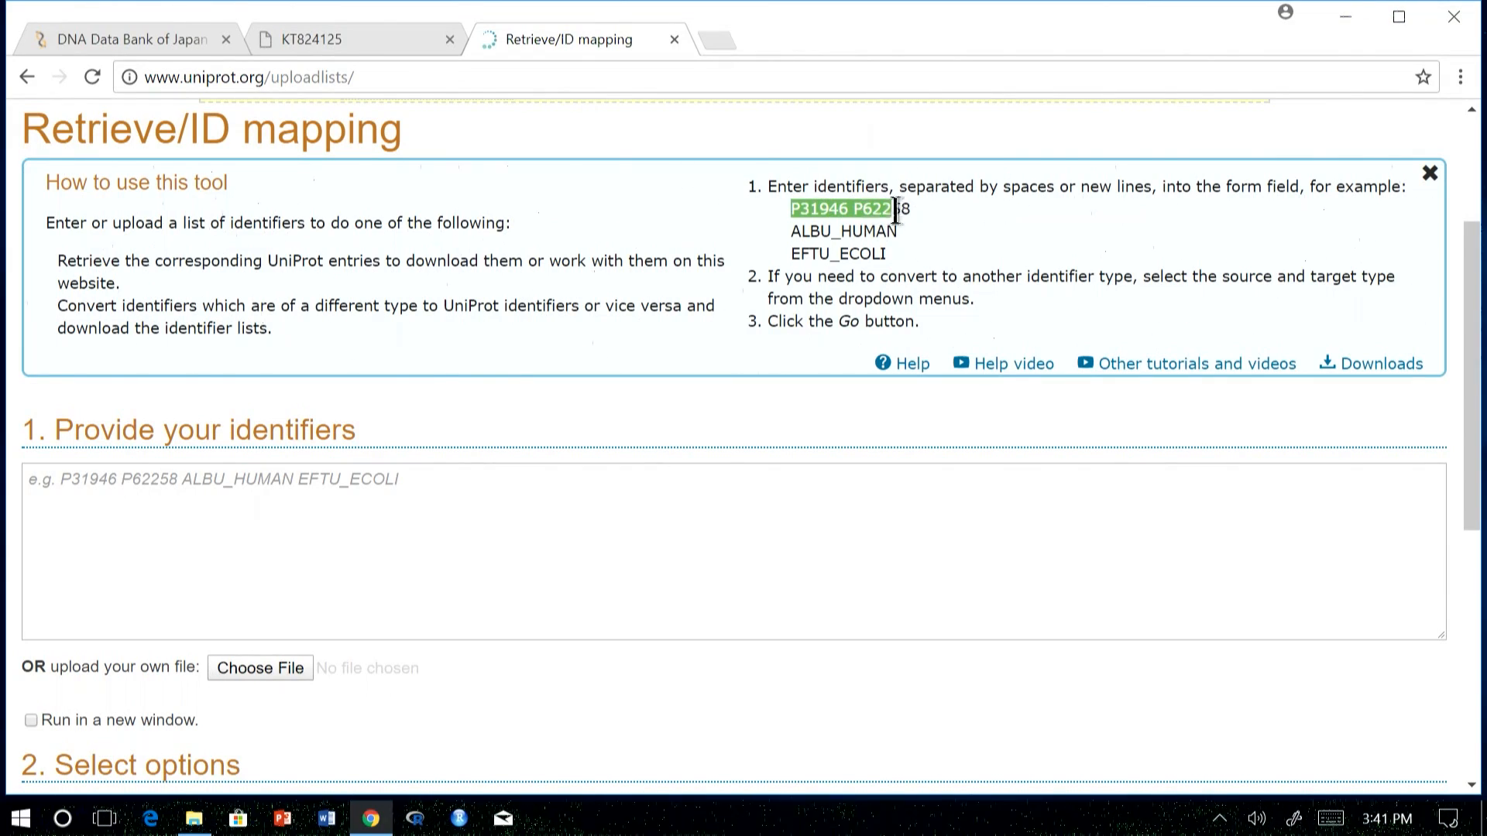
right_click(844, 209)
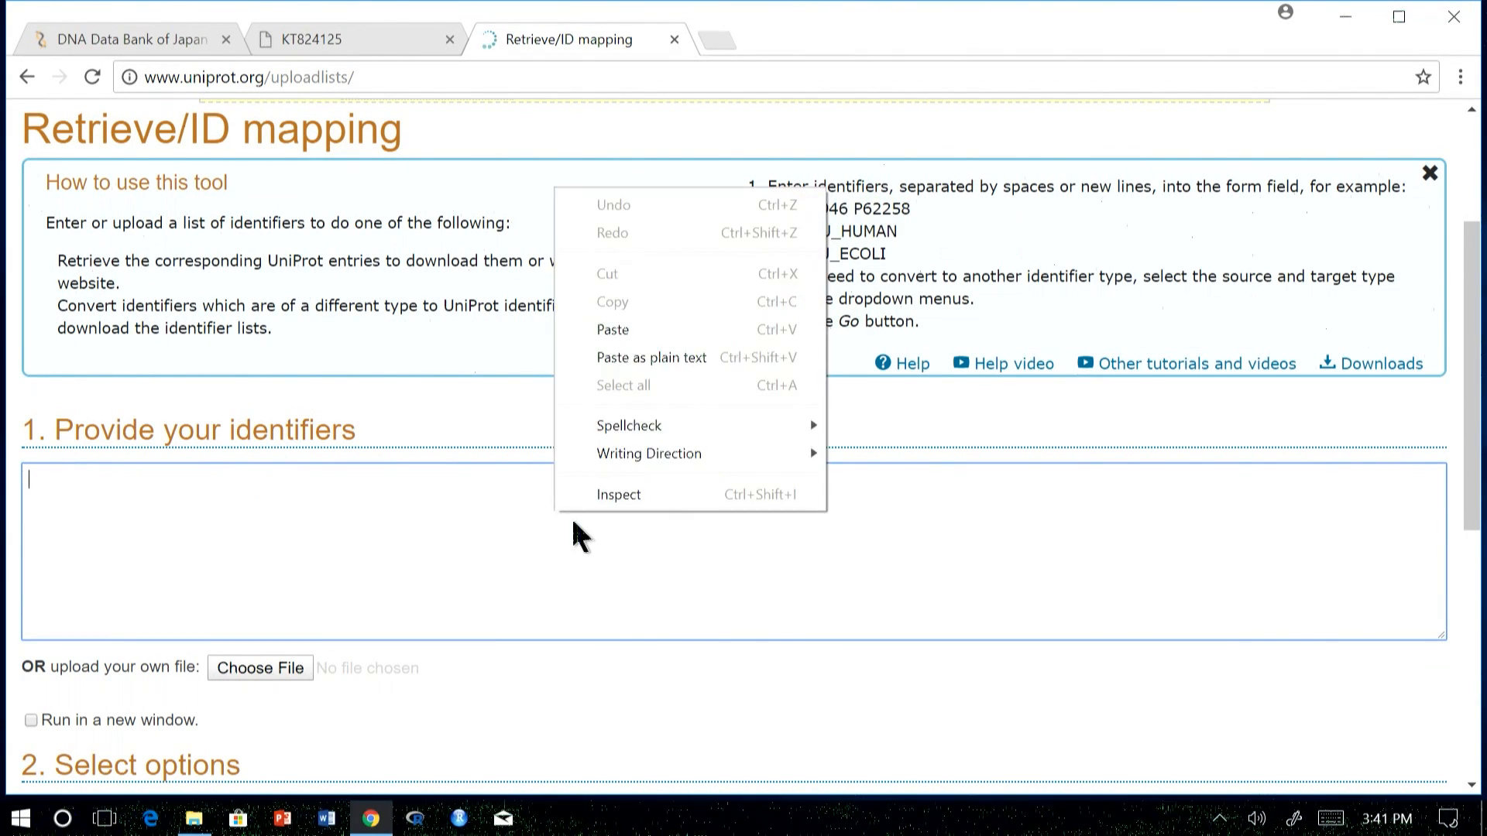
left_click(614, 328)
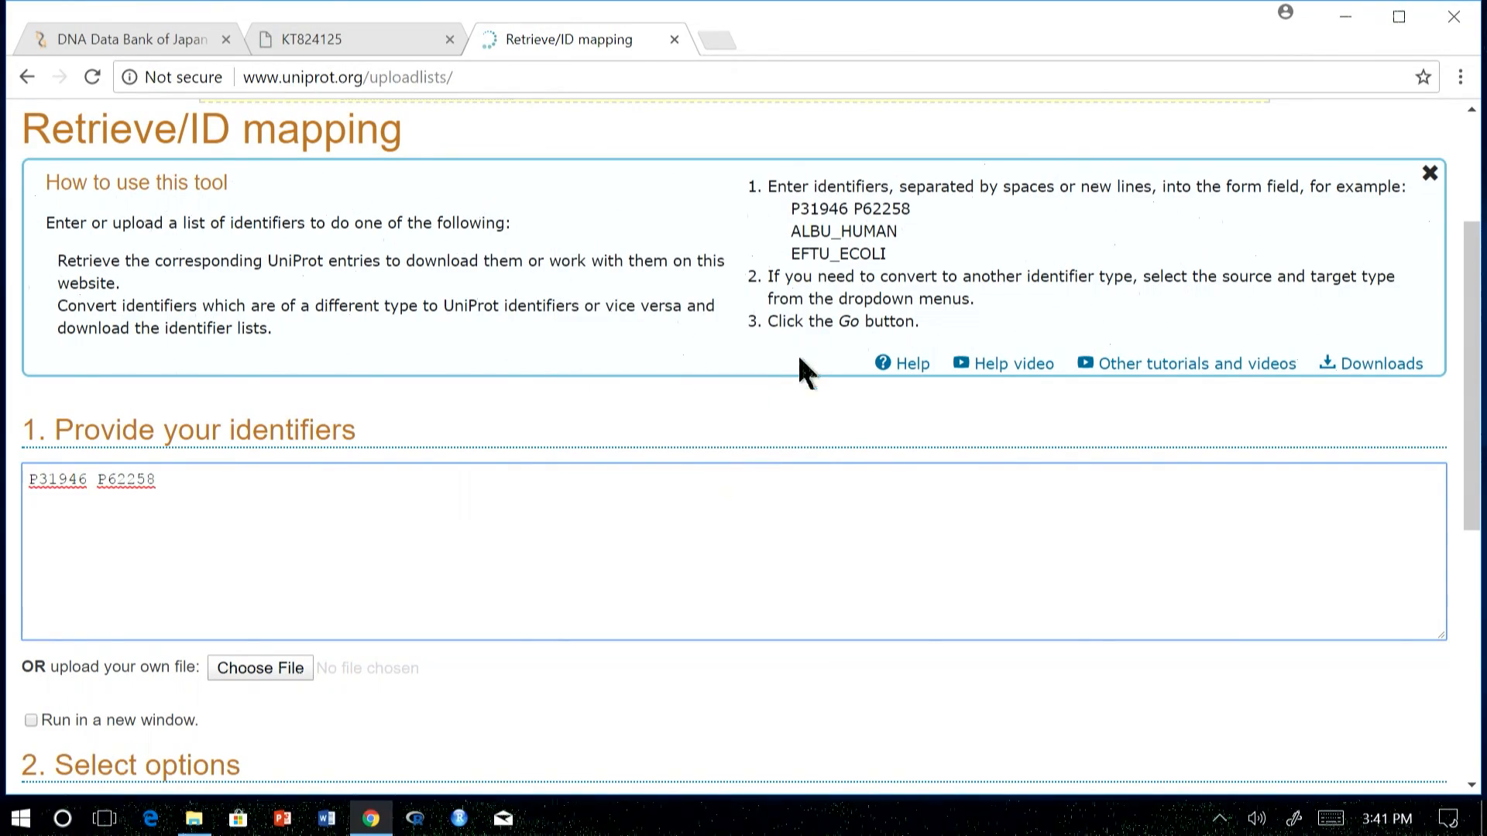
- Set the target identifier type to PDB and submit the mapping
scroll("down", 3)
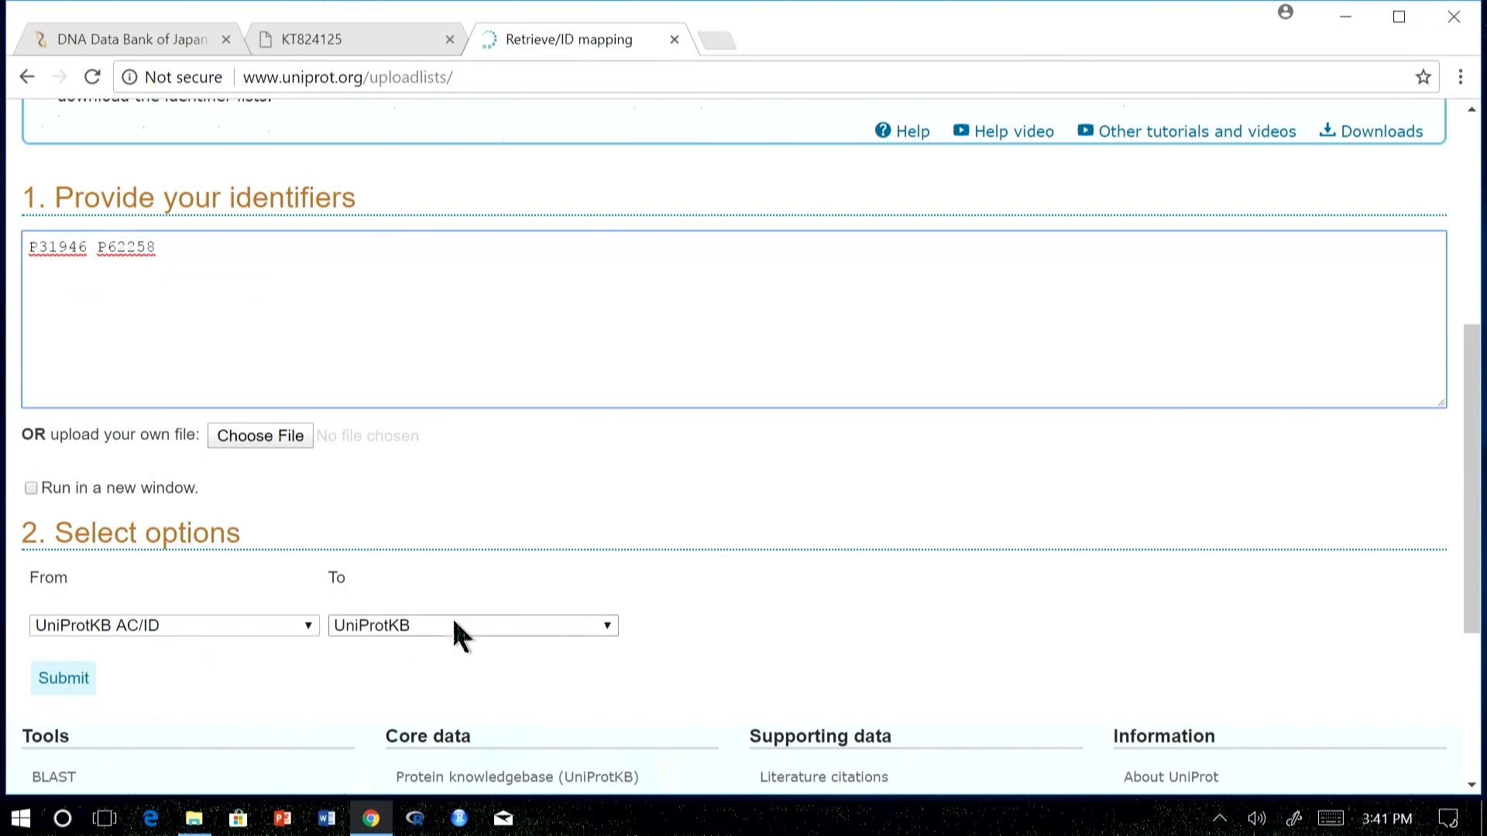
left_click(471, 624)
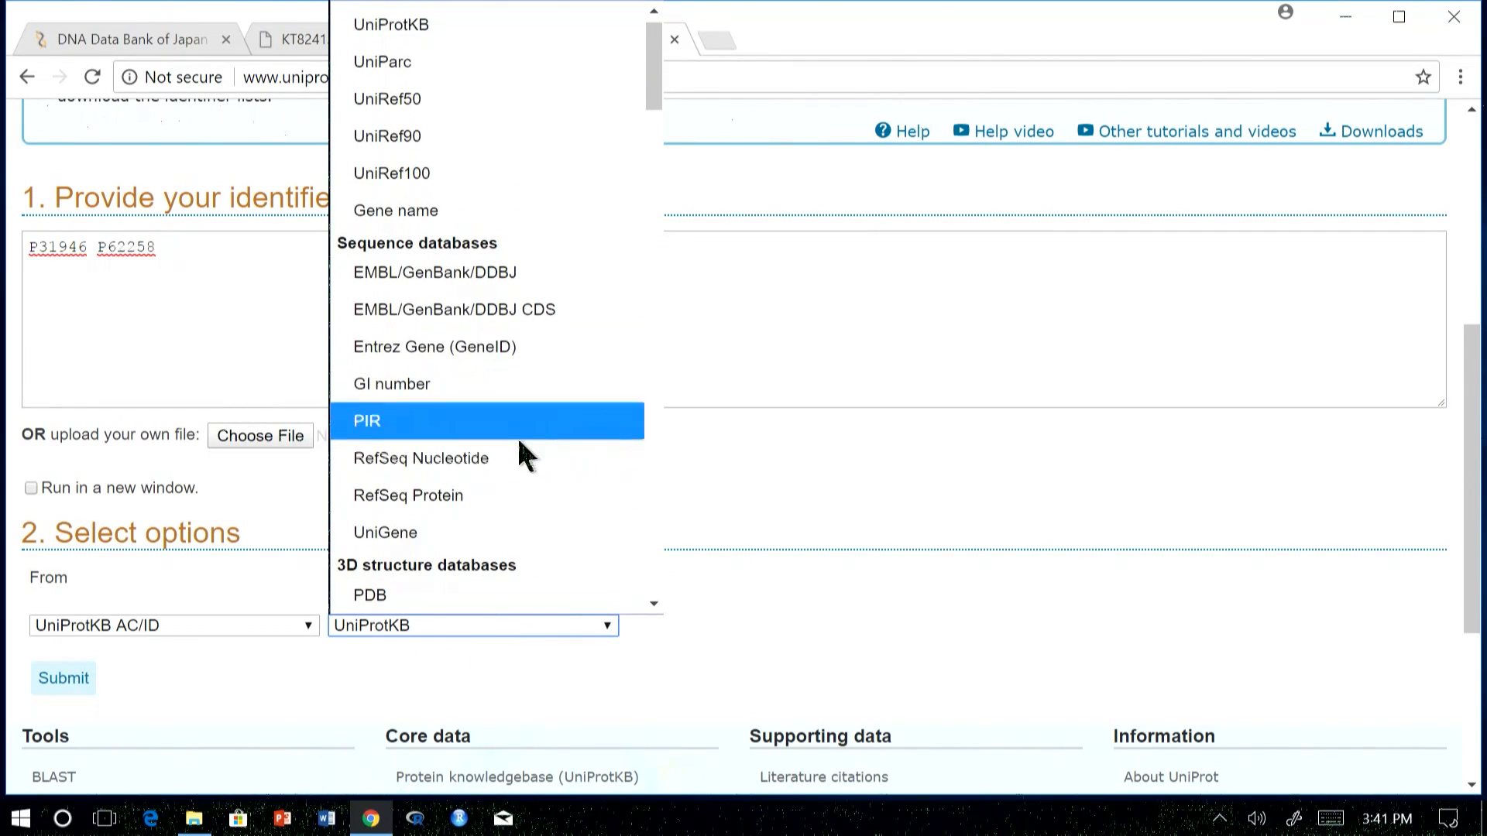
left_click(370, 594)
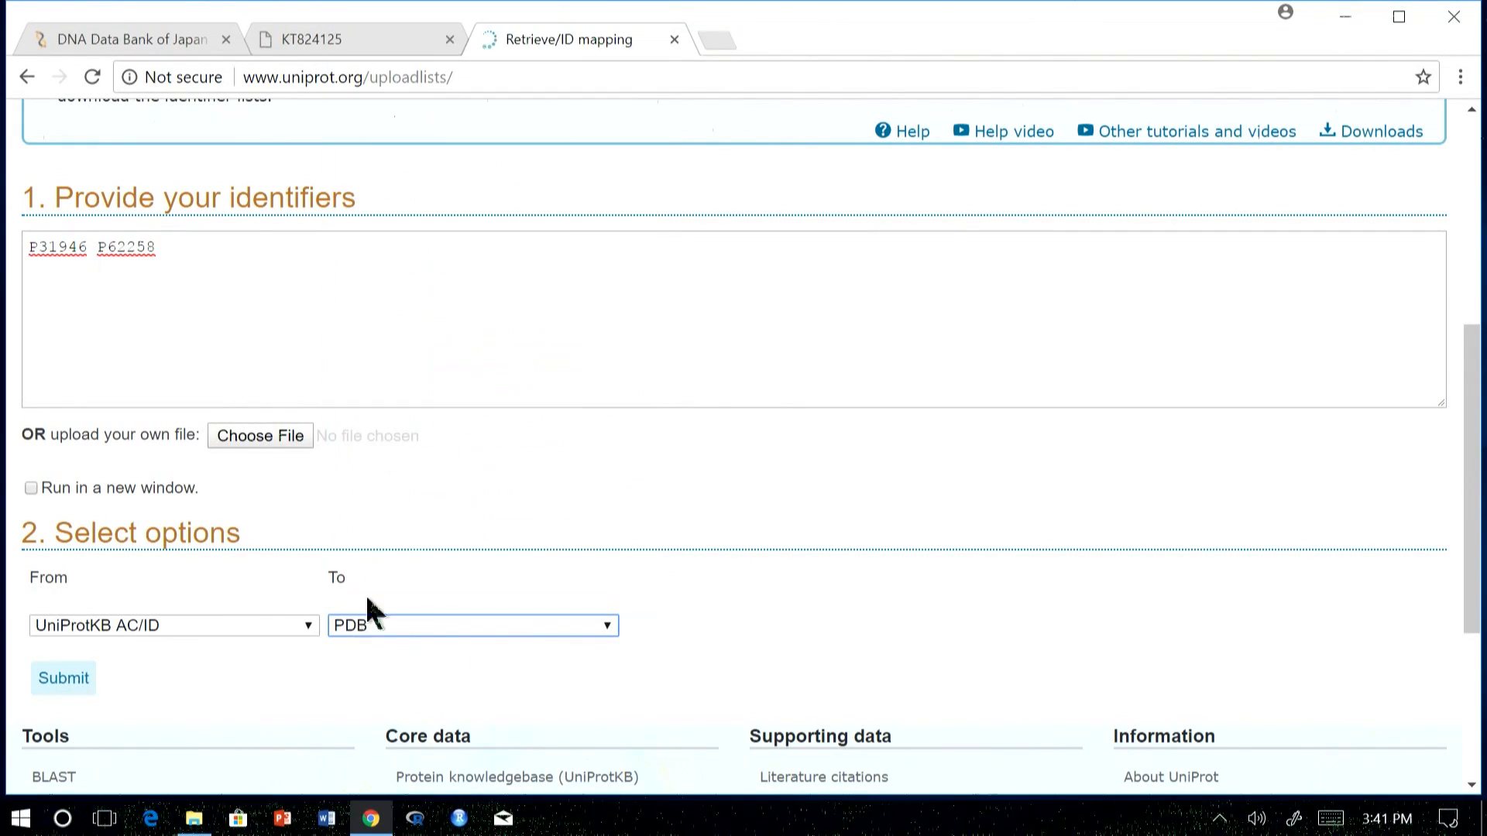
scroll("down", 3)
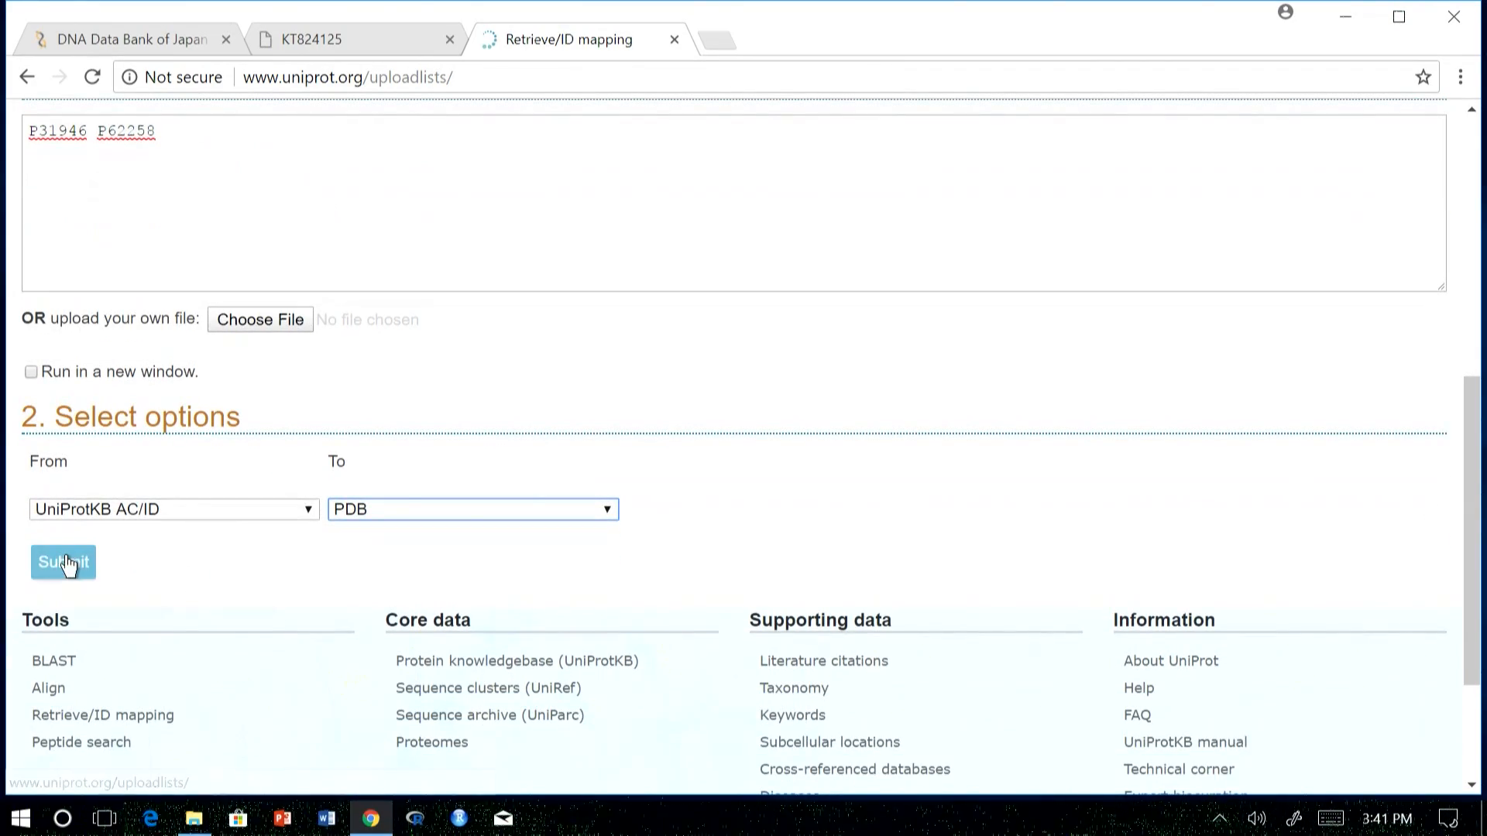
left_click(62, 561)
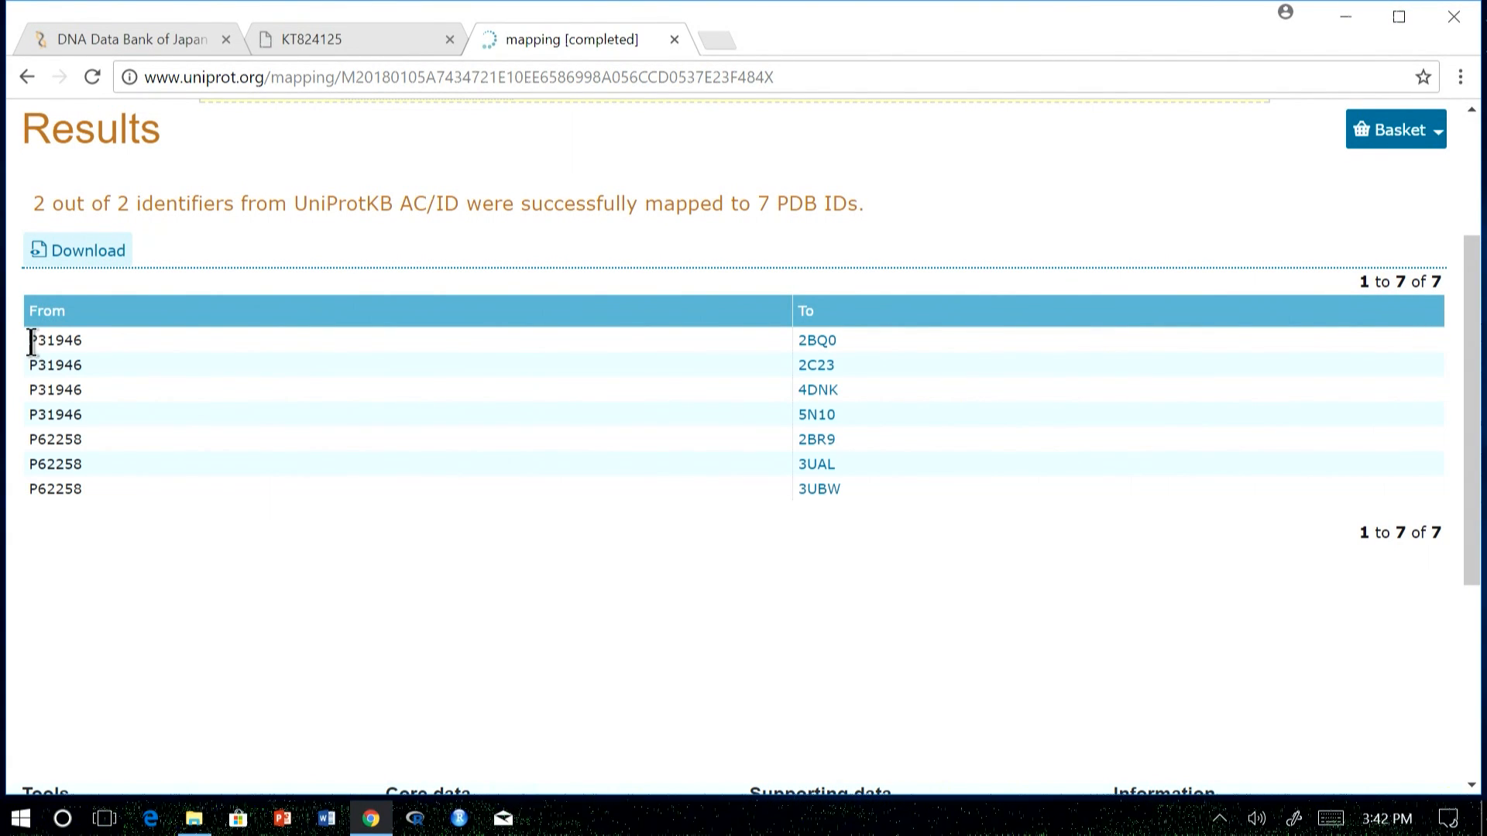
mouse_move(581, 438)
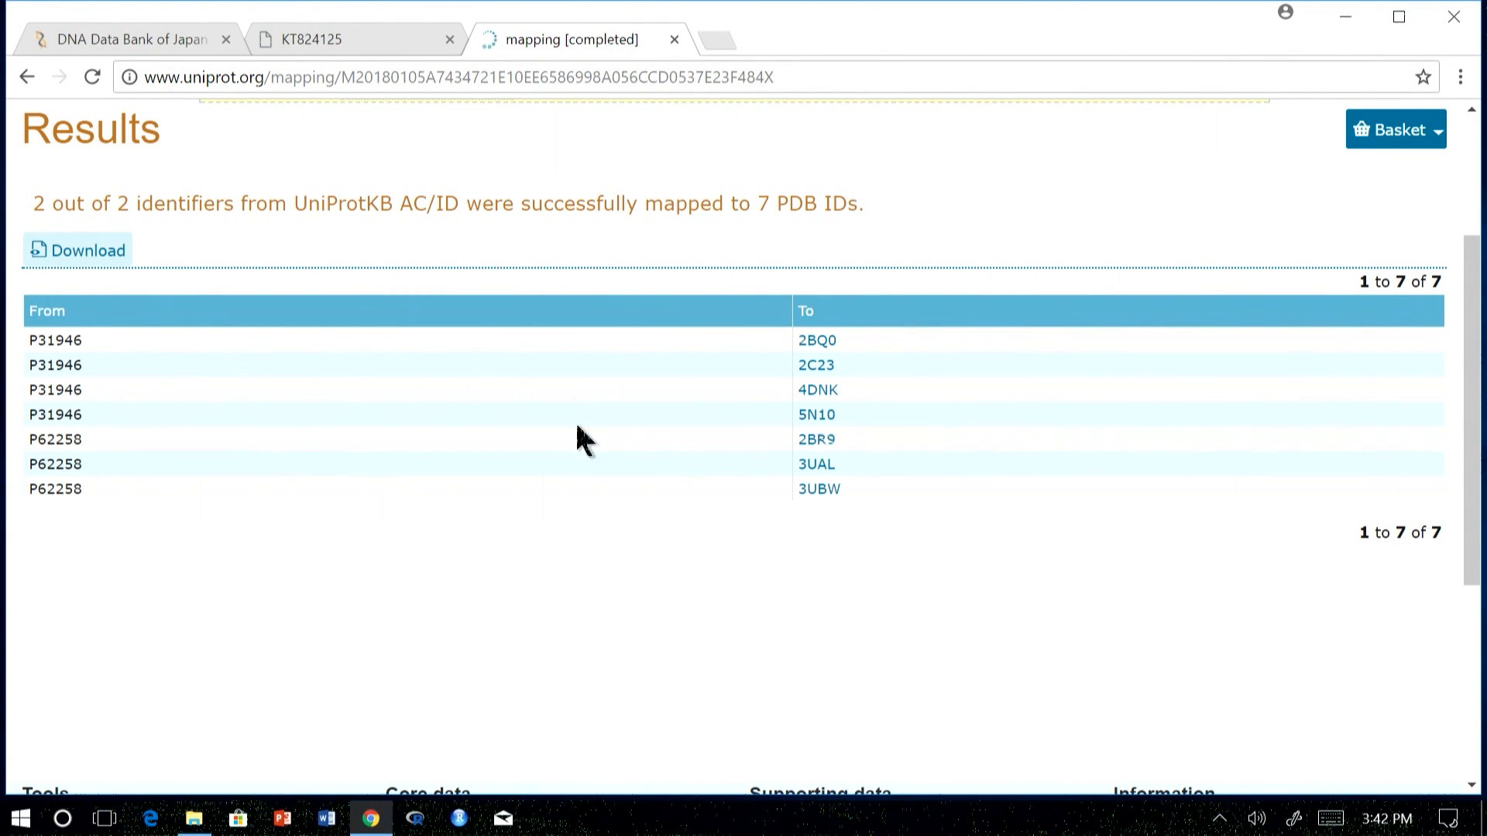
mouse_move(210, 500)
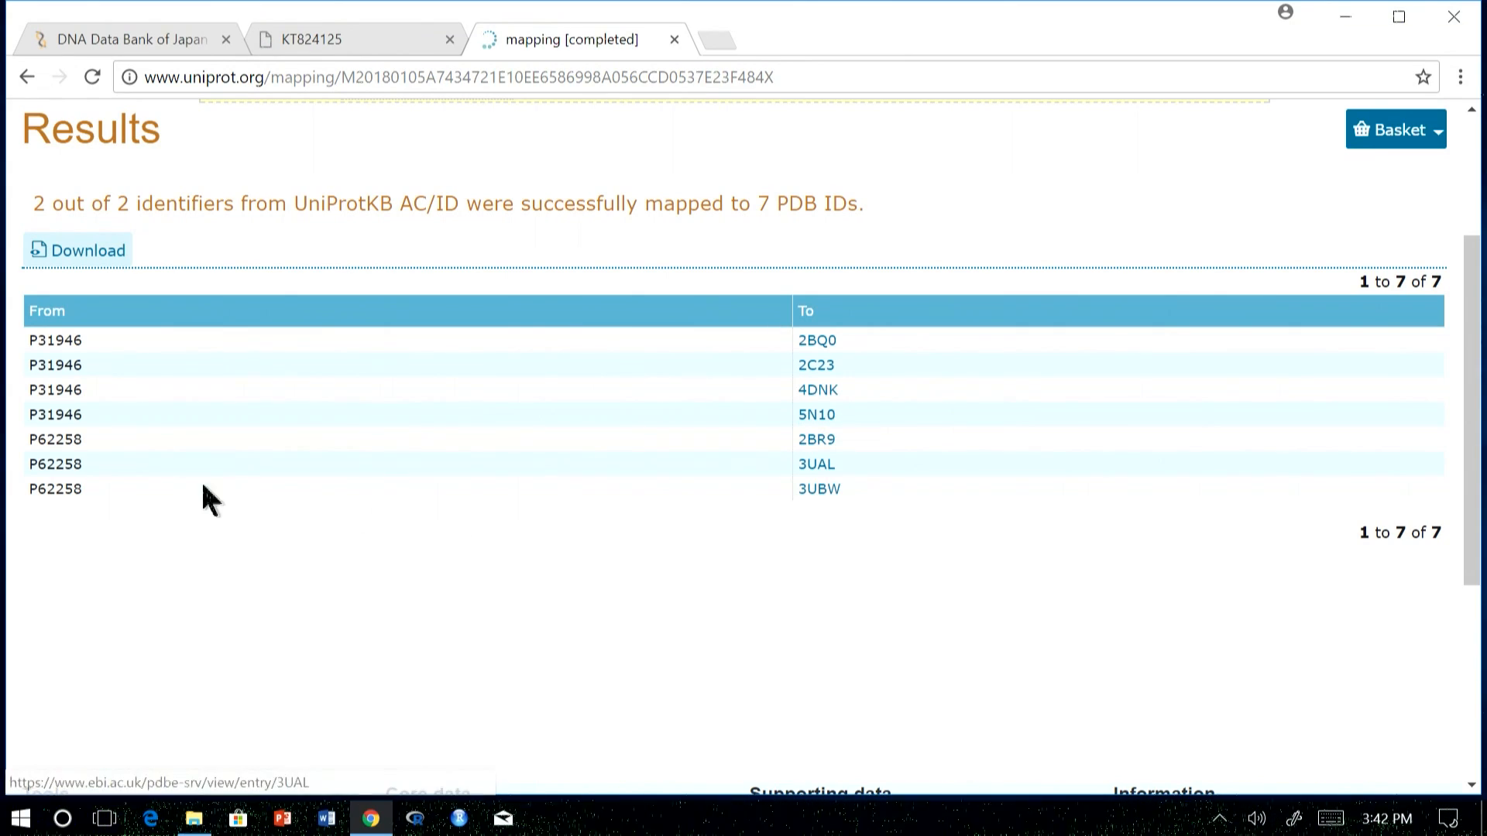
mouse_move(849, 497)
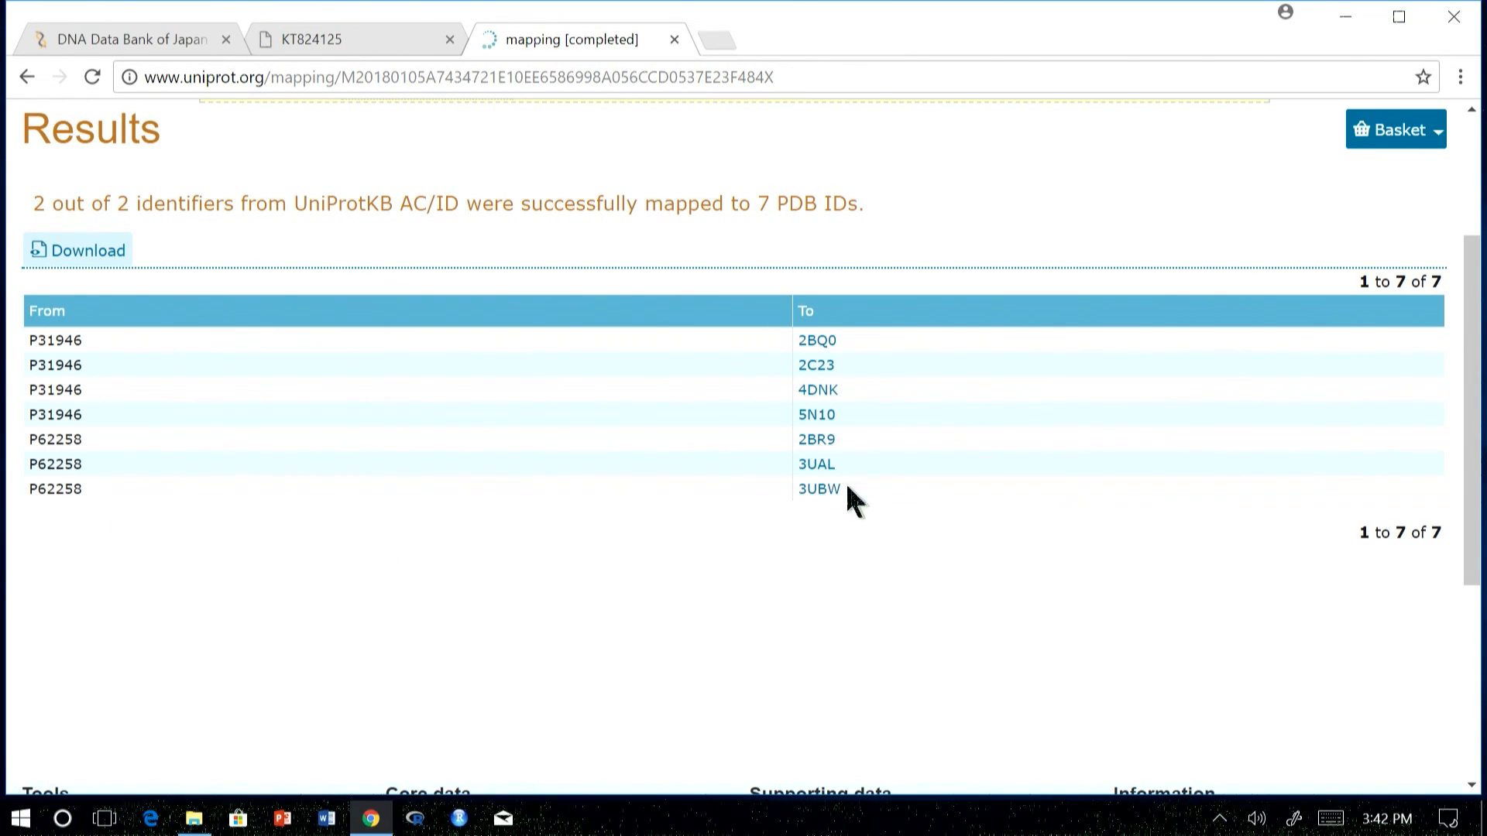
- Review the 7 mapped PDB IDs, then go to the BLAST tool page from the top navigation
scroll("up", 3)
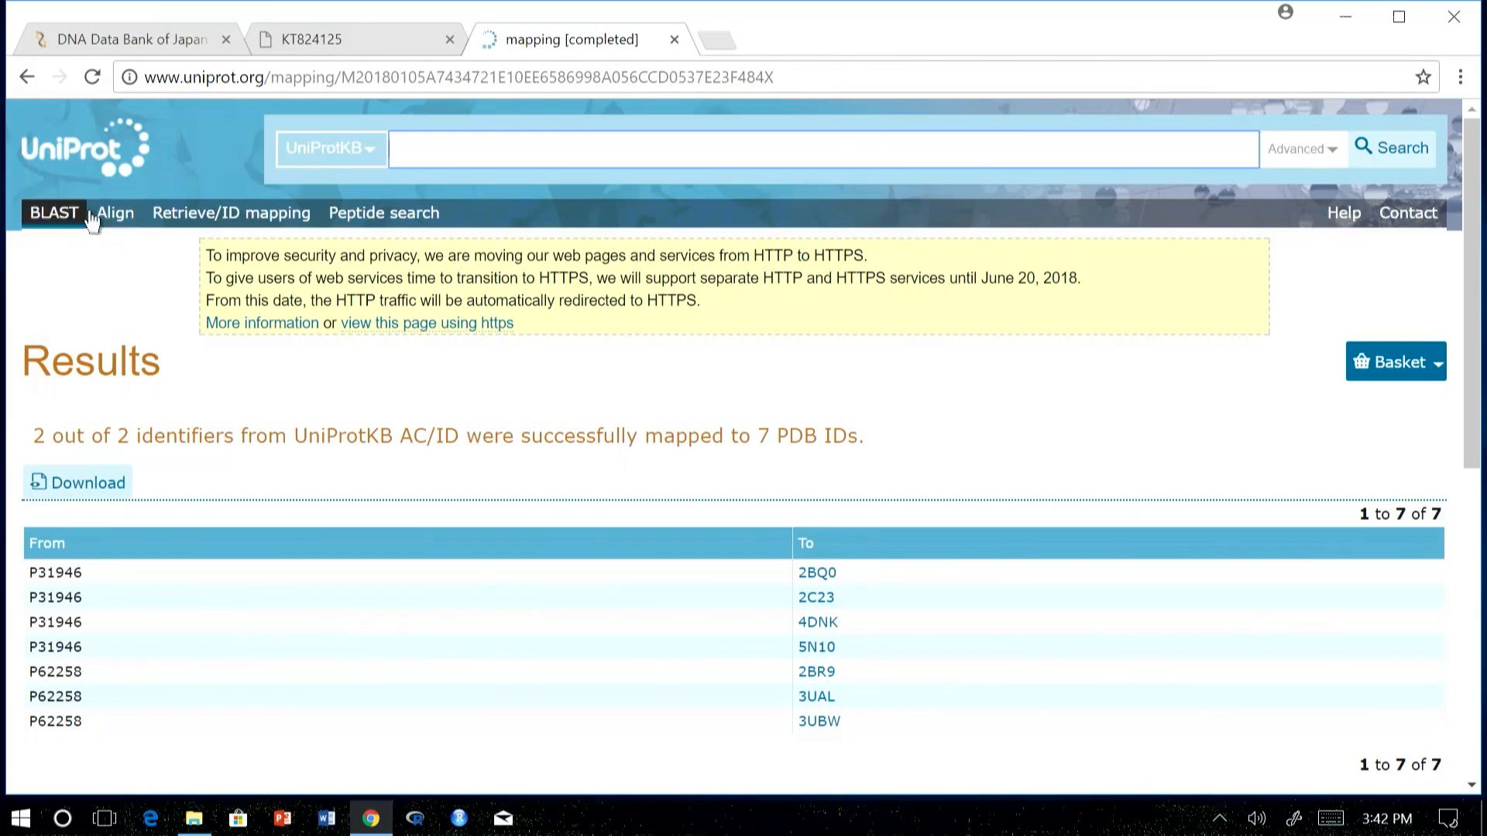
mouse_move(53, 212)
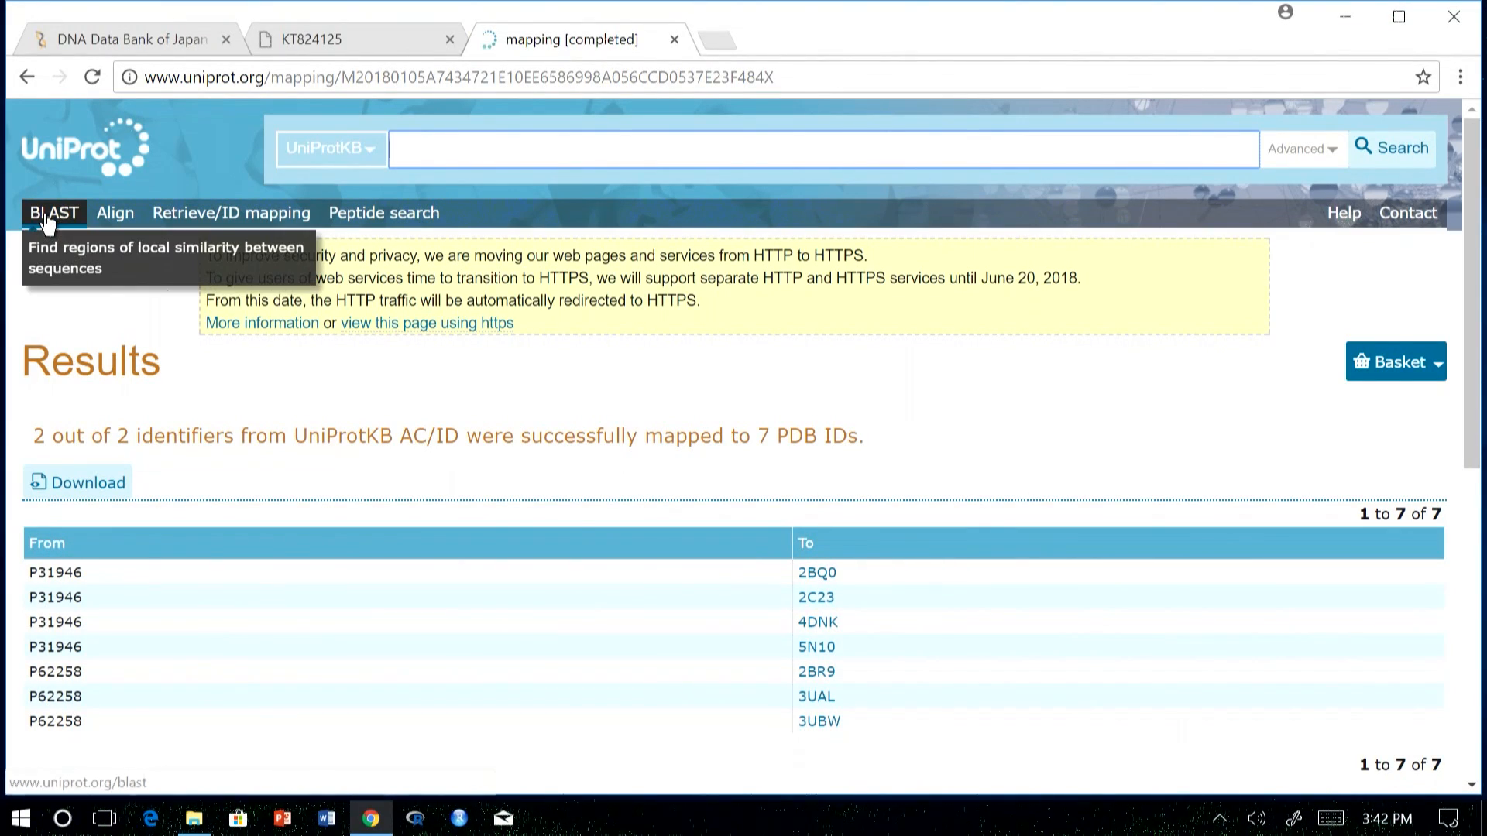
left_click(53, 213)
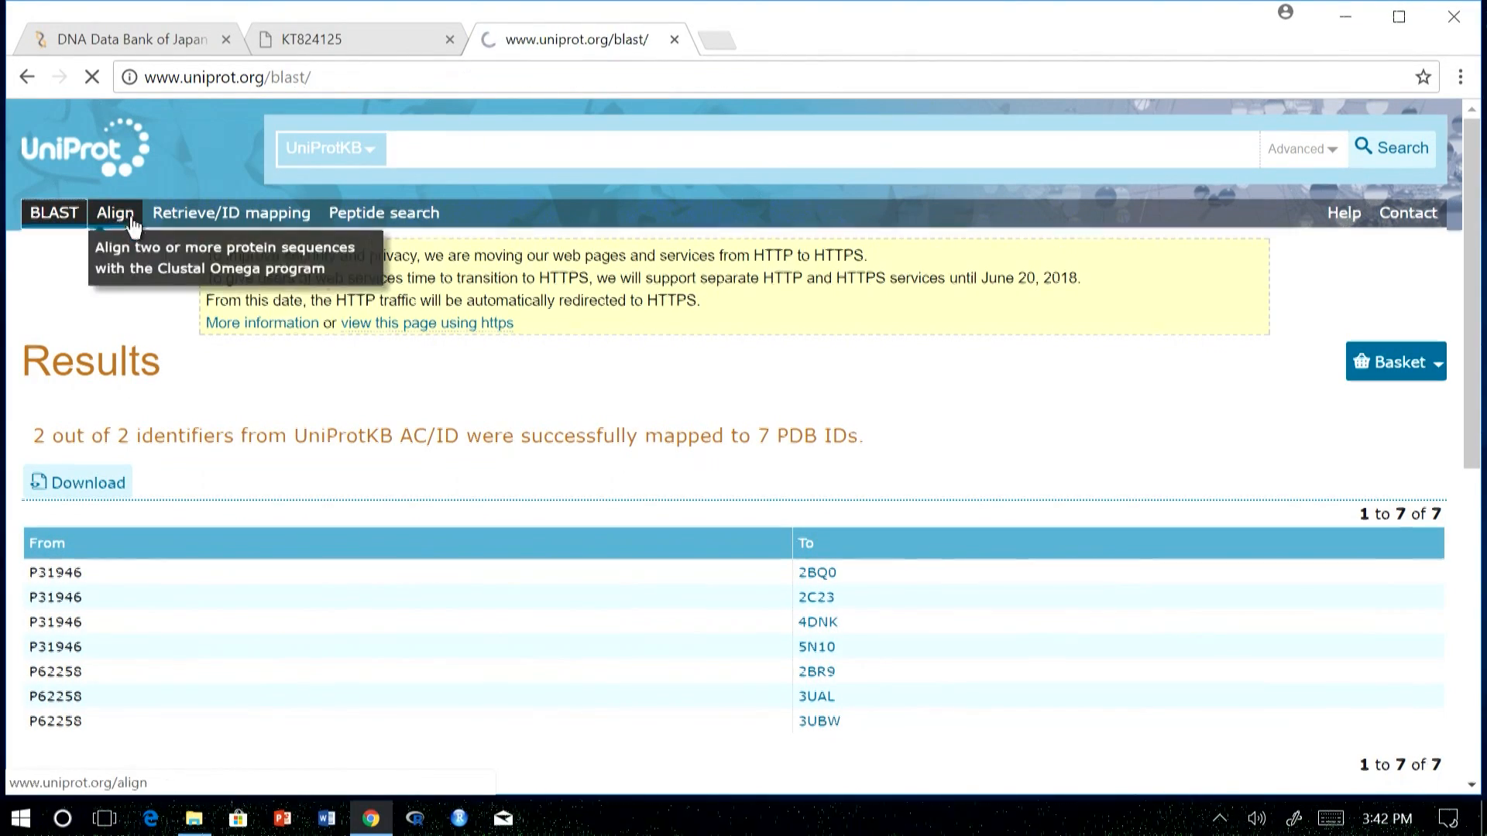
left_click(53, 212)
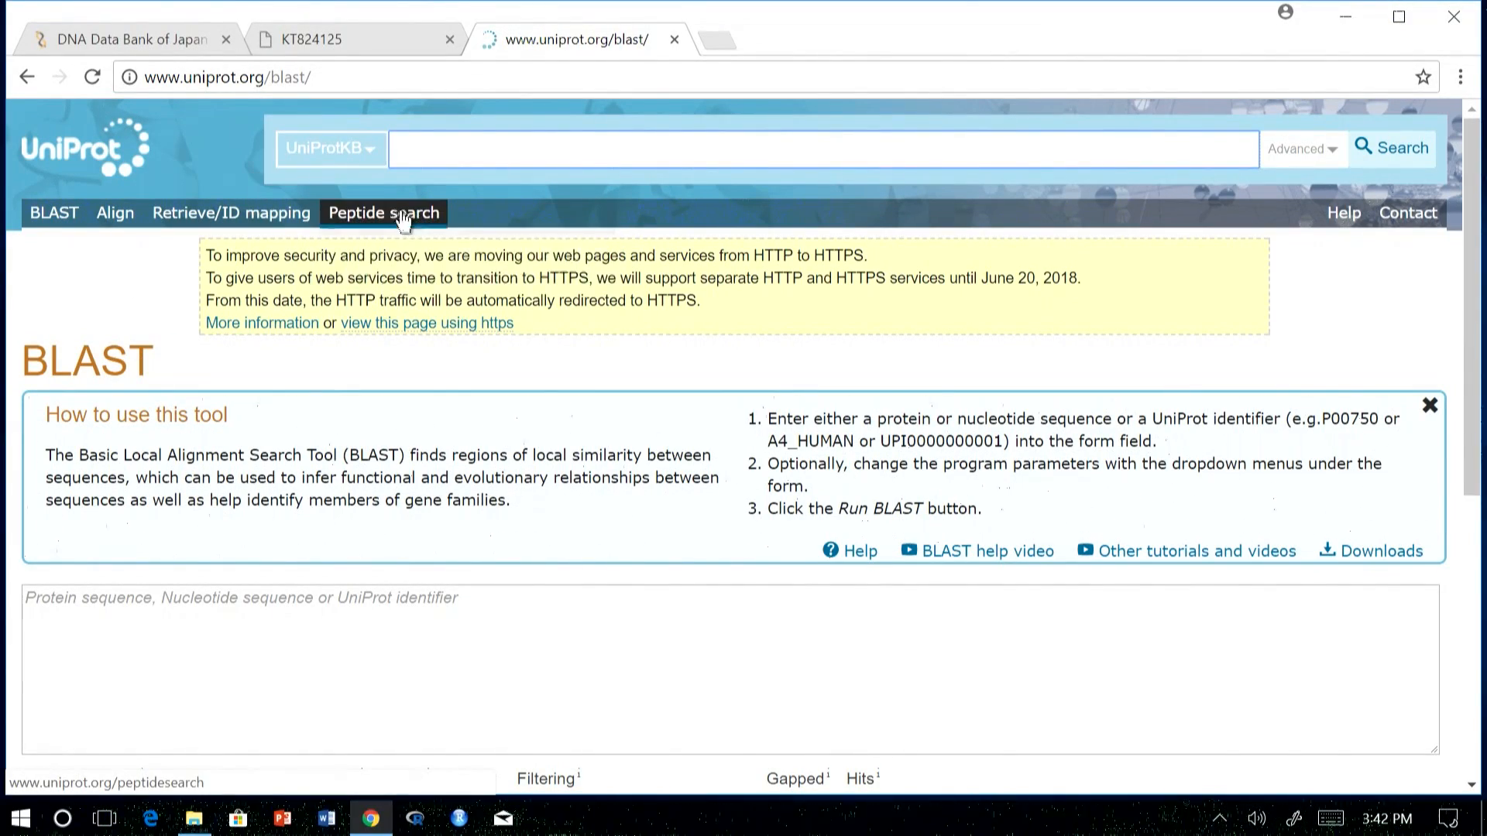
- Return to the UniProt home page via the logo and scroll through its database tiles and Getting started tools
left_click(85, 148)
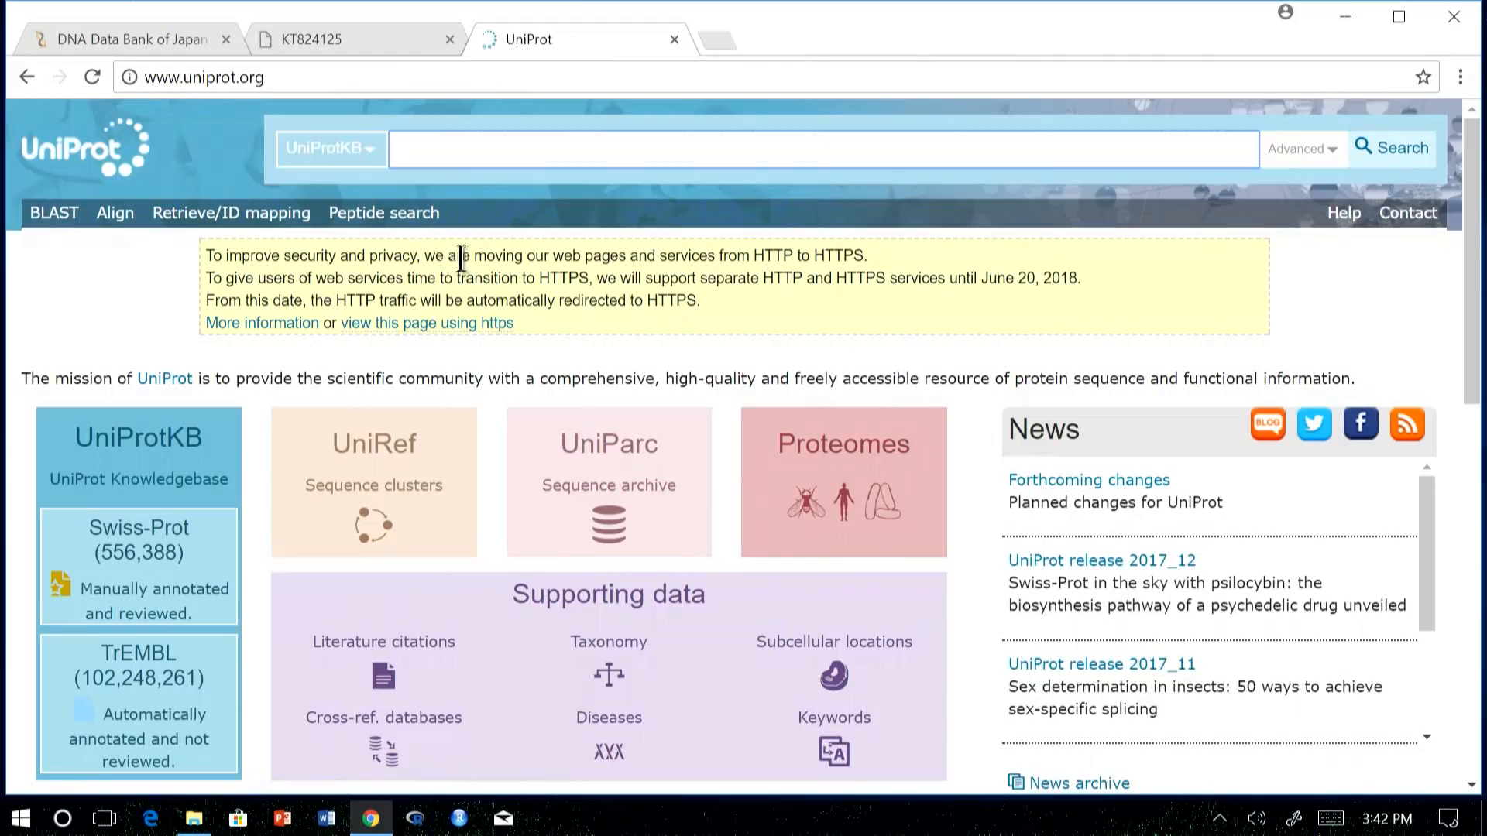
scroll("down", 3)
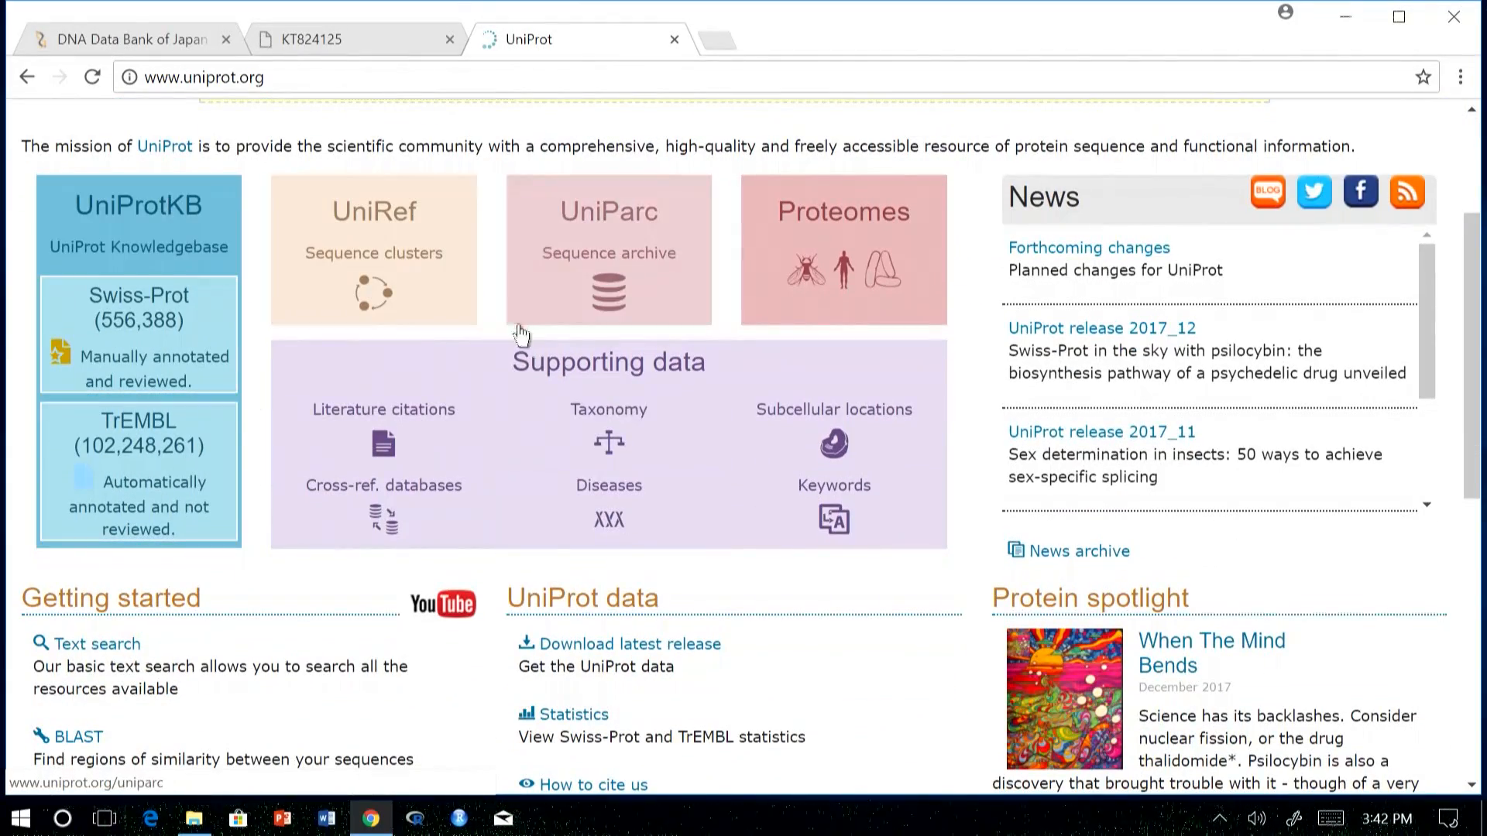
scroll("down", 3)
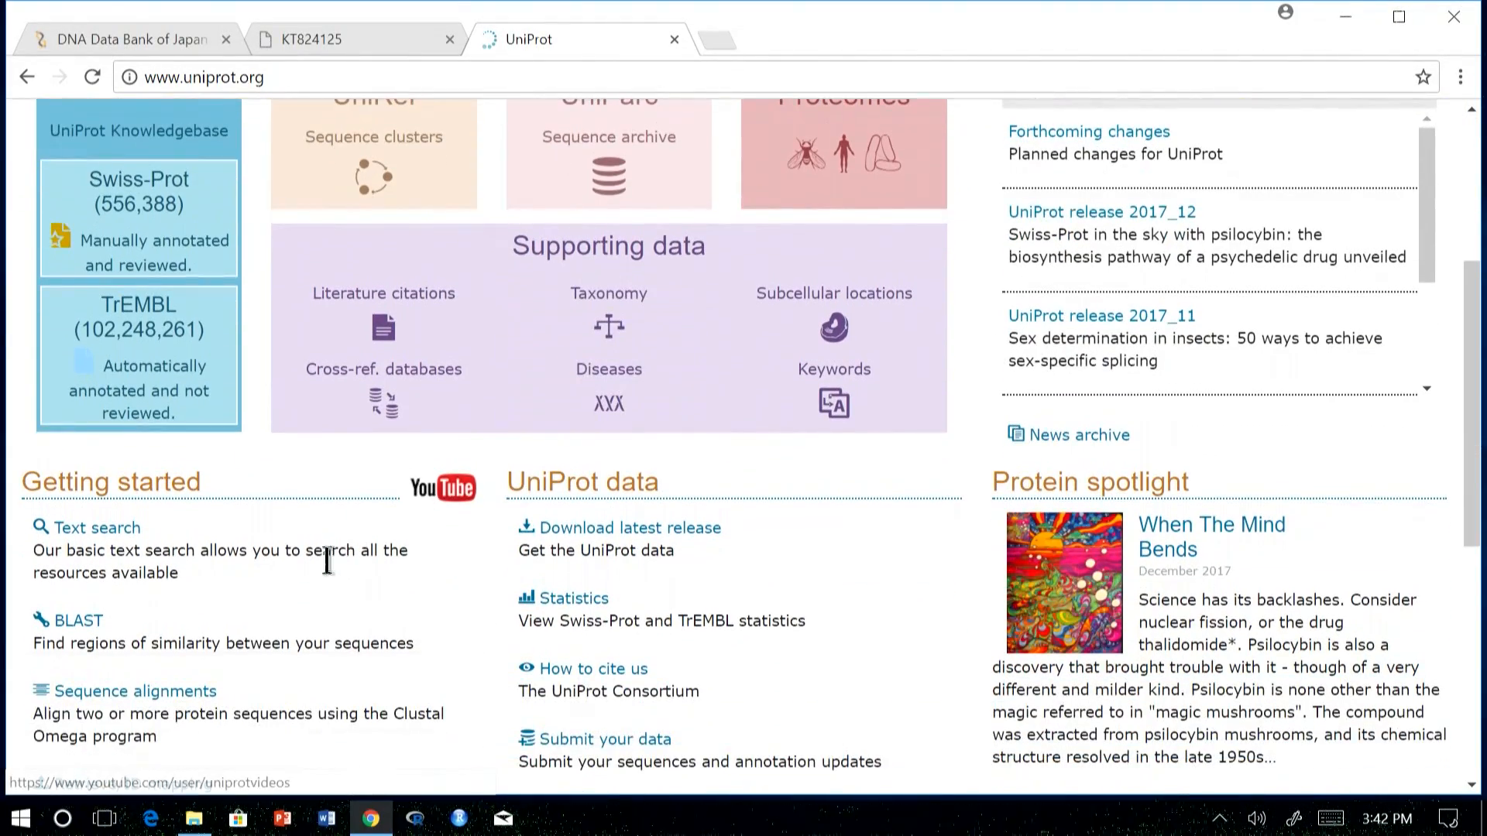
scroll("down", 3)
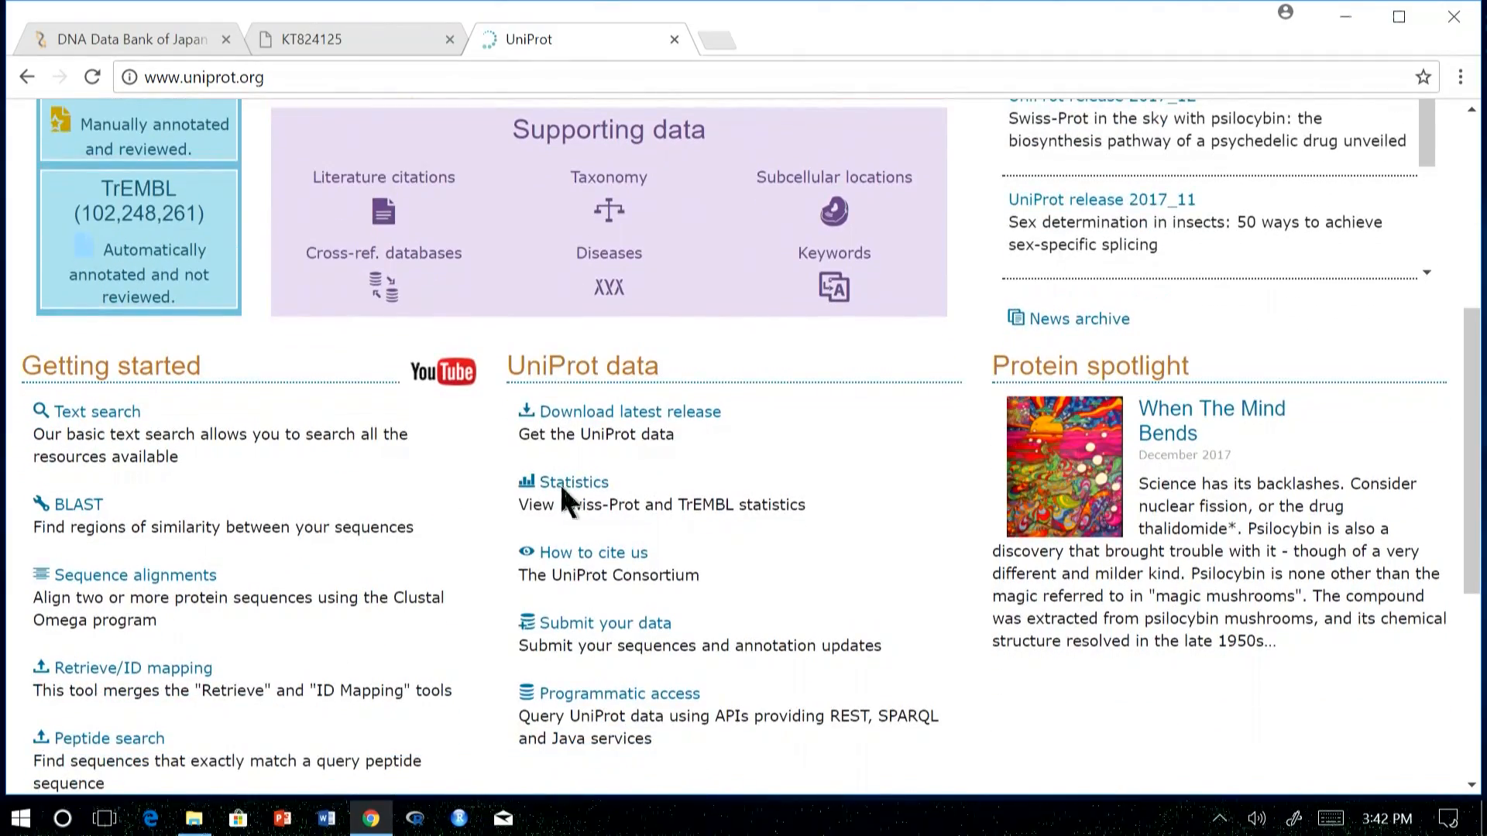
scroll("up", 3)
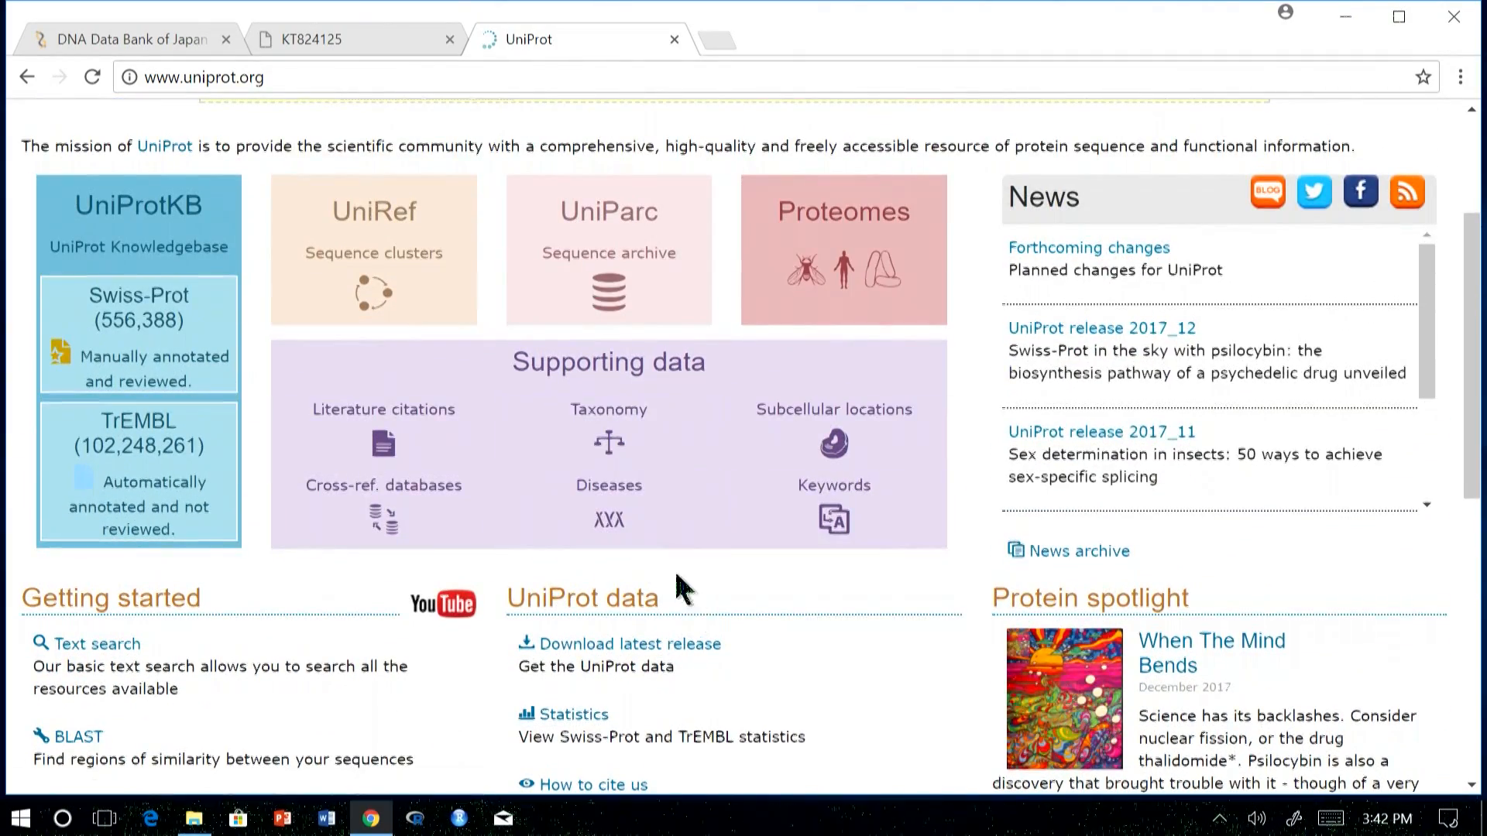
scroll("up", 3)
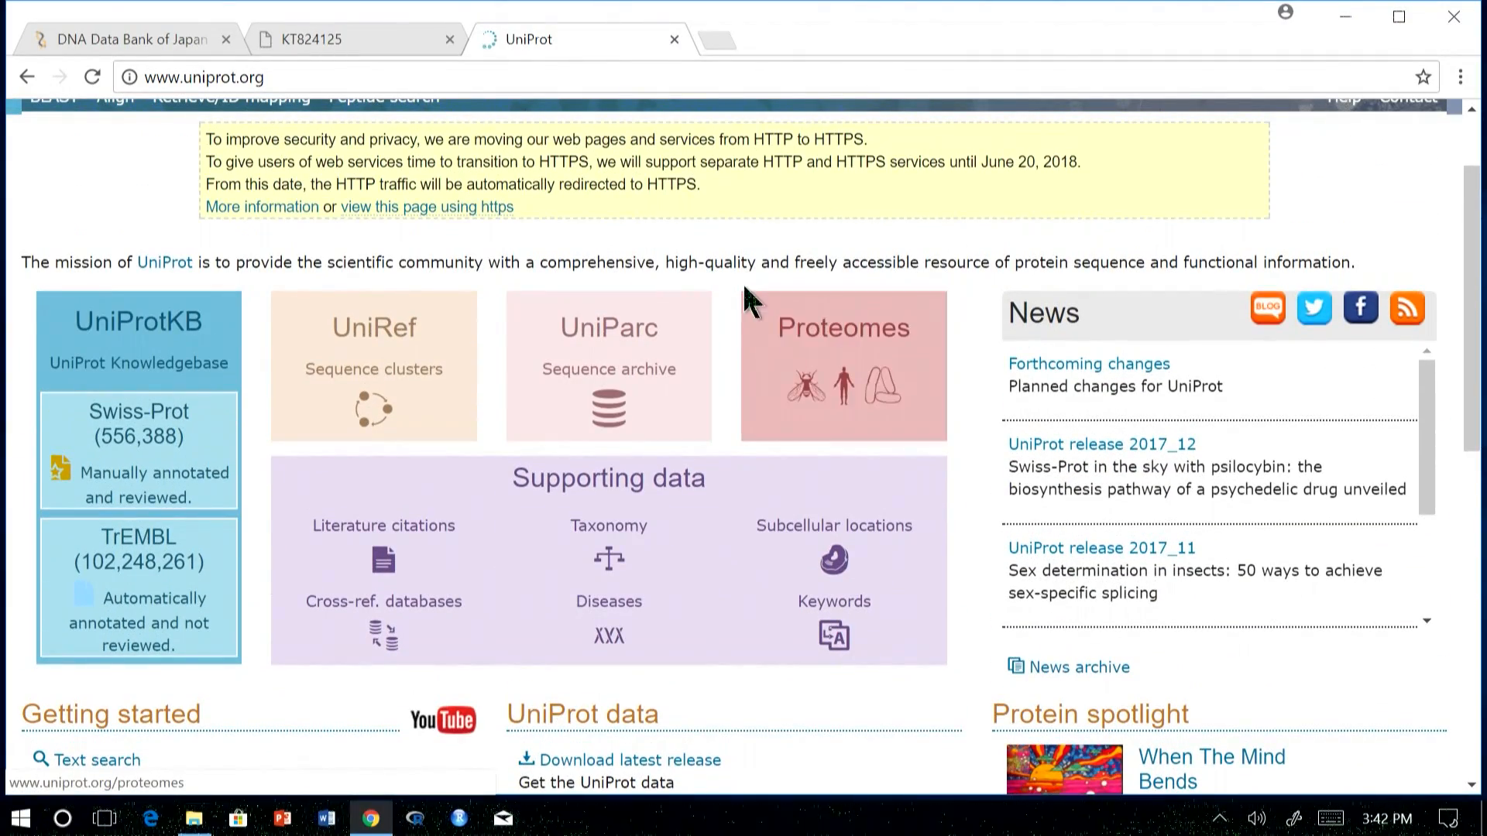